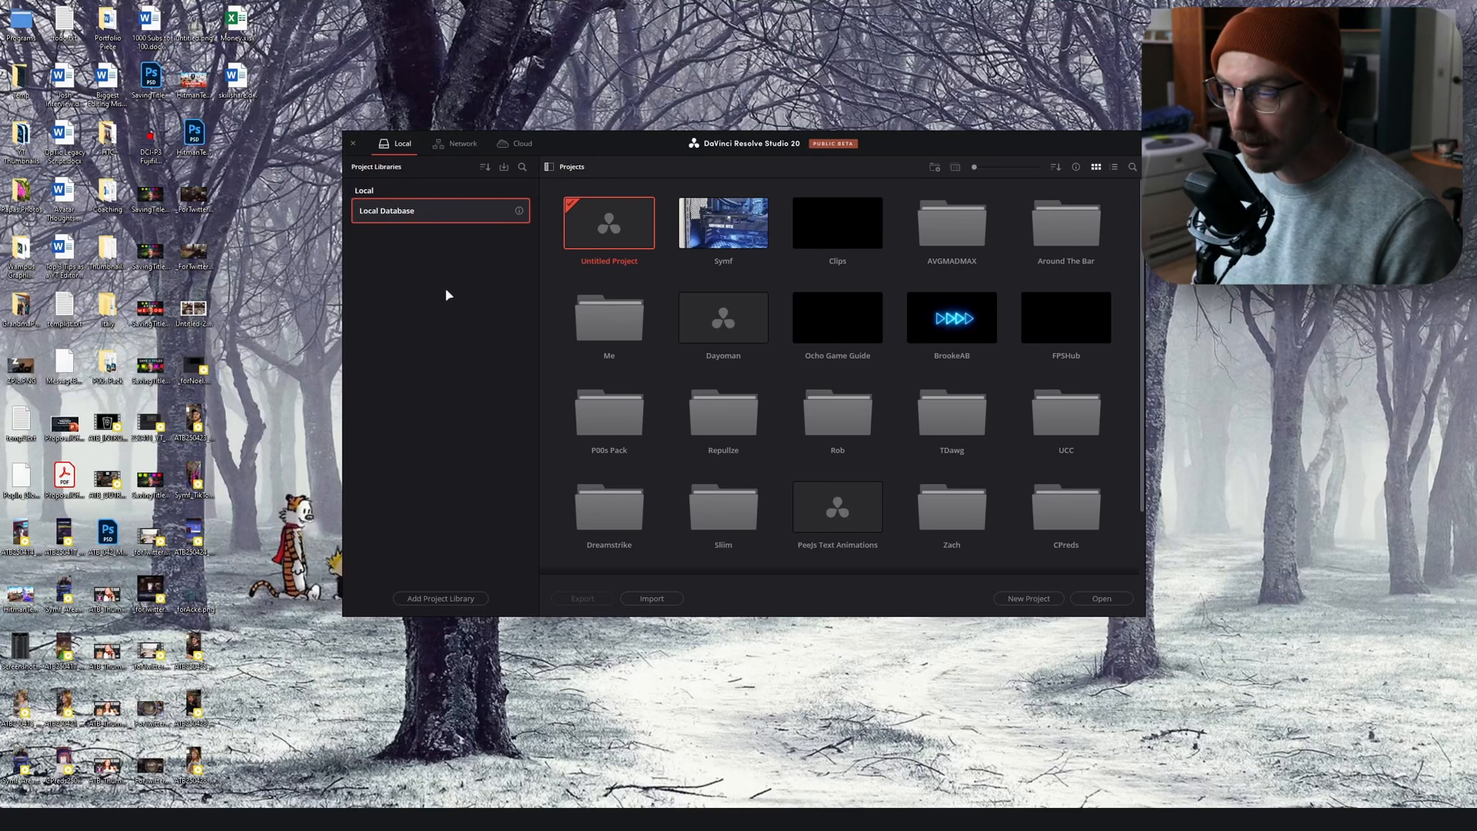
Check the cloud project sign-in view, then return to the local project list
scroll(down, 3)
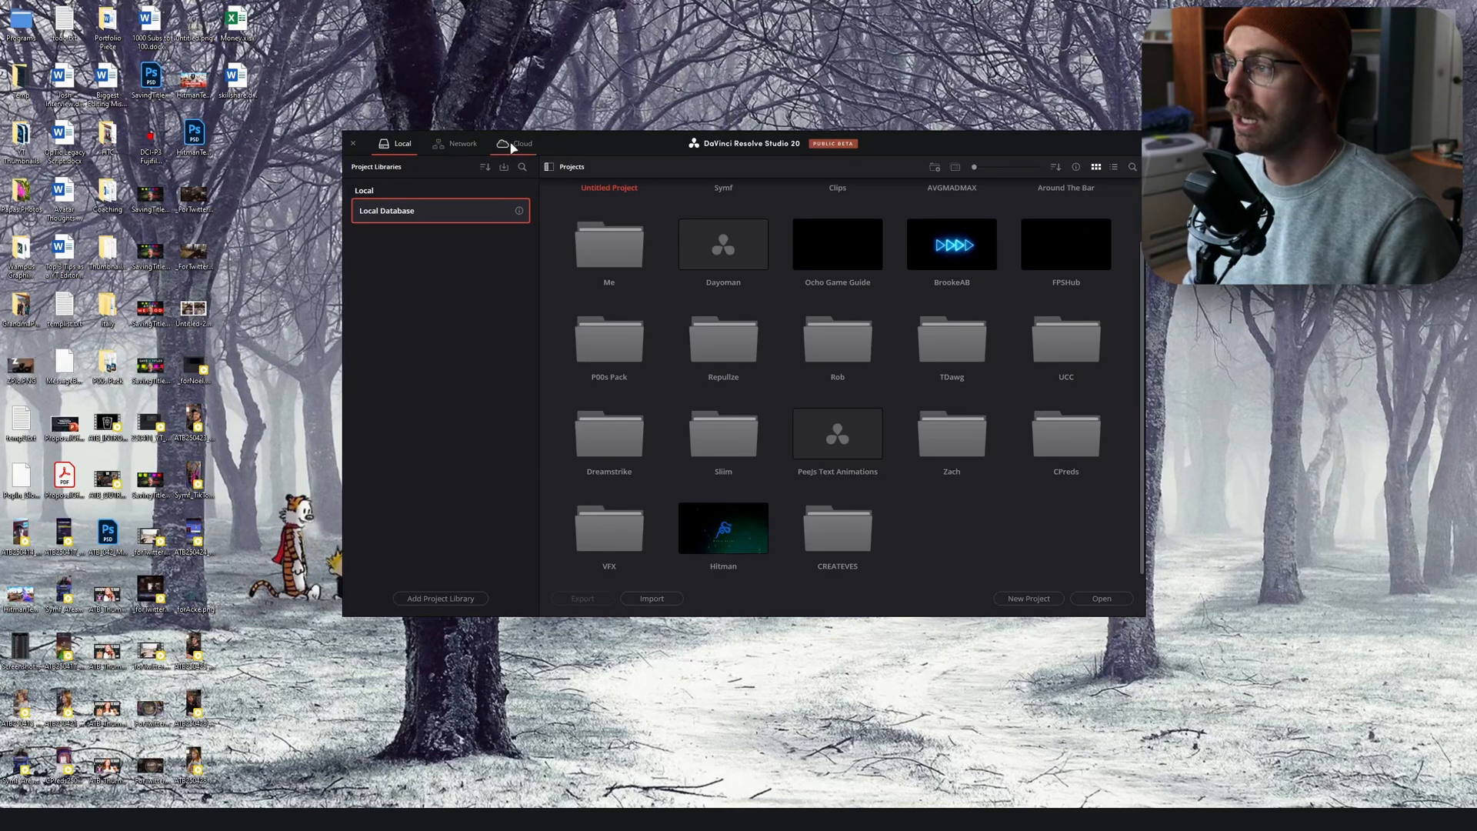
click(515, 143)
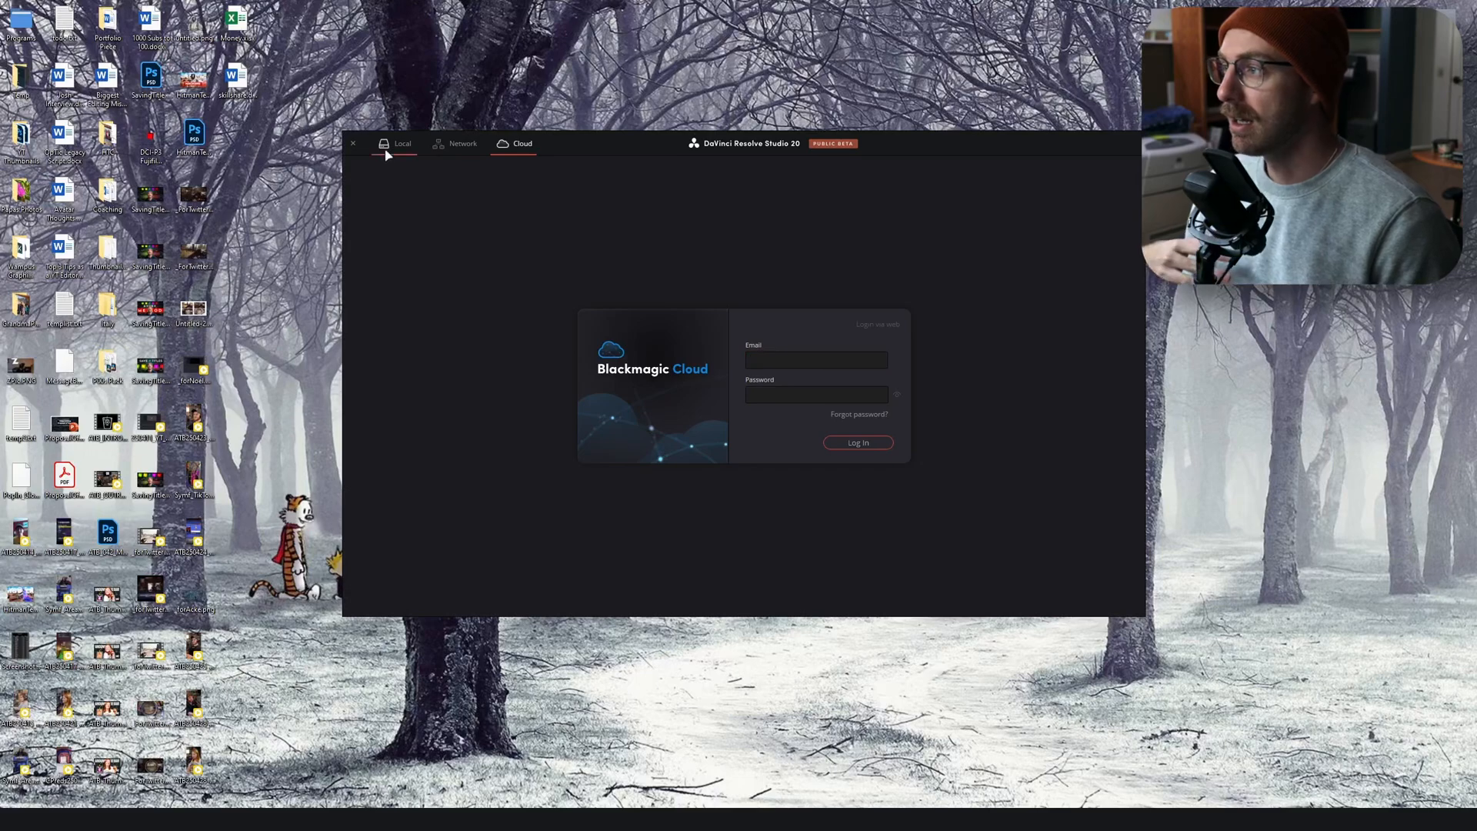
click(402, 143)
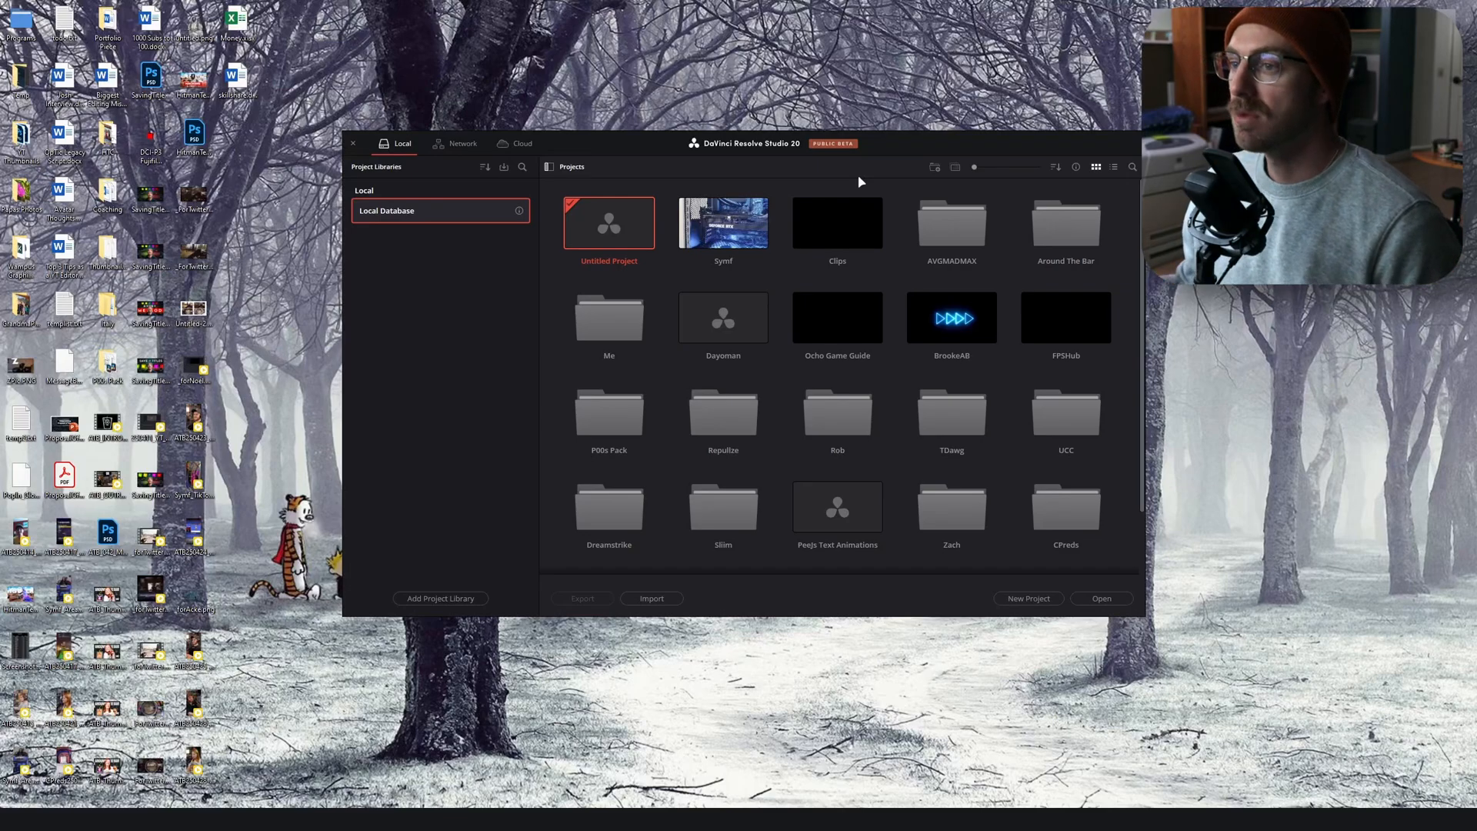
mouse_move(896, 293)
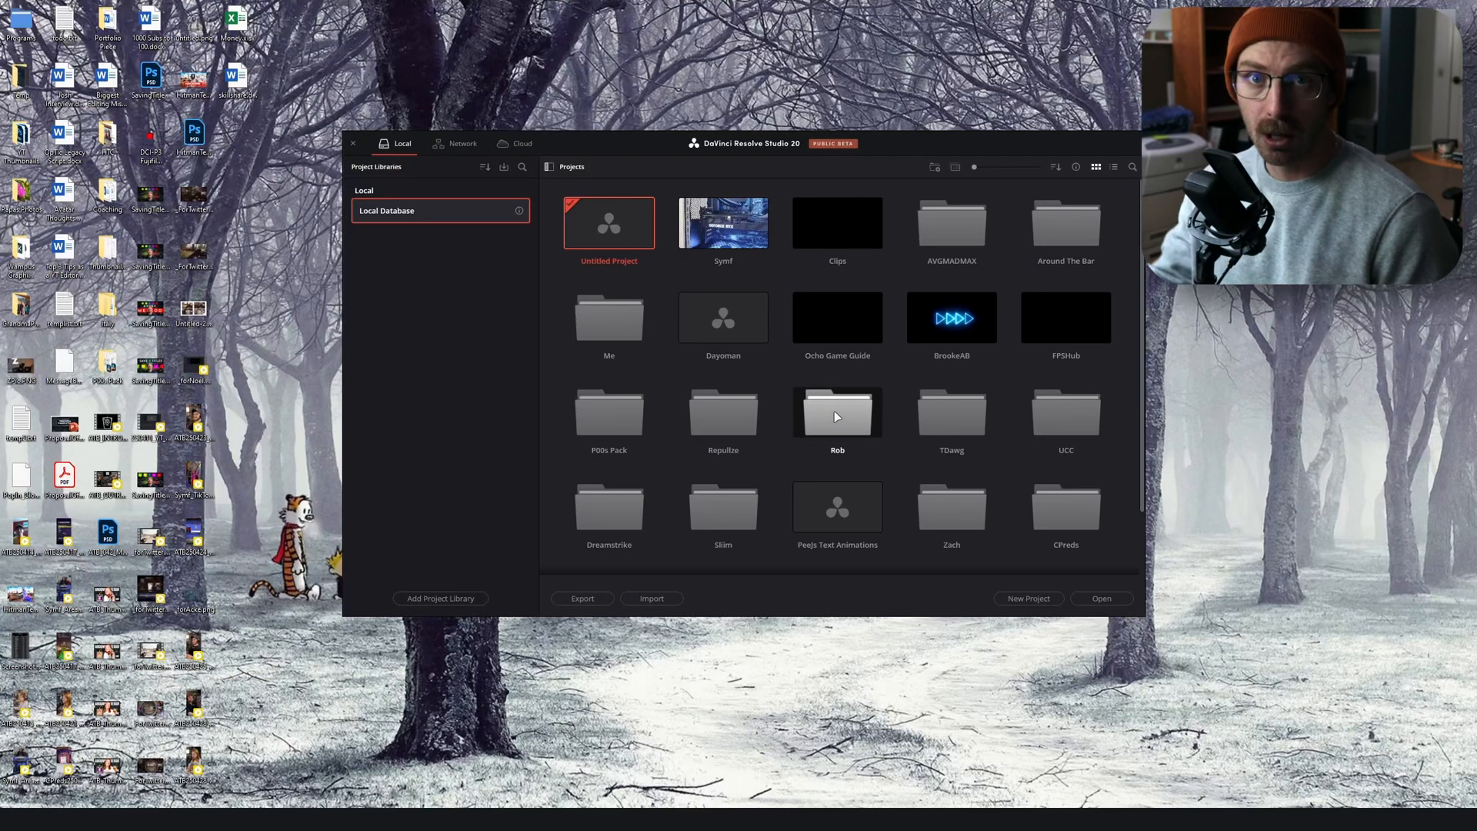
mouse_move(951, 411)
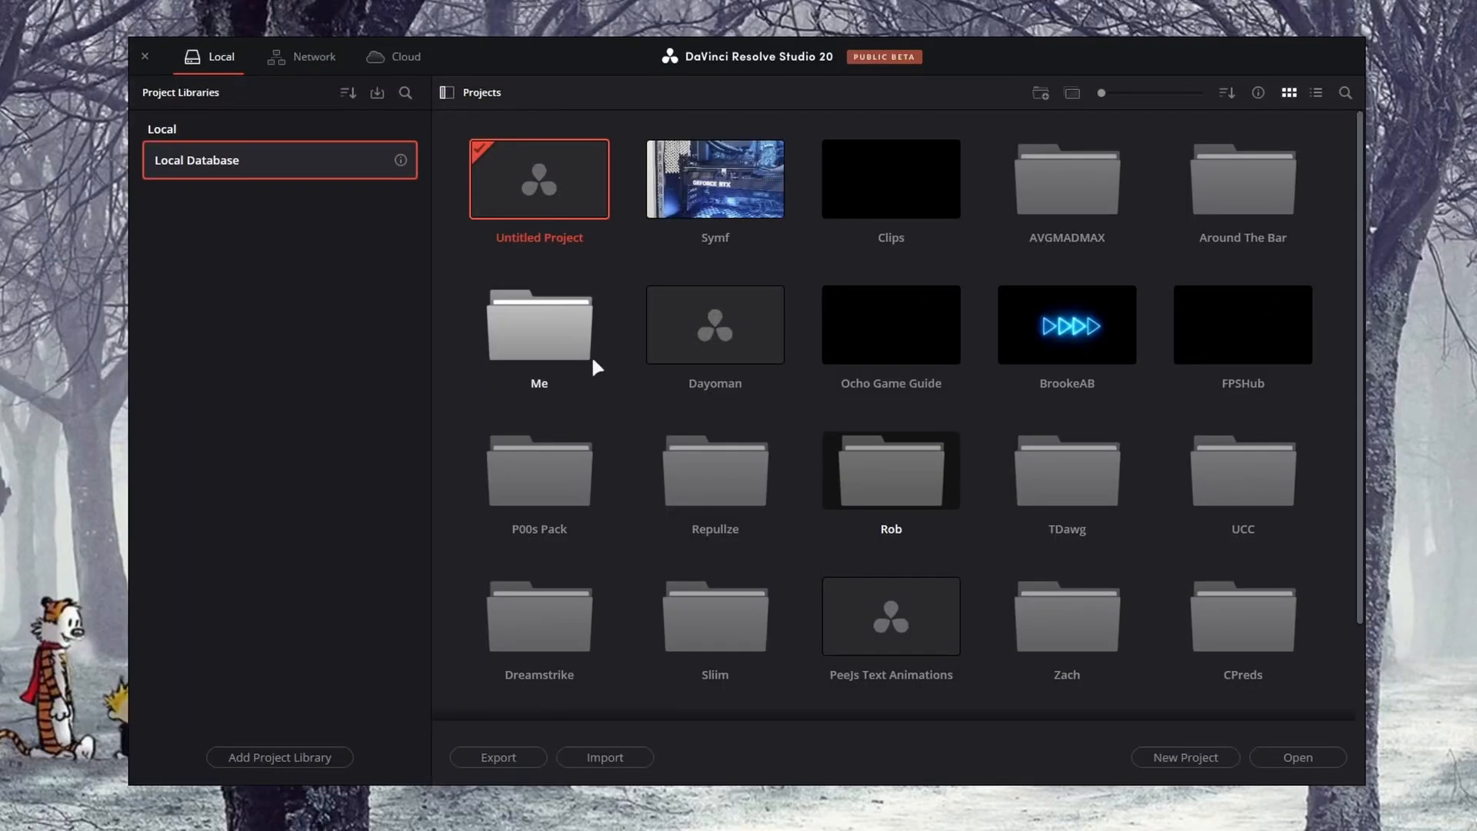
Look inside the Me folder, then open the Around The Bar folder
double_click(539, 324)
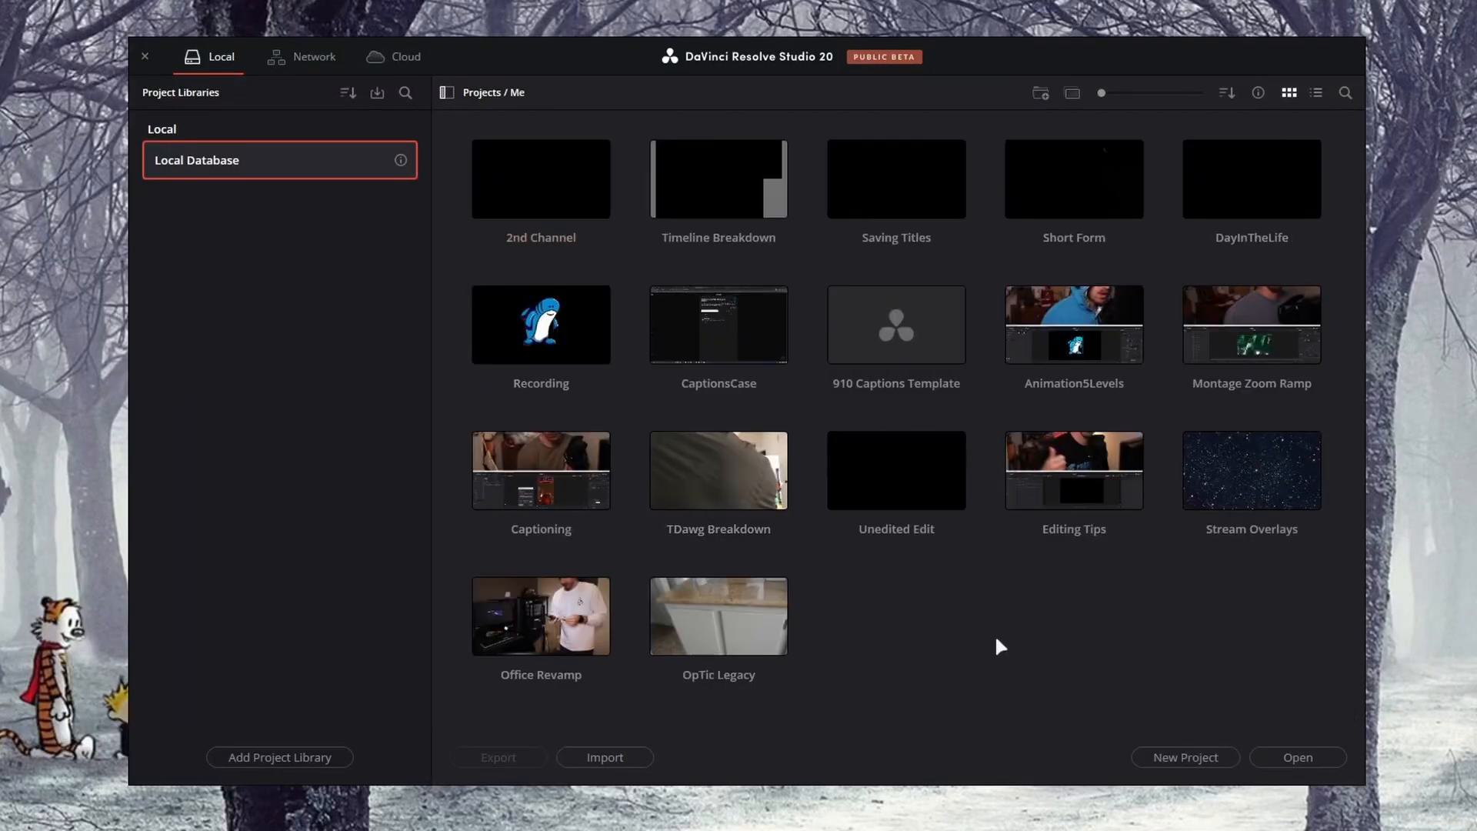
mouse_move(372, 419)
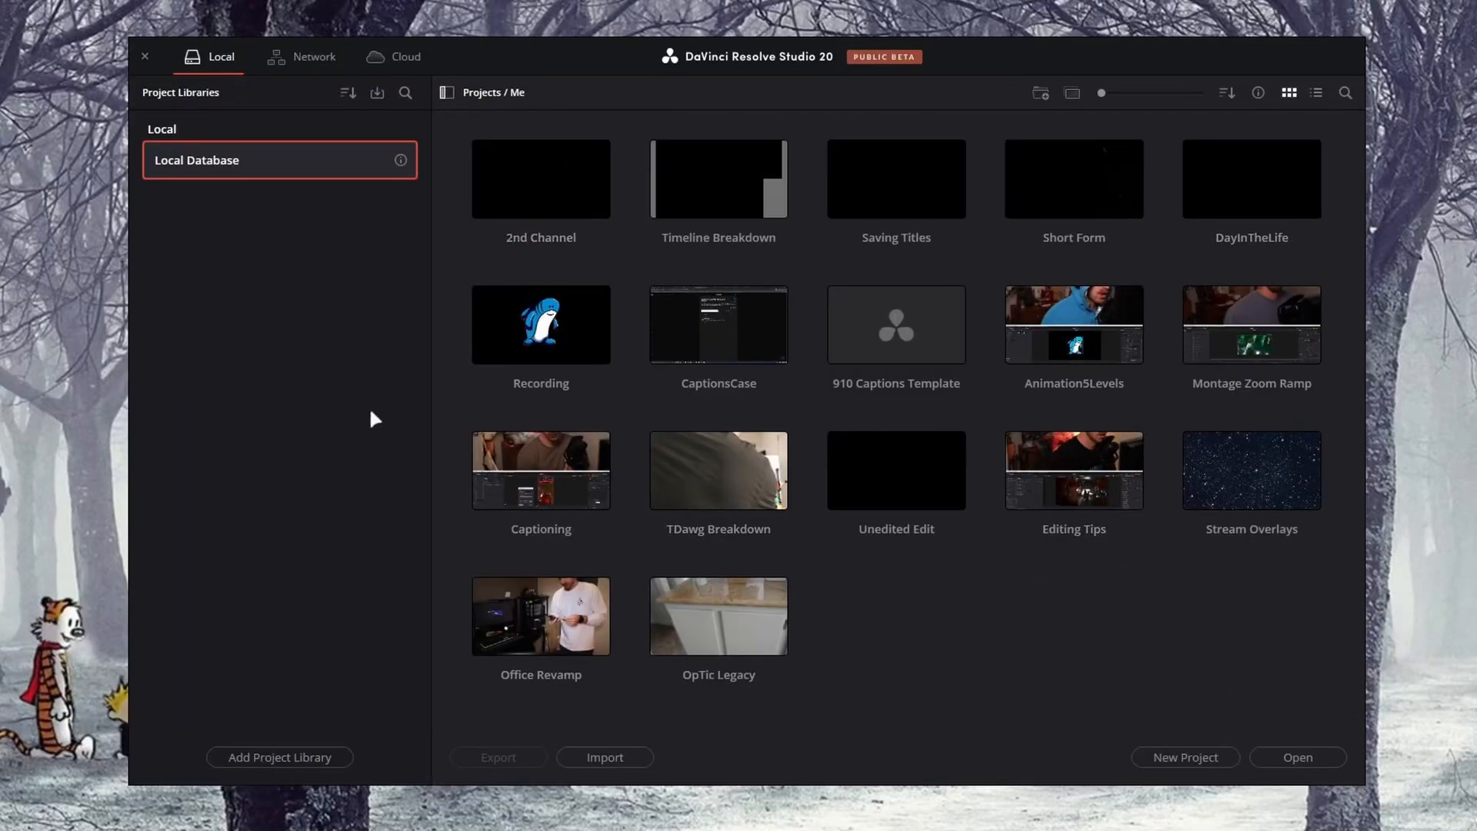
click(895, 179)
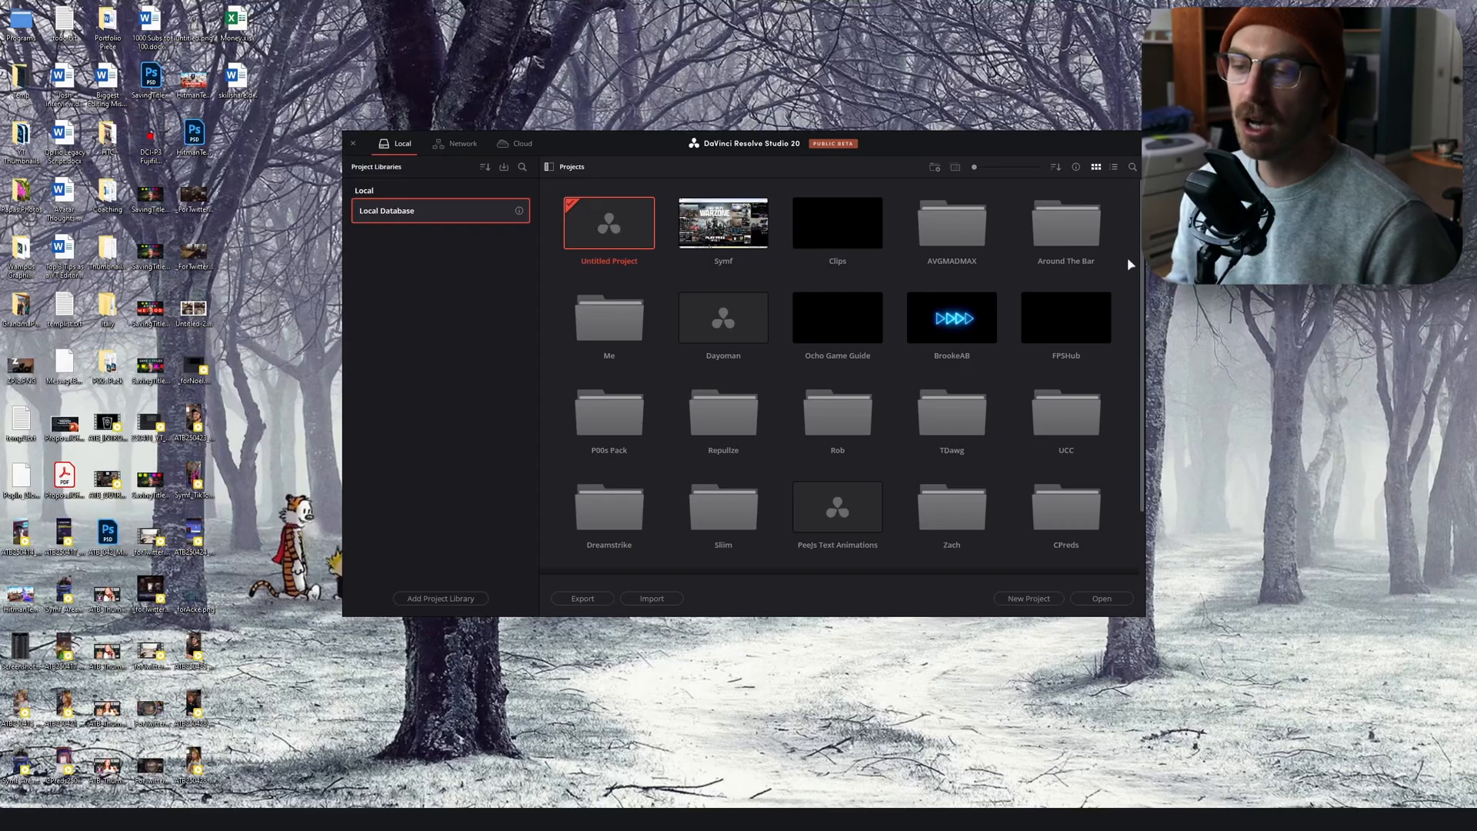
mouse_move(1088, 231)
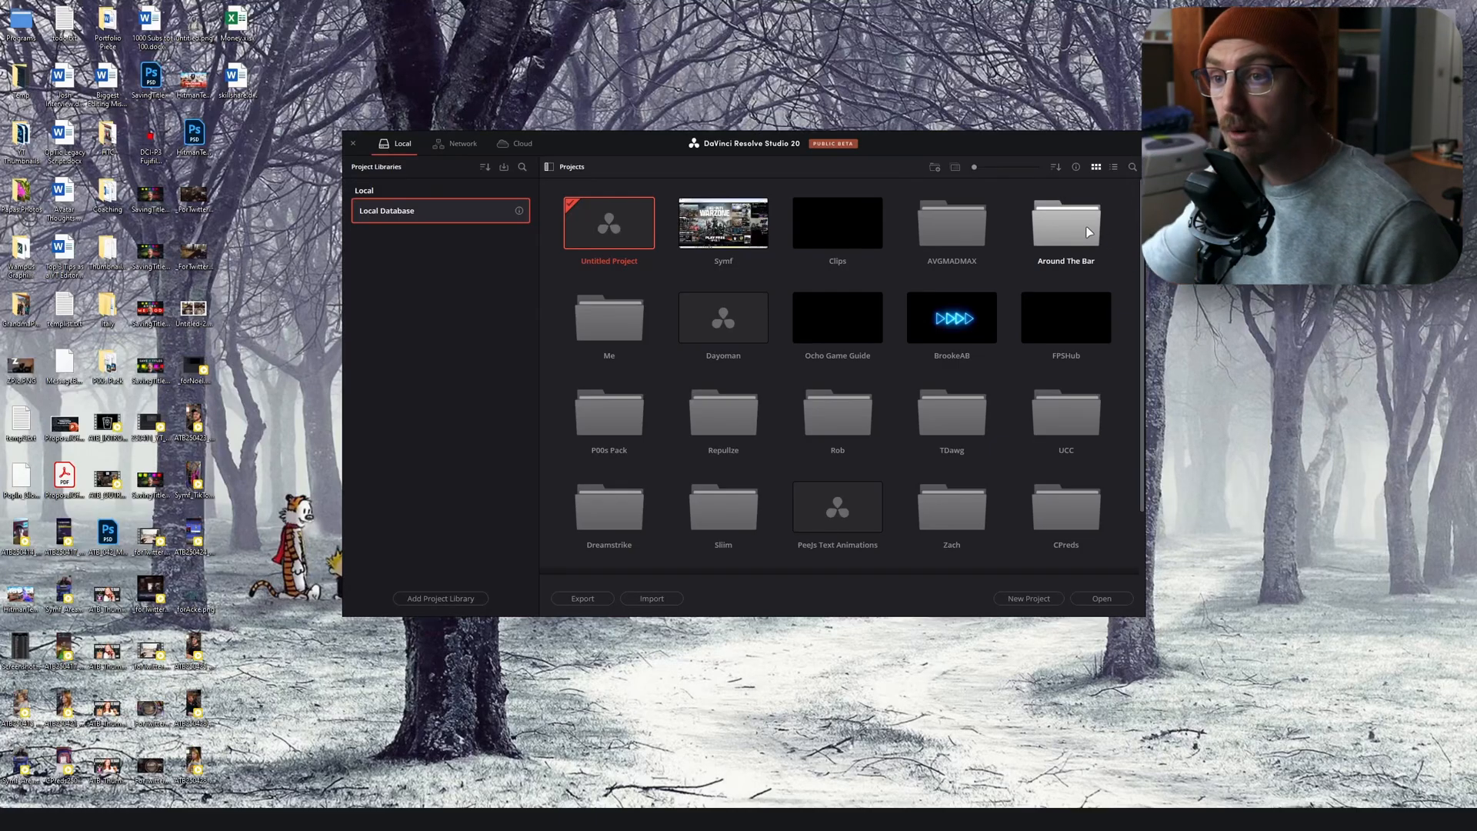
double_click(1066, 223)
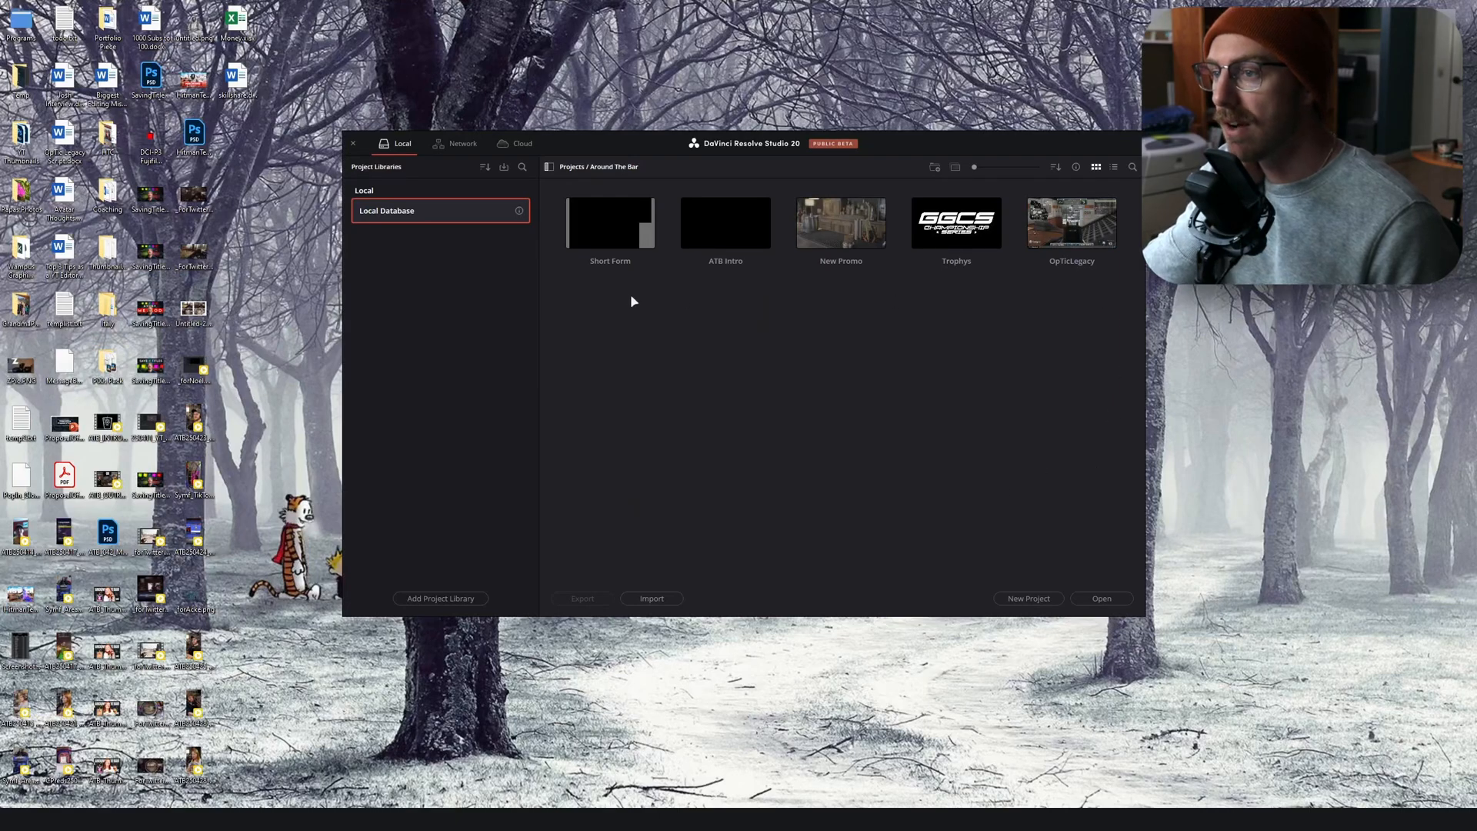
click(566, 173)
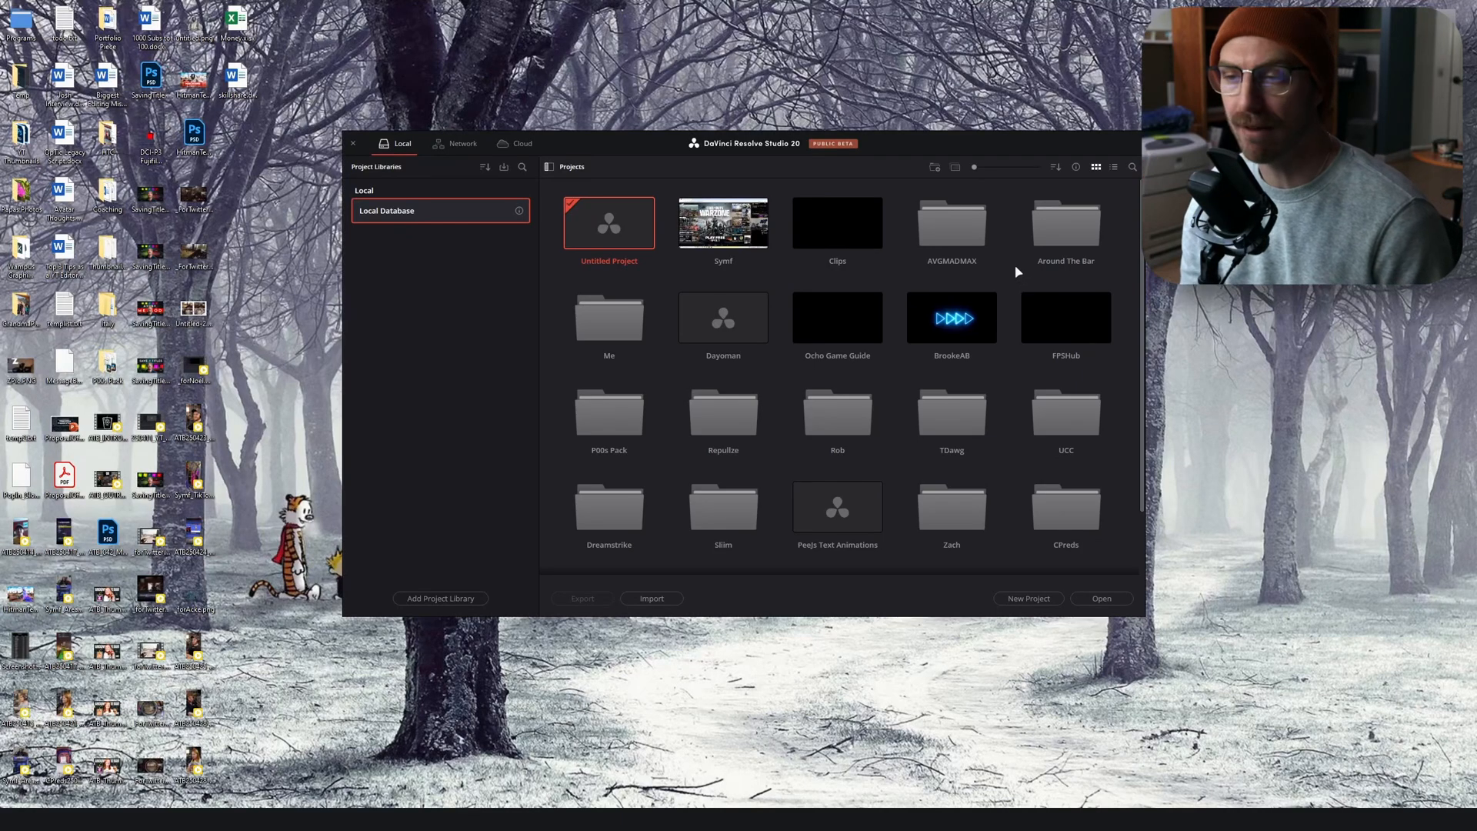
double_click(1066, 222)
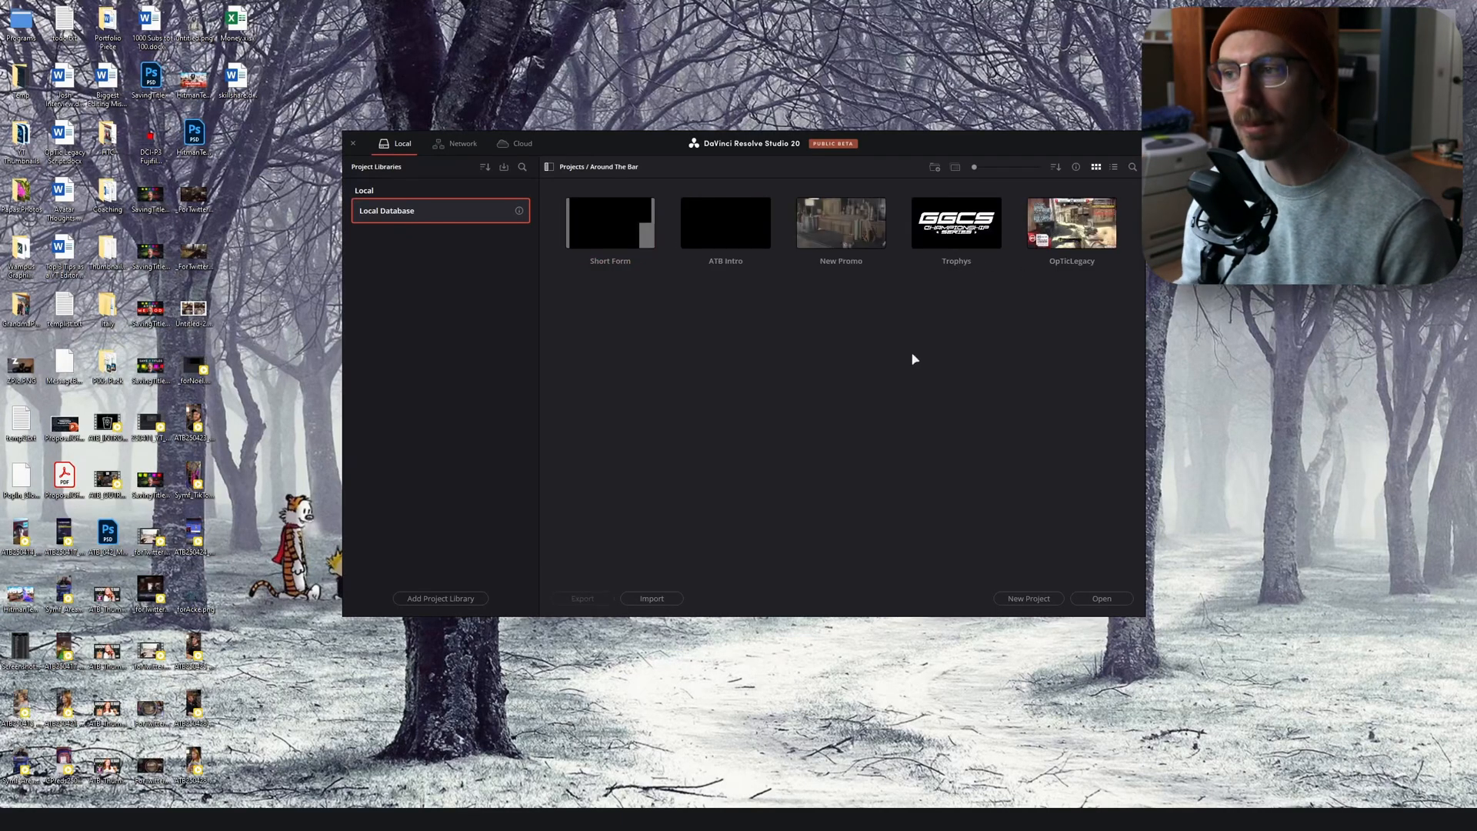
mouse_move(626, 318)
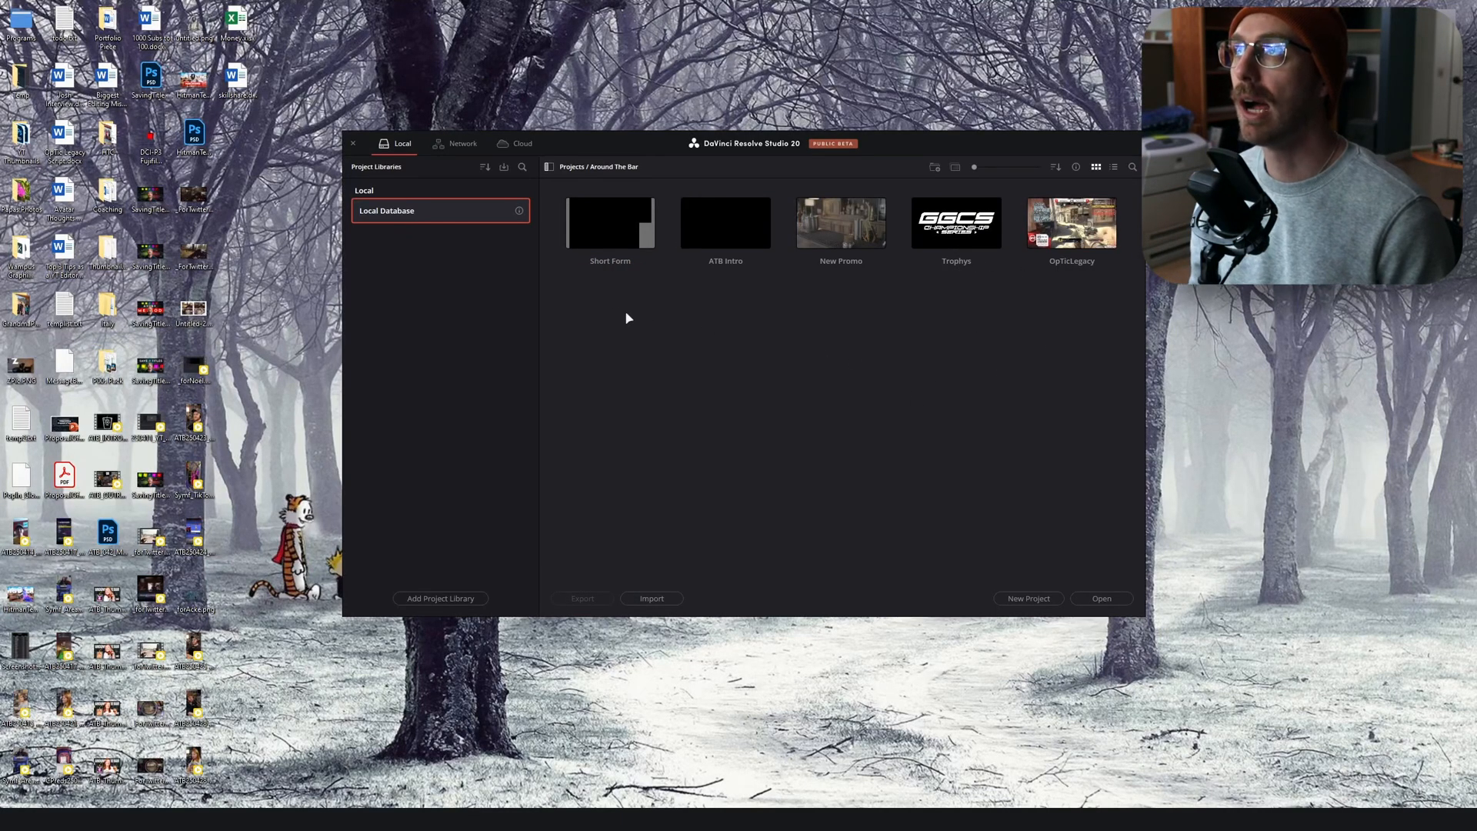
mouse_move(871, 363)
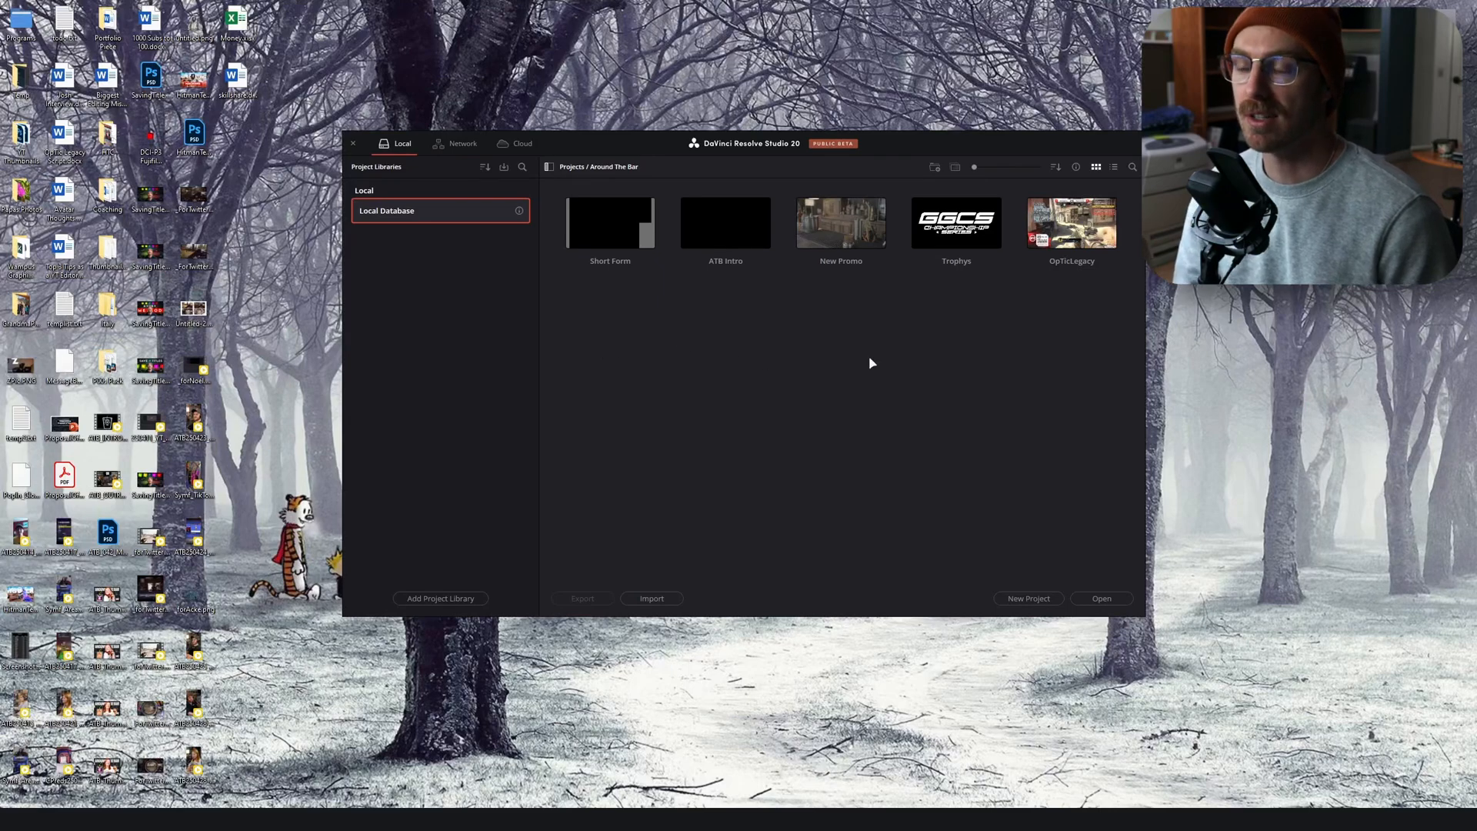
mouse_move(928, 334)
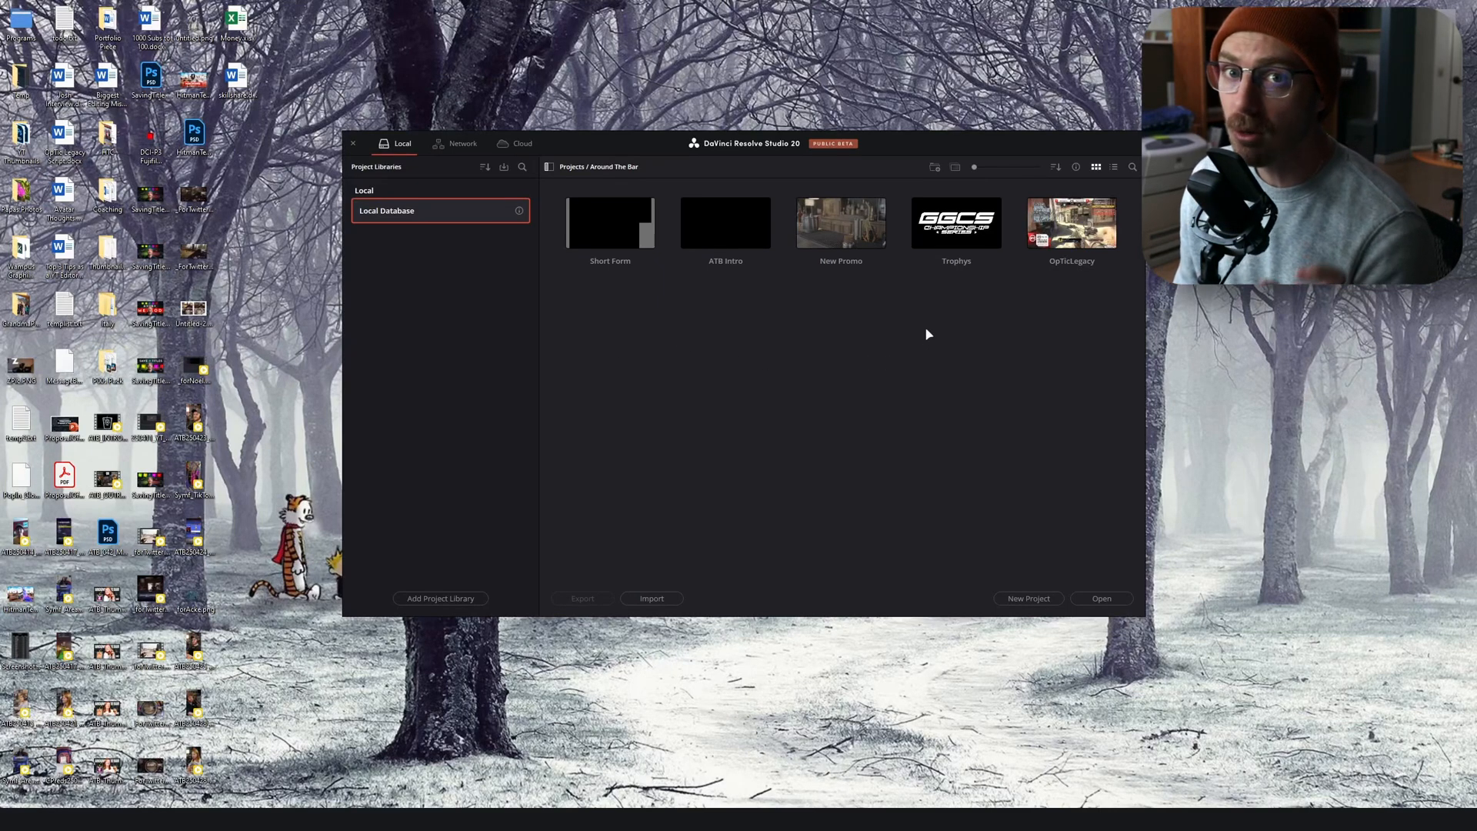
mouse_move(905, 412)
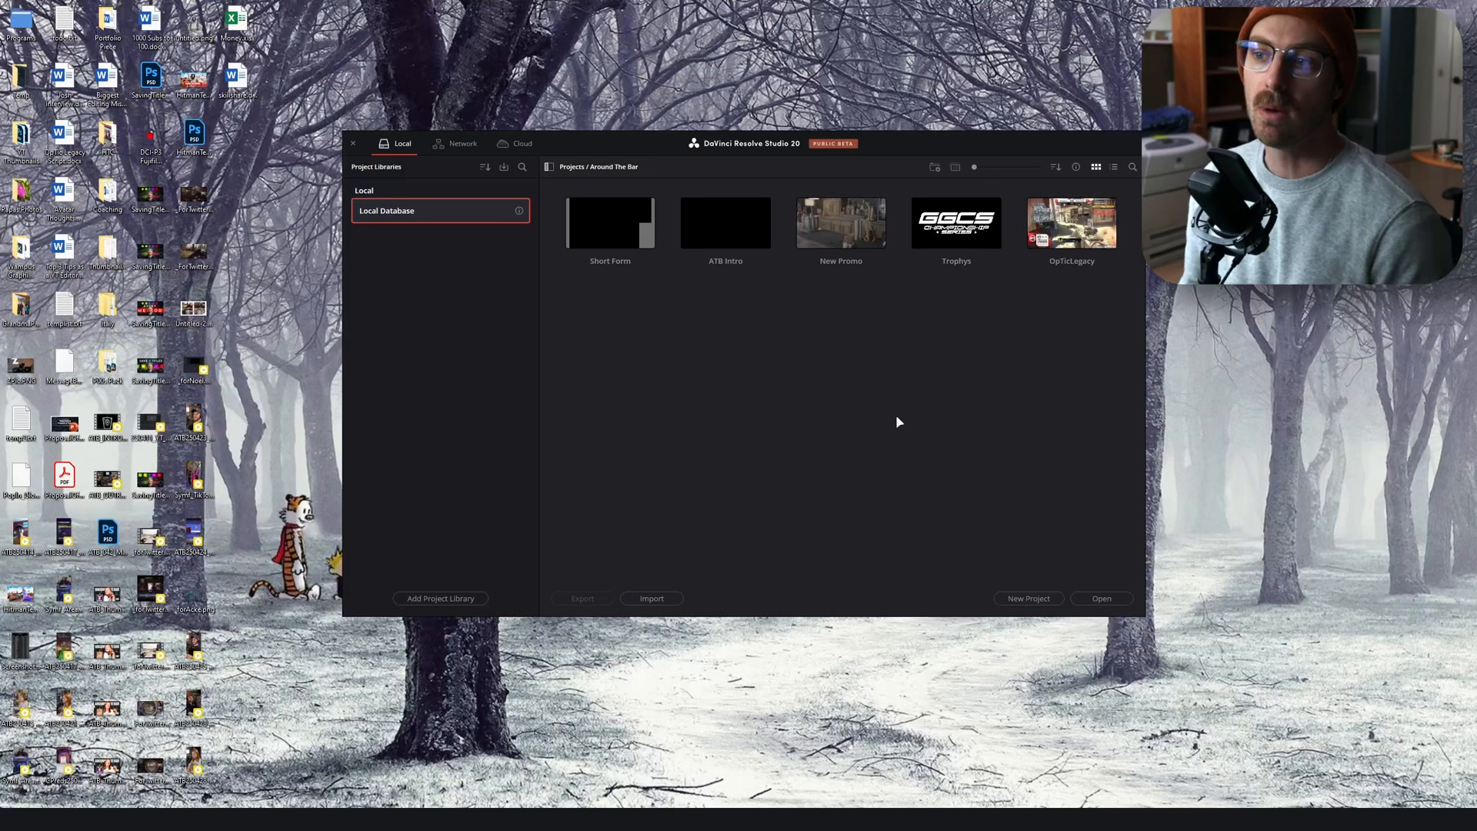
mouse_move(1004, 477)
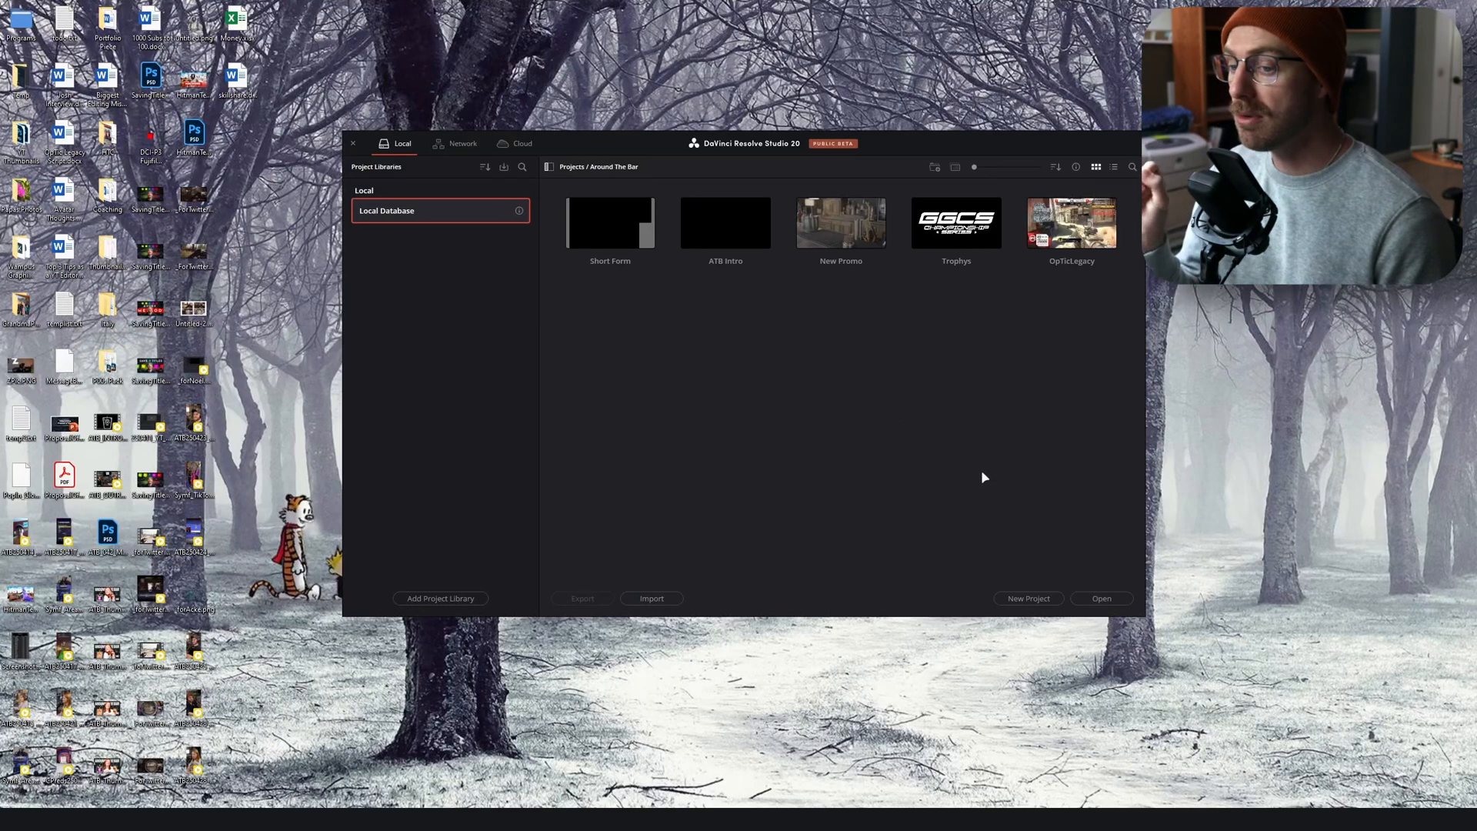
mouse_move(962, 469)
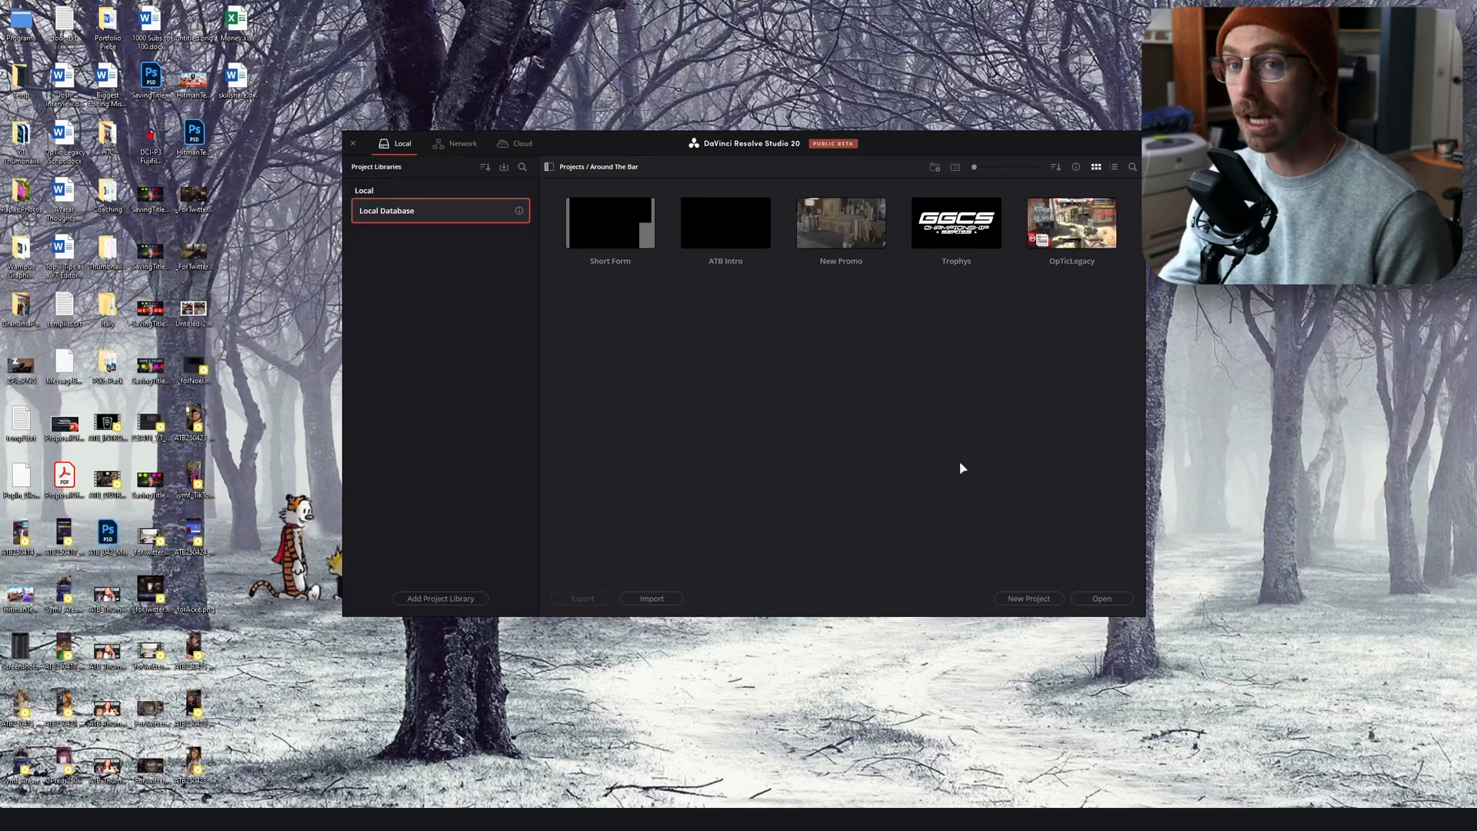
mouse_move(877, 459)
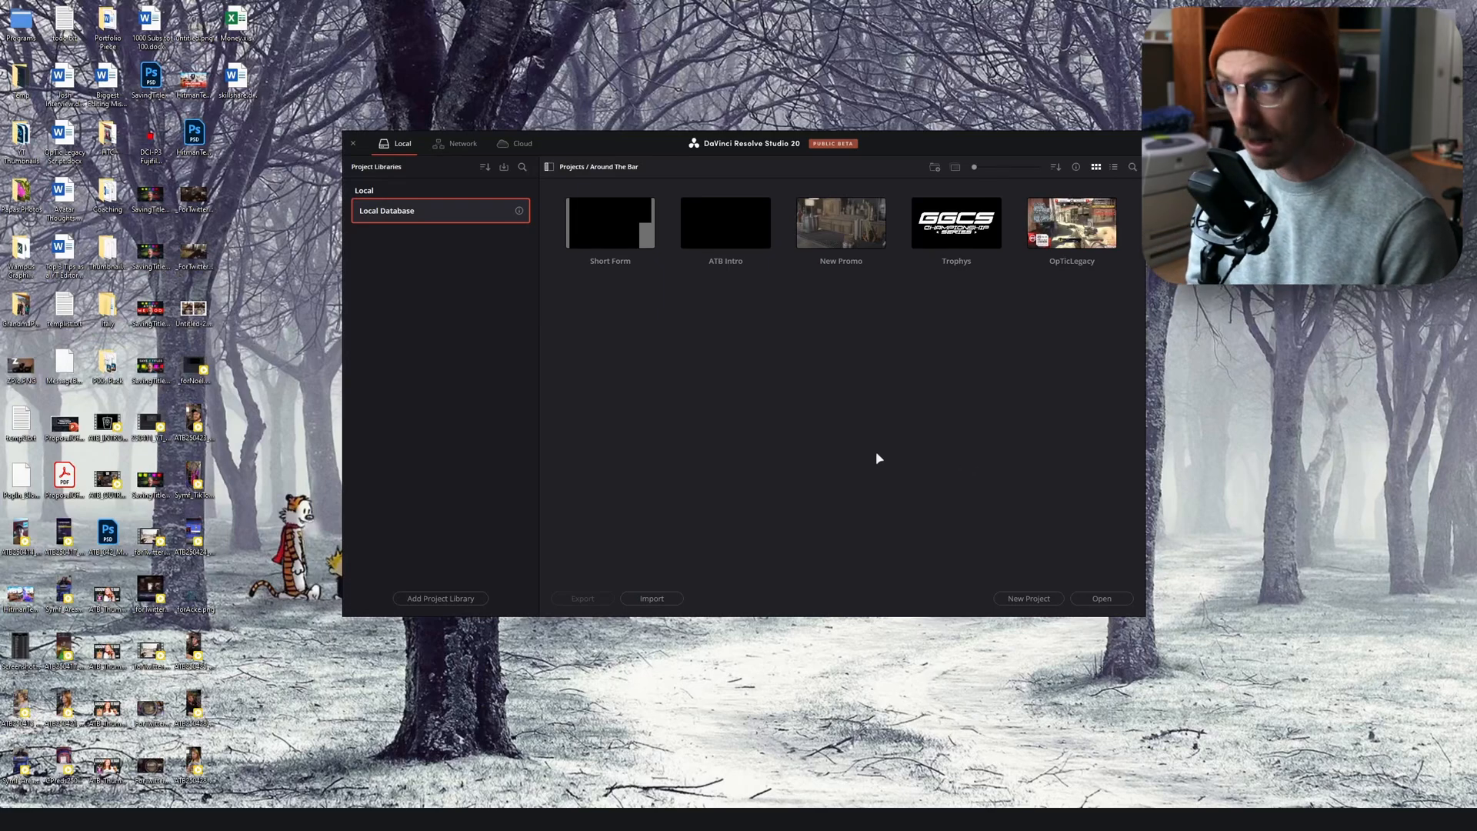
mouse_move(640, 398)
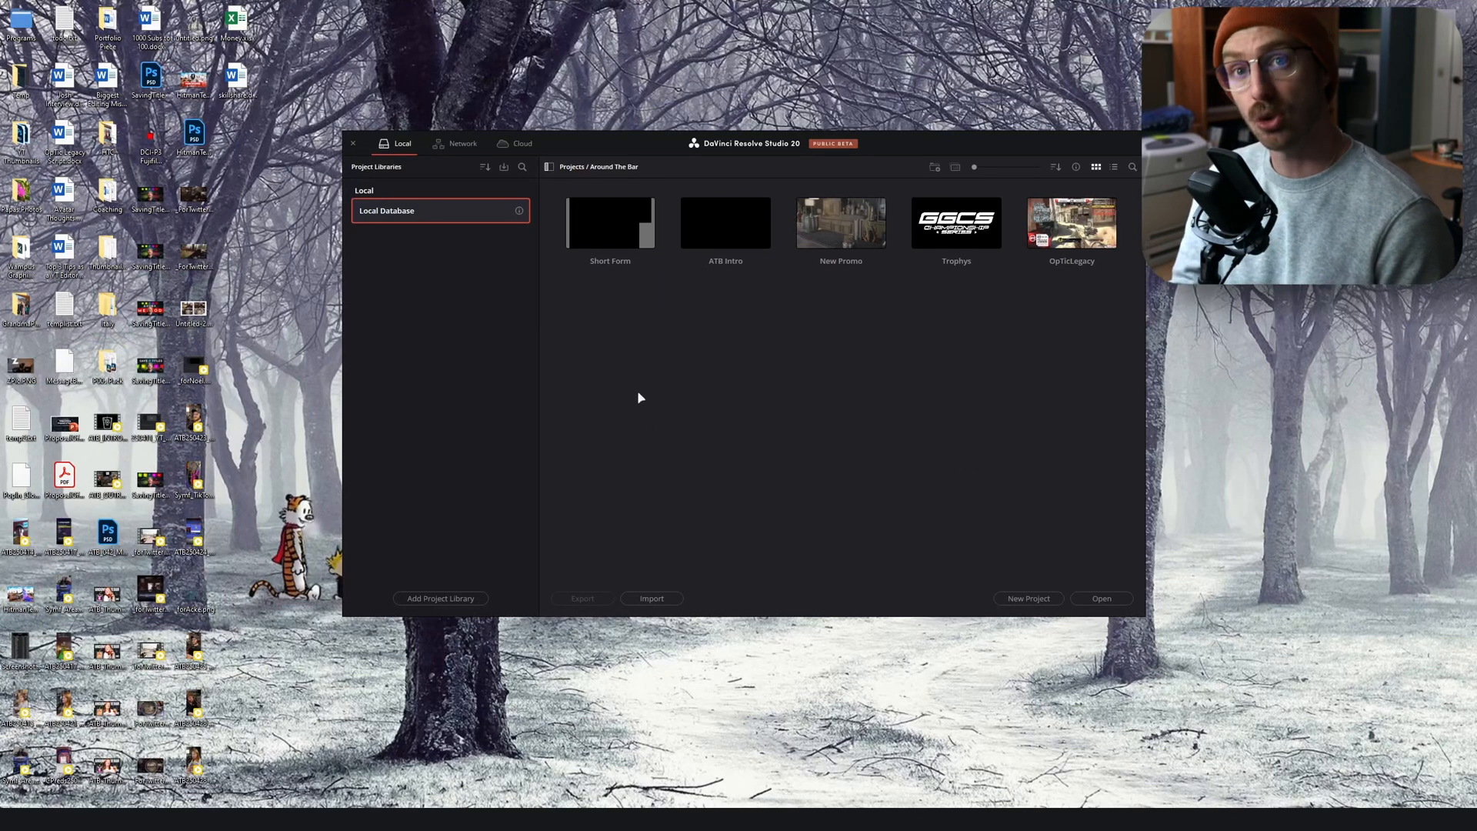
Load the Short Form project into the Edit page with its EP42 Vertical timeline
double_click(610, 223)
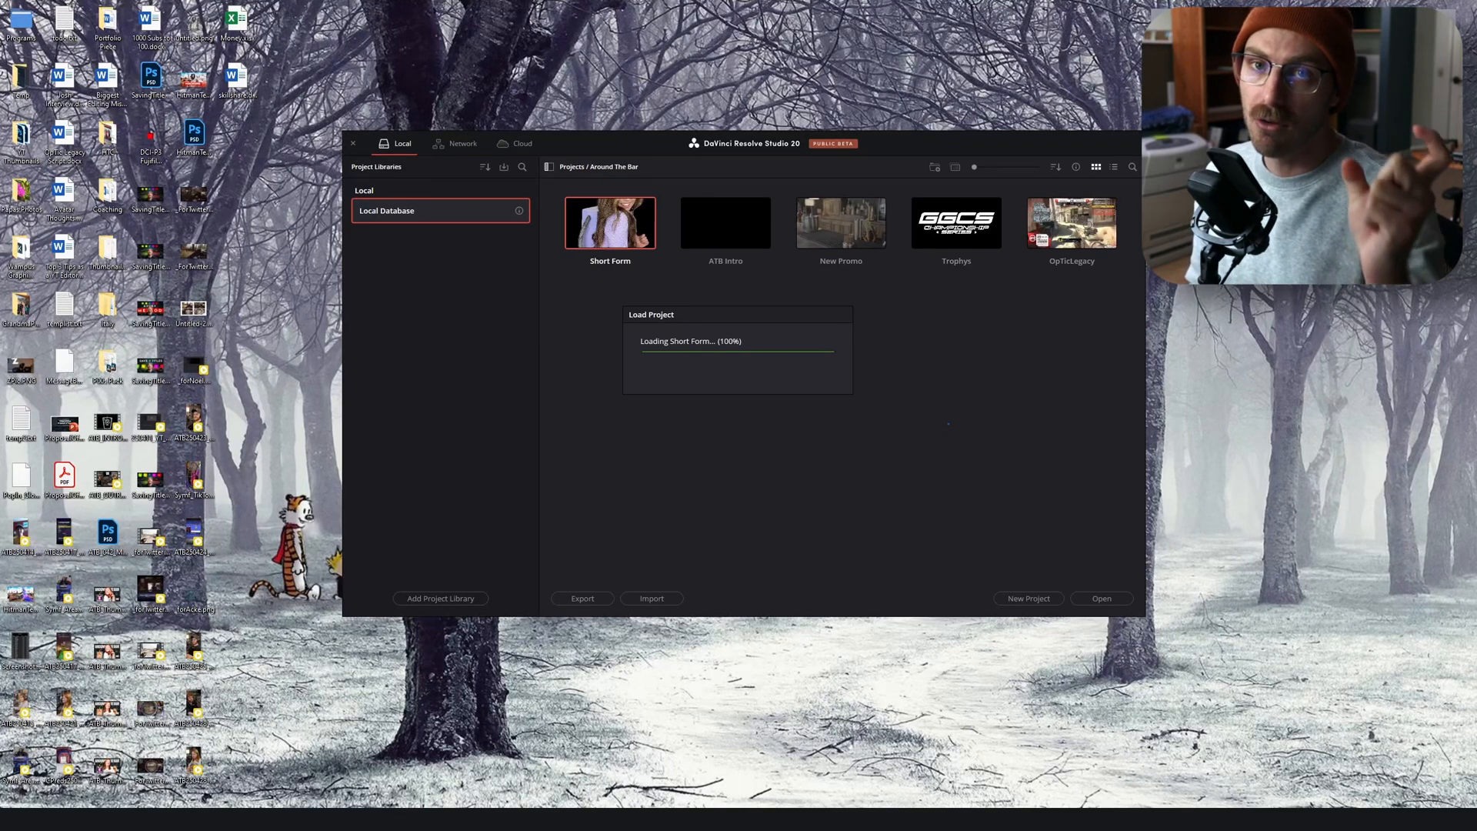
click(609, 223)
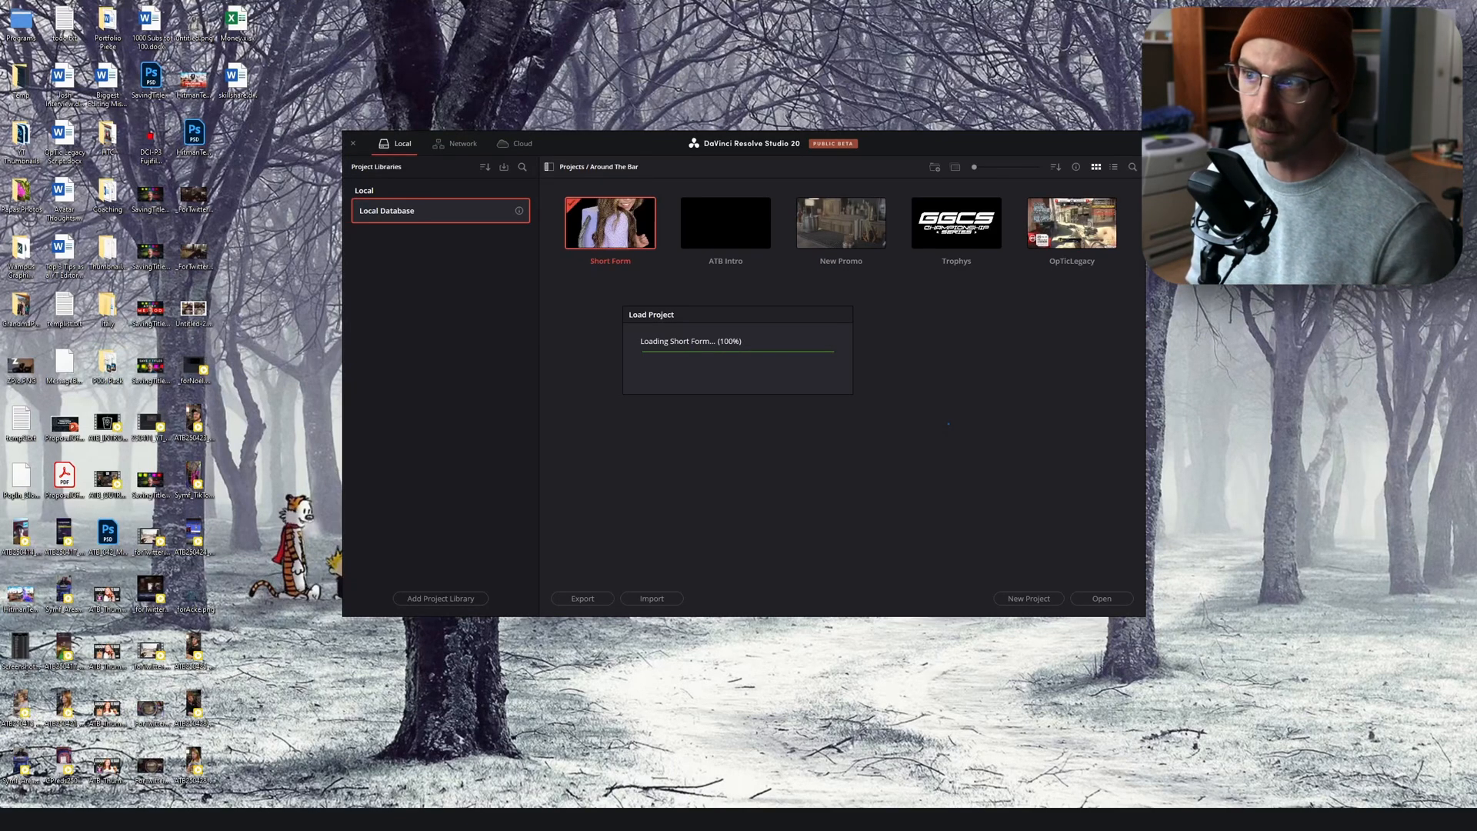
double_click(609, 223)
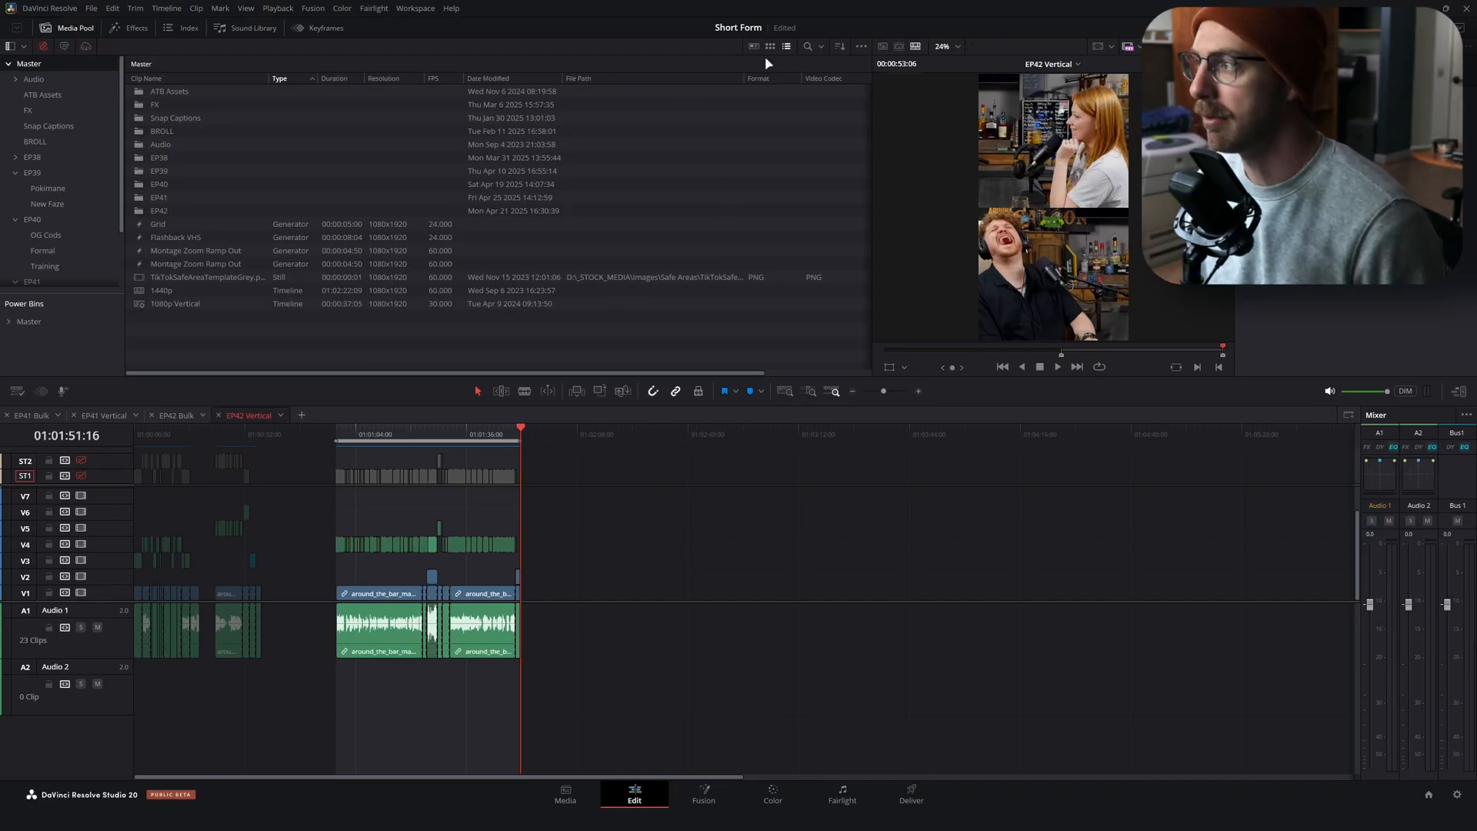
Show media pool thumbnails and browse the Audio > SFX bin
click(770, 46)
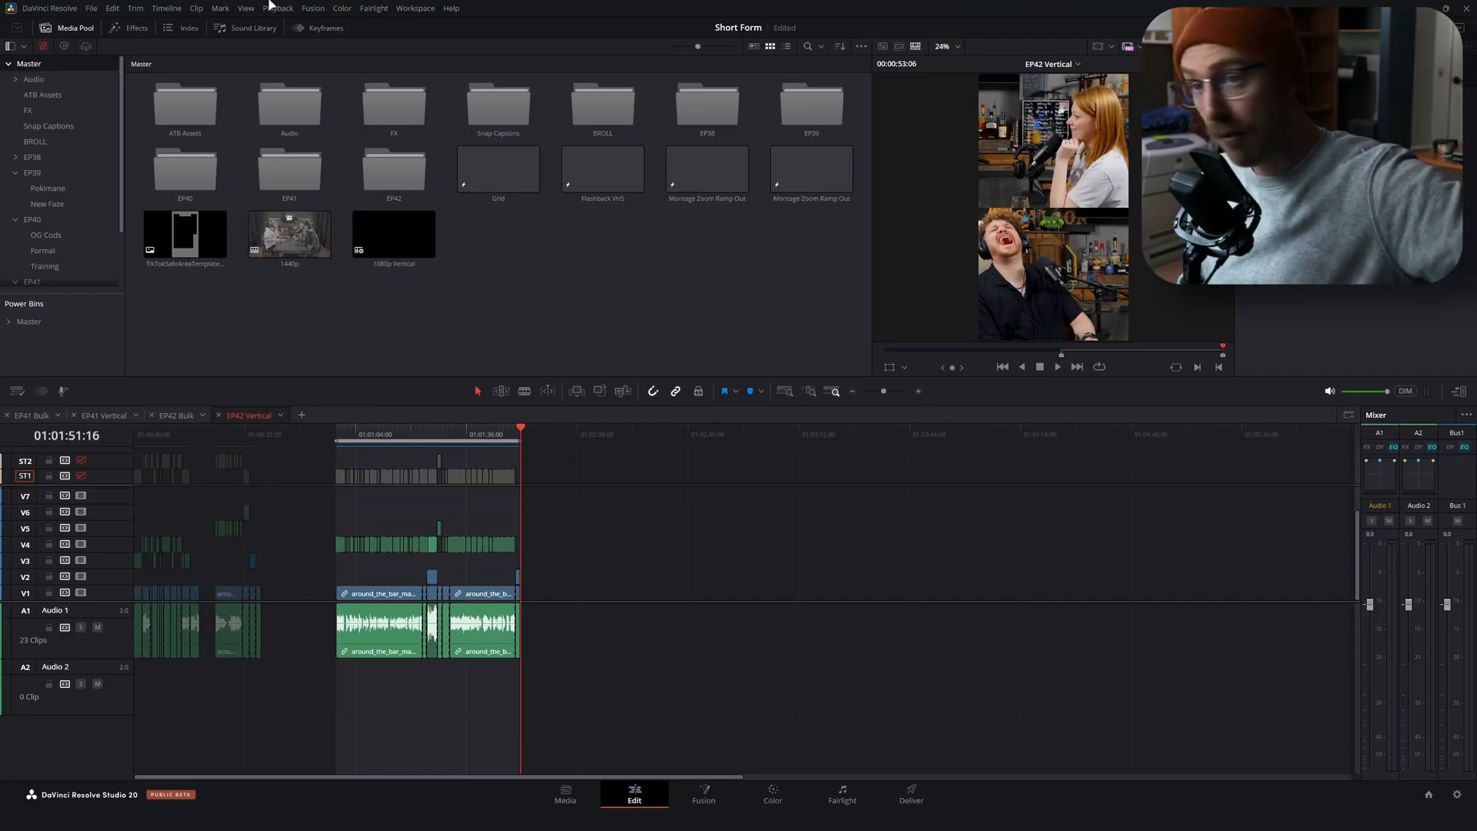
double_click(33, 78)
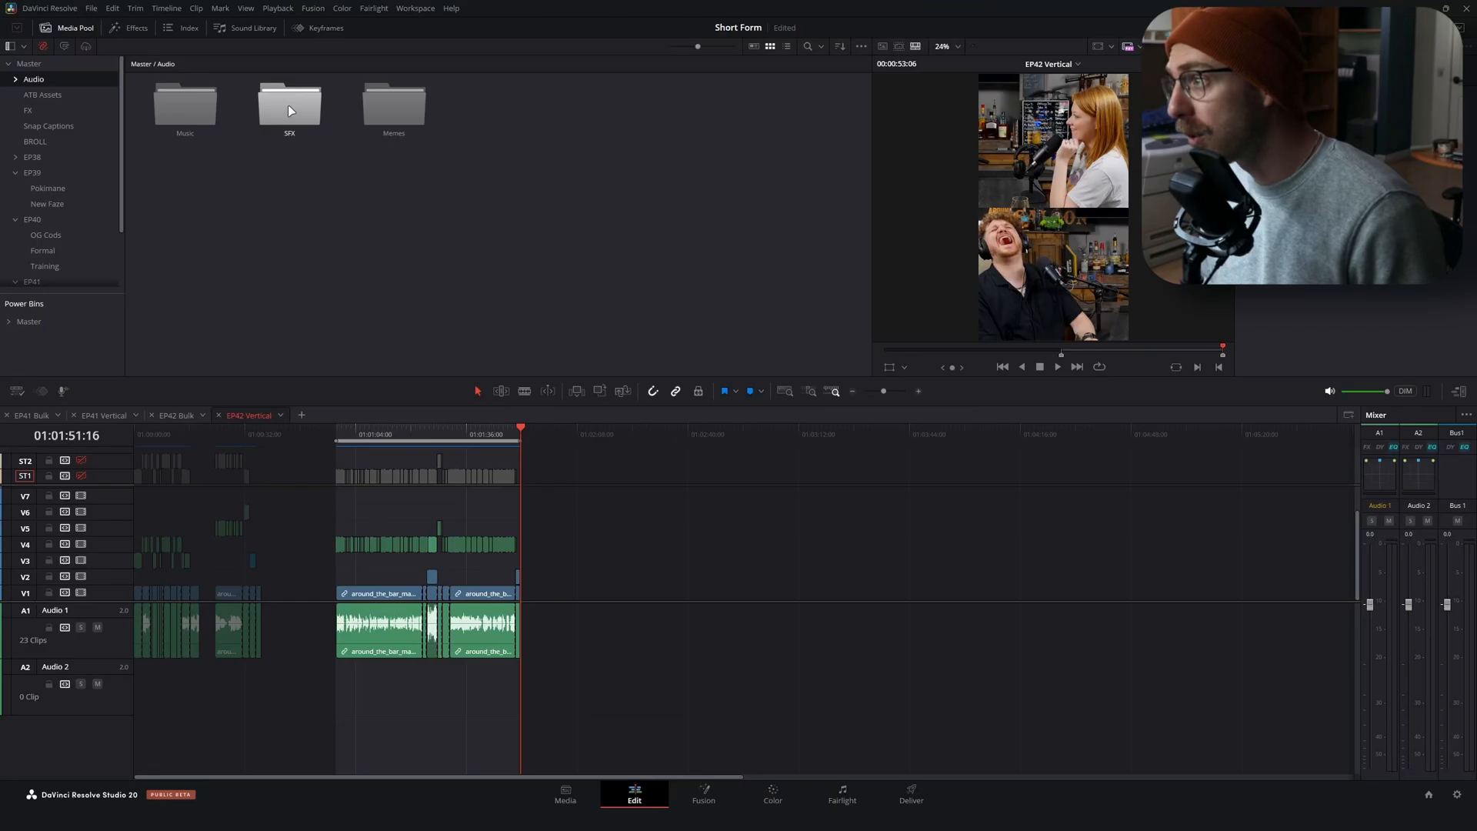
double_click(290, 104)
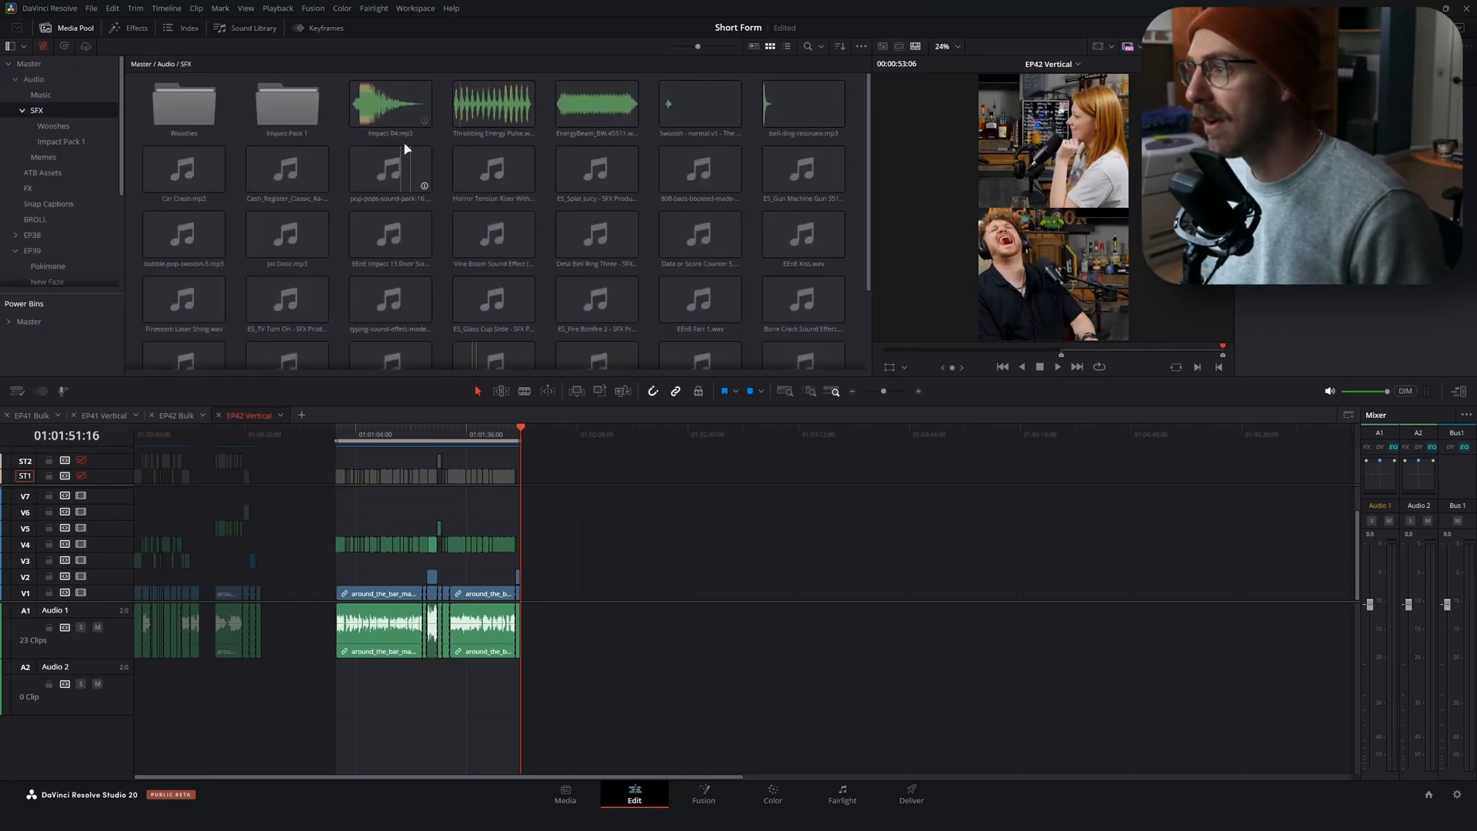
scroll(down, 3)
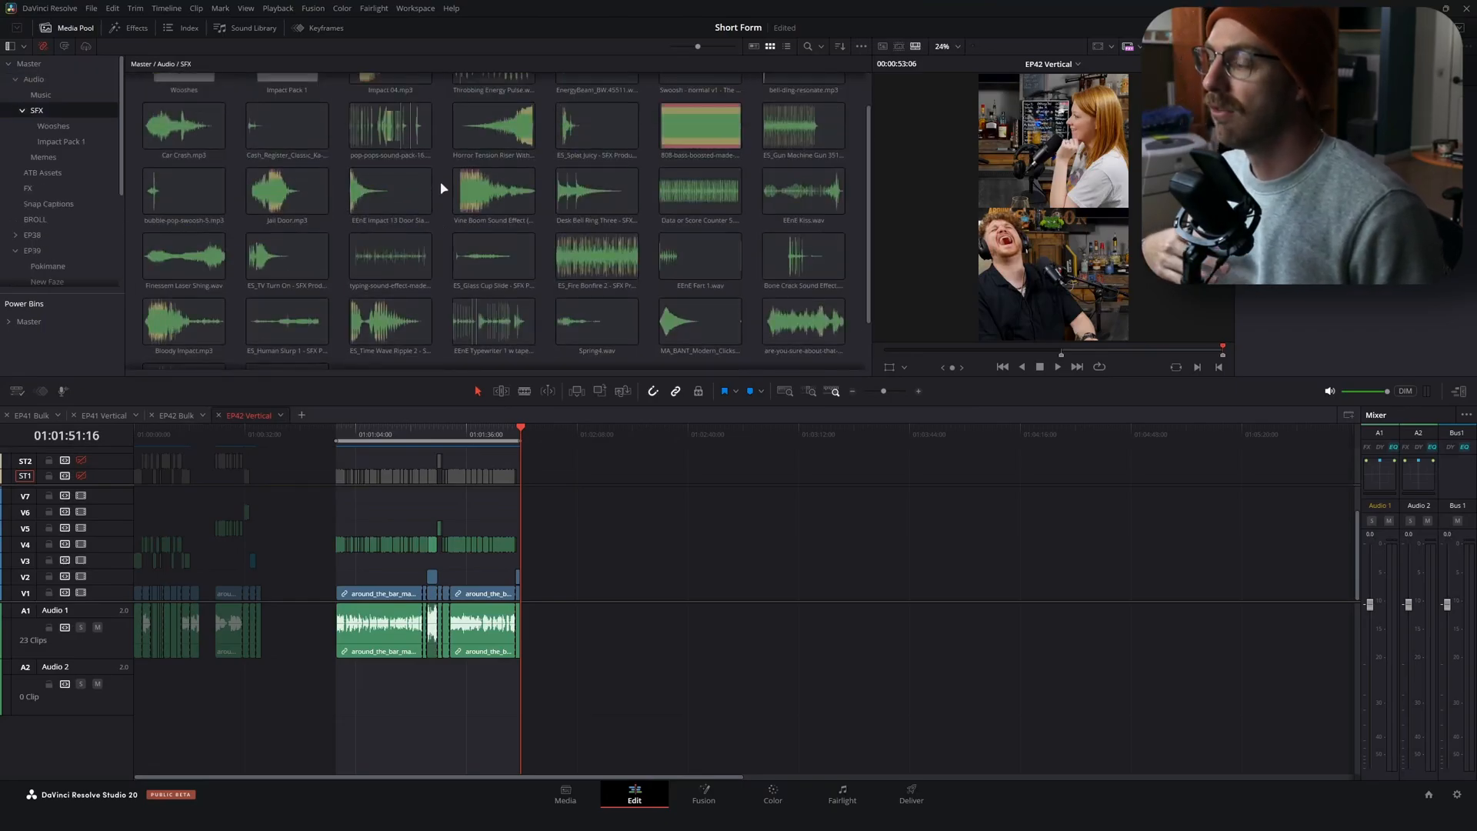
scroll(up, 3)
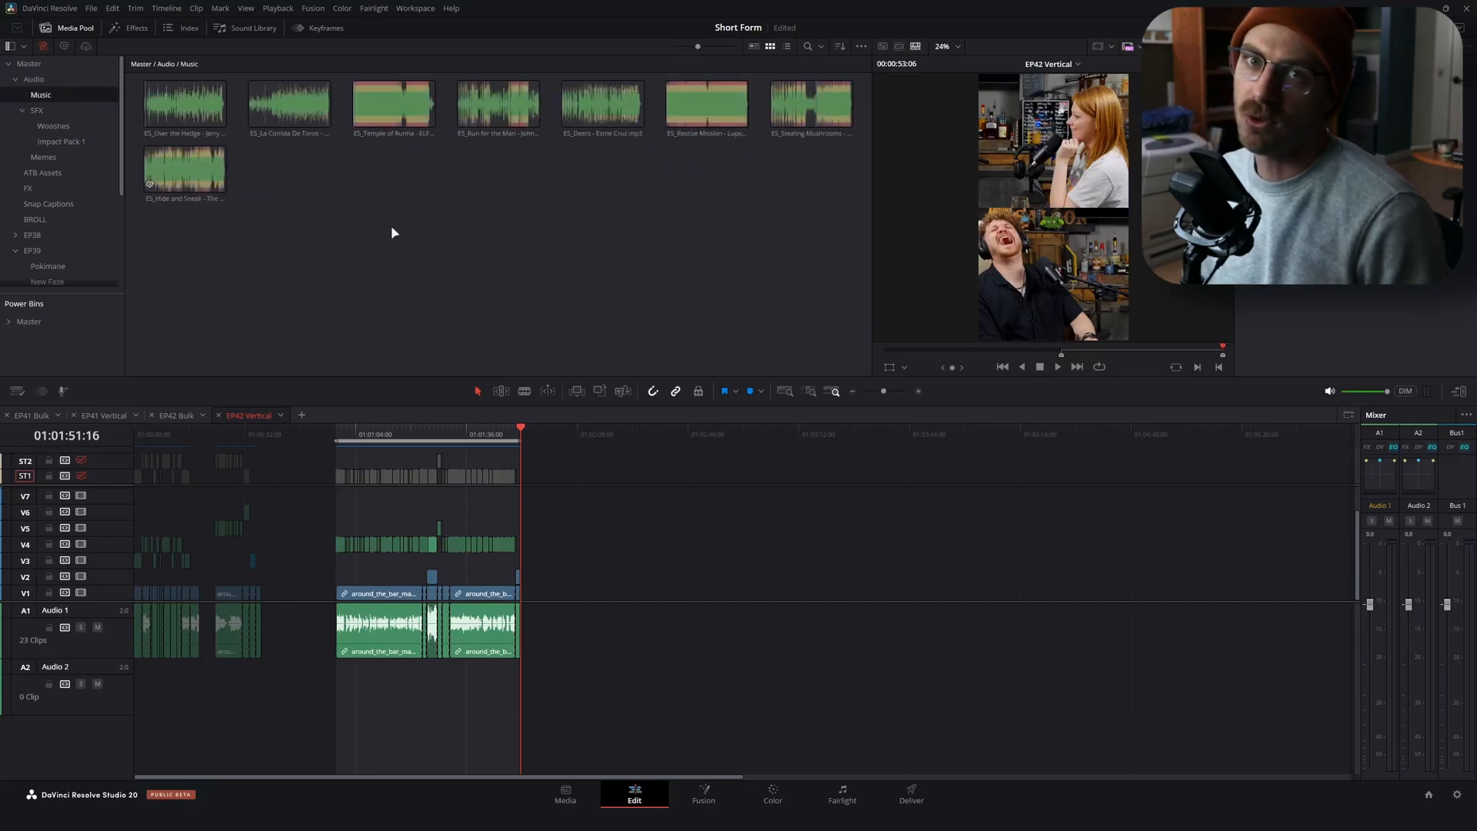
Return to the Master bin and switch the media pool to detailed list view
click(34, 78)
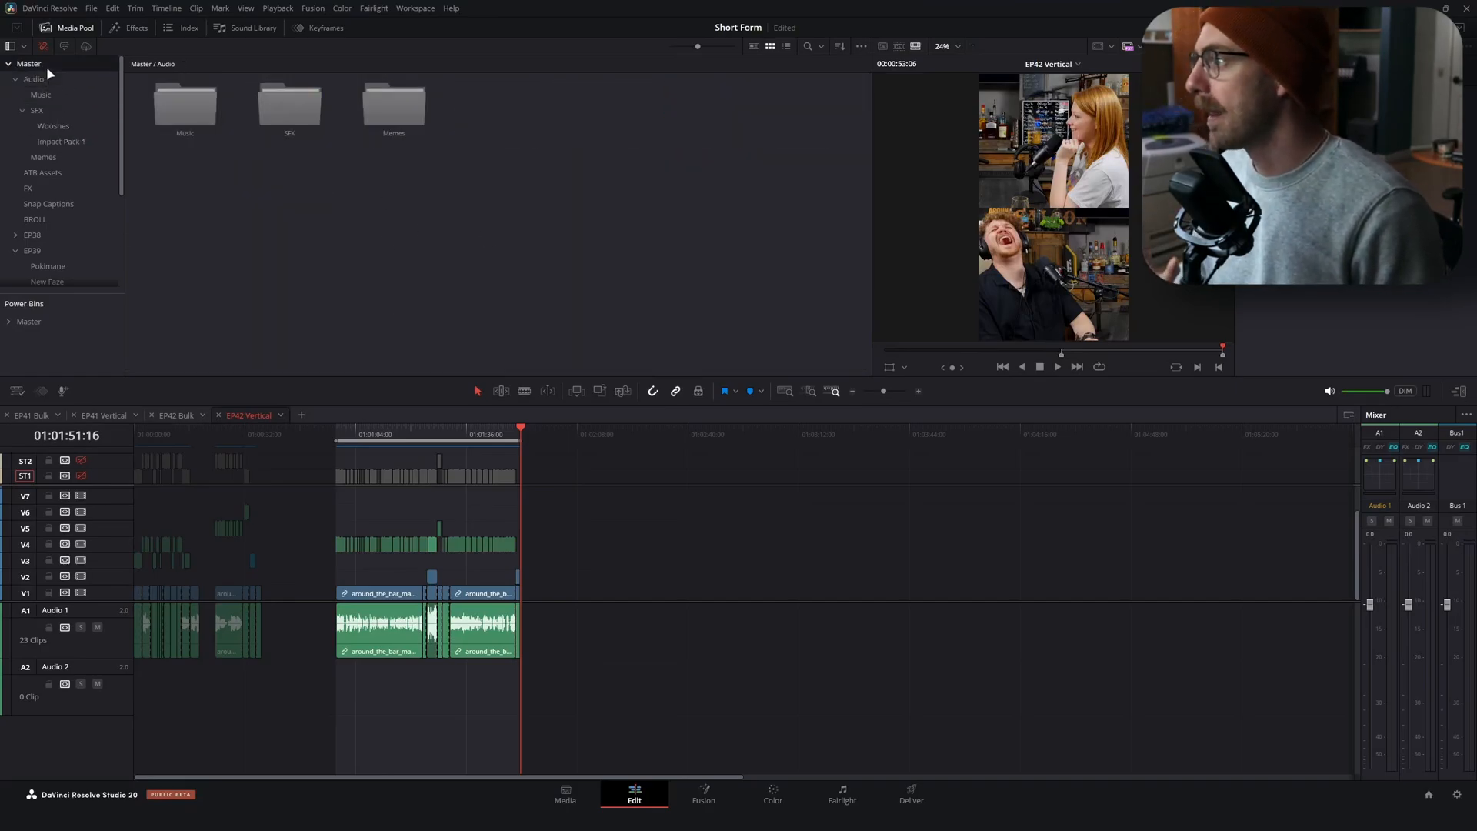
click(29, 63)
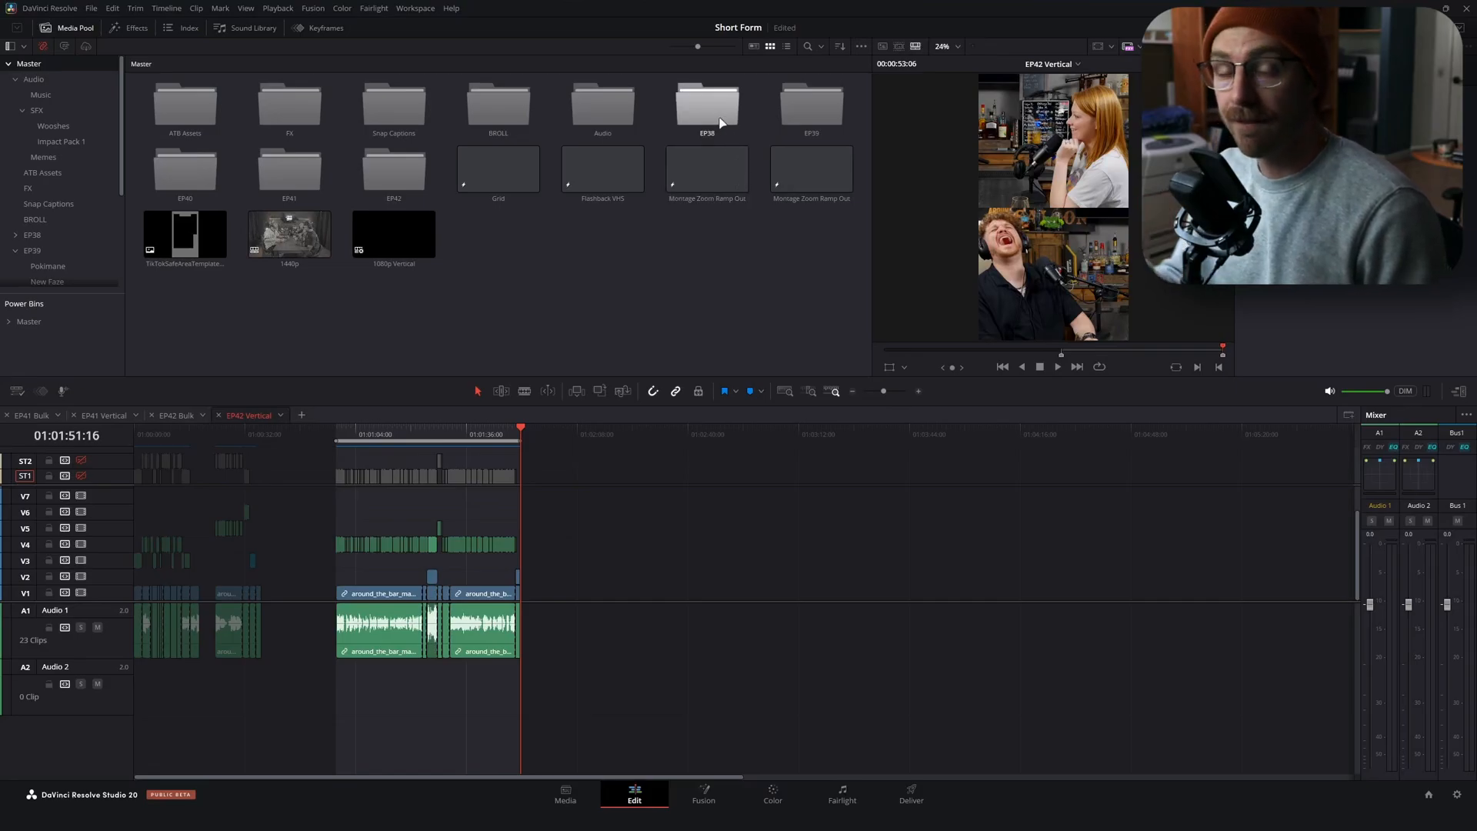
mouse_move(722, 122)
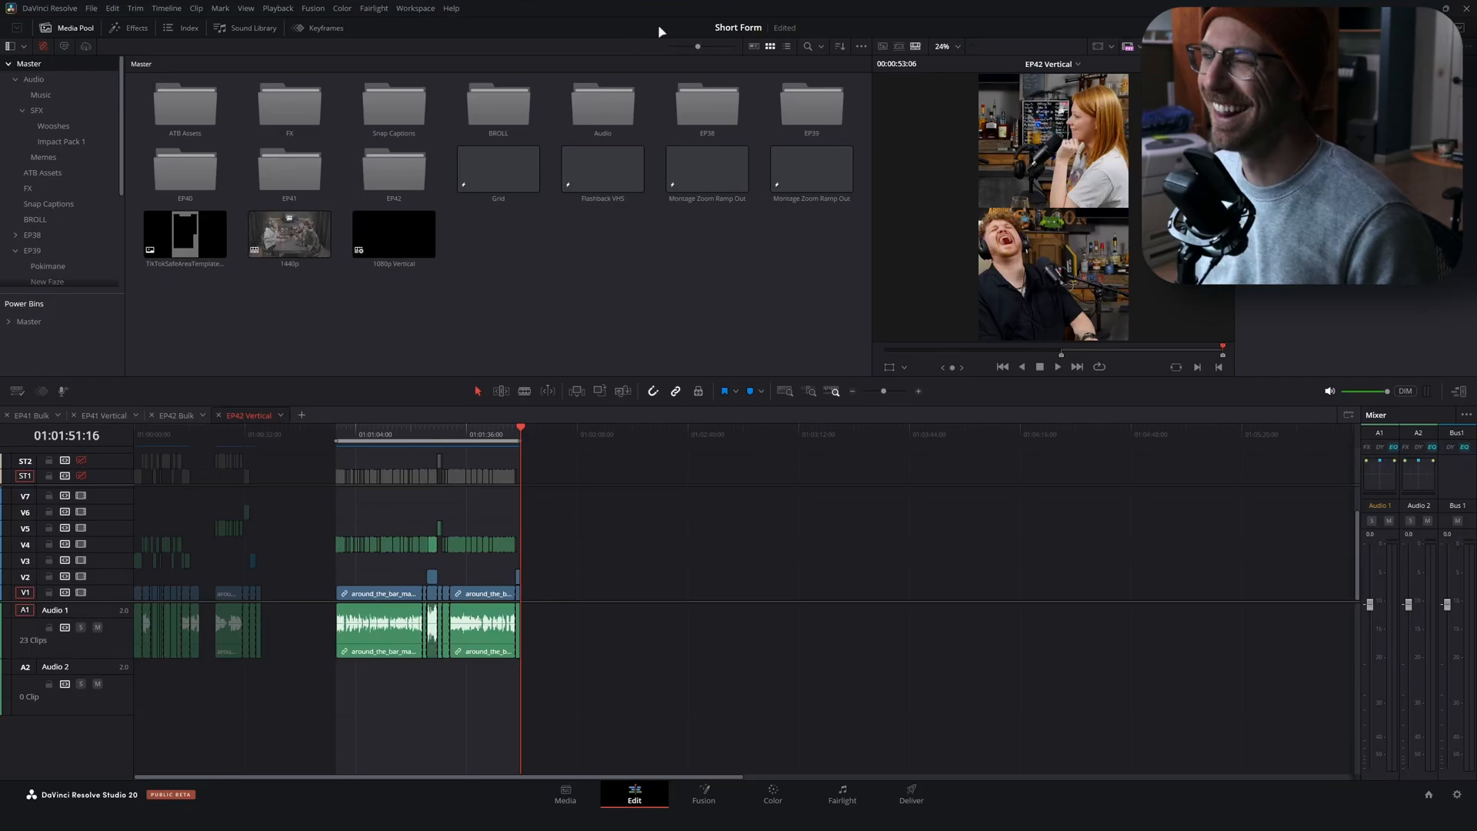
click(786, 46)
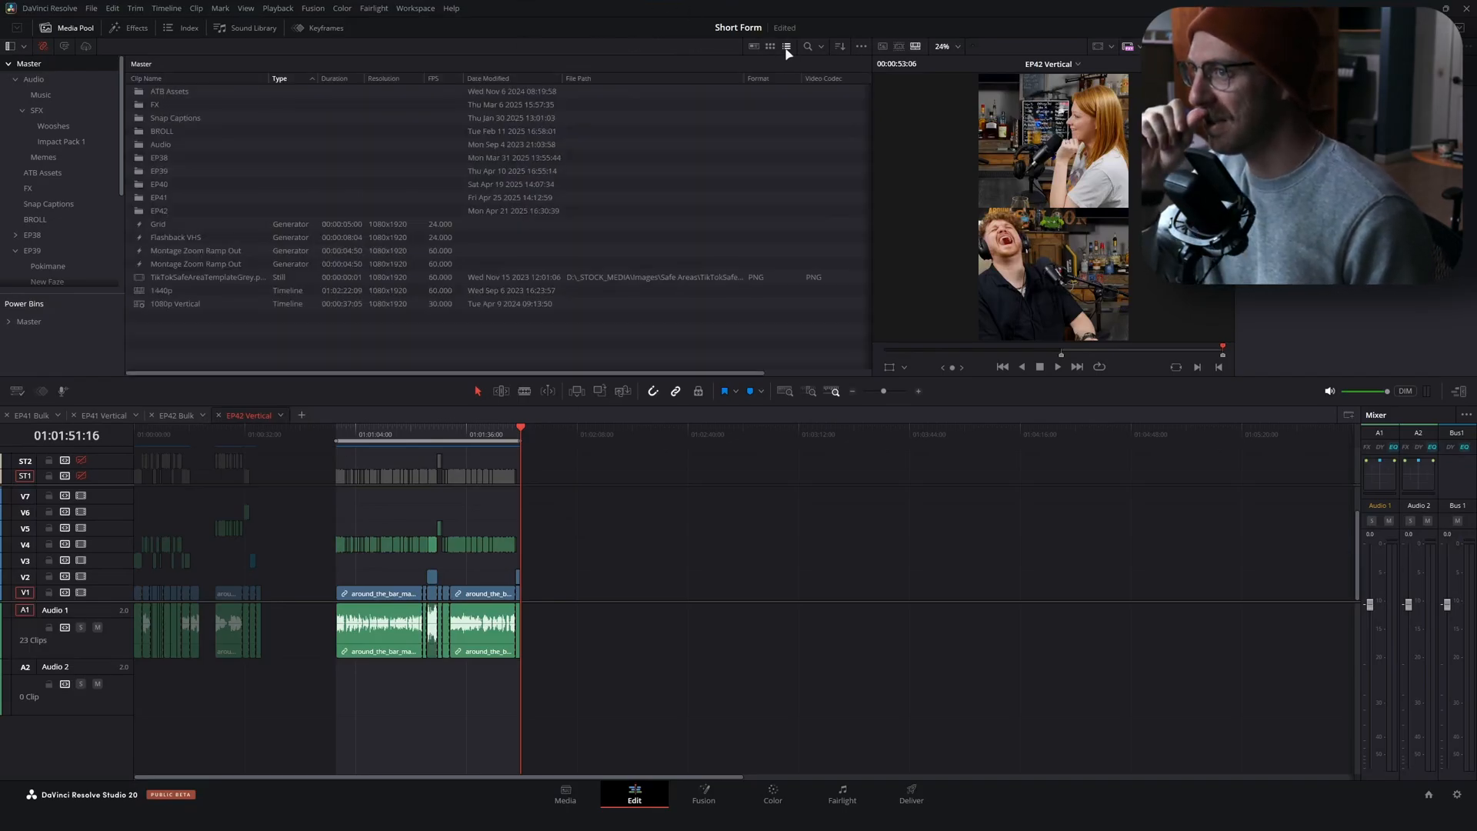
Open the EP41 bin to show its subfolders, two timelines and source clip
click(160, 291)
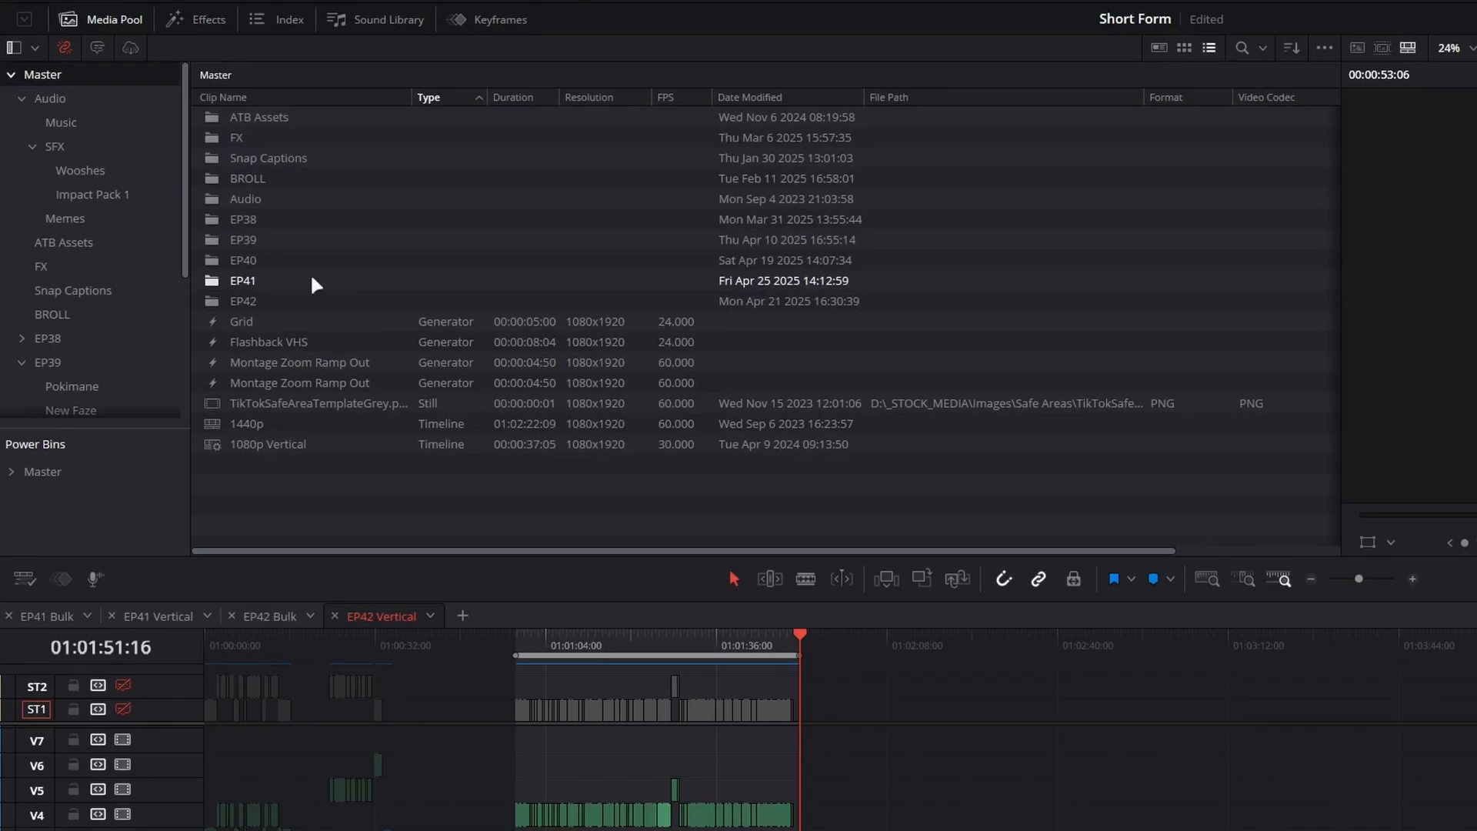
double_click(243, 280)
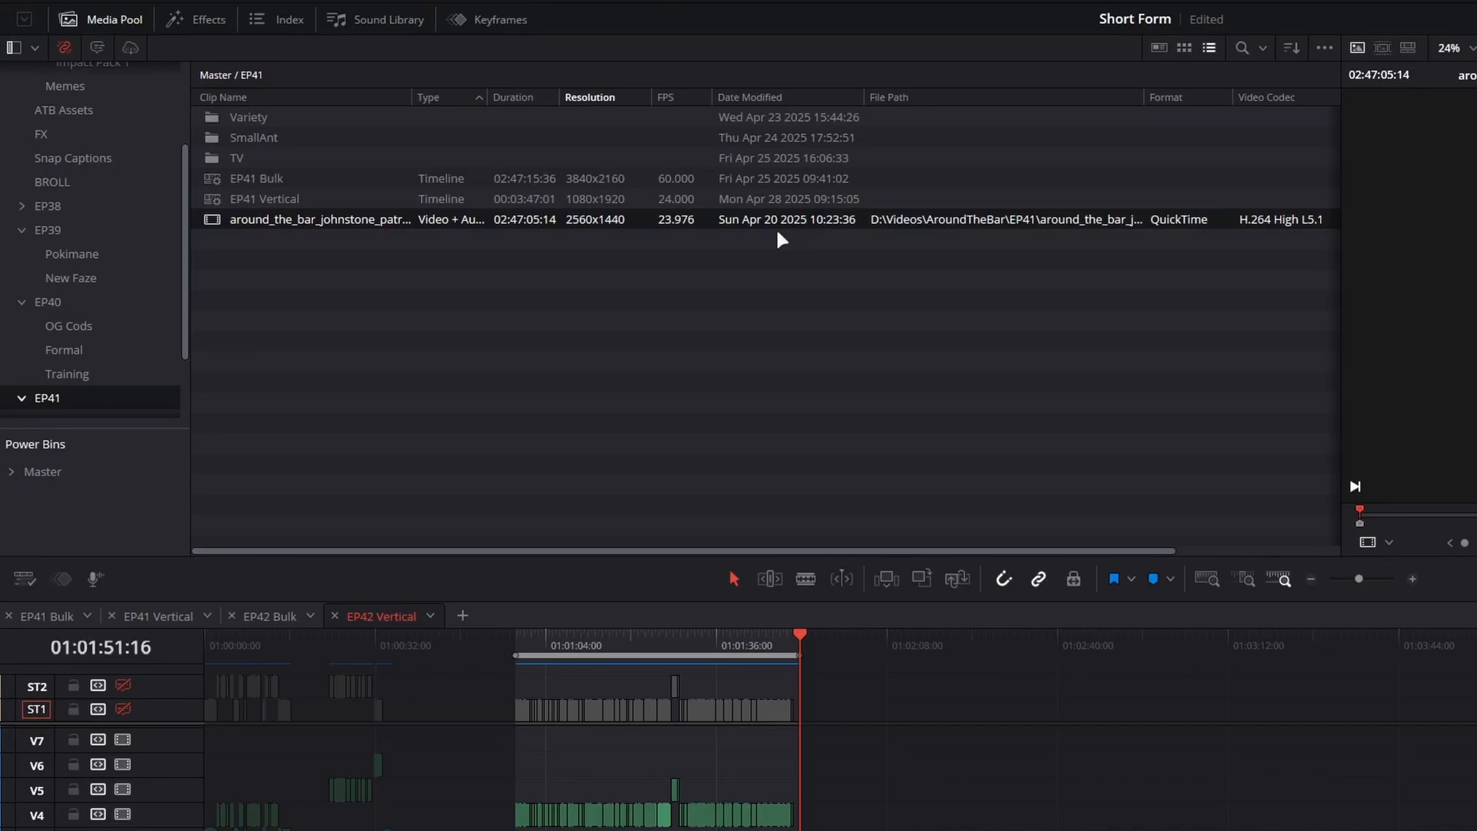
mouse_move(502, 330)
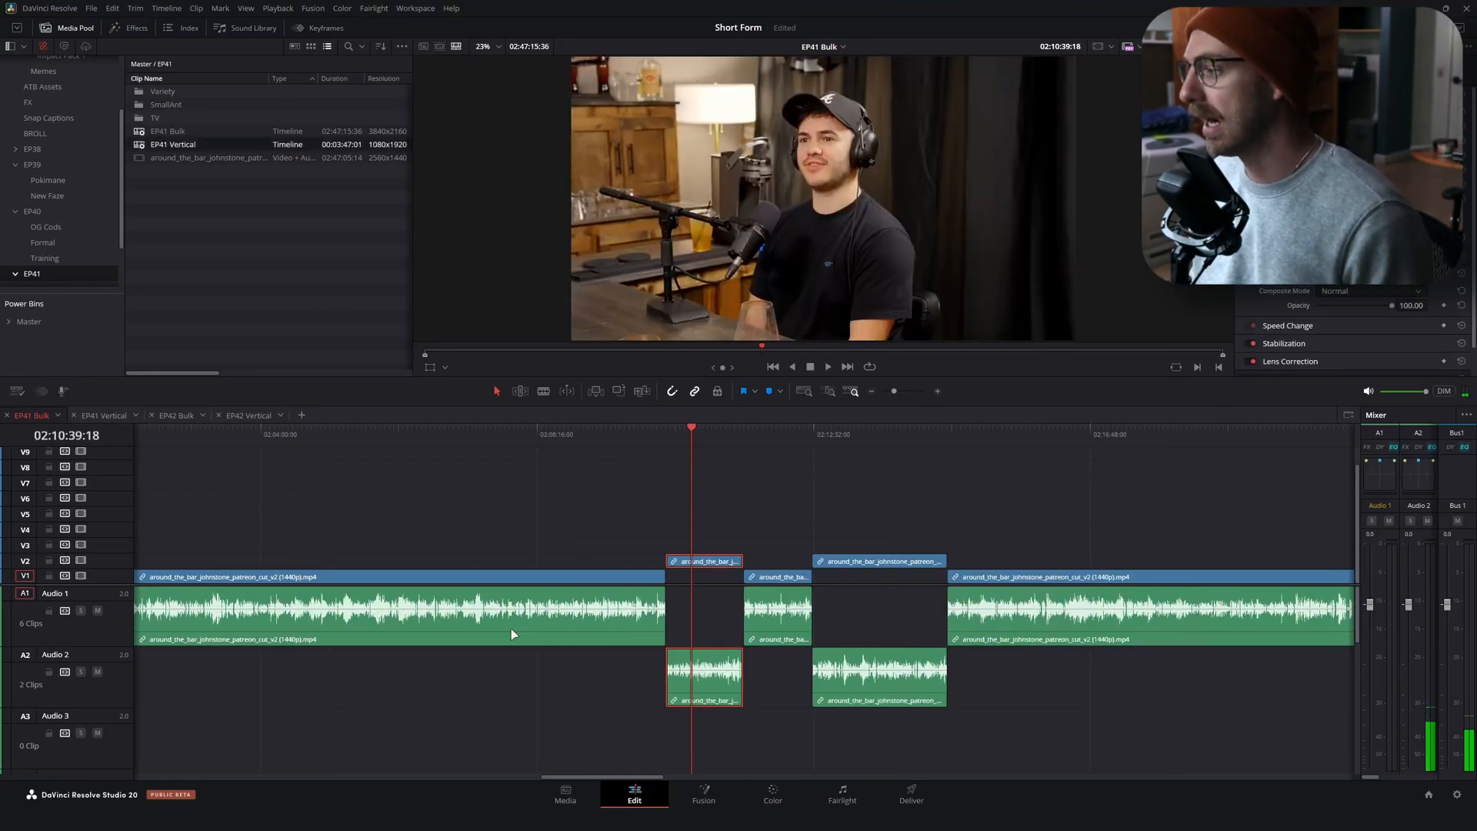
mouse_move(765, 572)
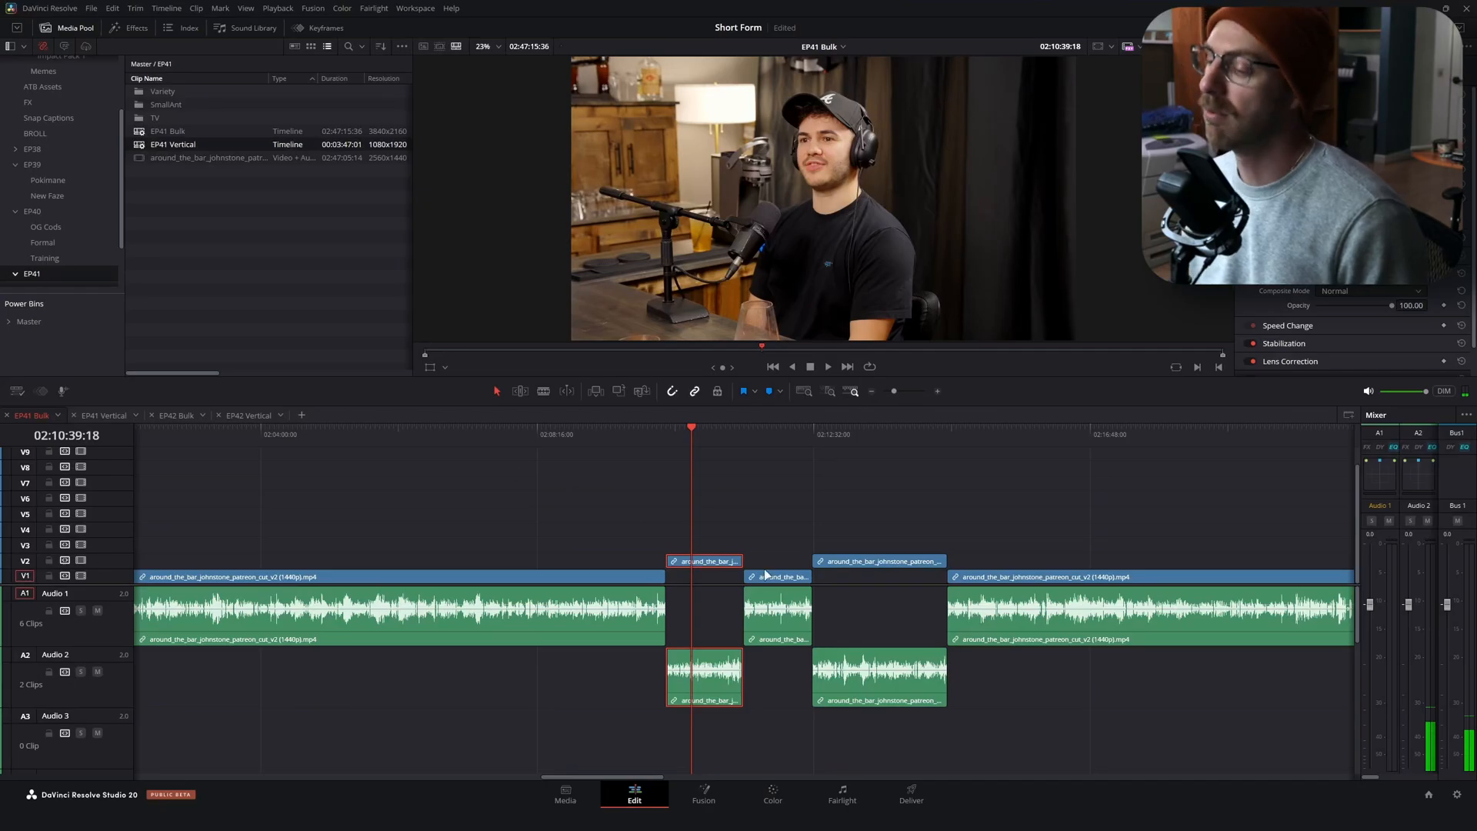
Open the EP41 Vertical timeline and move the playhead earlier in the edit
click(102, 415)
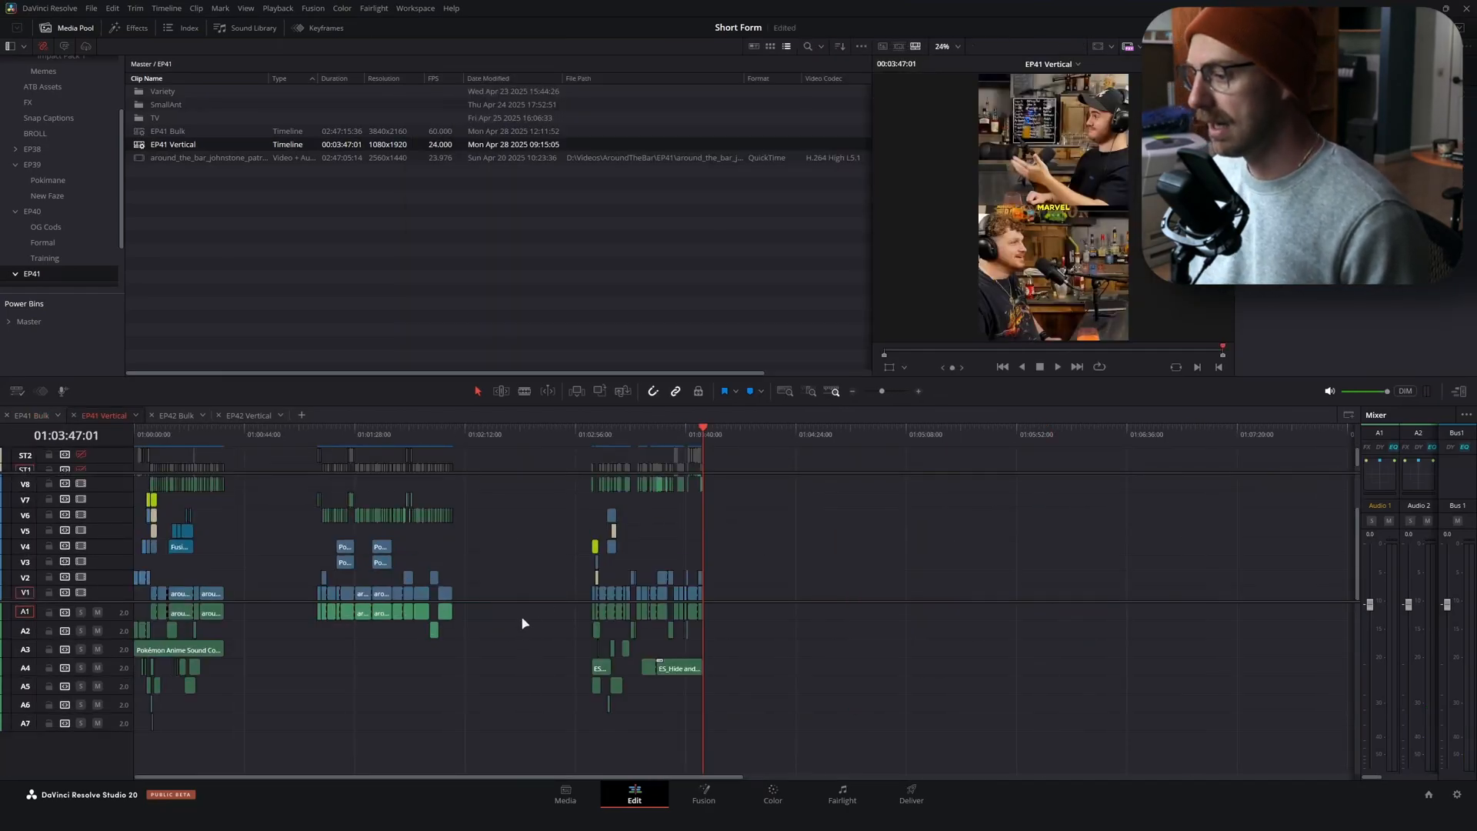
click(33, 415)
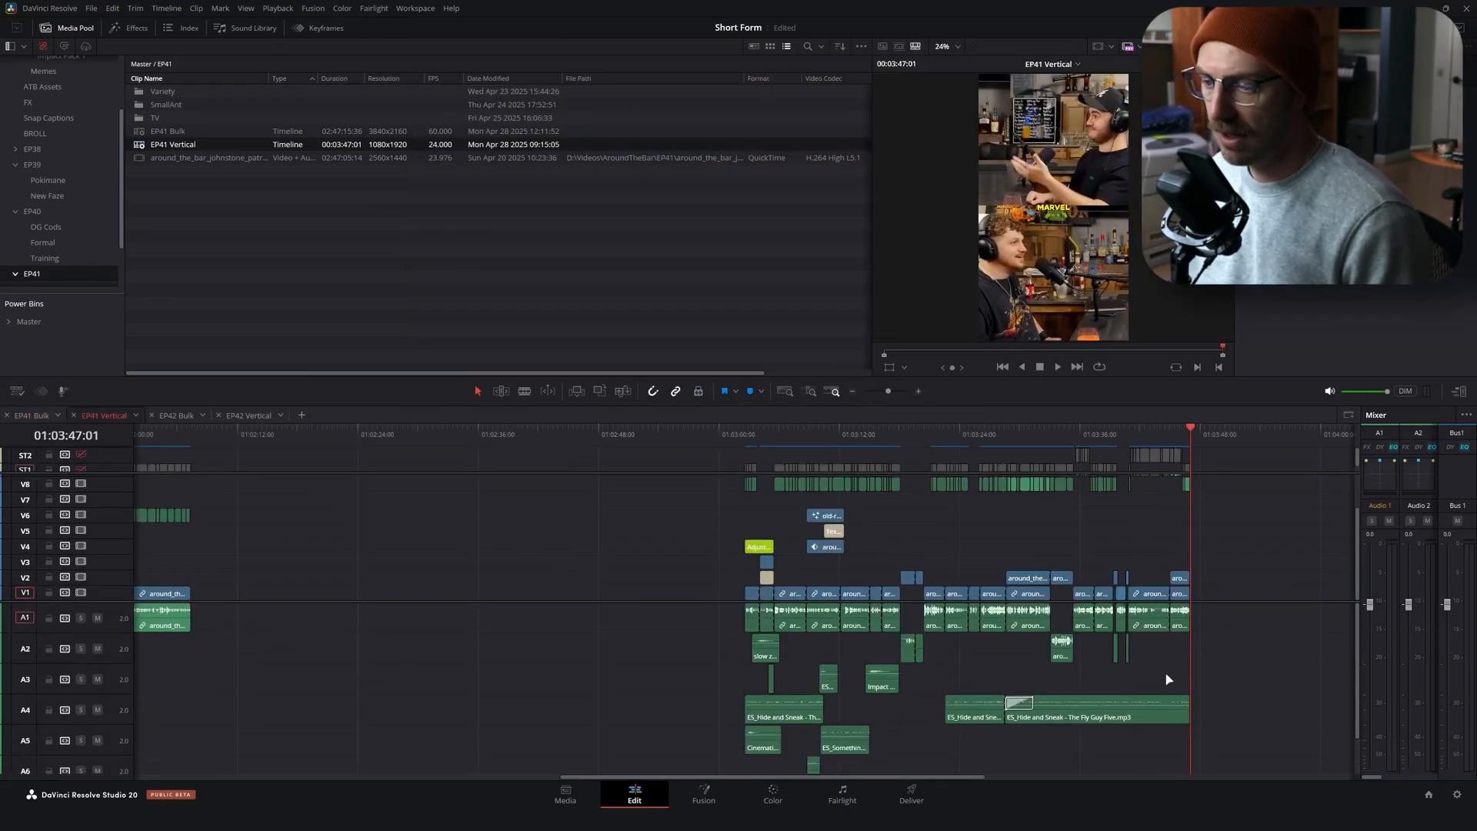
click(676, 434)
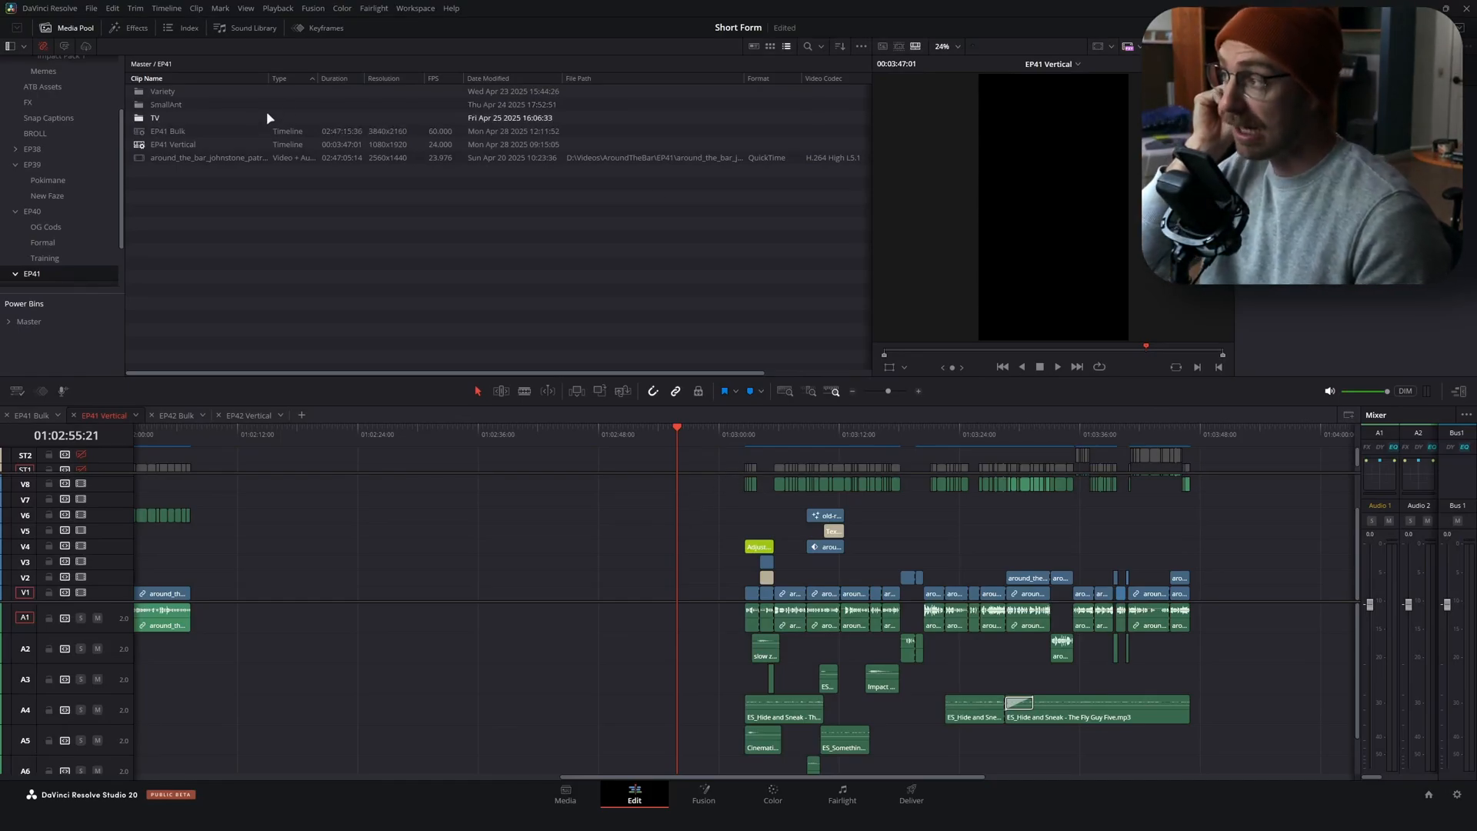
mouse_move(619, 360)
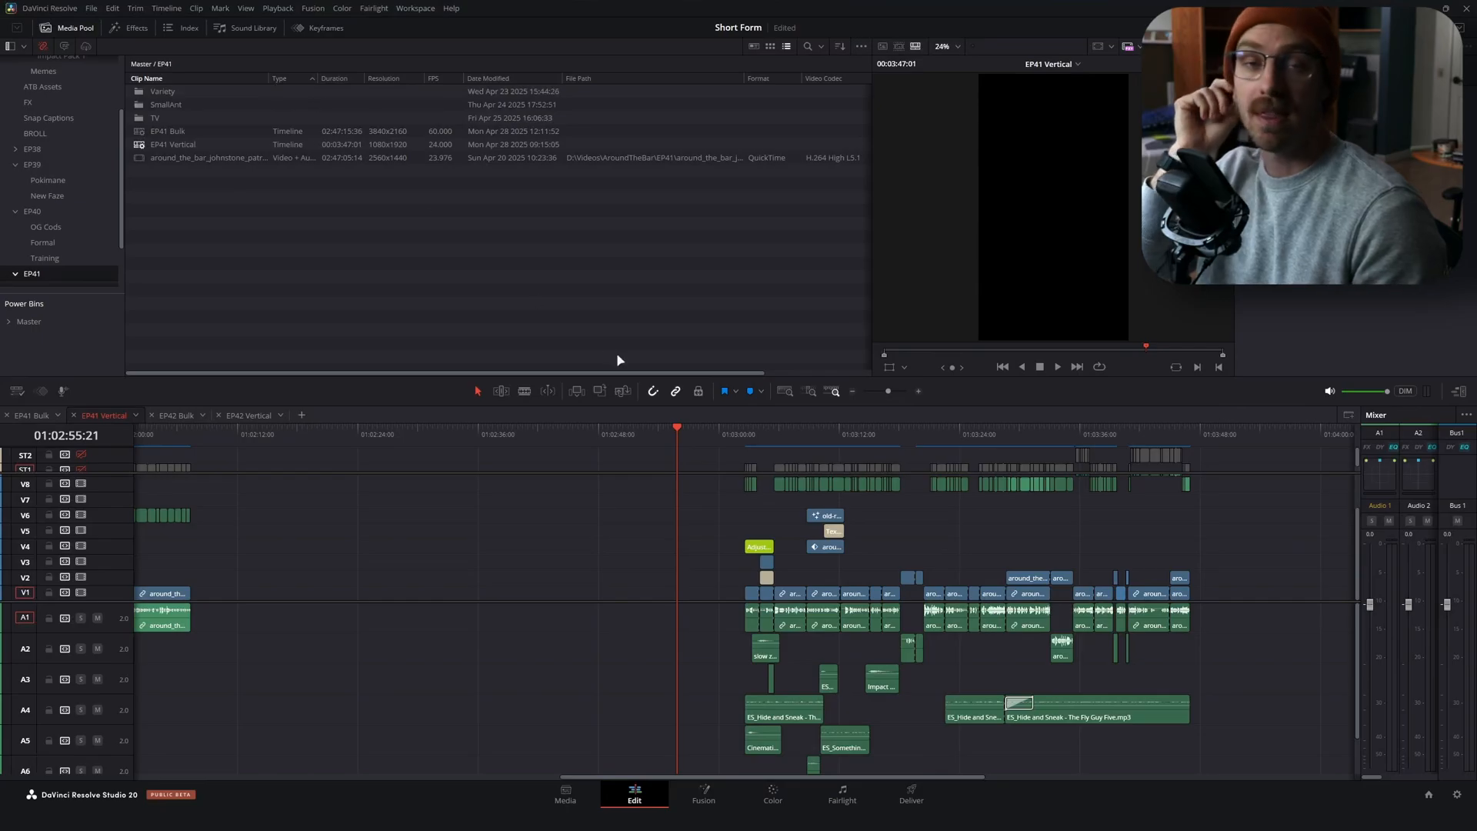
mouse_move(620, 360)
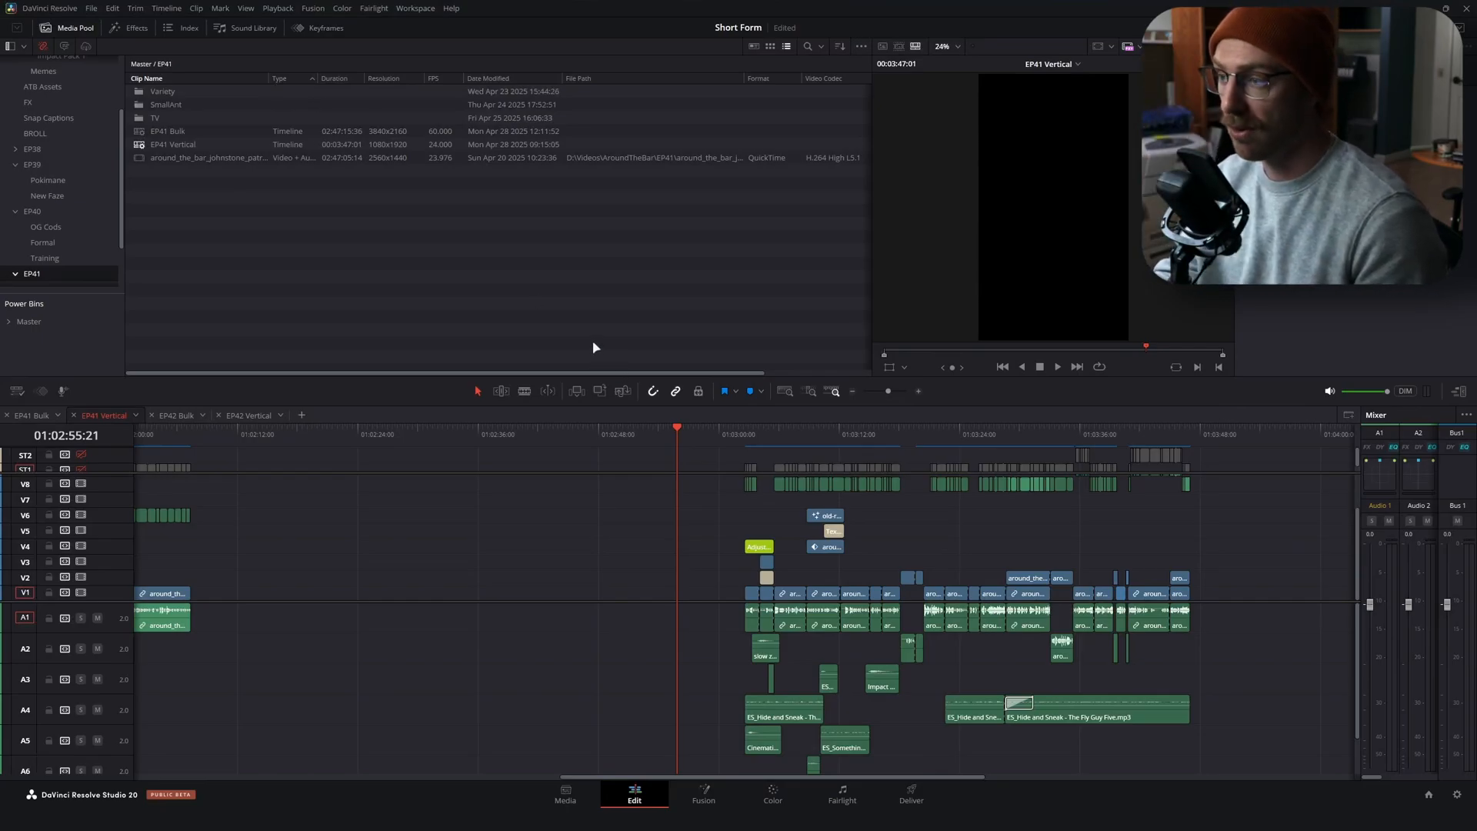
Move the playhead to the Johnstone TV title and open EP41's TV bin
click(798, 434)
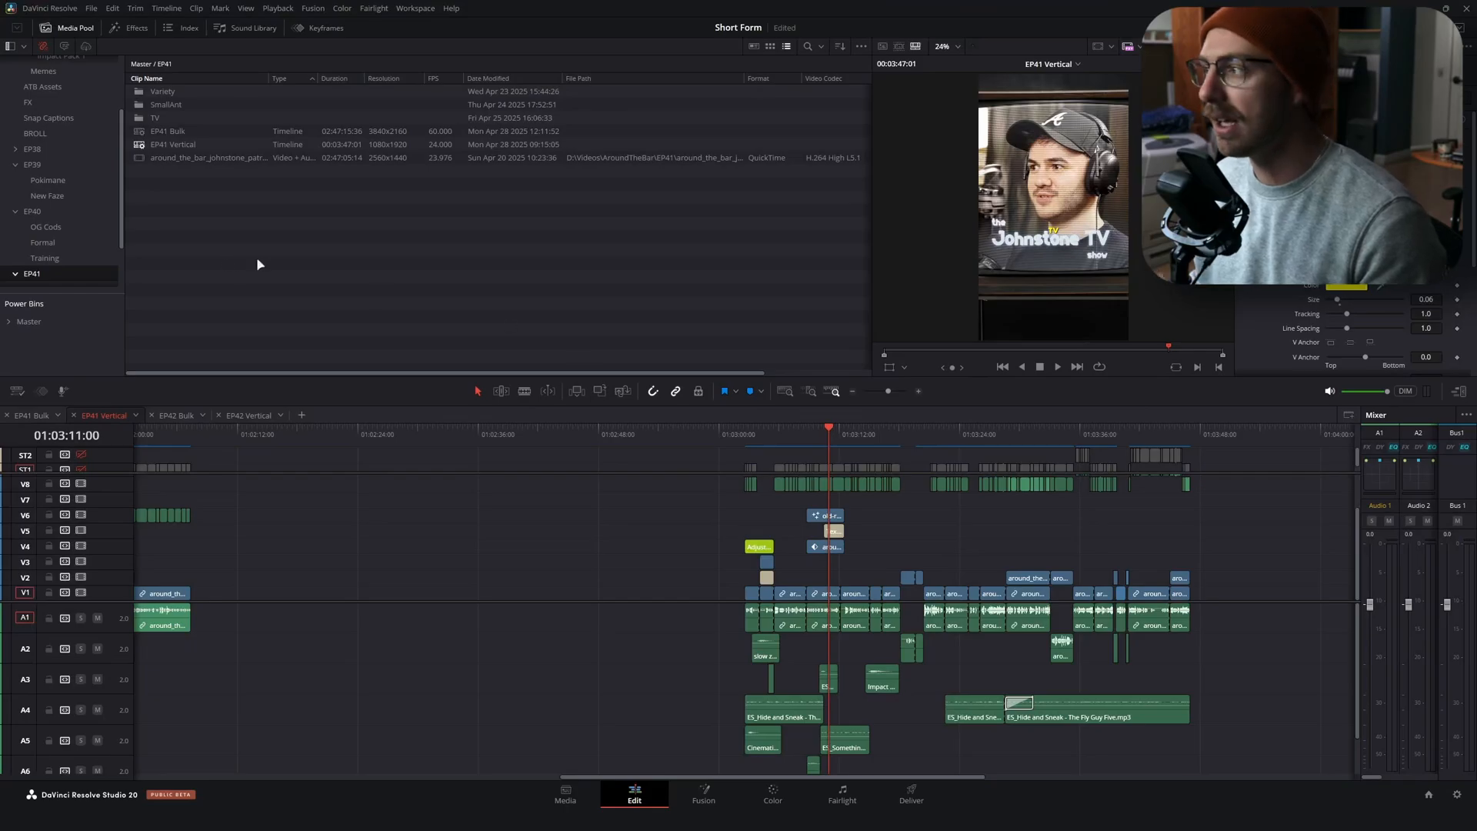
click(155, 117)
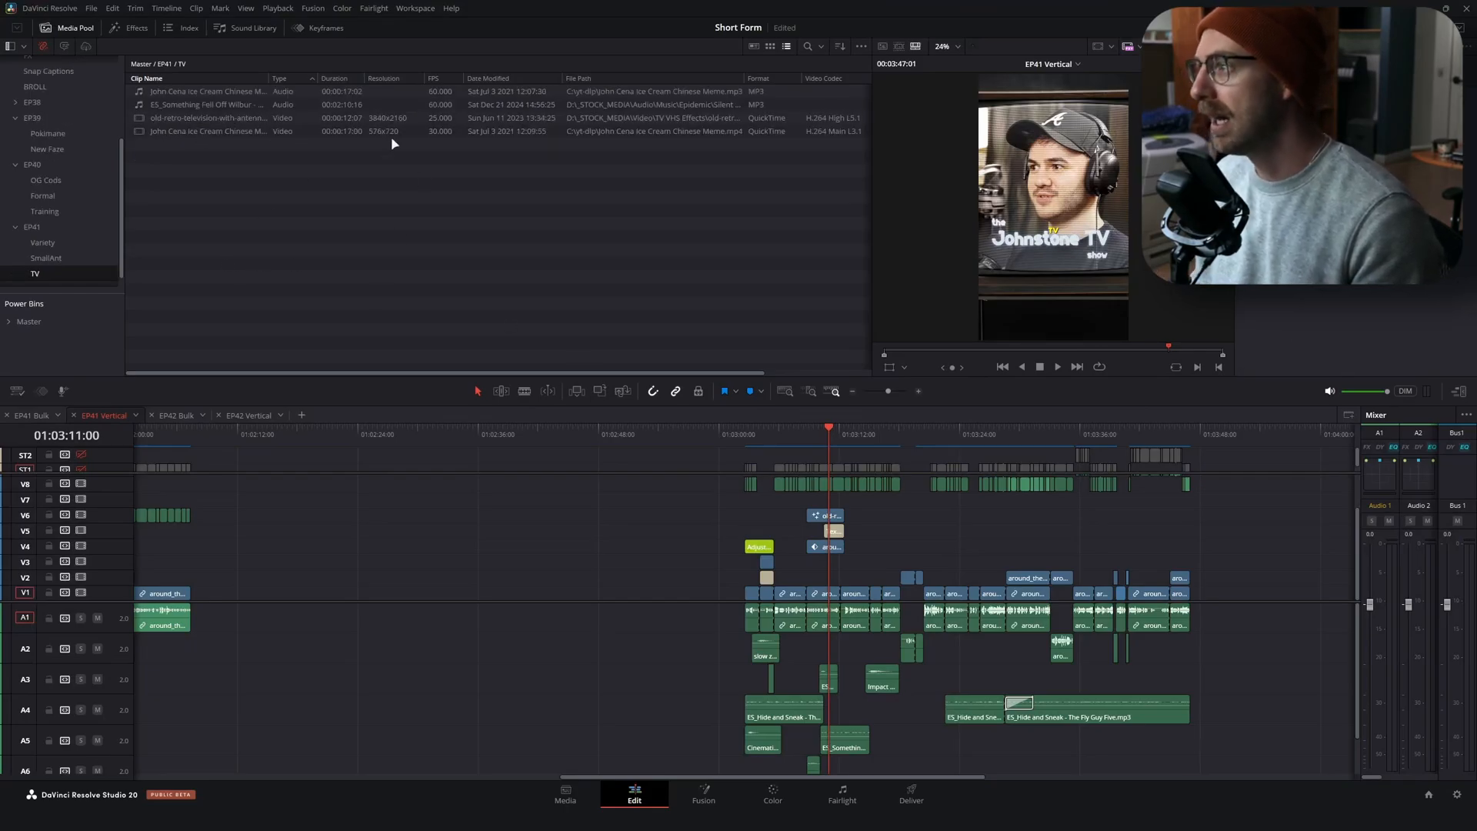
click(206, 117)
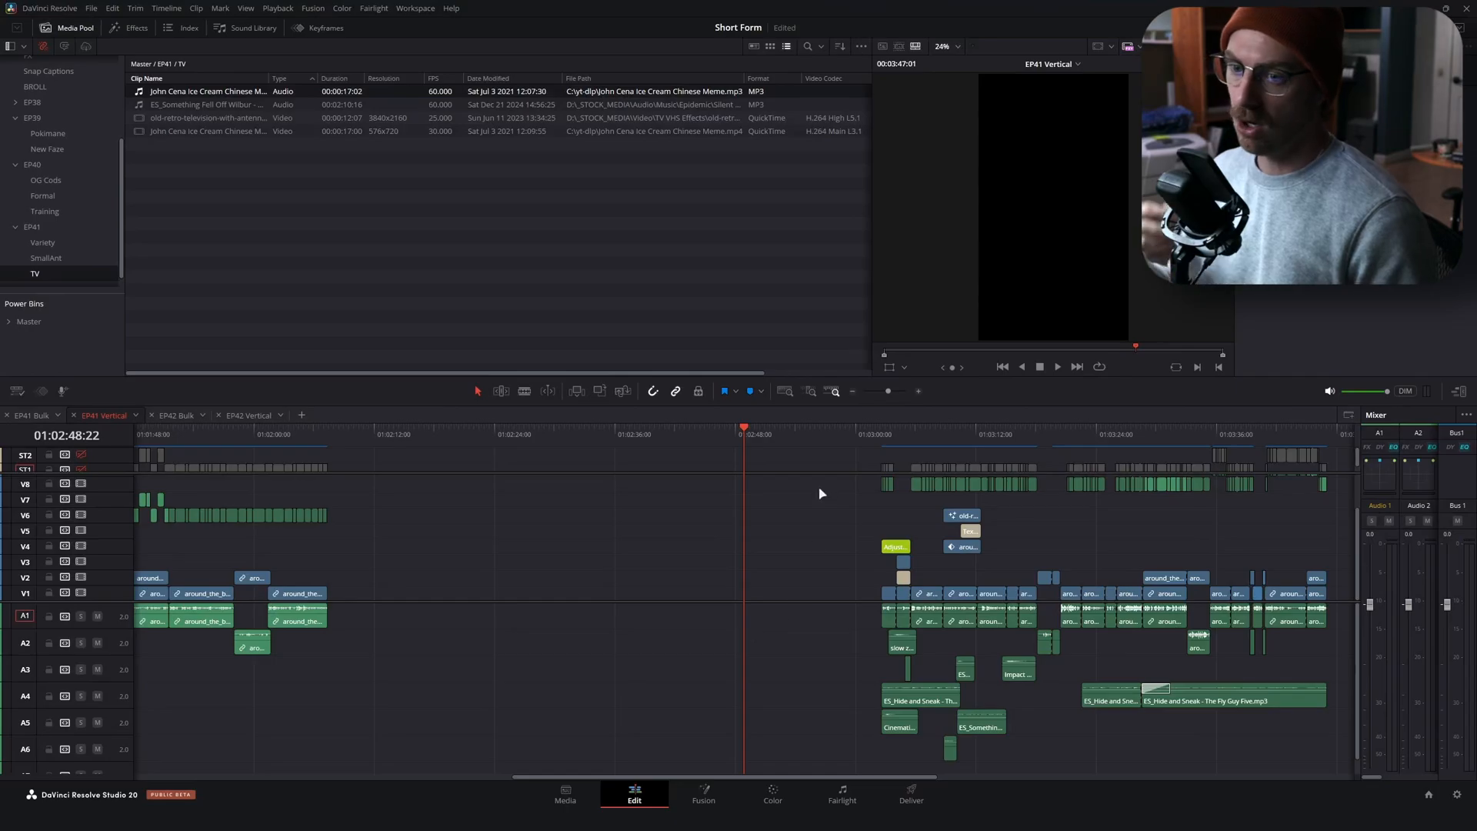
mouse_move(801, 542)
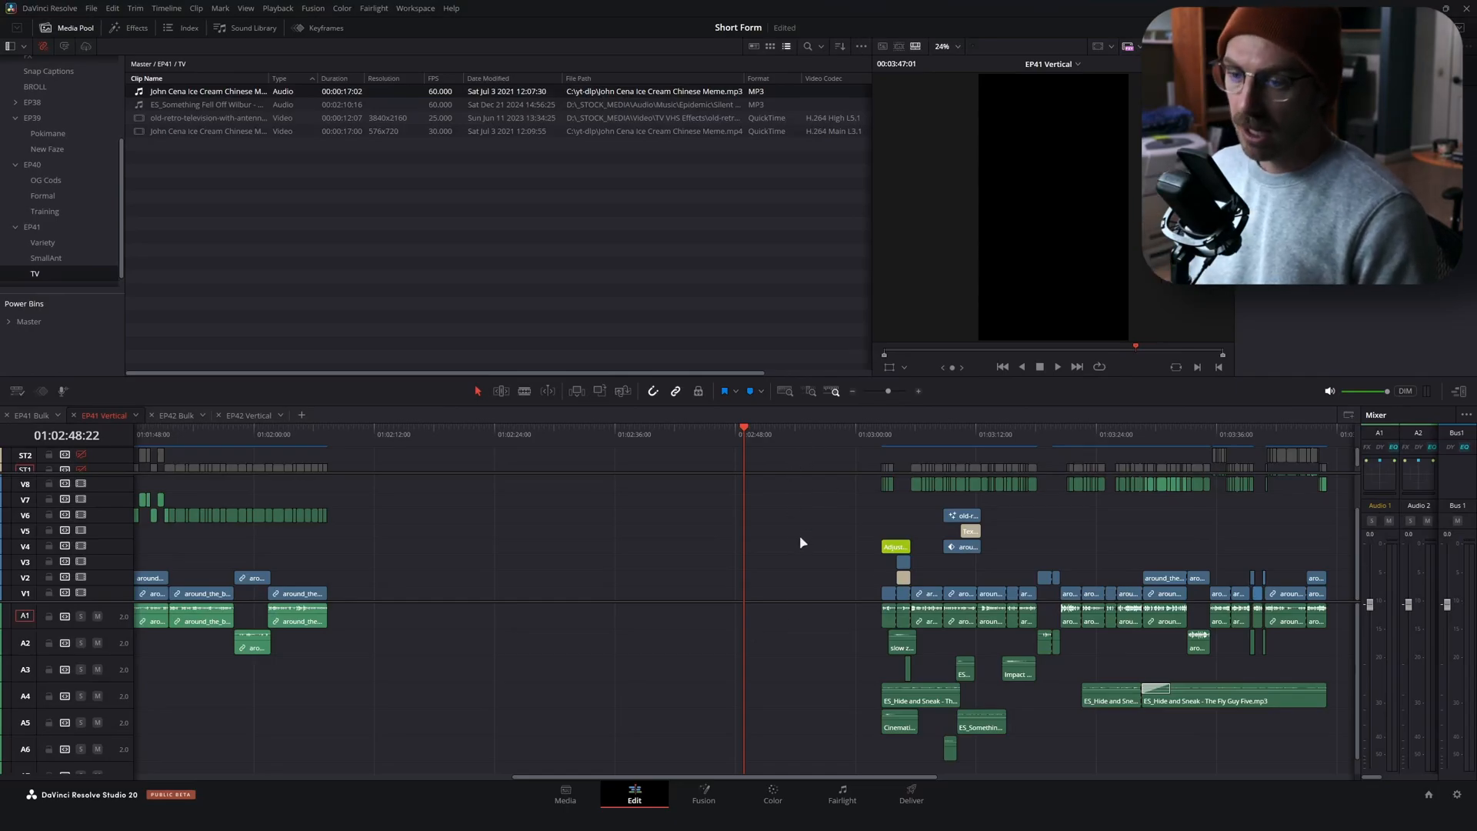
Enlarge the viewer, select the upper V2 camera clip, then reopen the Project Manager
click(1172, 434)
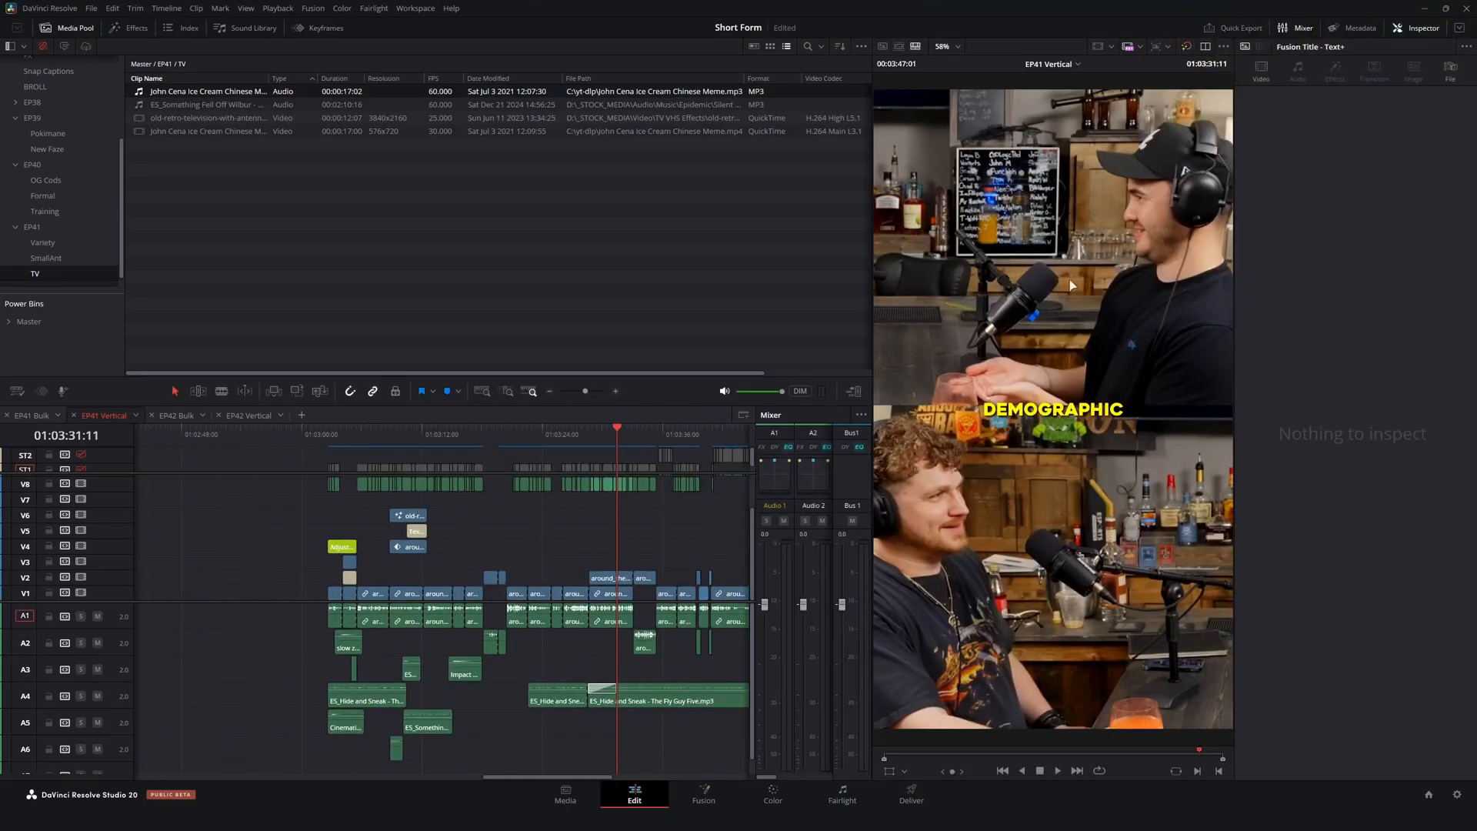
mouse_move(1121, 285)
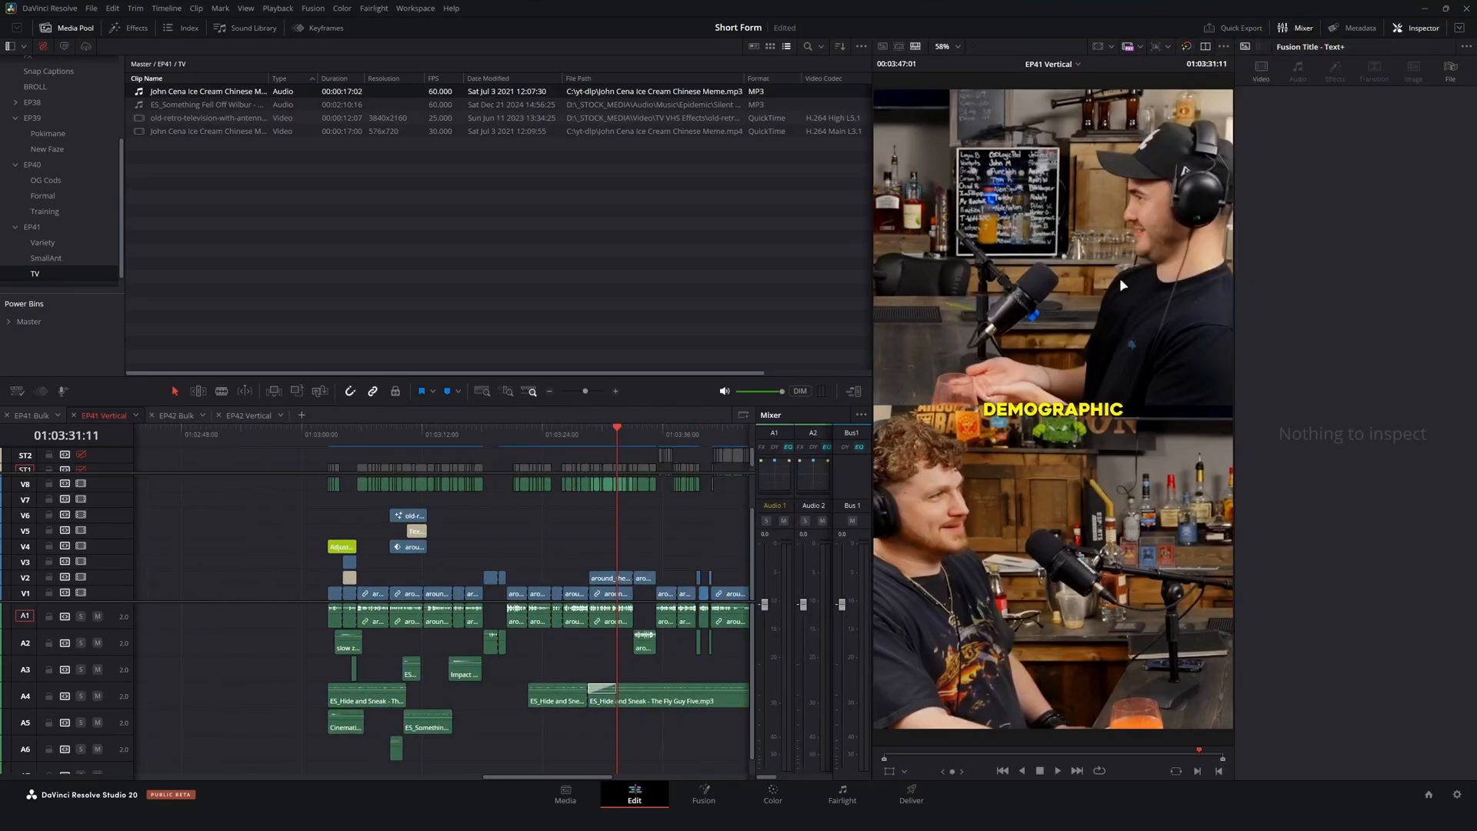
click(610, 578)
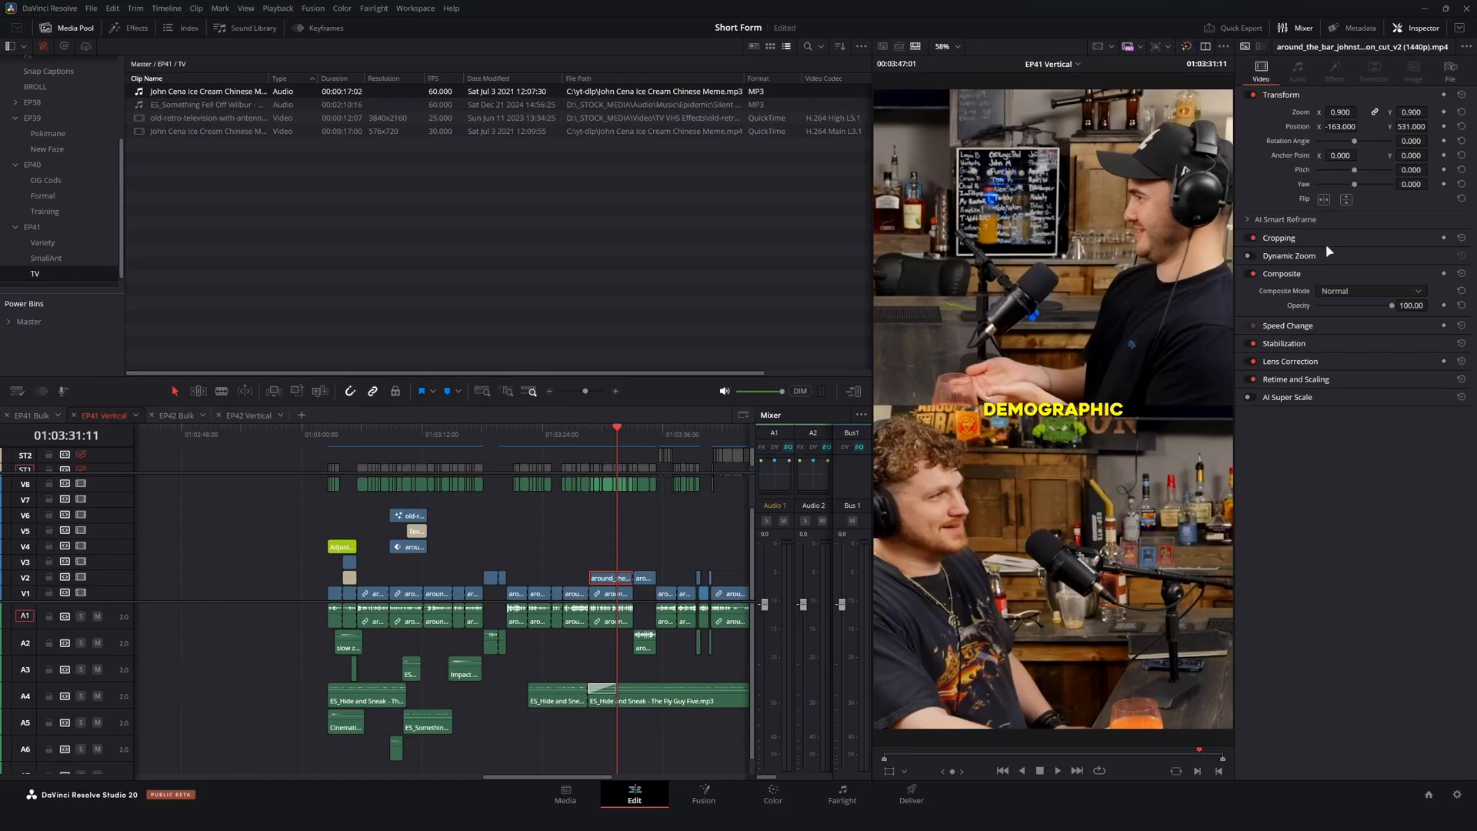
click(1280, 237)
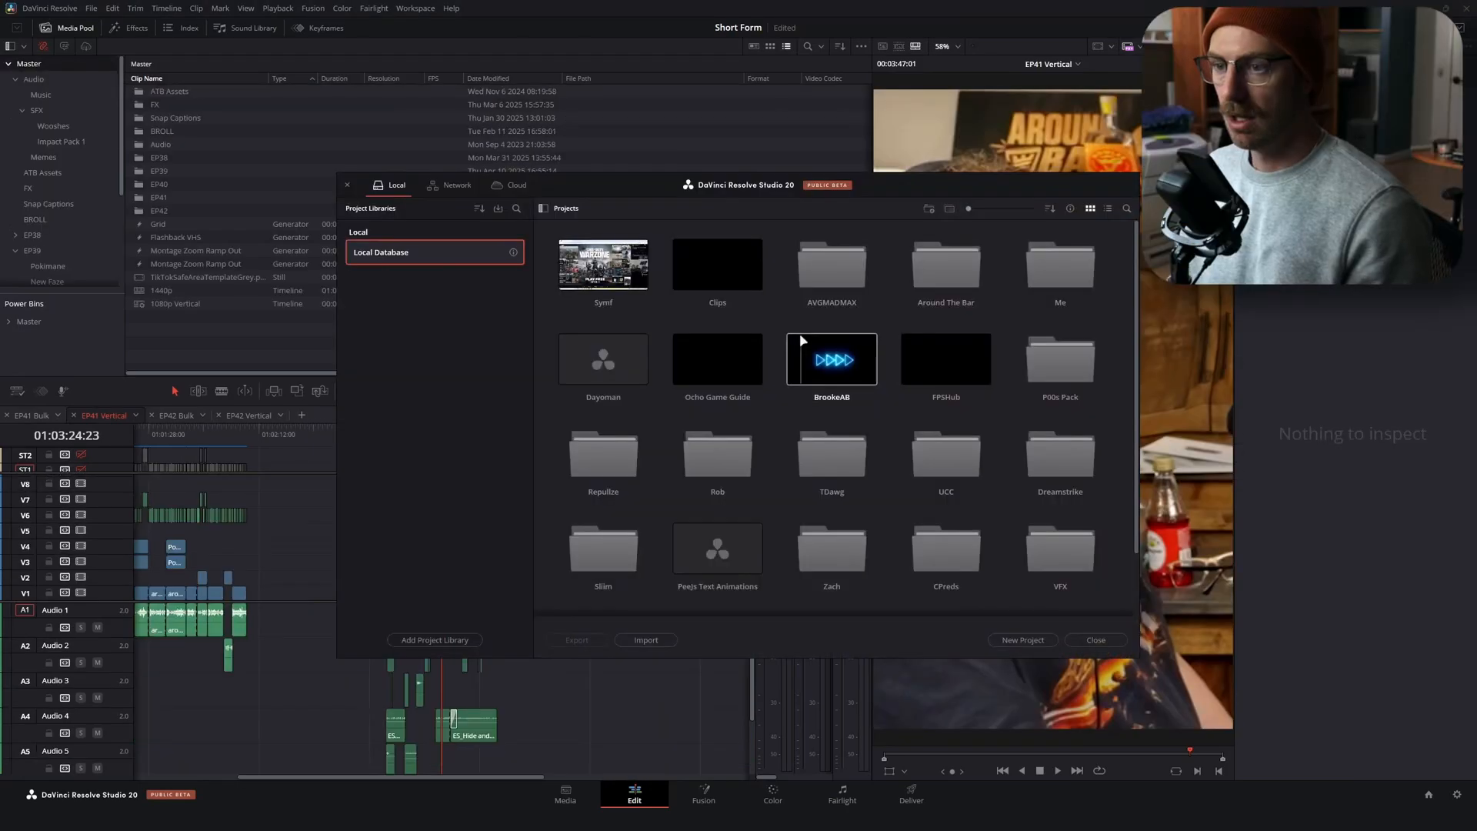
mouse_move(946, 273)
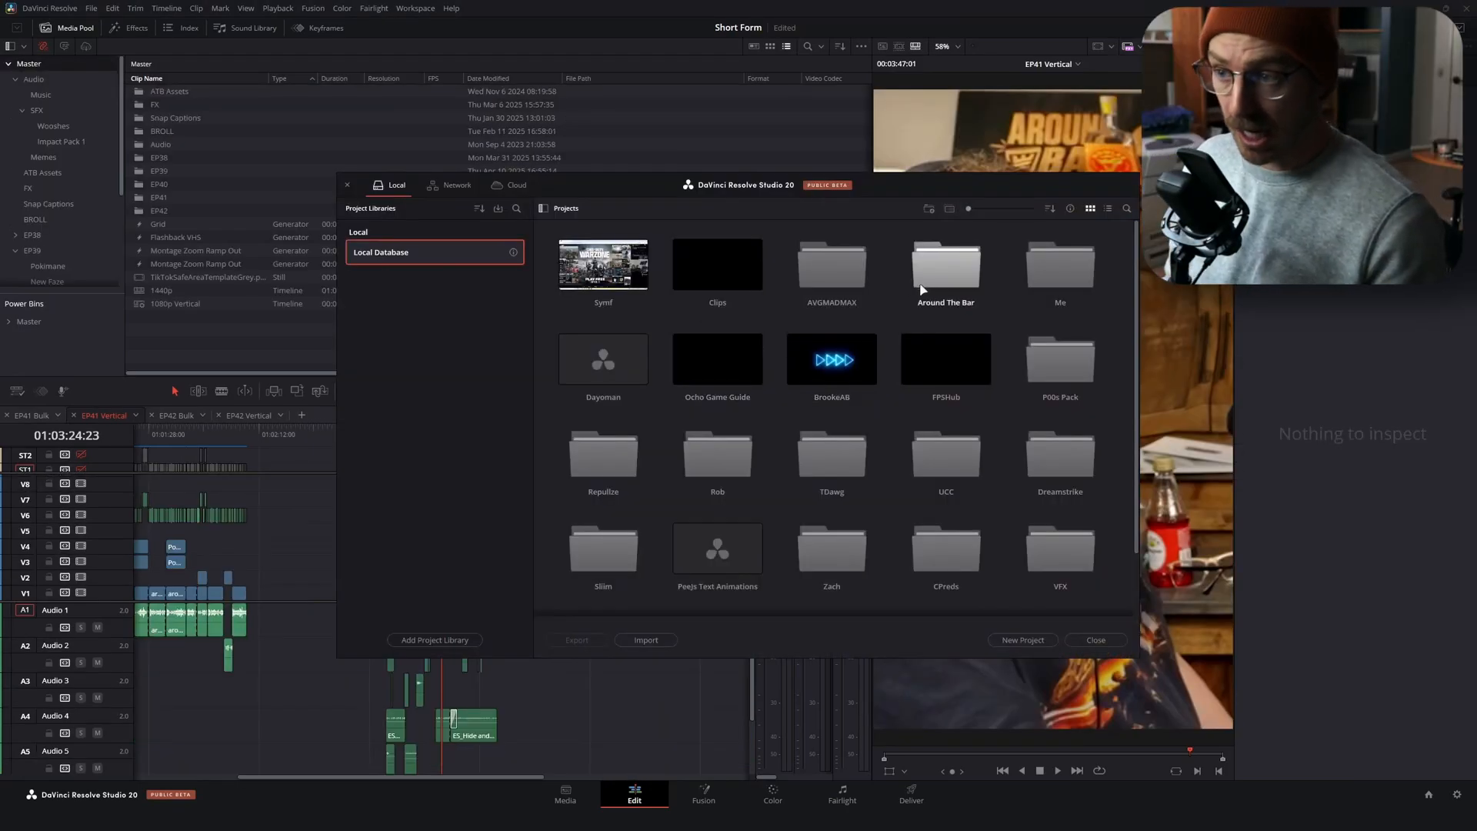
Open the Around The Bar folder, then load the Symf project
double_click(945, 264)
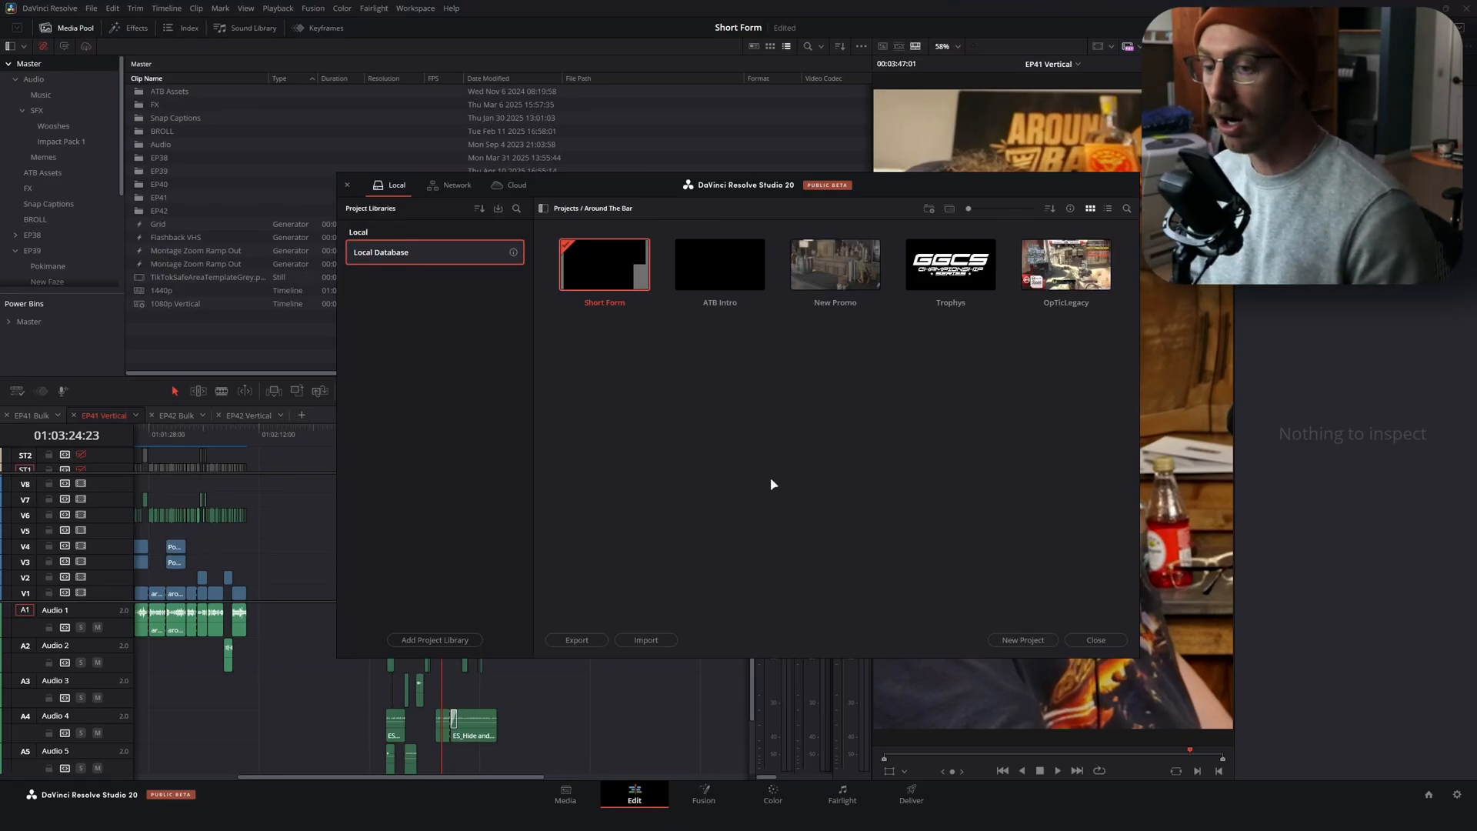
click(1095, 640)
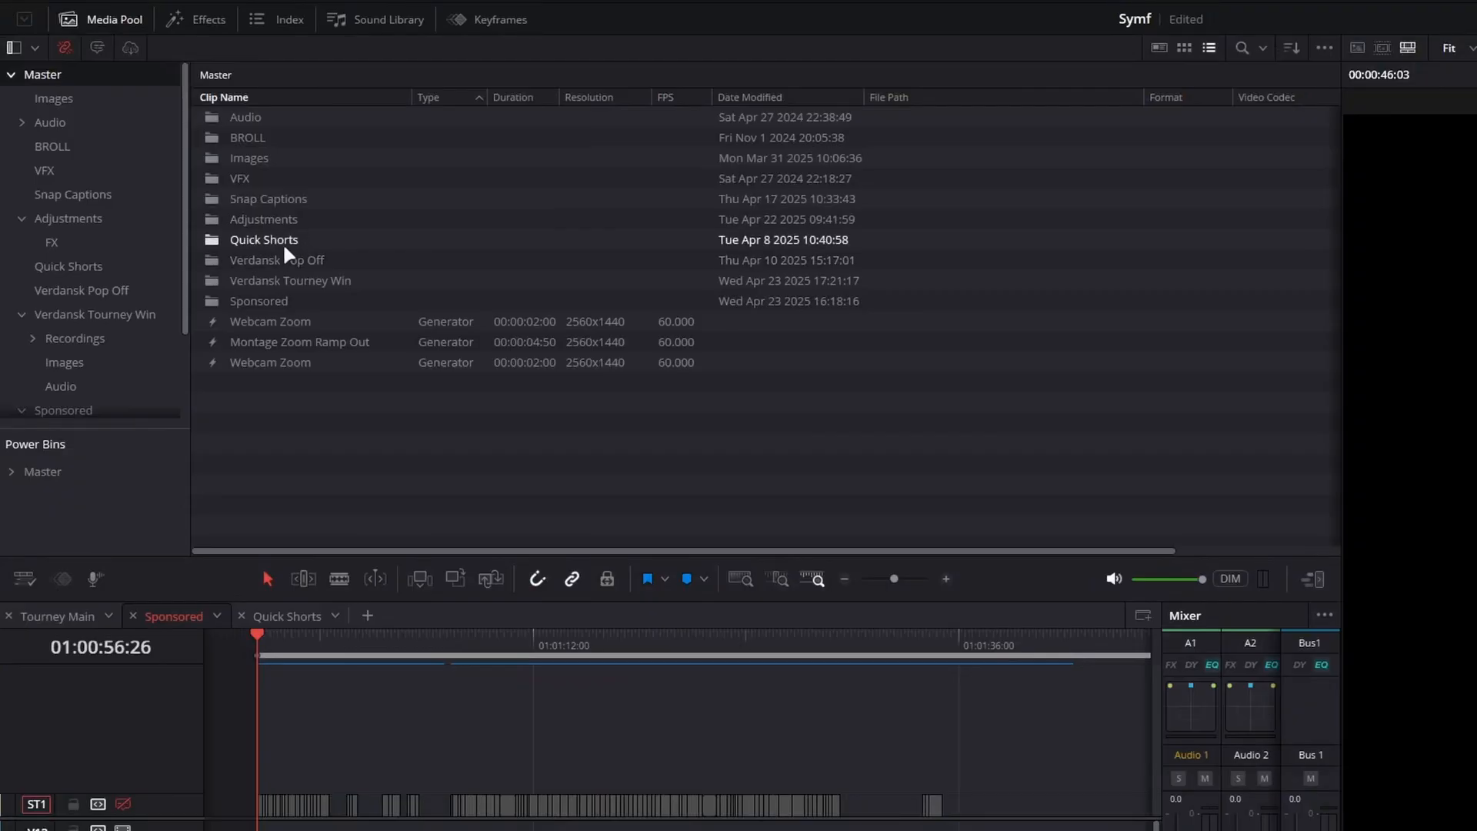
double_click(264, 240)
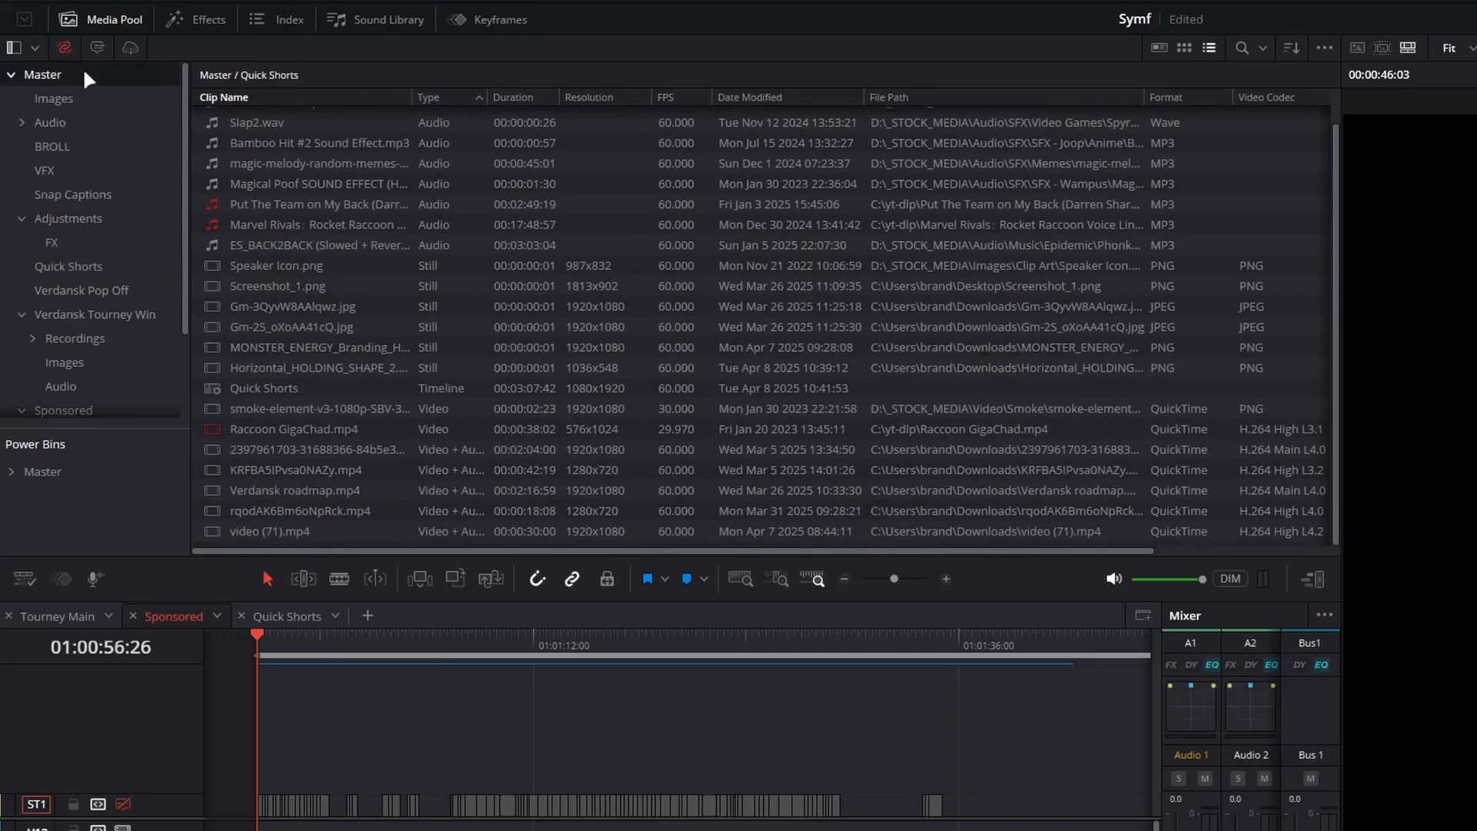
click(41, 75)
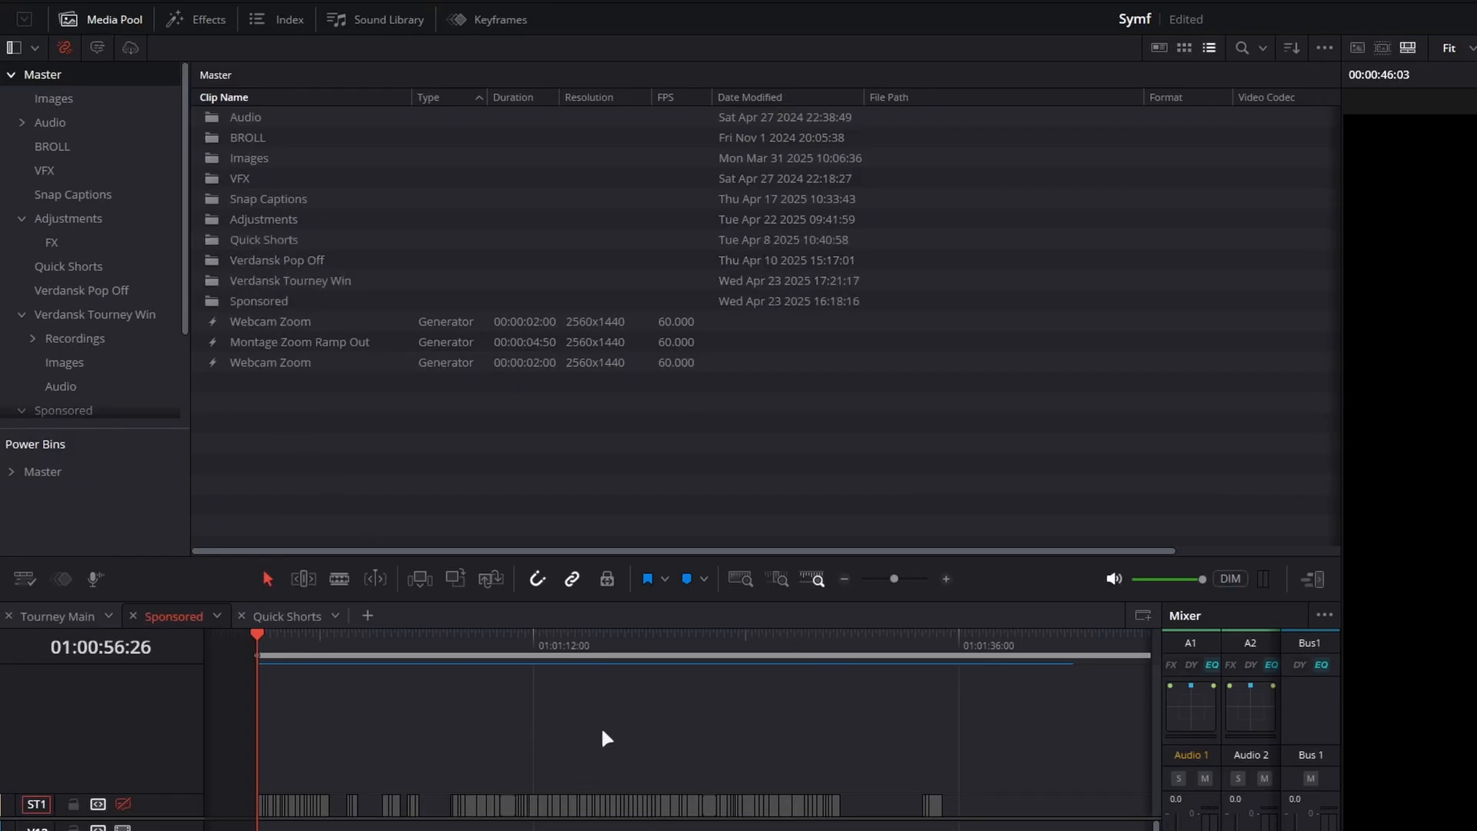
click(638, 657)
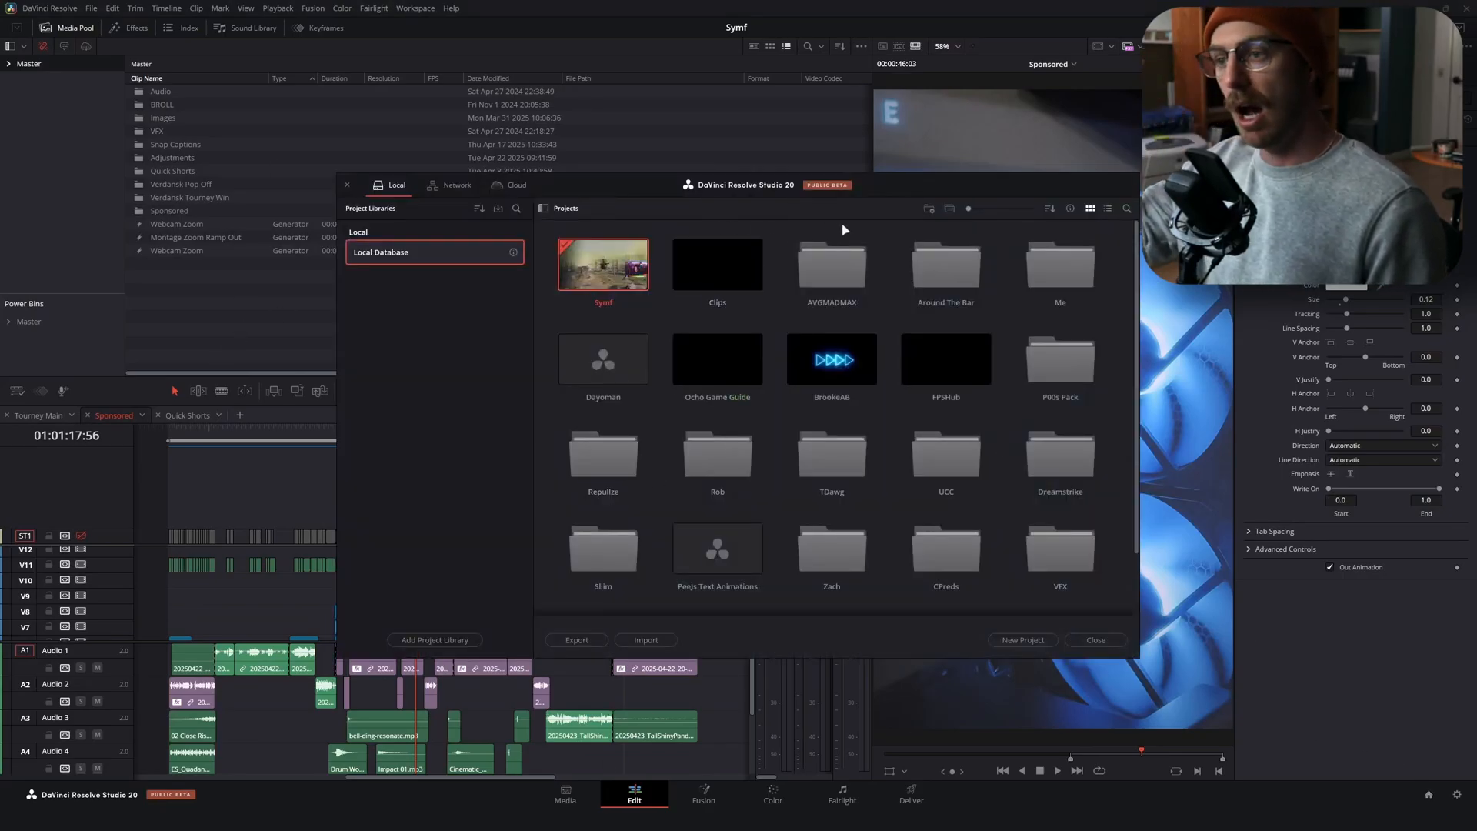
mouse_move(887, 235)
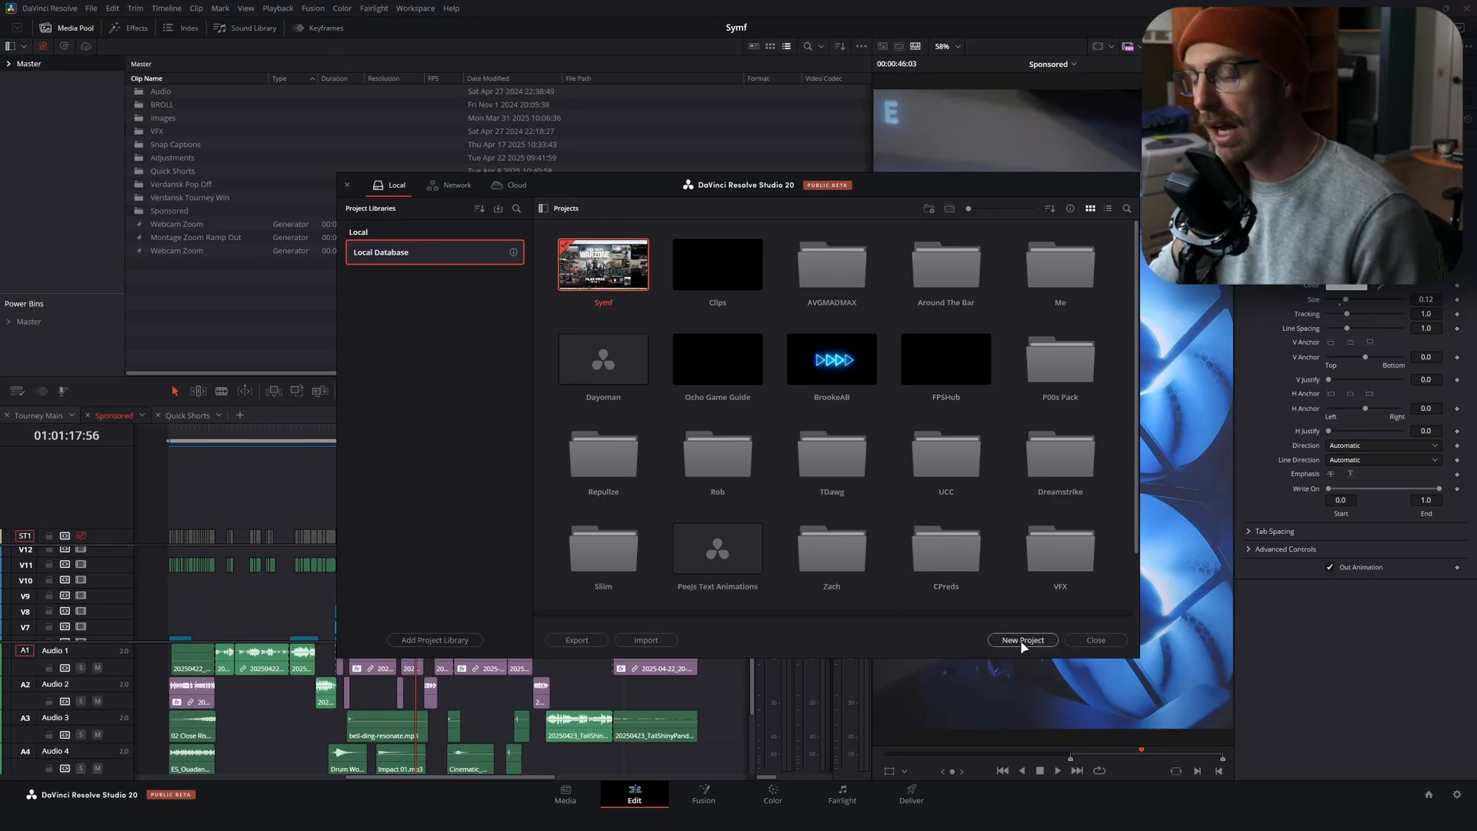
Create Untitled Project 1 with the default name and open its Project Settings
click(1023, 639)
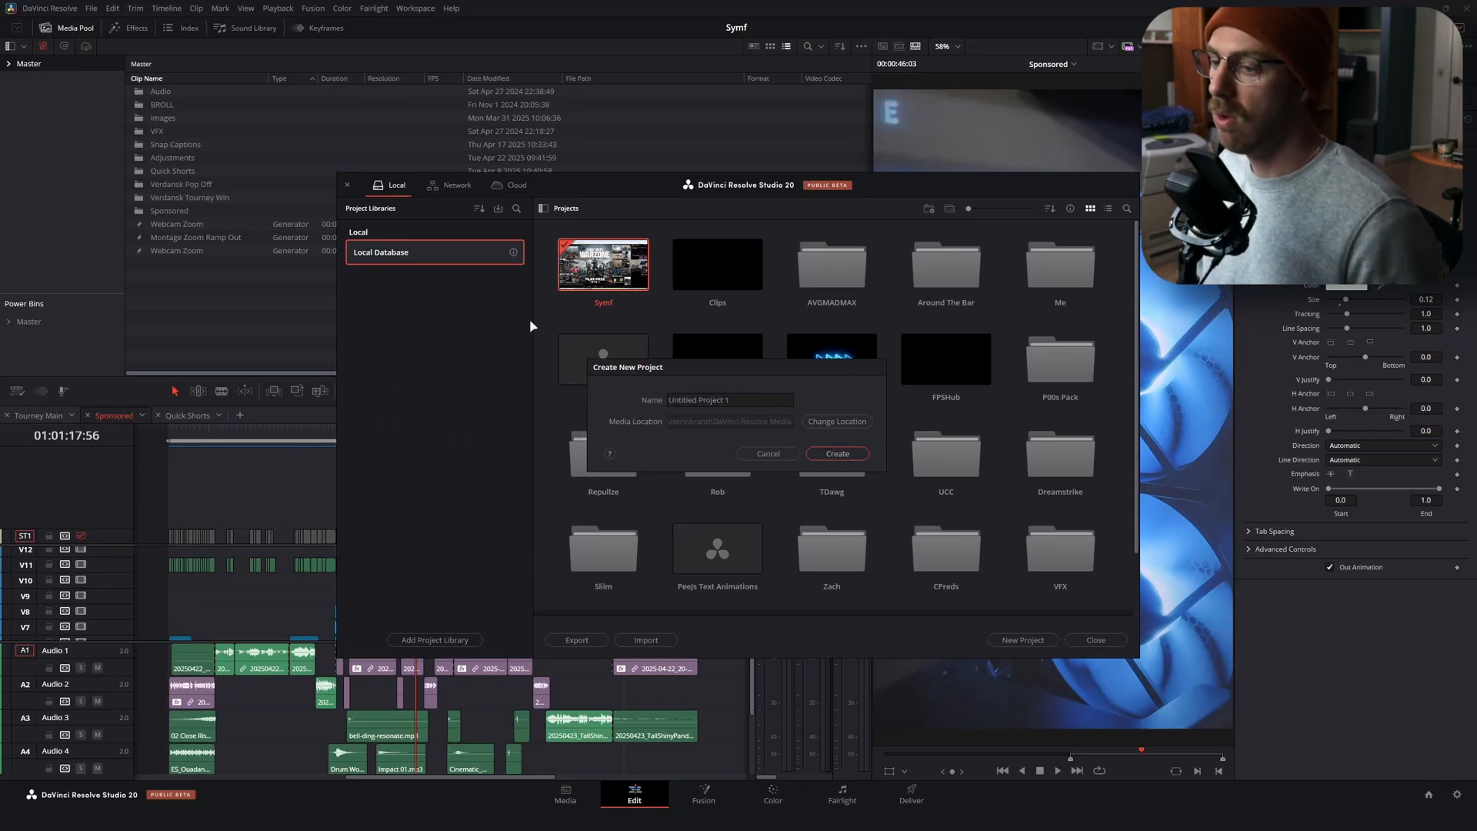
click(835, 453)
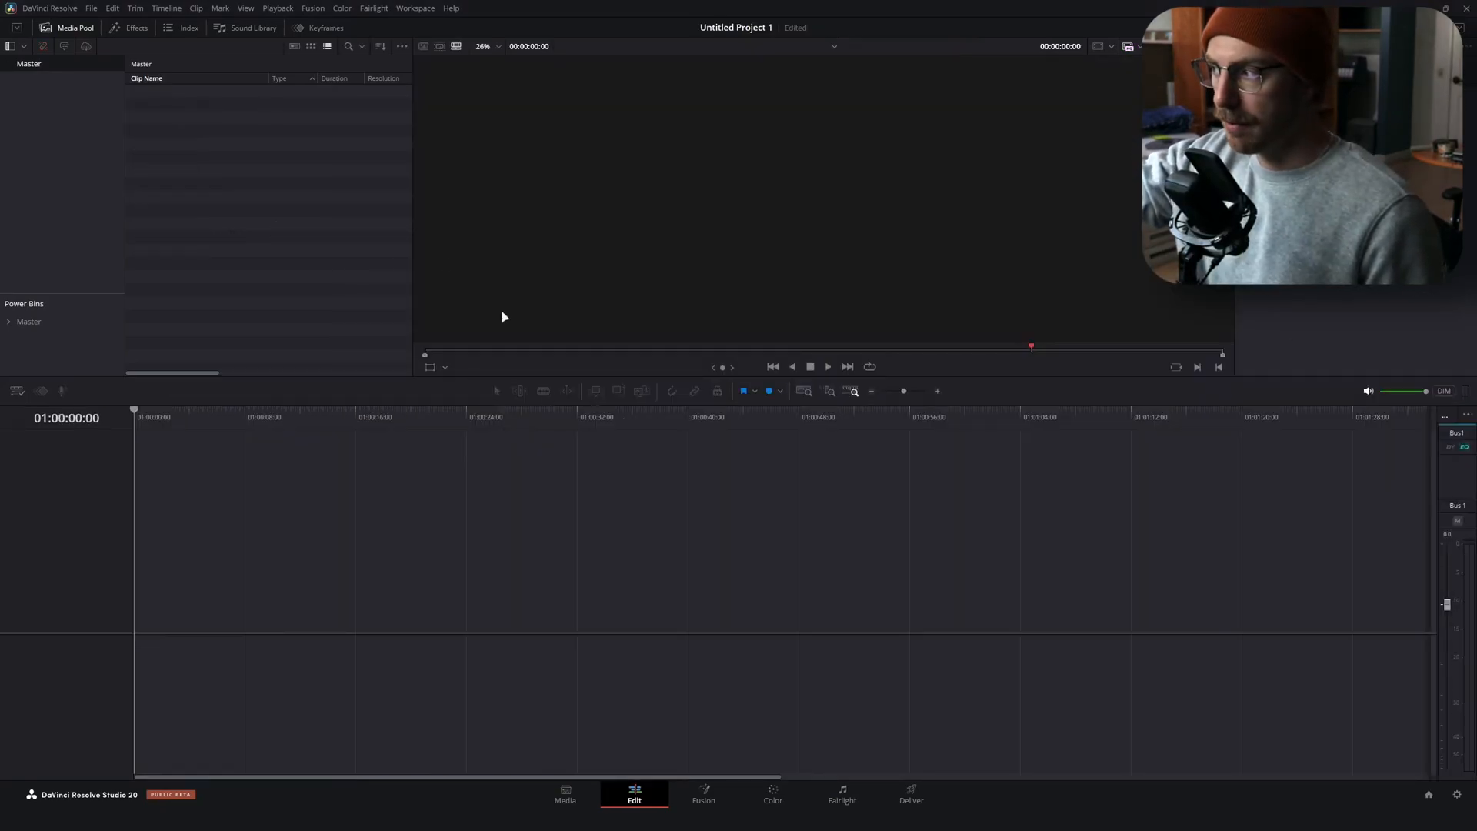
mouse_move(1197, 535)
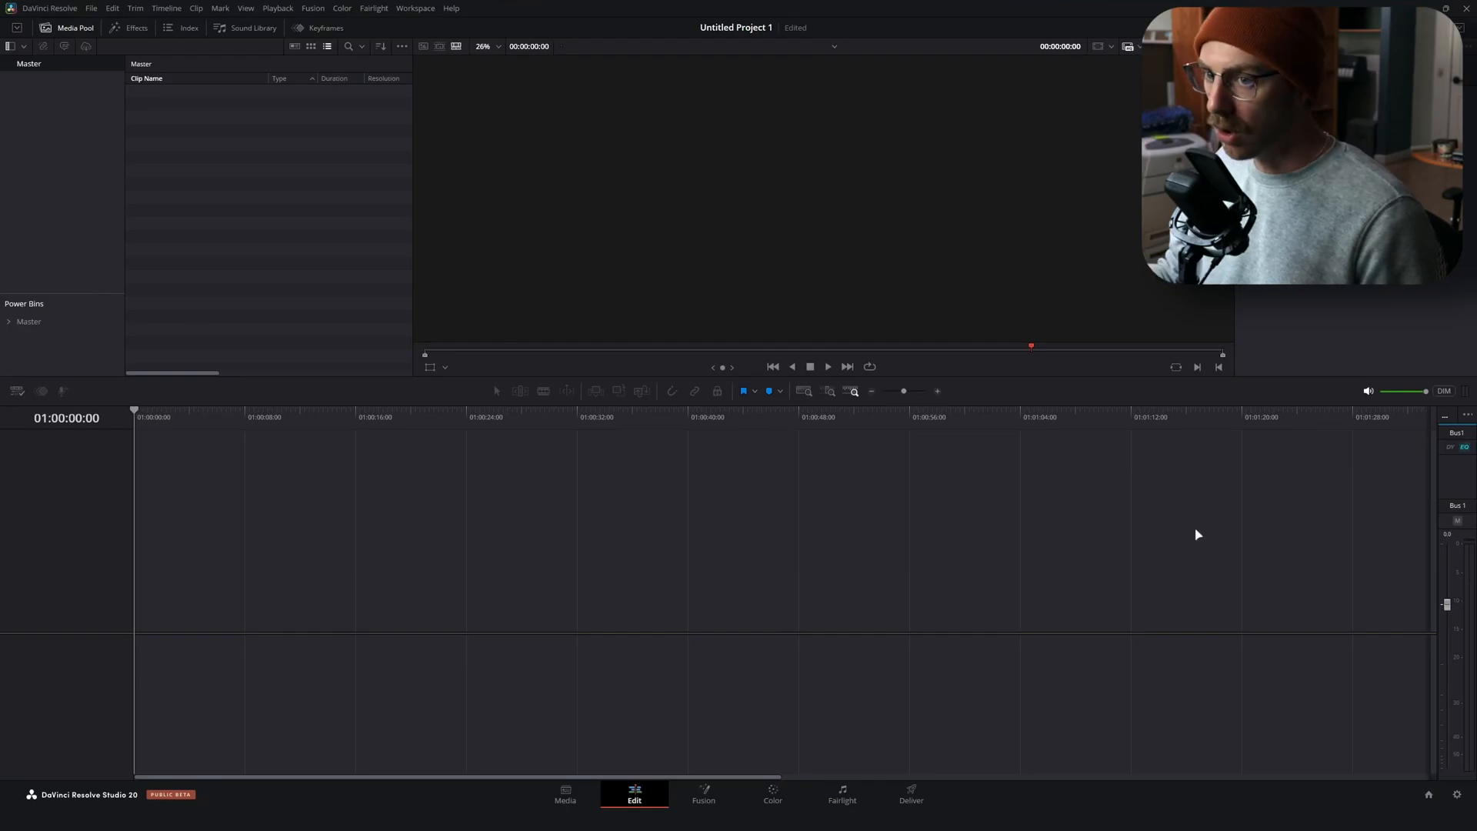
click(1458, 794)
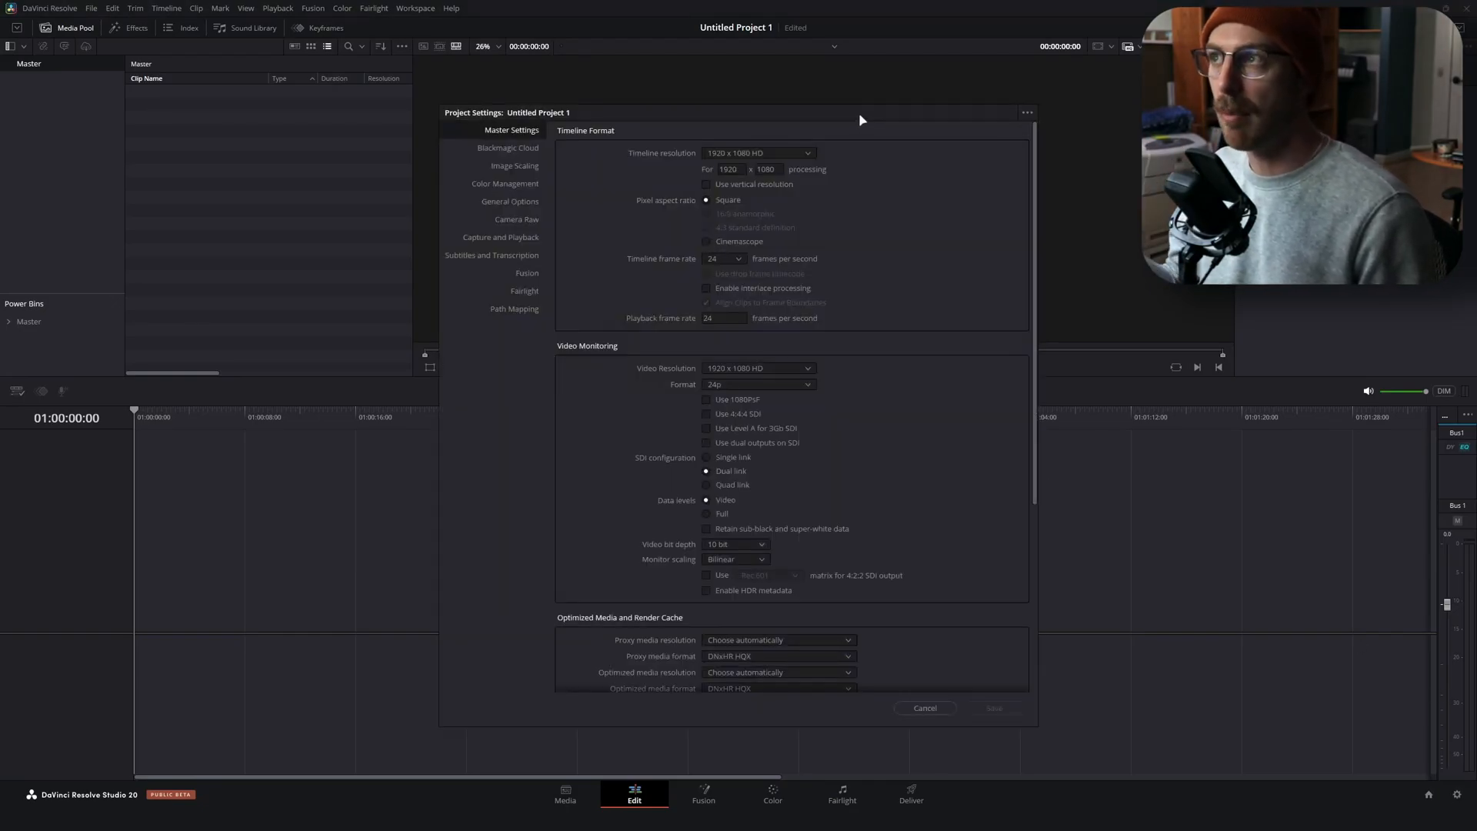
mouse_move(885, 125)
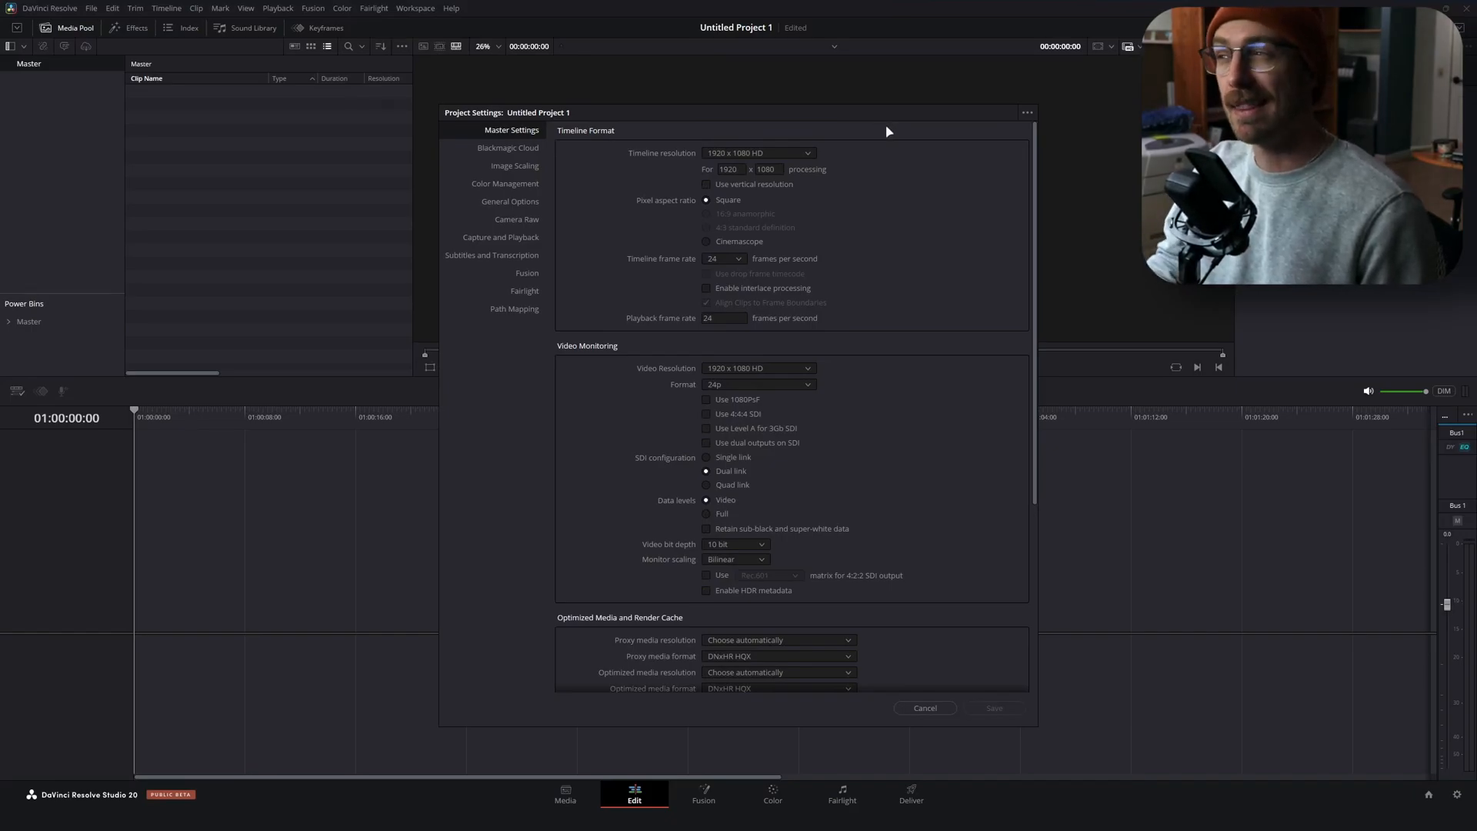
mouse_move(891, 137)
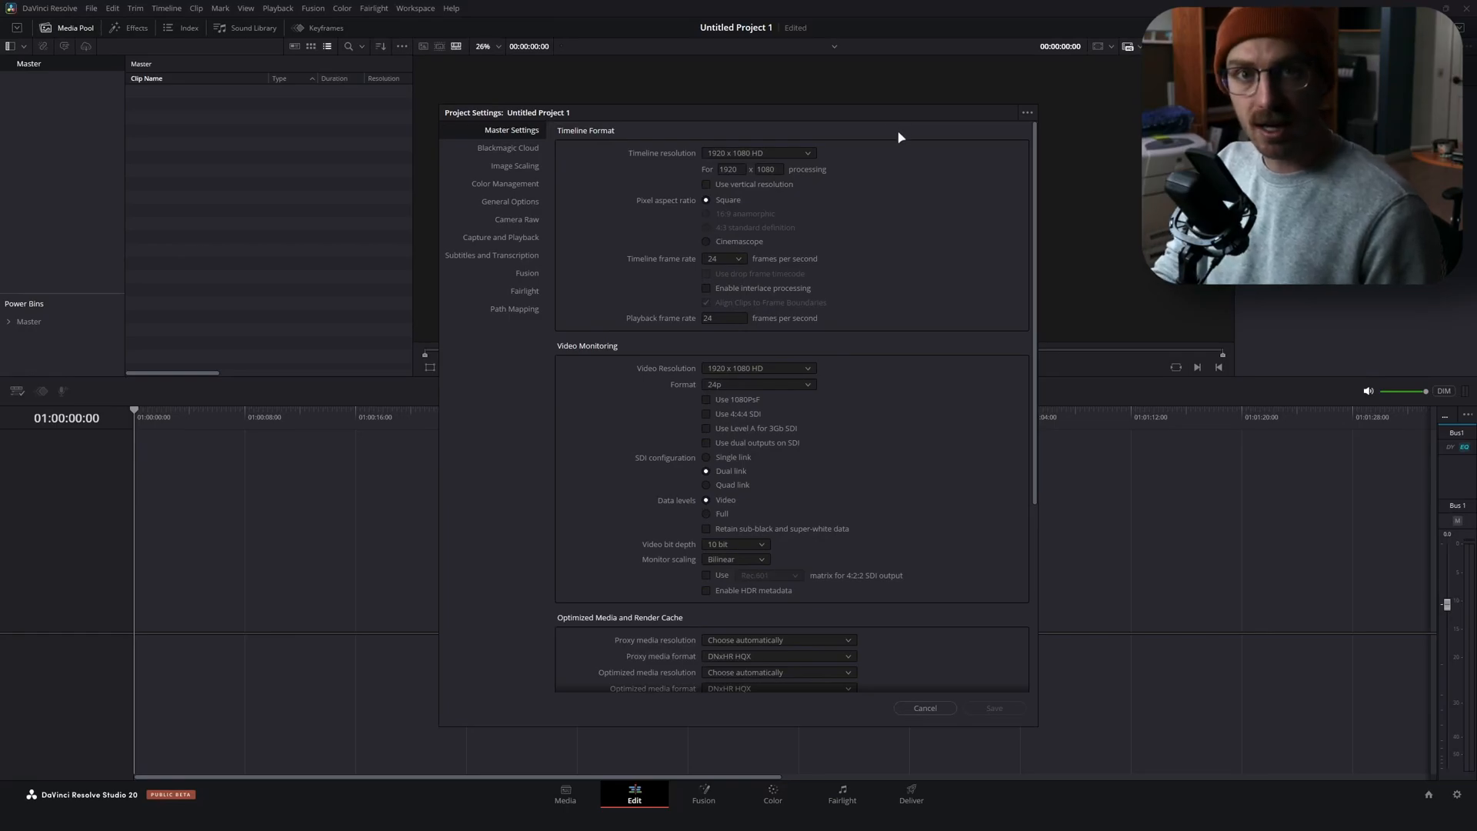
mouse_move(895, 134)
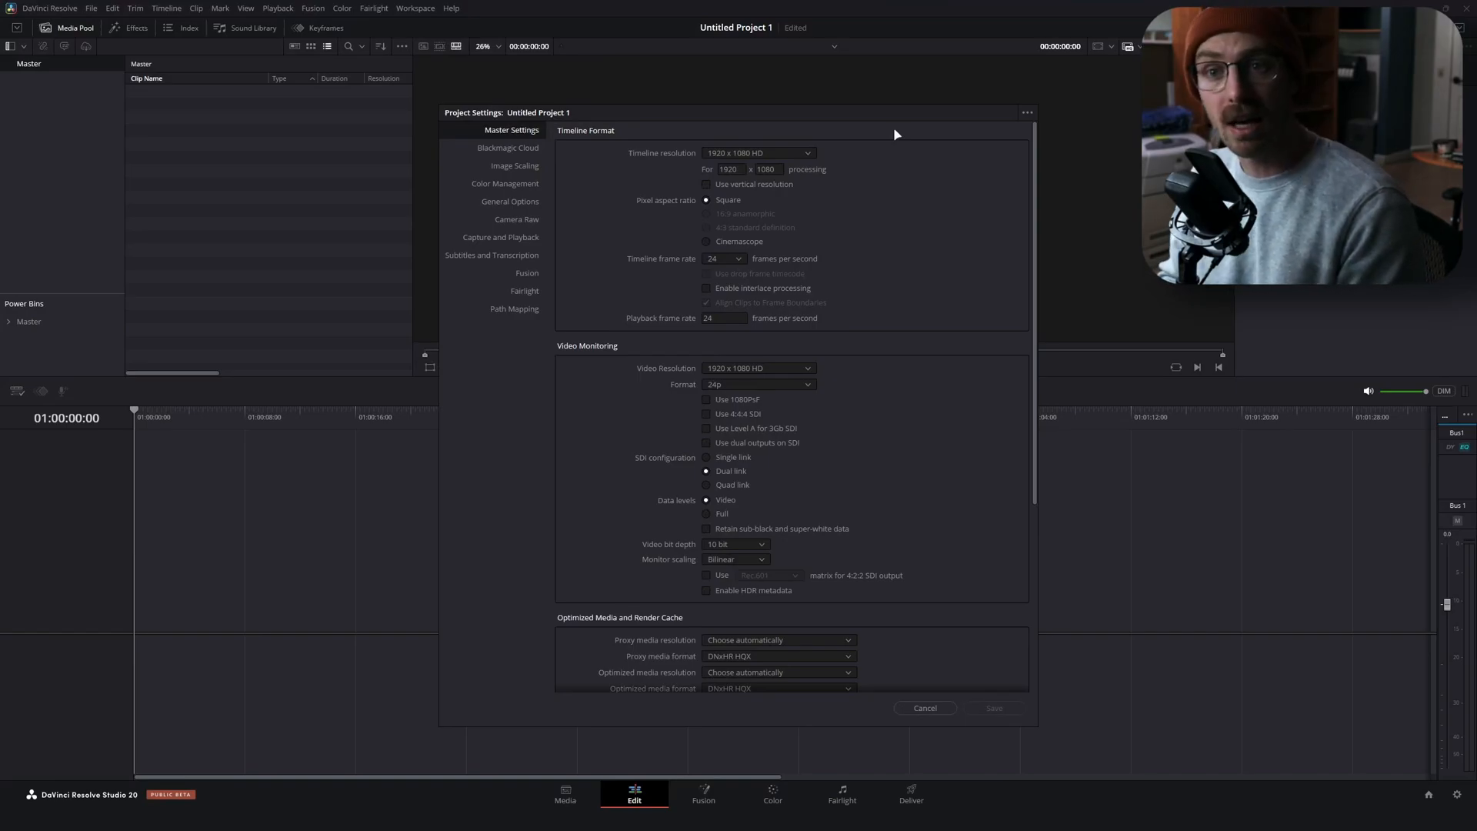
mouse_move(896, 133)
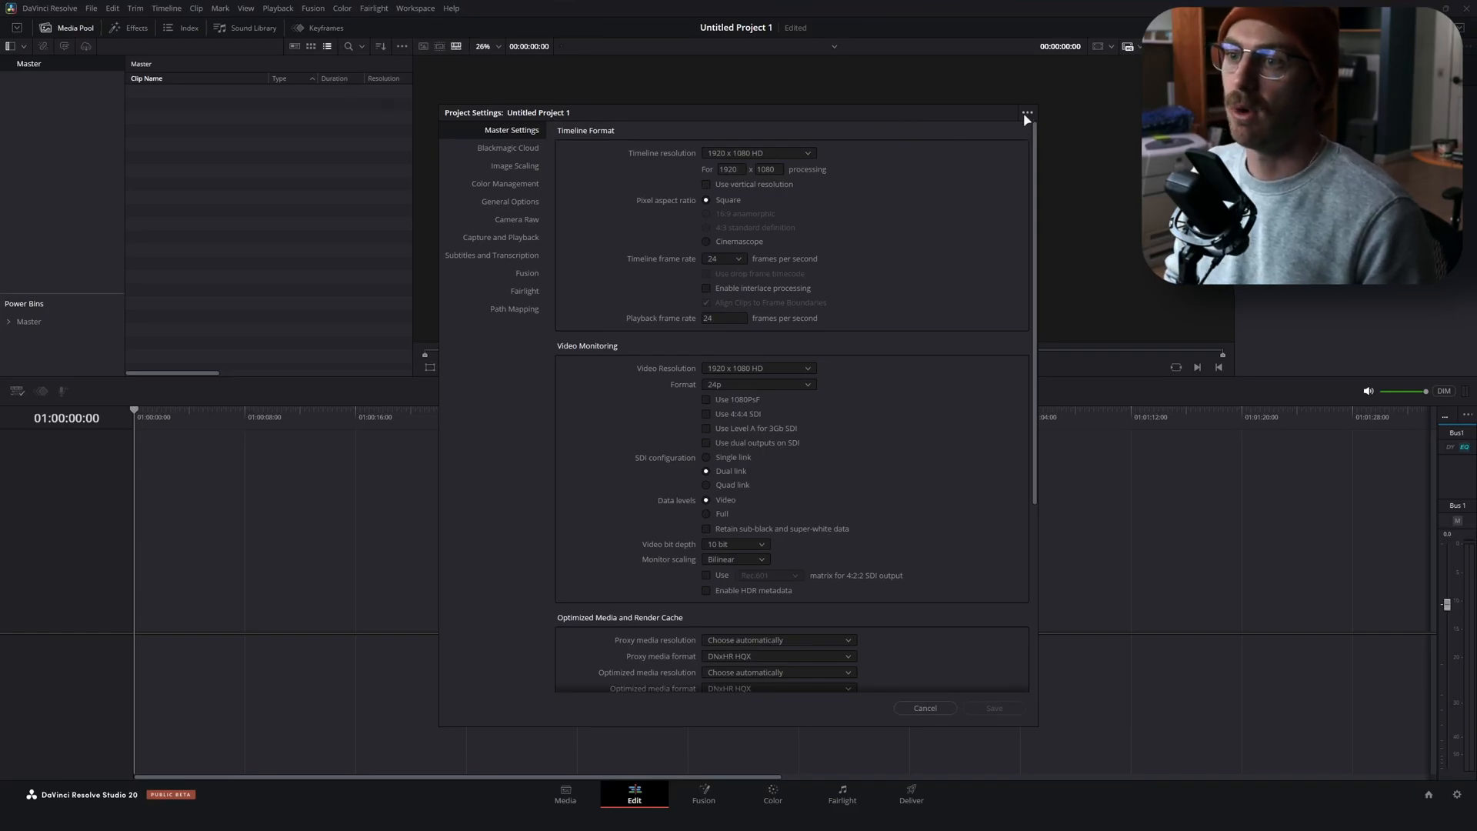
Load the Gaming 1440p 60fps preset and change the timeline frame rate to 30 fps
click(924, 708)
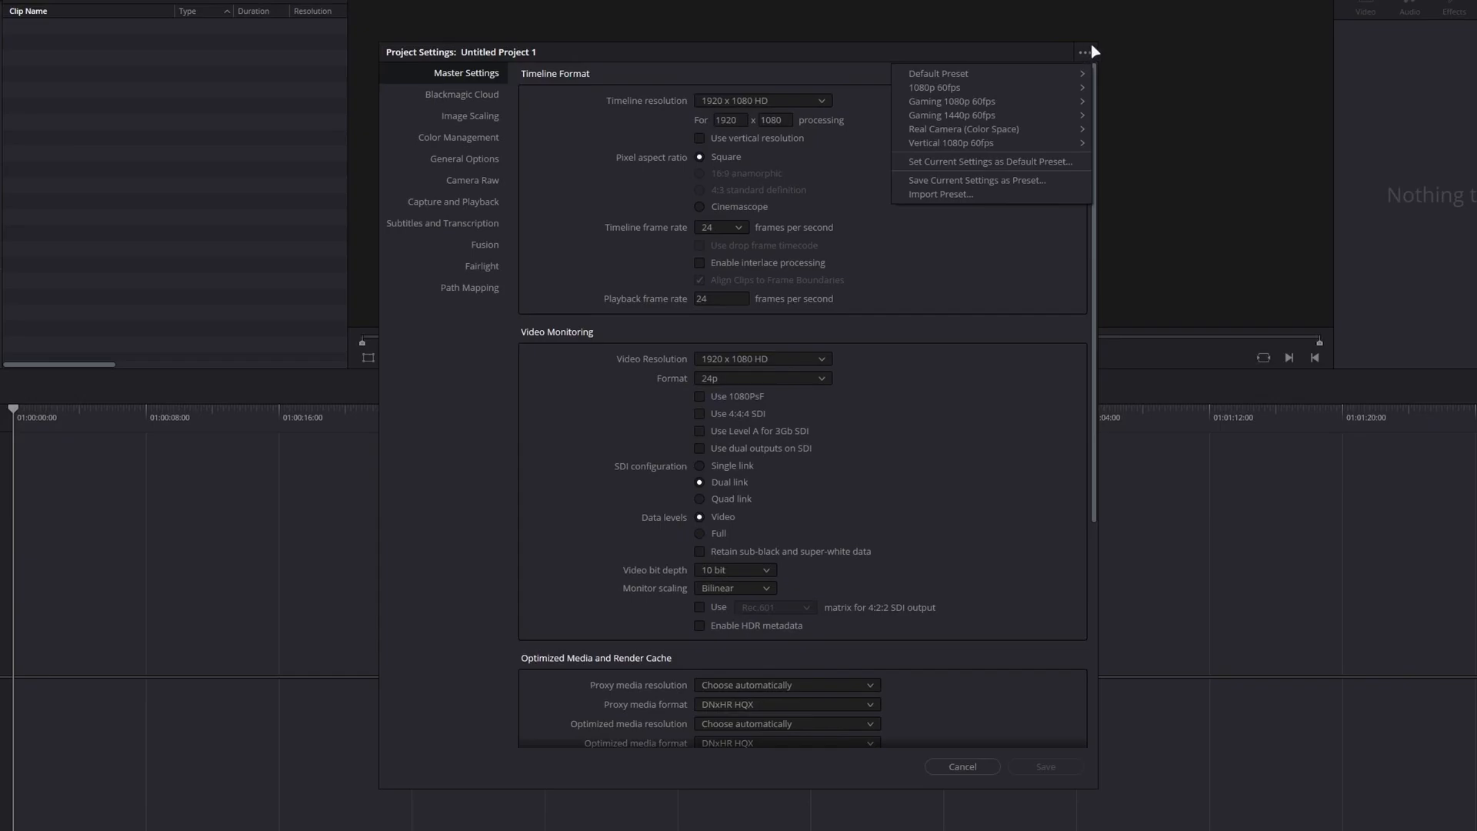
mouse_move(953, 115)
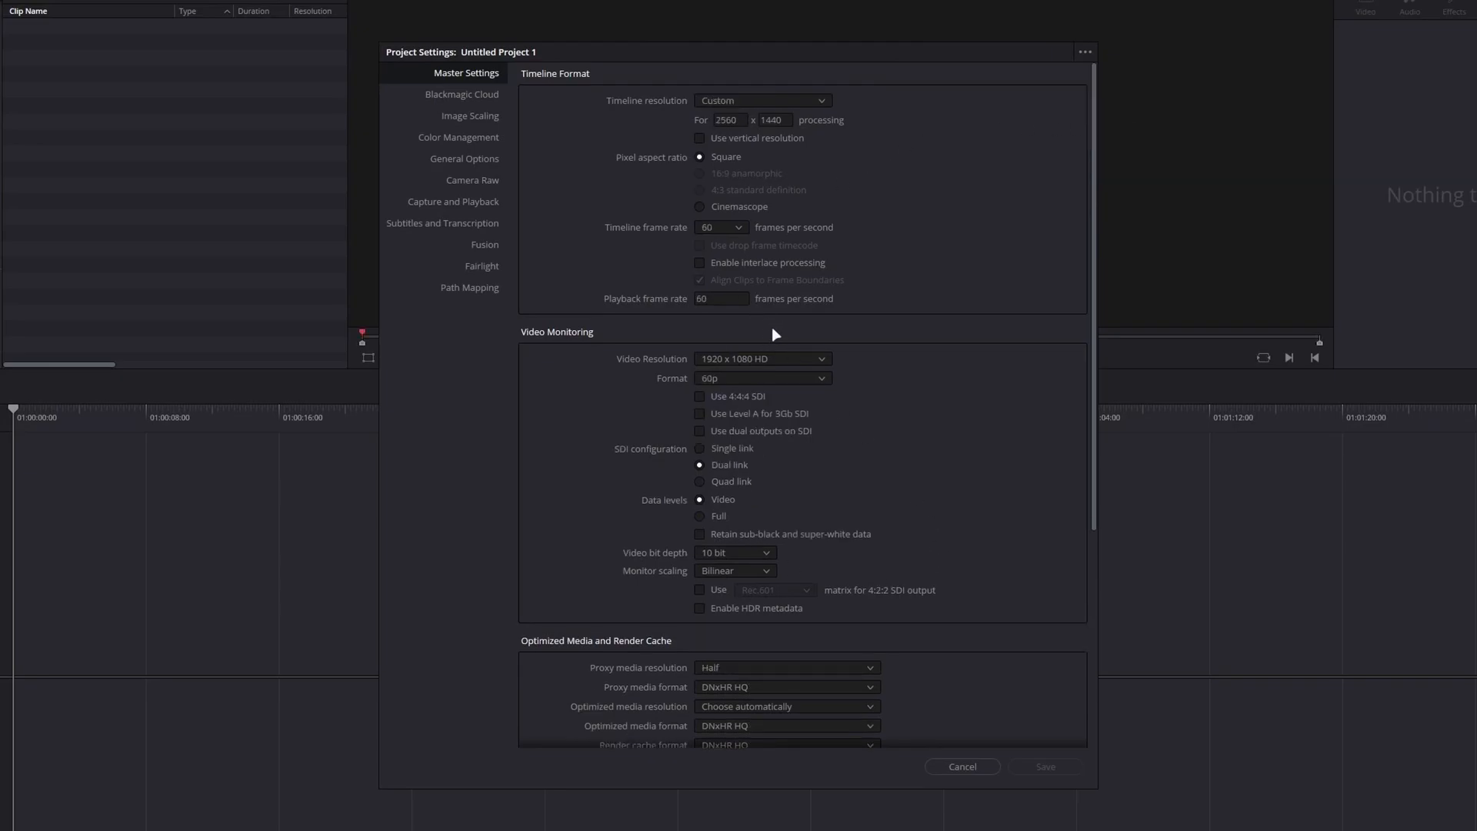
mouse_move(729, 255)
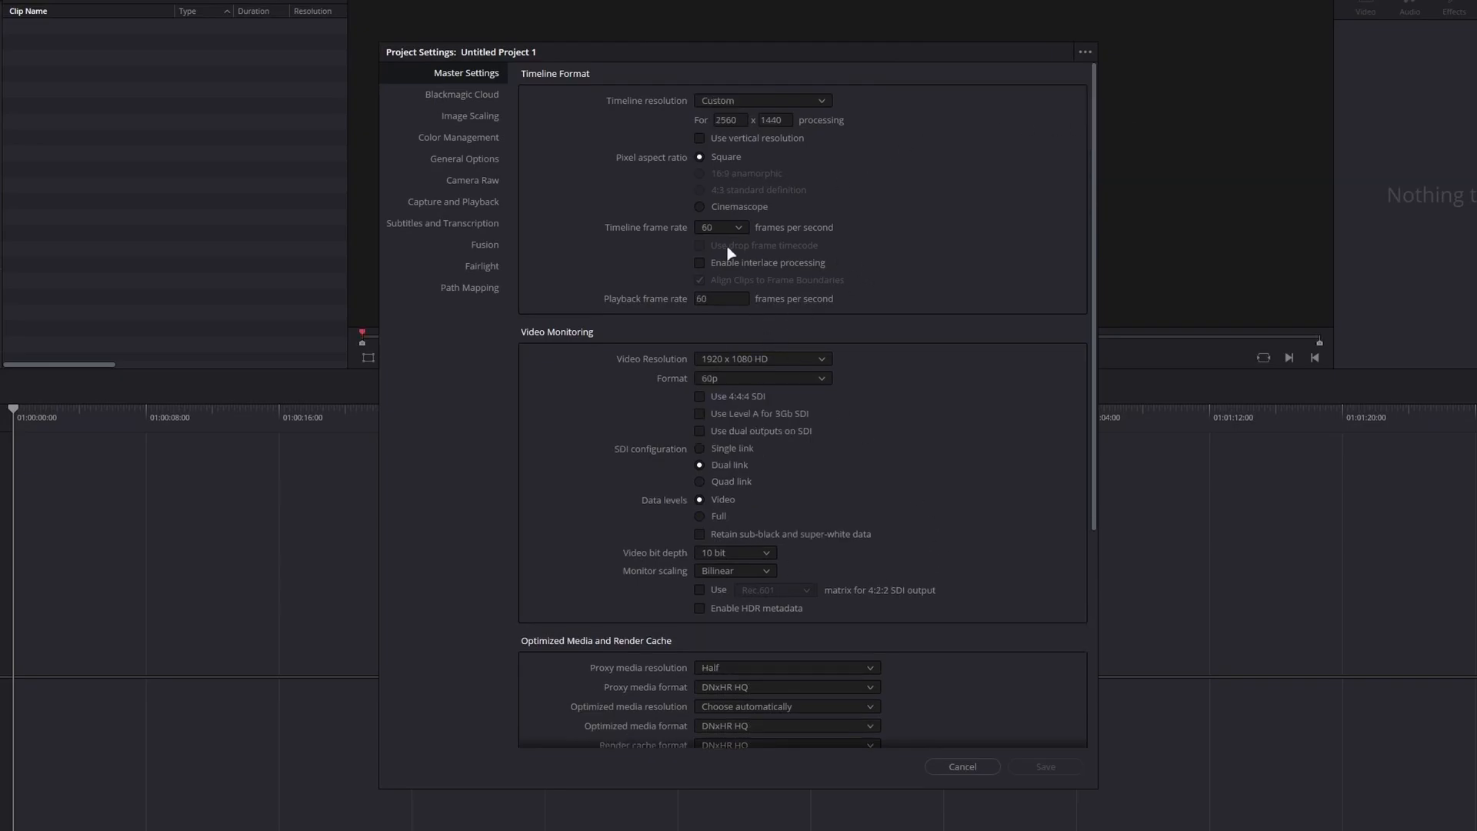
click(722, 227)
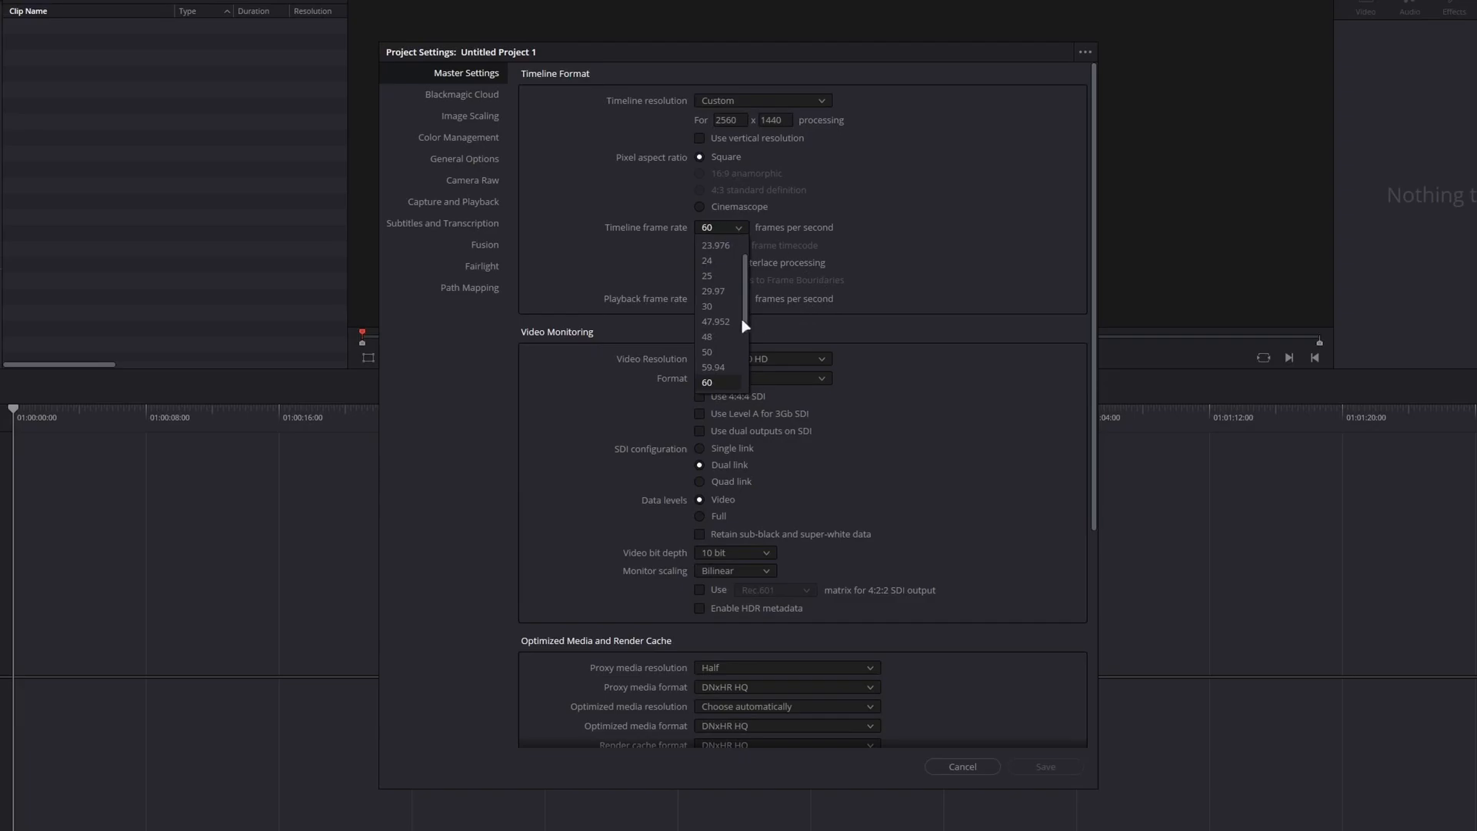
click(706, 306)
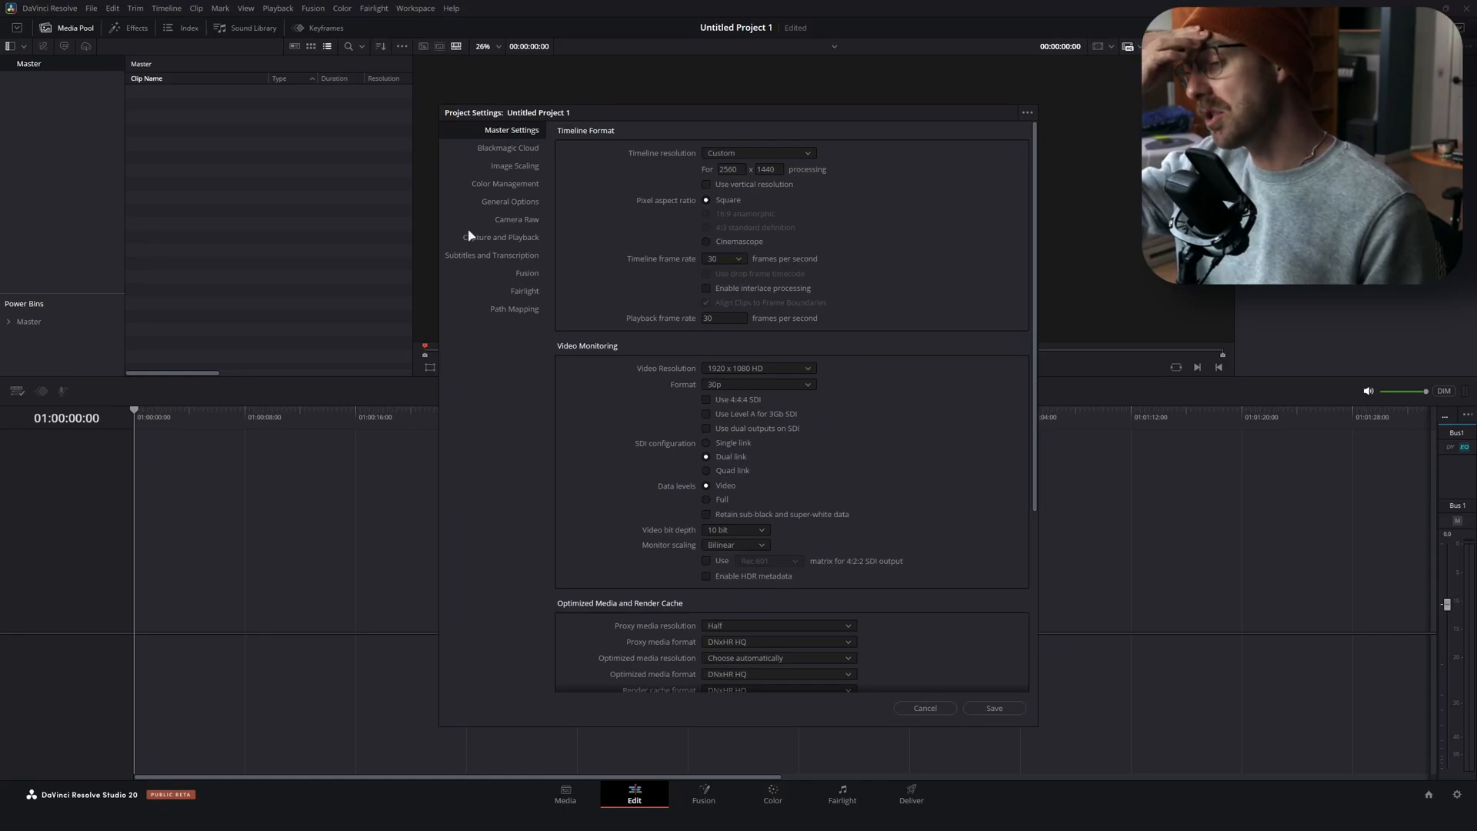
mouse_move(820, 201)
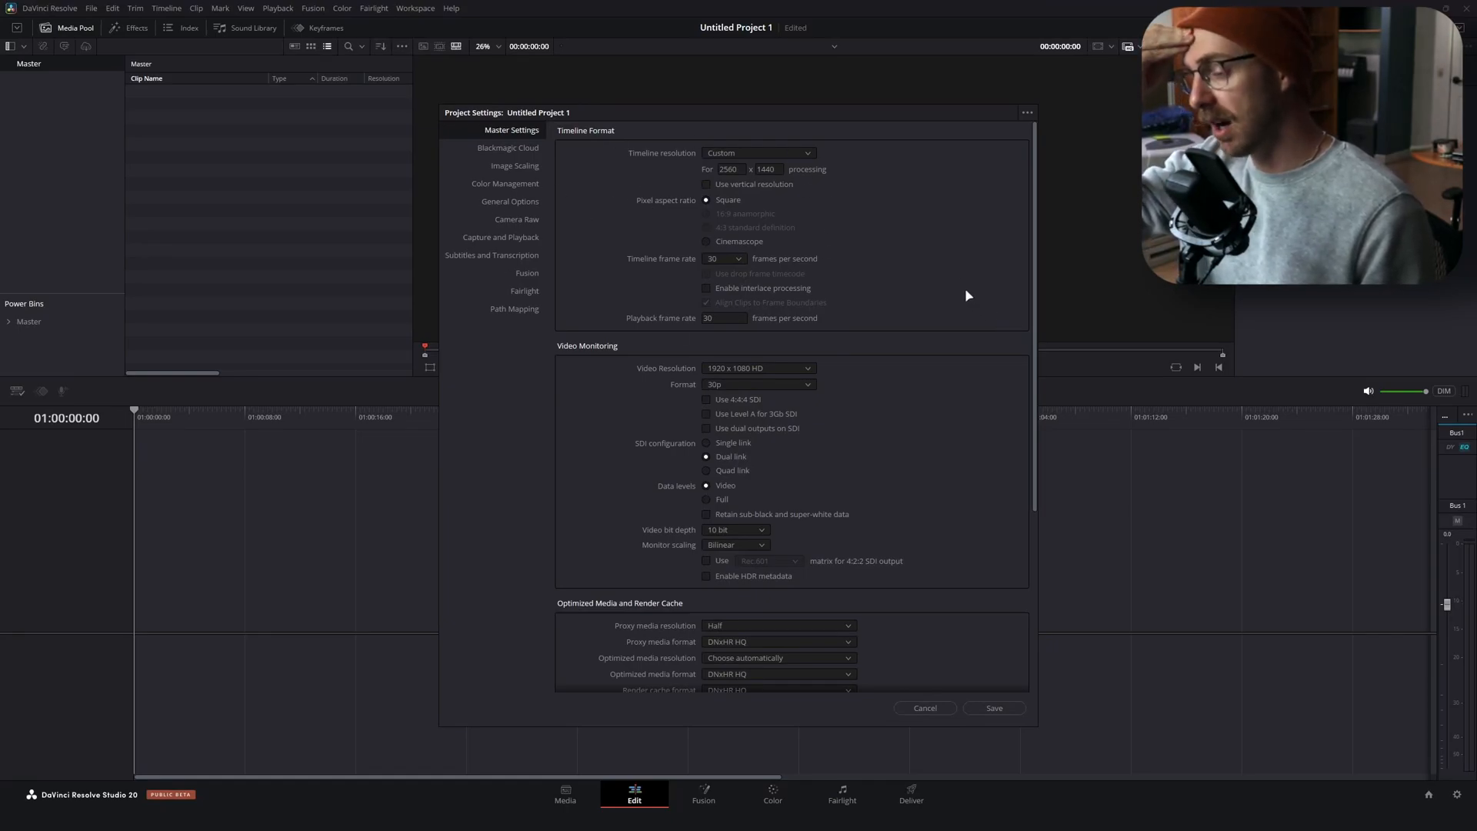
mouse_move(937, 280)
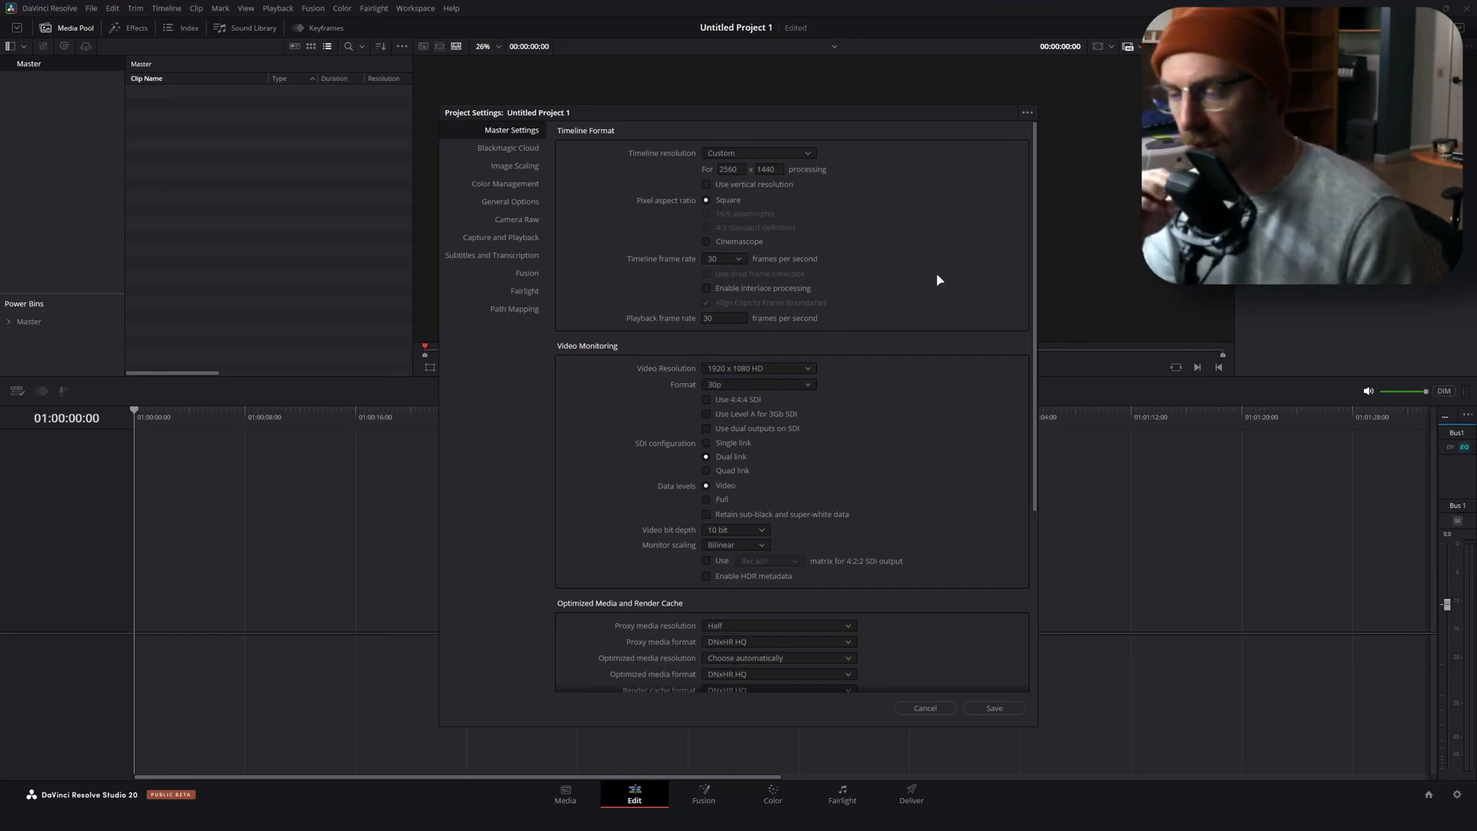
Discard the preset changes so settings revert to 1920x1080 at 24 fps, then review Master Settings
scroll(down, 3)
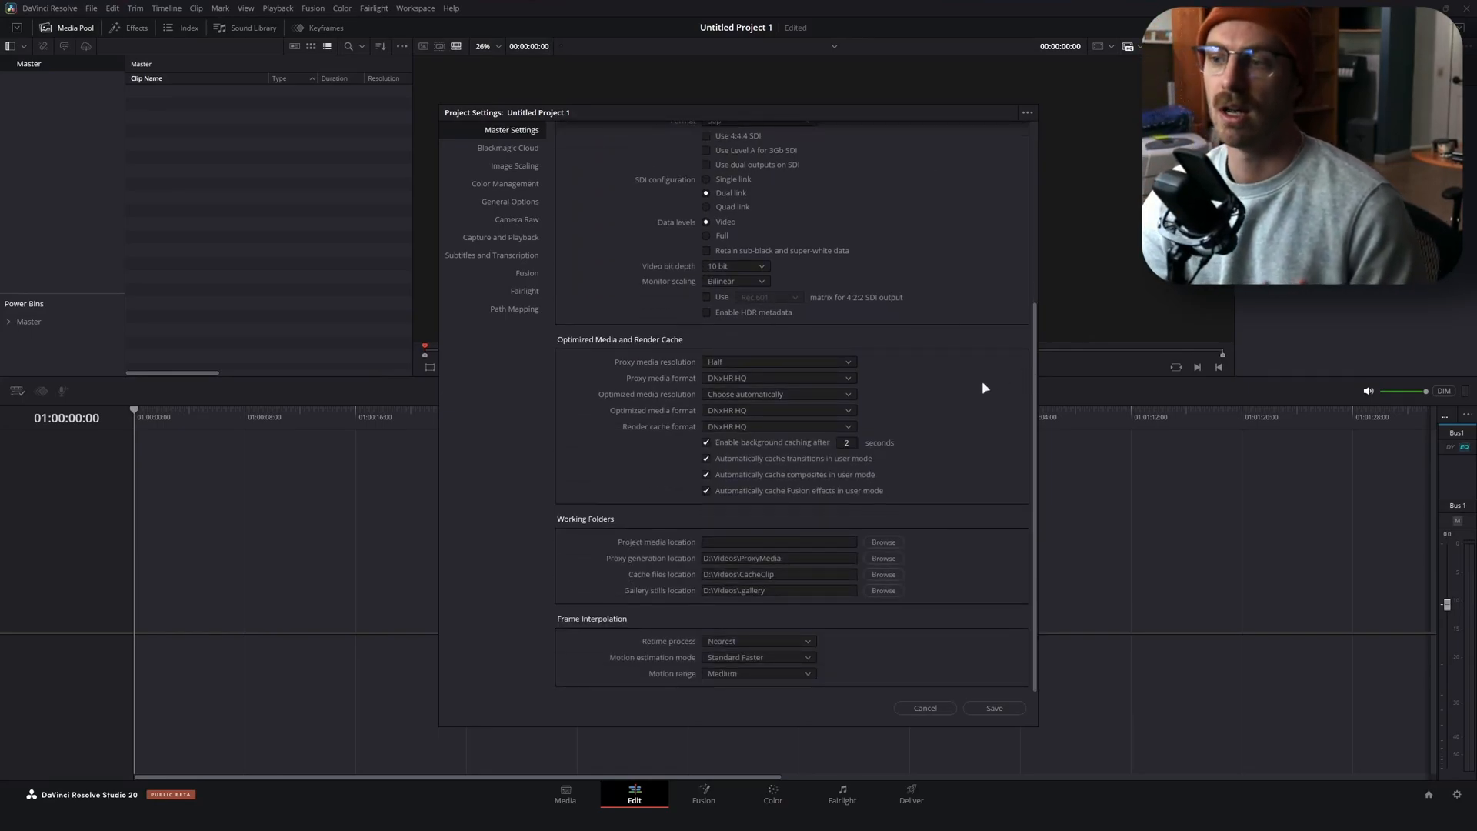
mouse_move(933, 361)
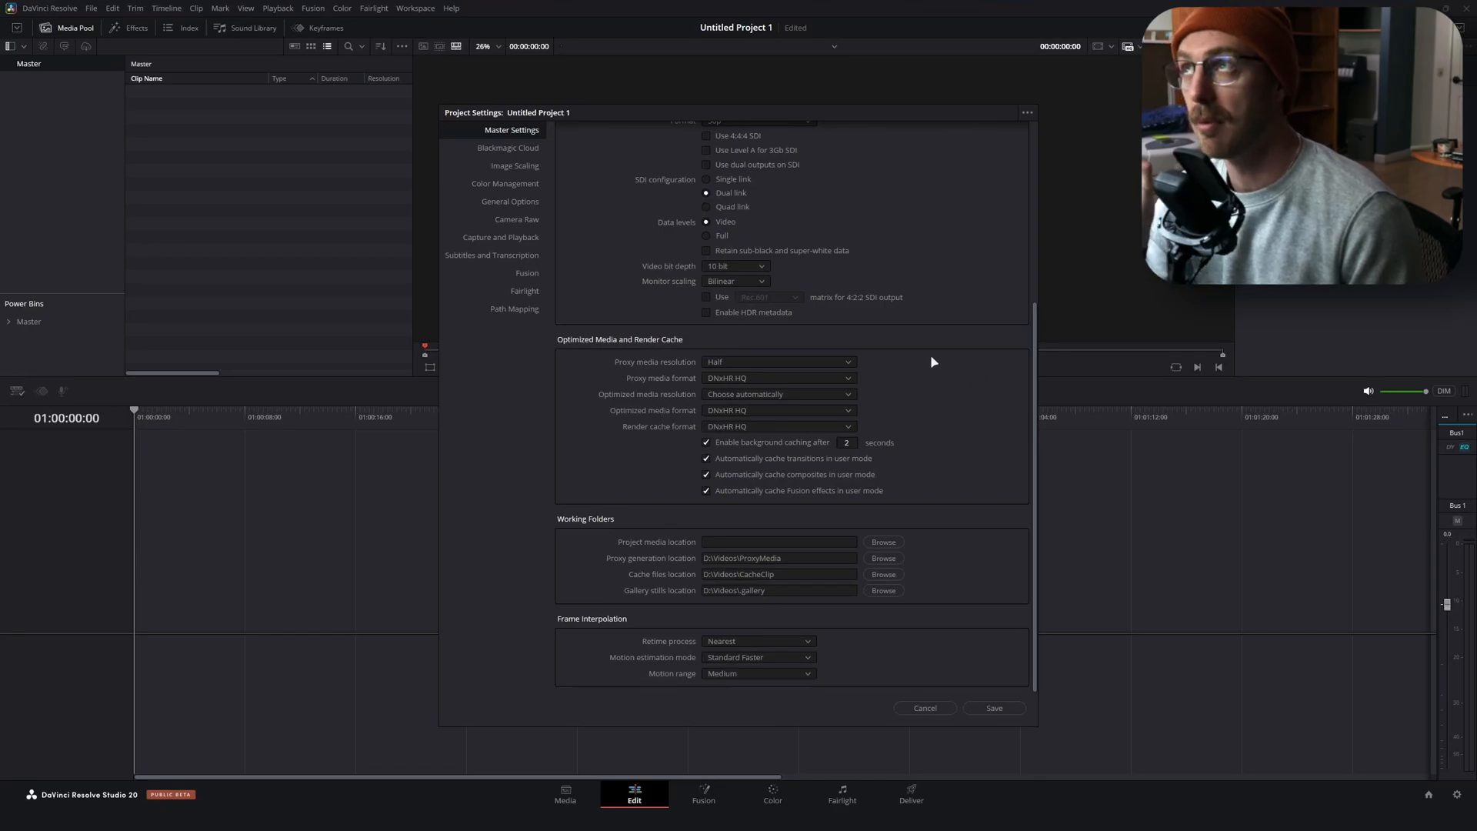
mouse_move(671, 356)
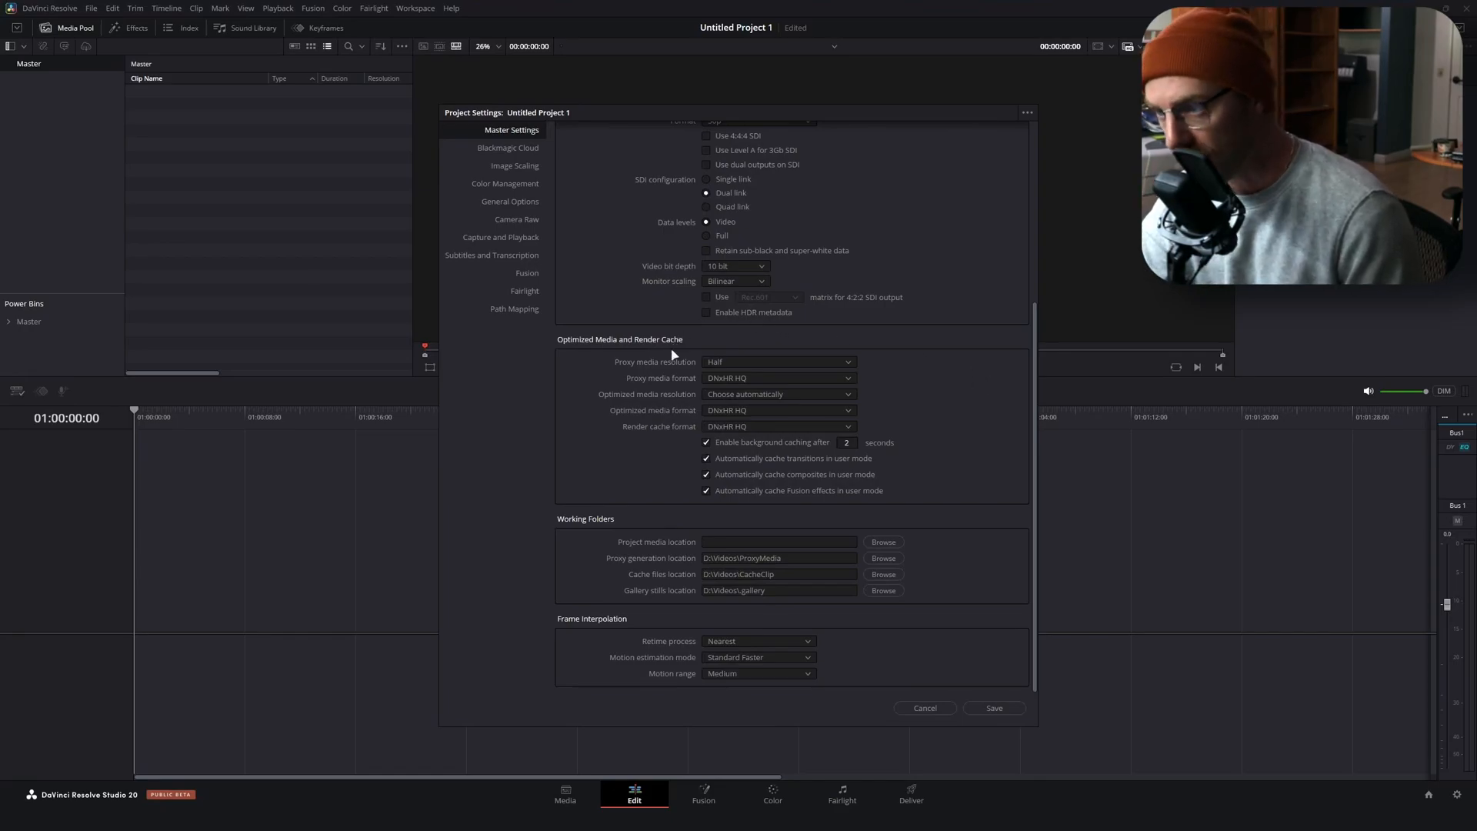
mouse_move(773, 370)
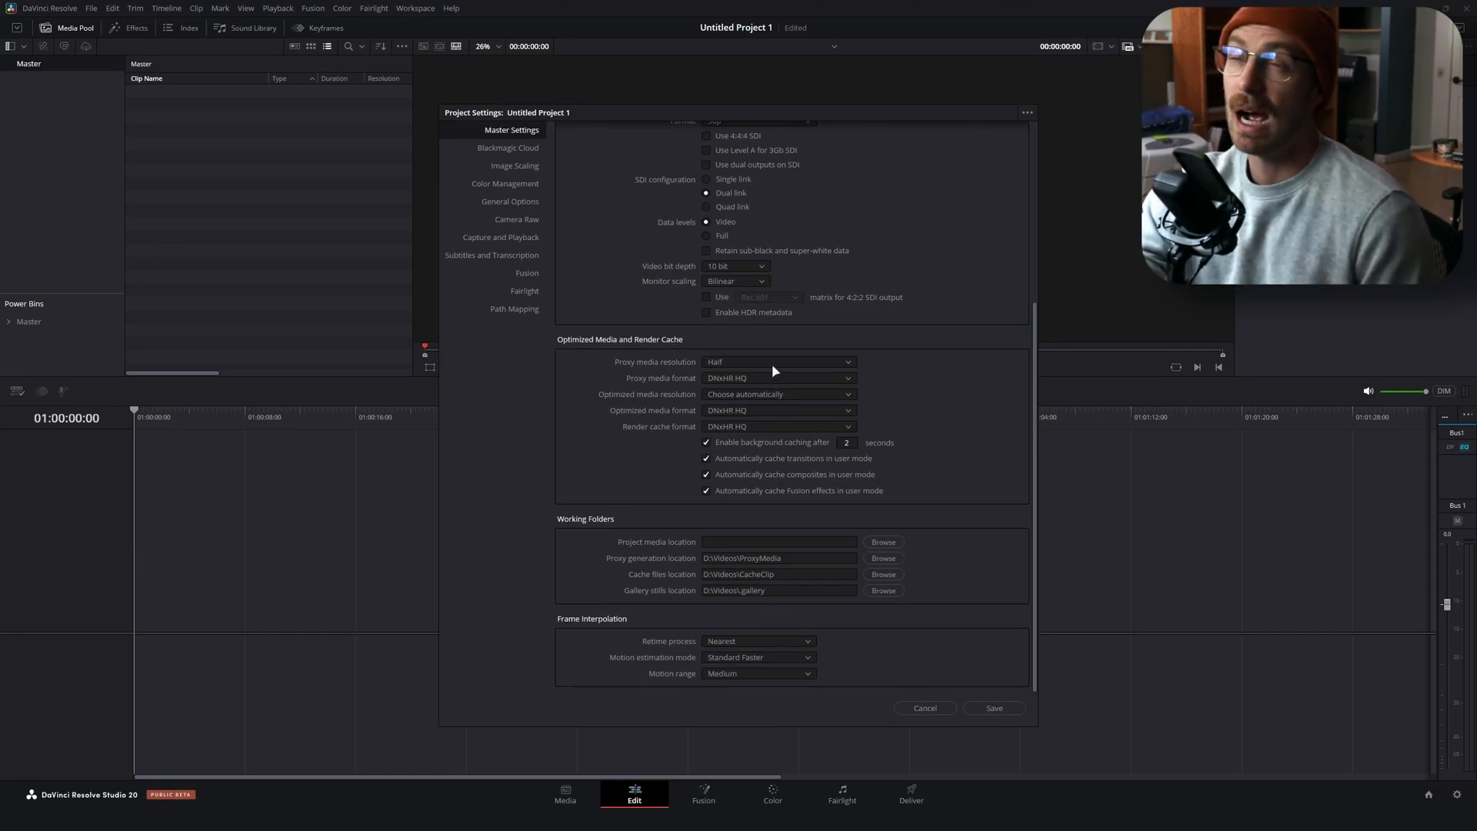
click(1027, 112)
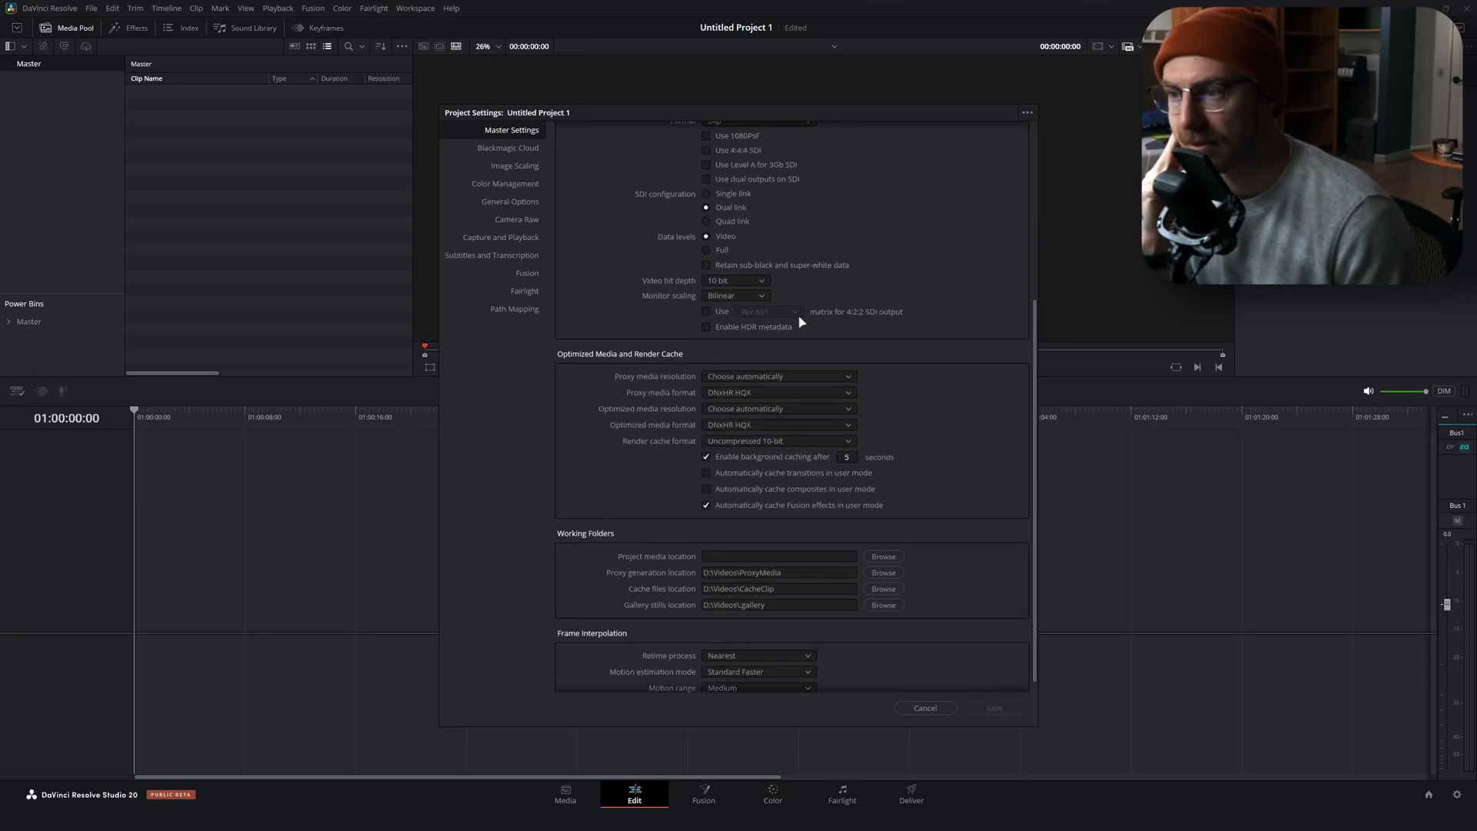
mouse_move(869, 395)
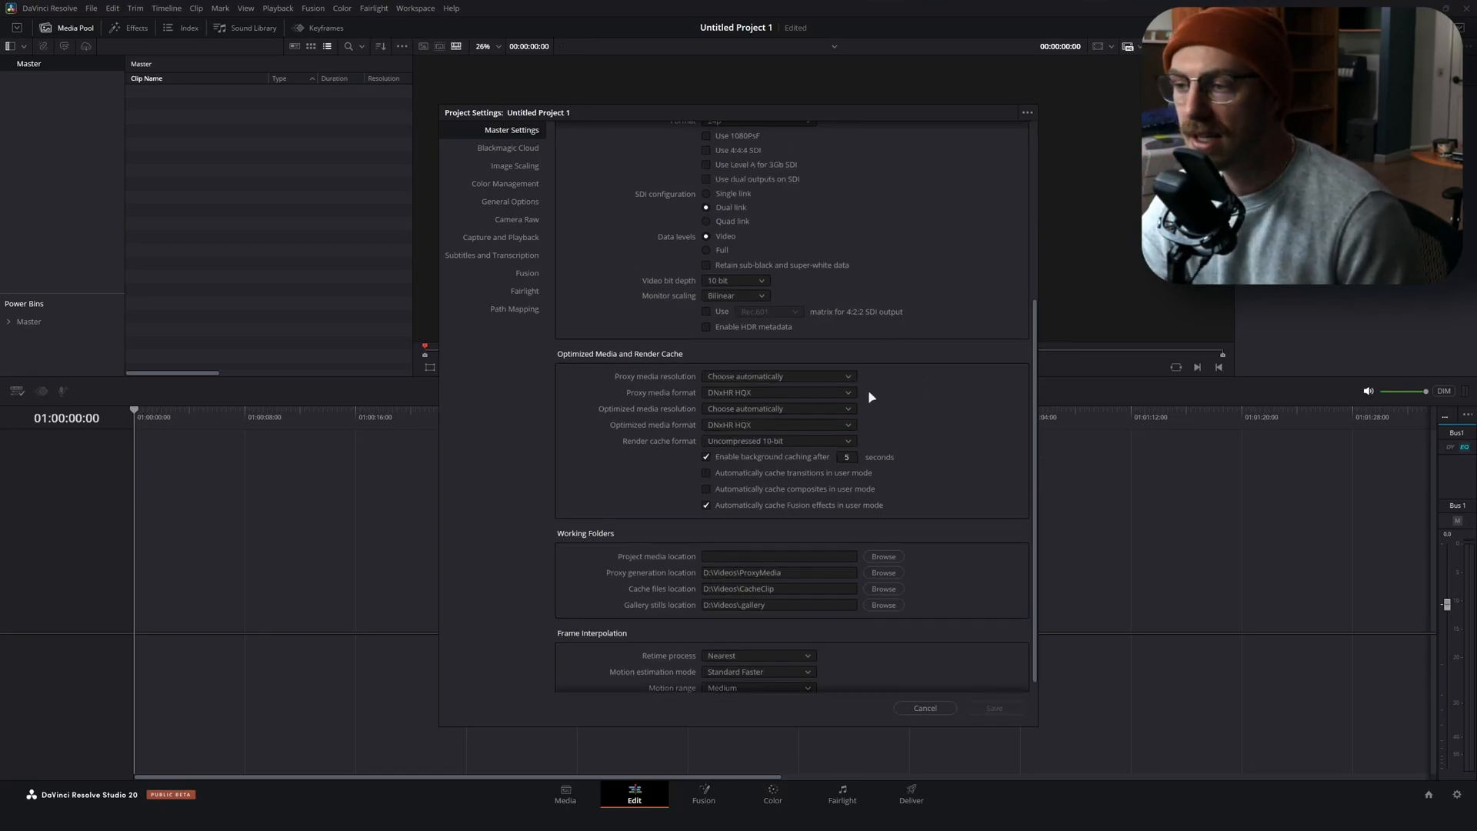
scroll(up, 3)
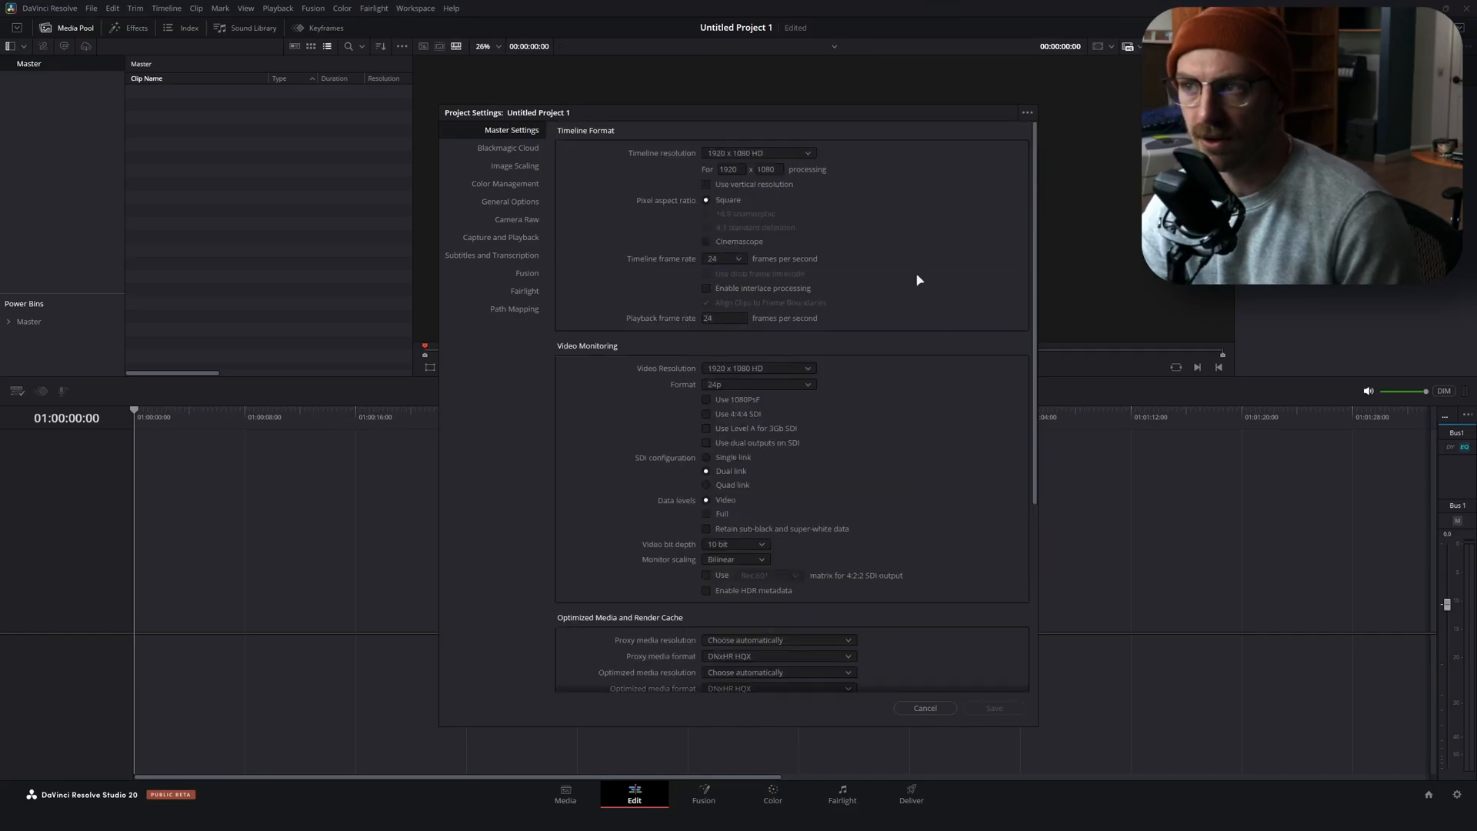
scroll(down, 3)
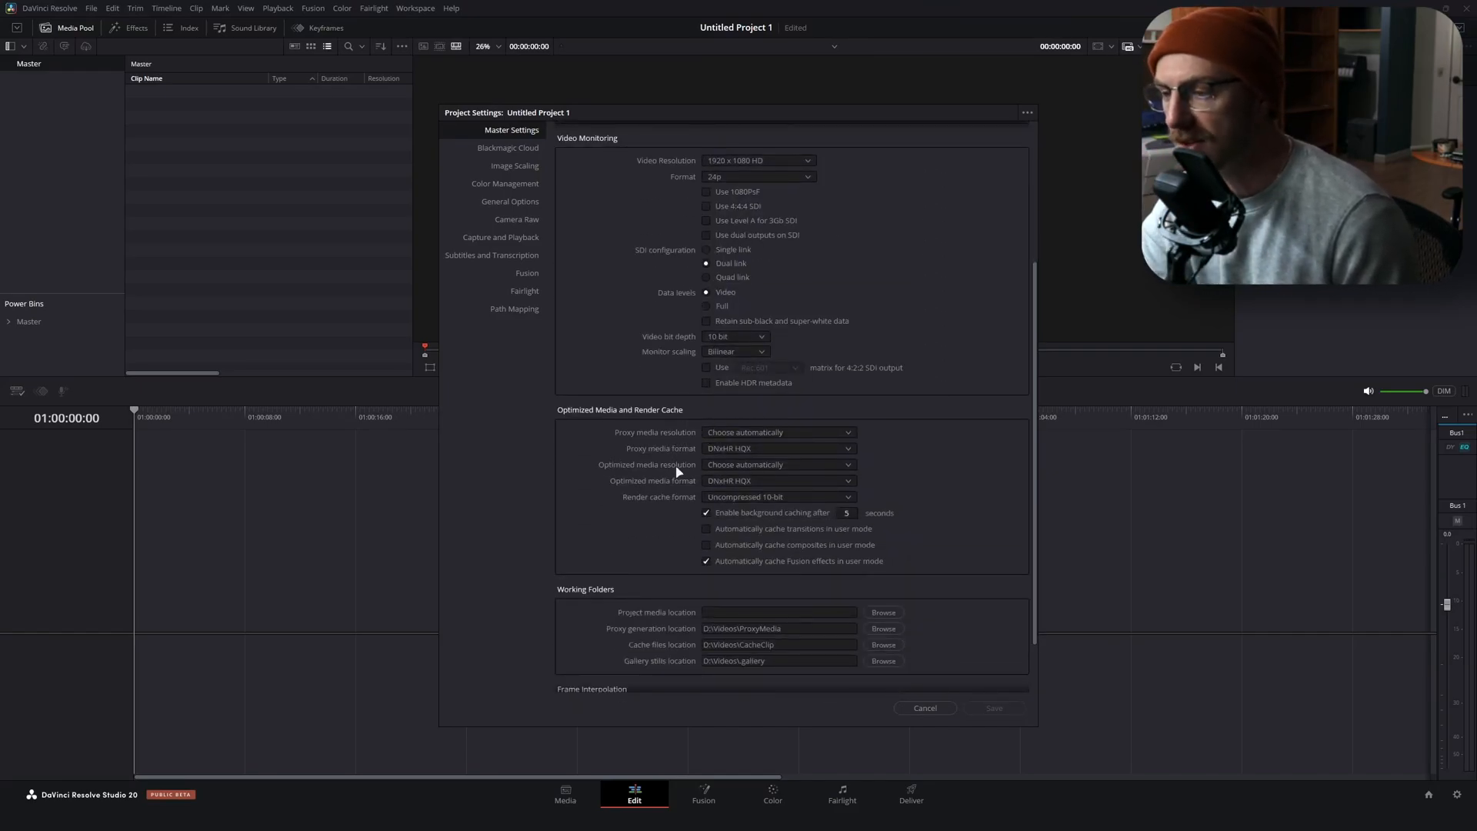
mouse_move(1034, 479)
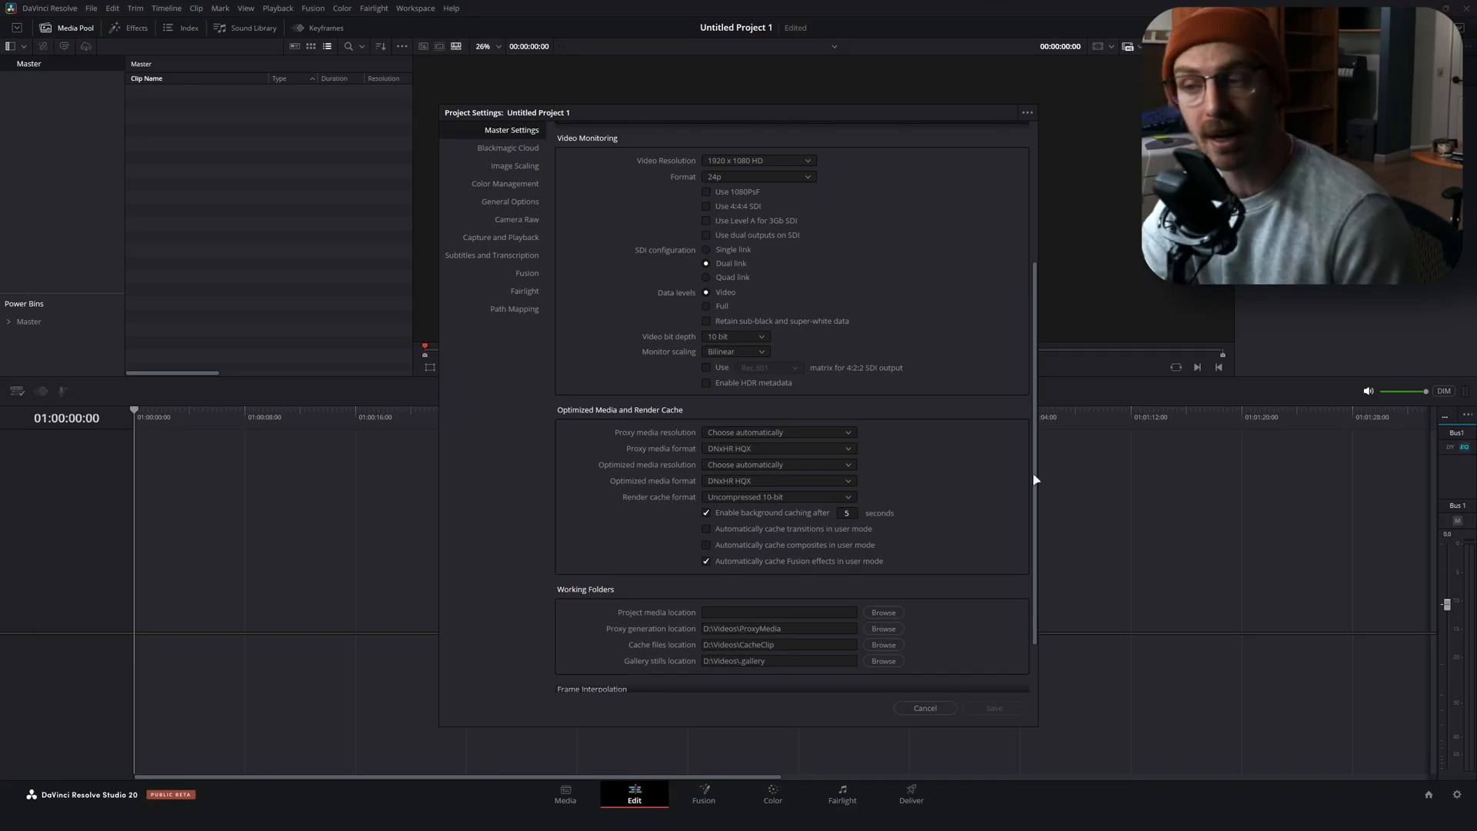
mouse_move(923, 400)
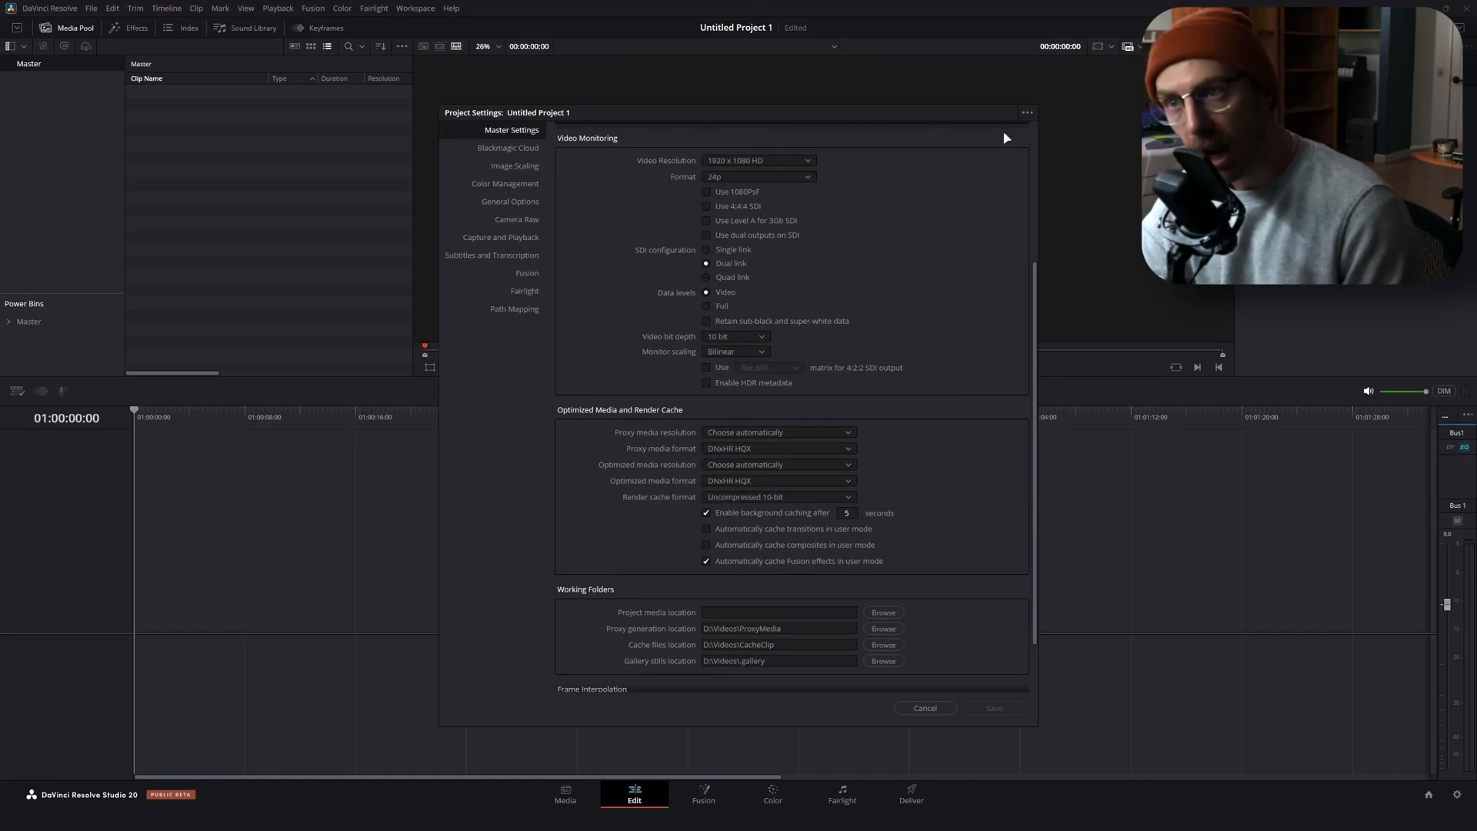
Load the Gaming 1440p 60fps preset and keep DNxHR HQ as the proxy media format
click(1026, 112)
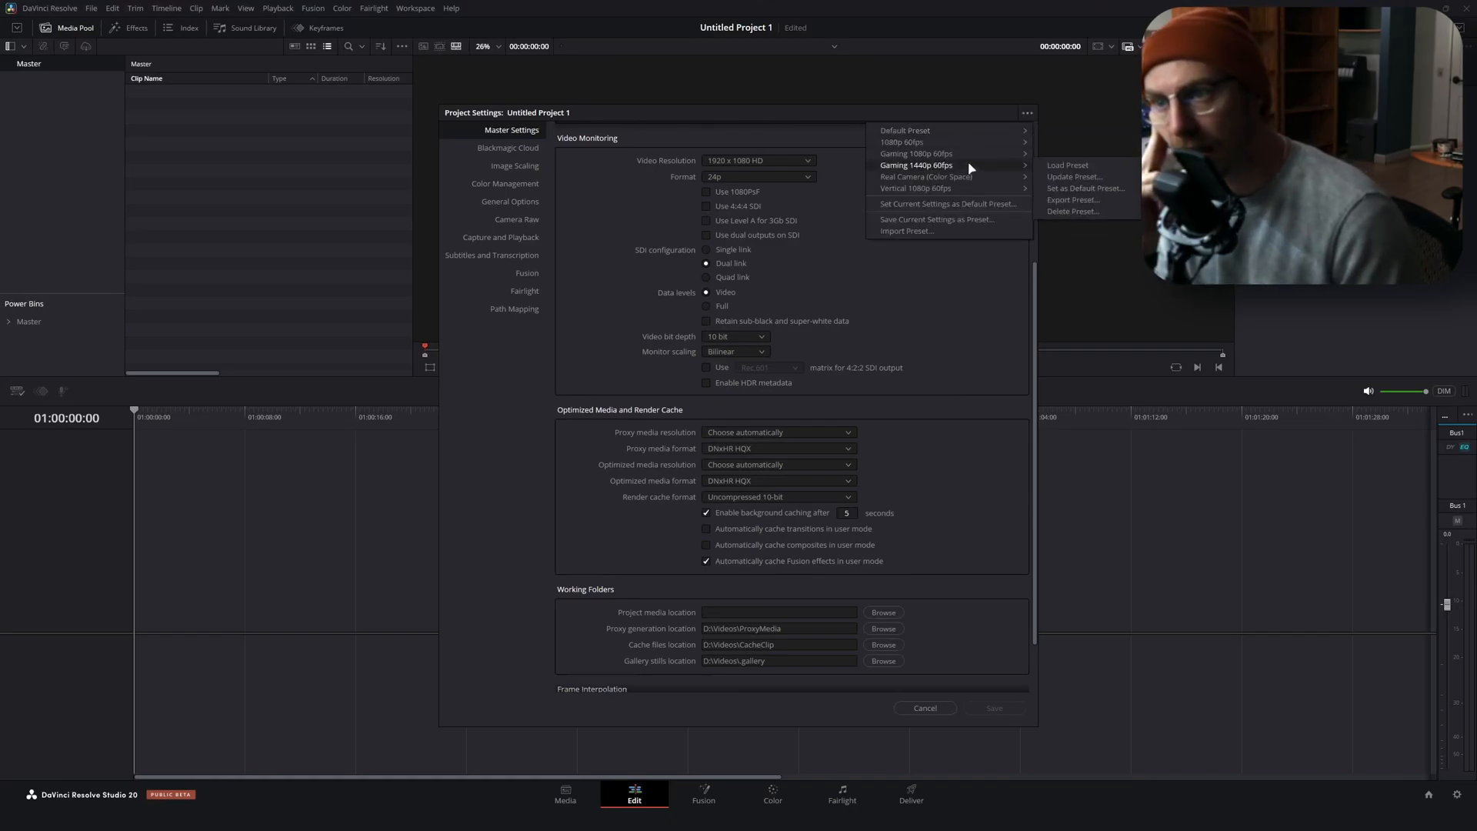
click(914, 164)
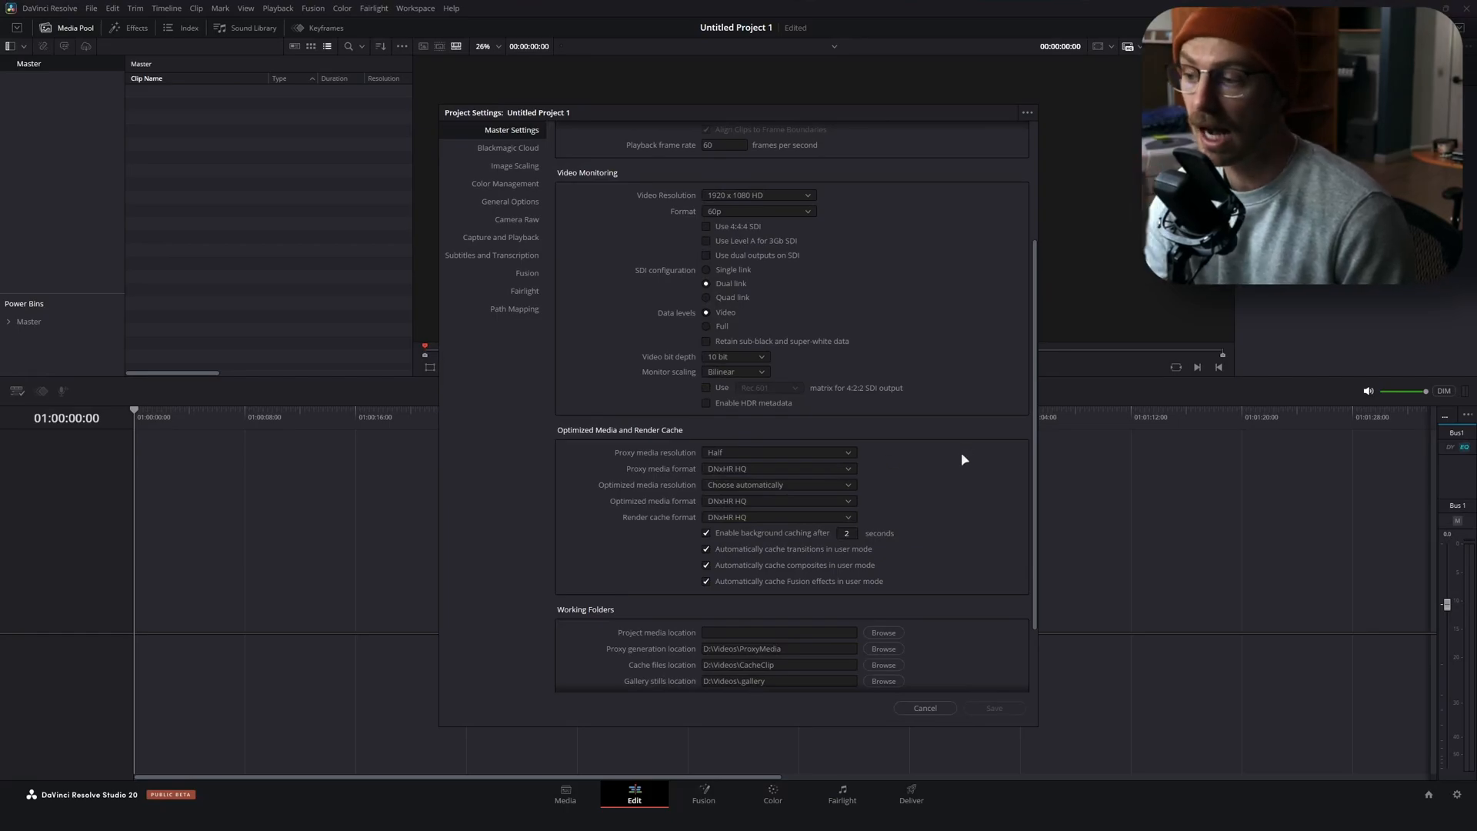
mouse_move(801, 484)
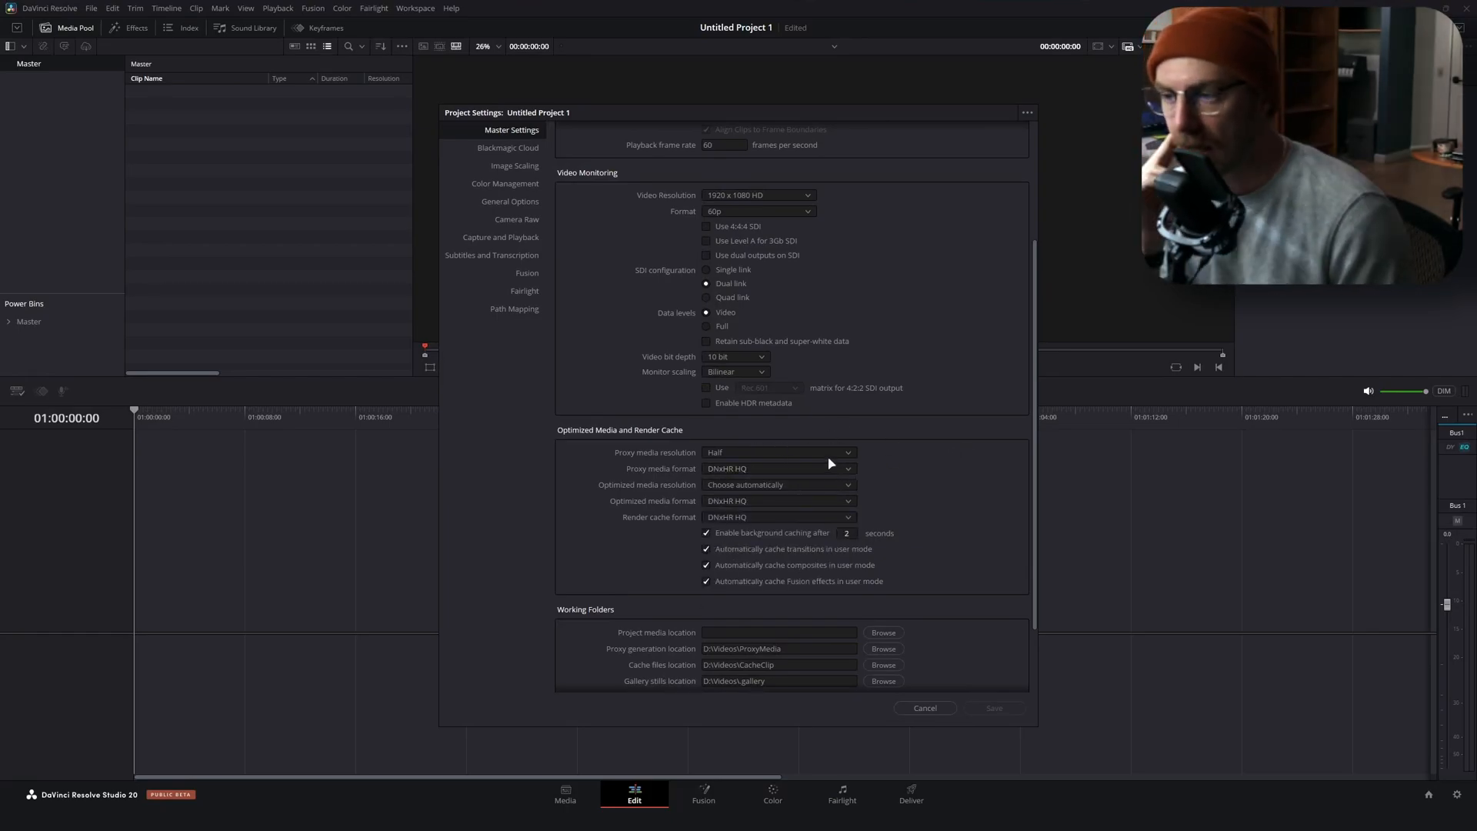
click(778, 469)
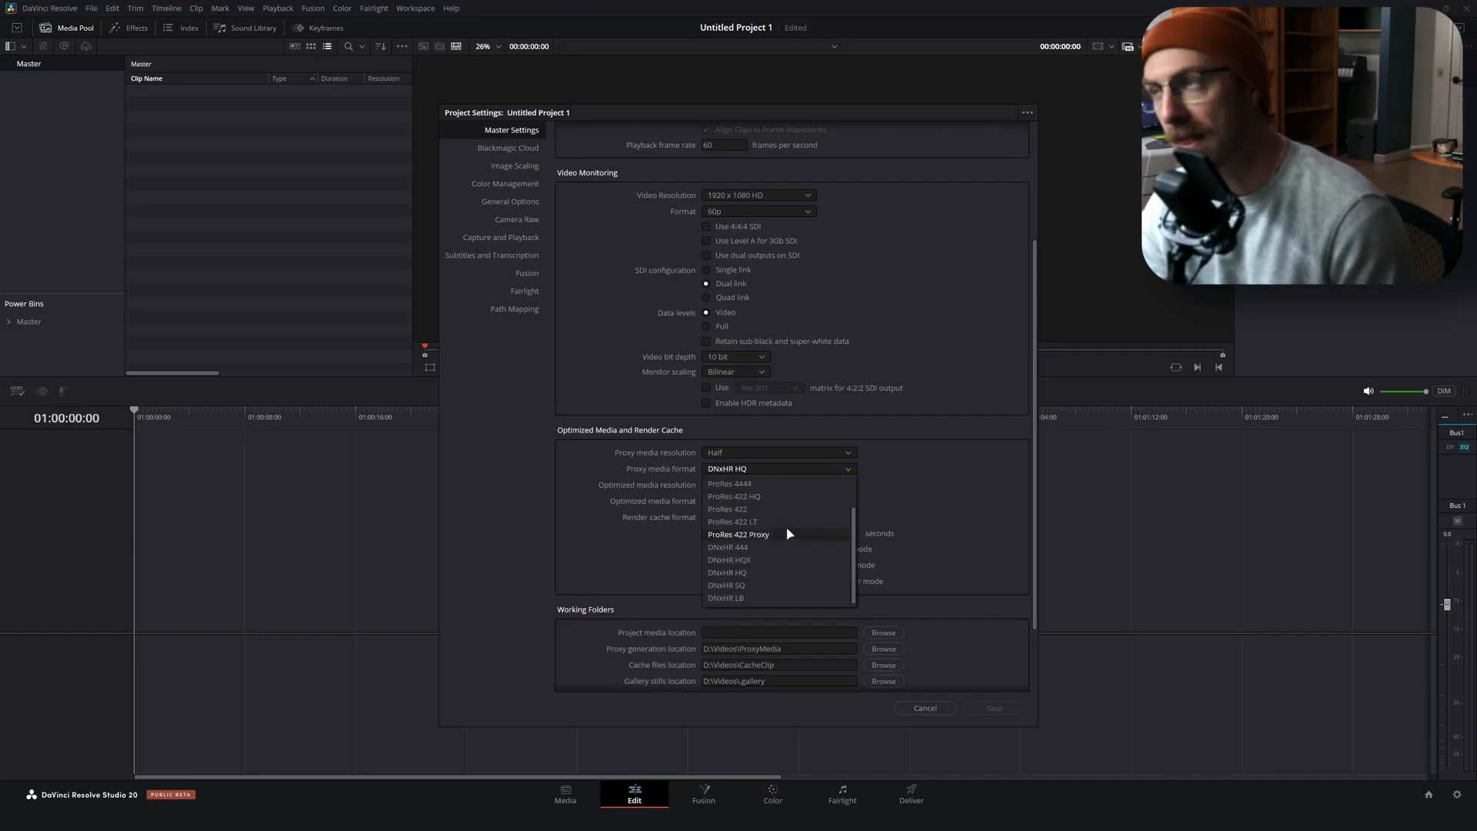
mouse_move(755, 522)
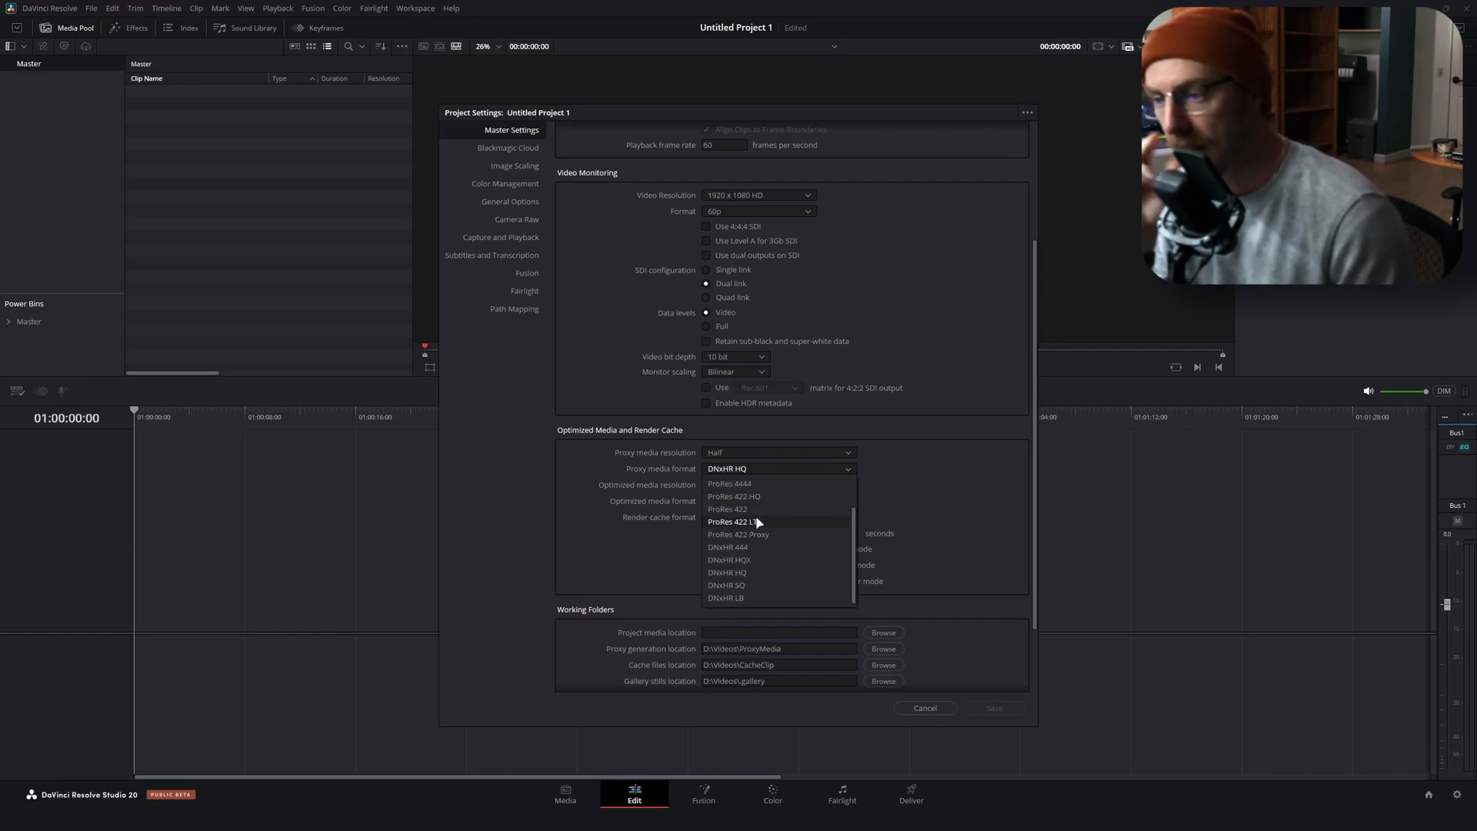
mouse_move(744, 572)
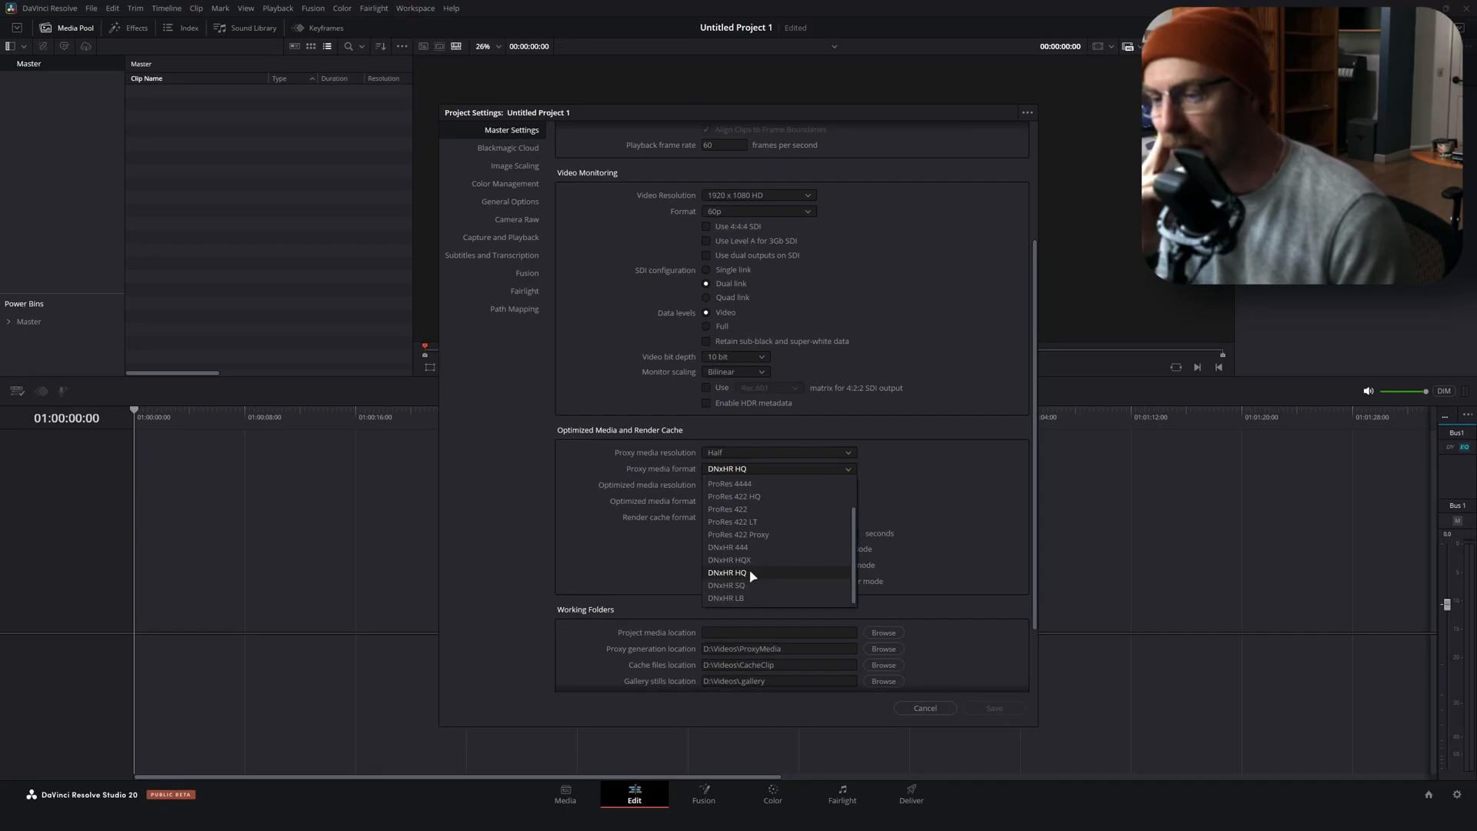
click(726, 572)
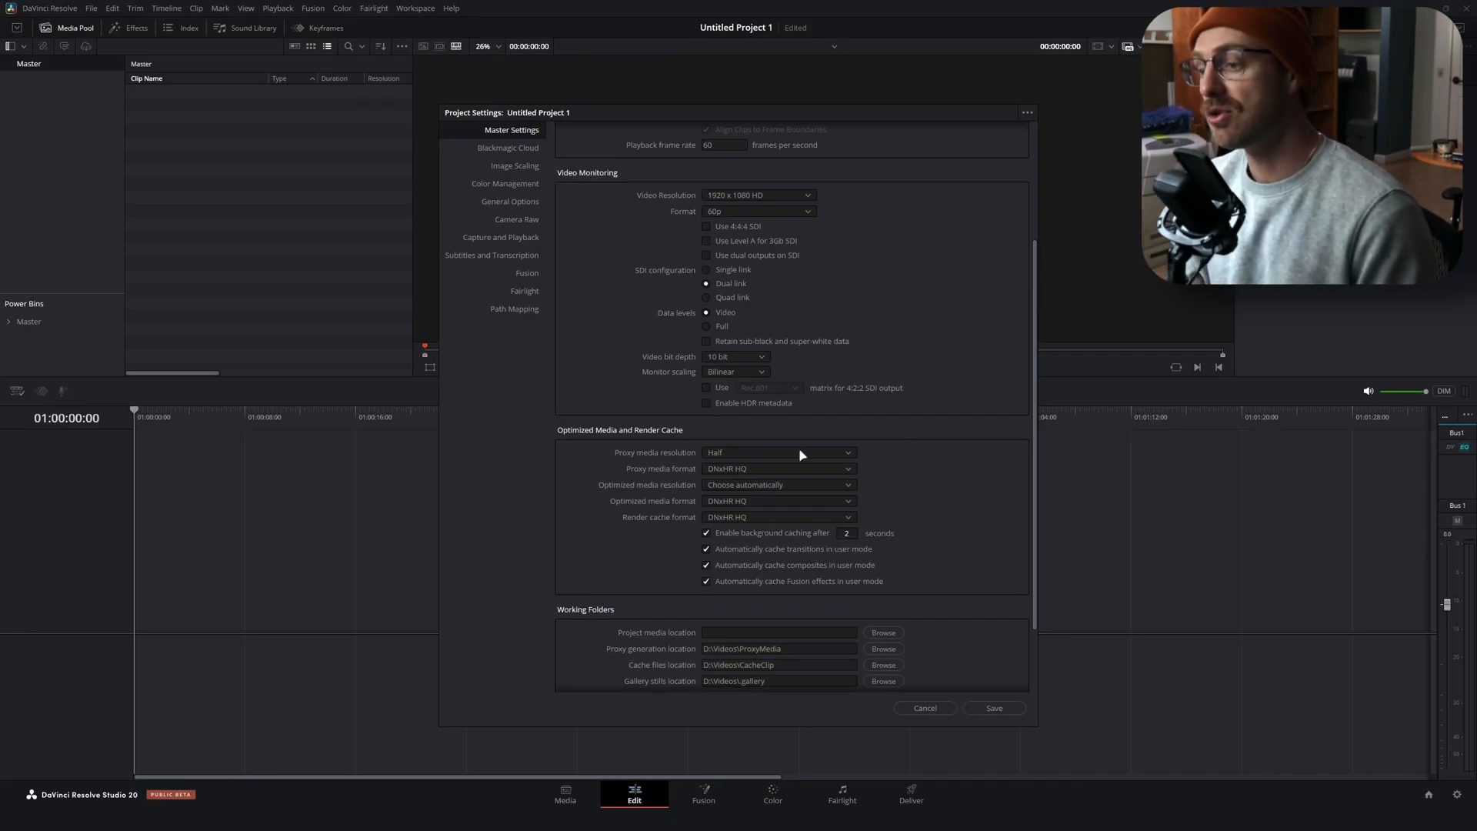
click(776, 468)
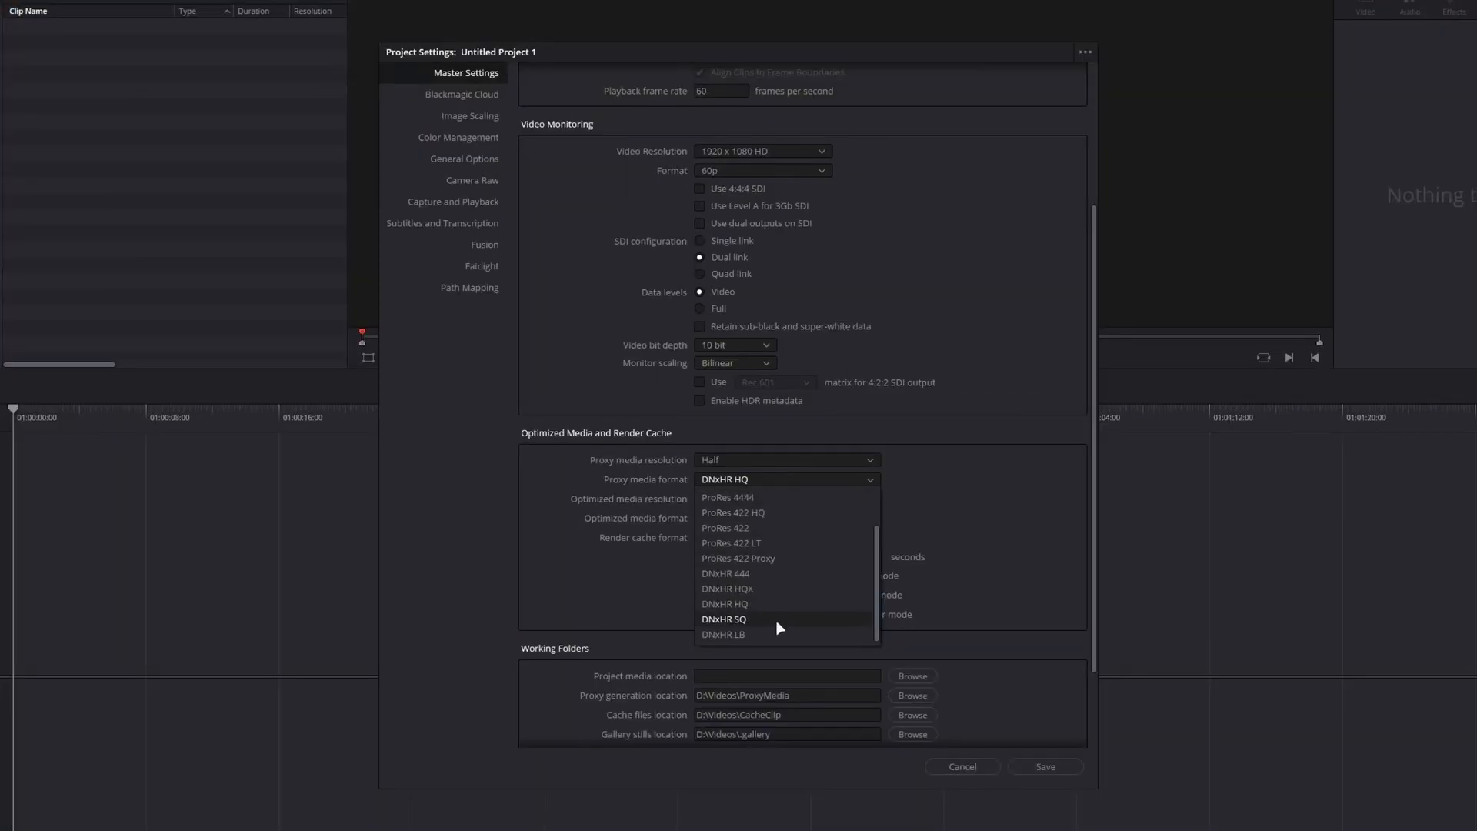
mouse_move(777, 631)
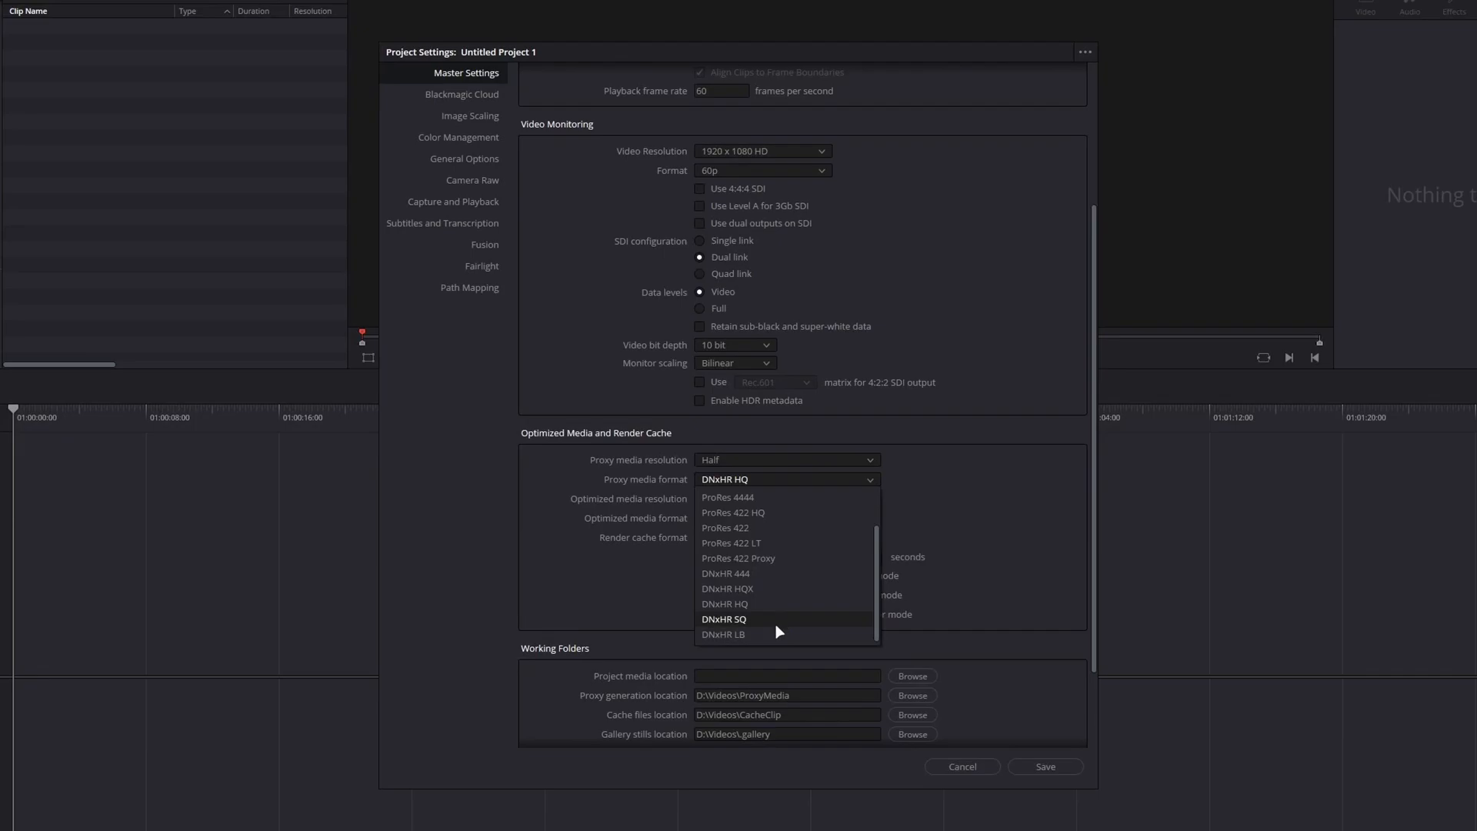
mouse_move(811, 633)
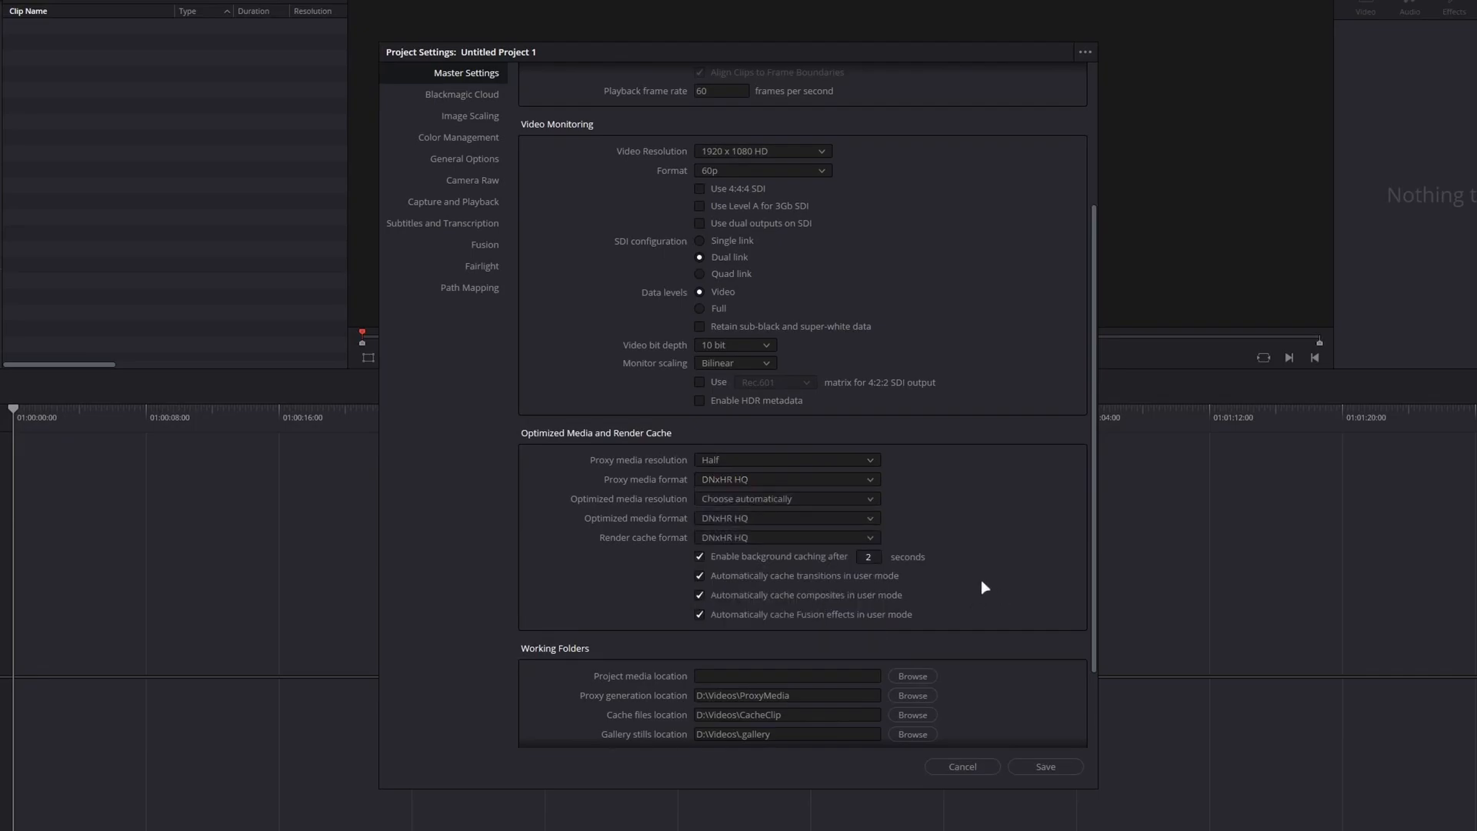
mouse_move(989, 576)
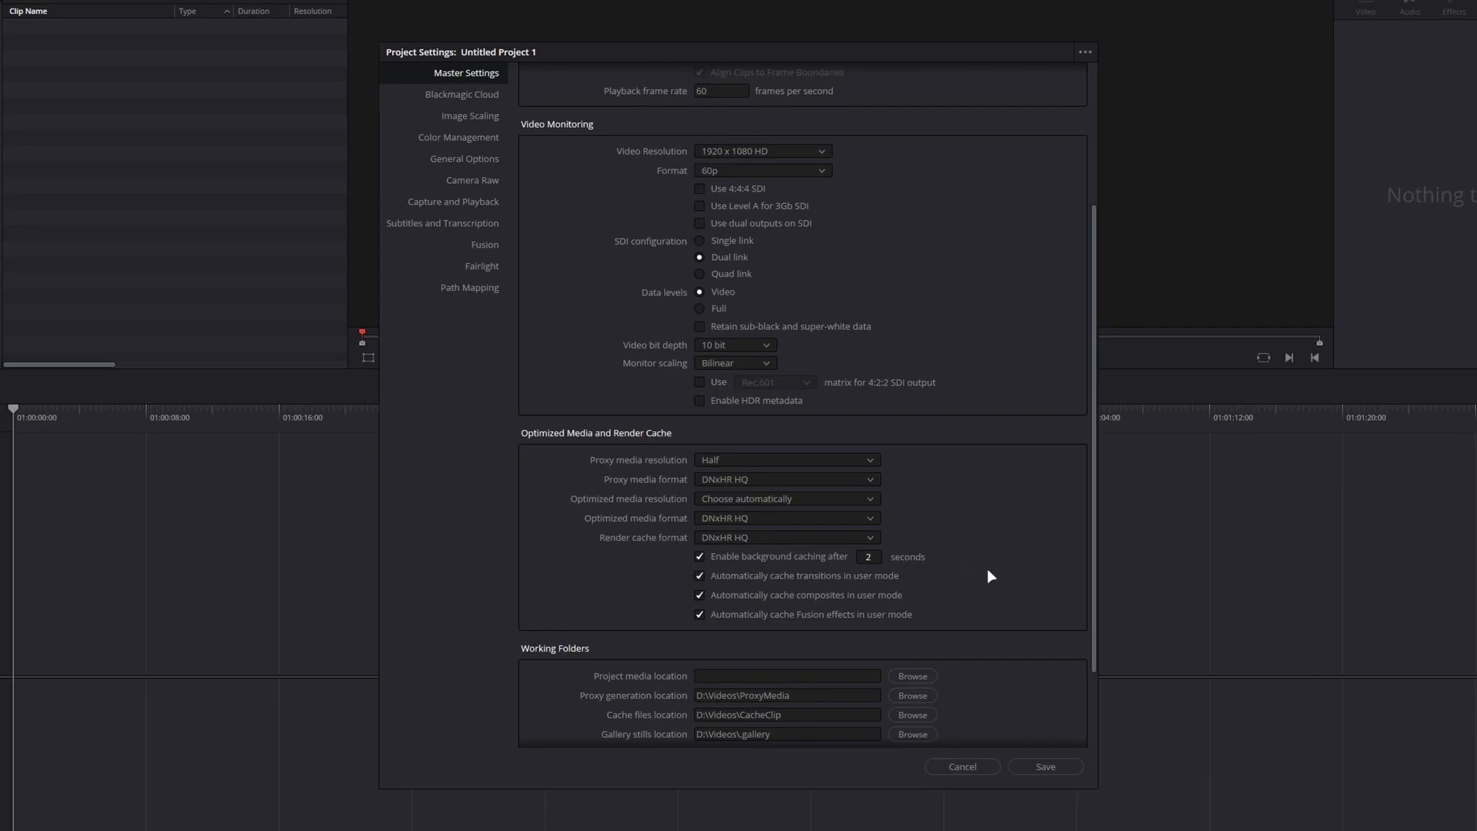
scroll(down, 3)
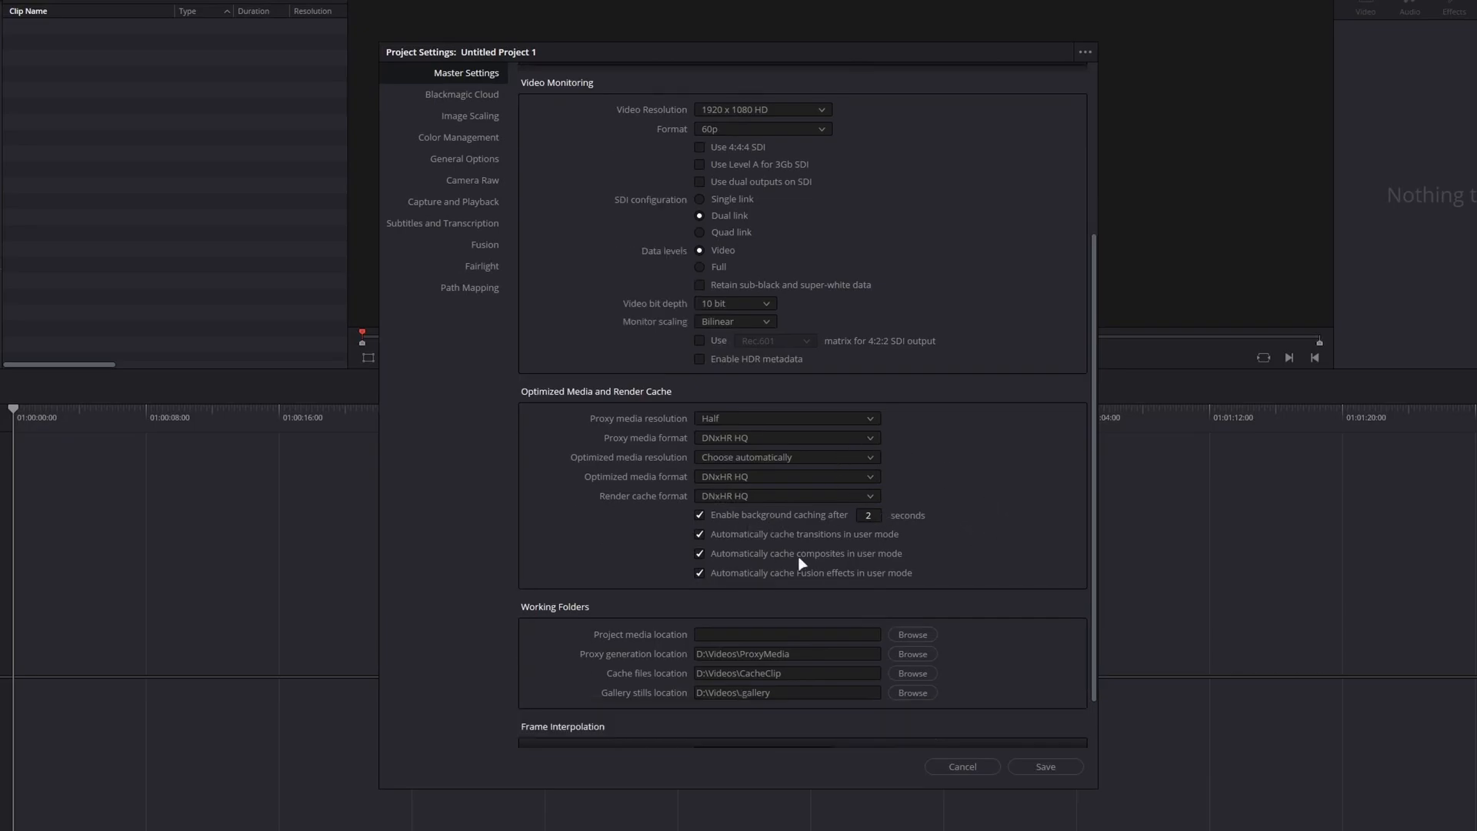
mouse_move(890, 518)
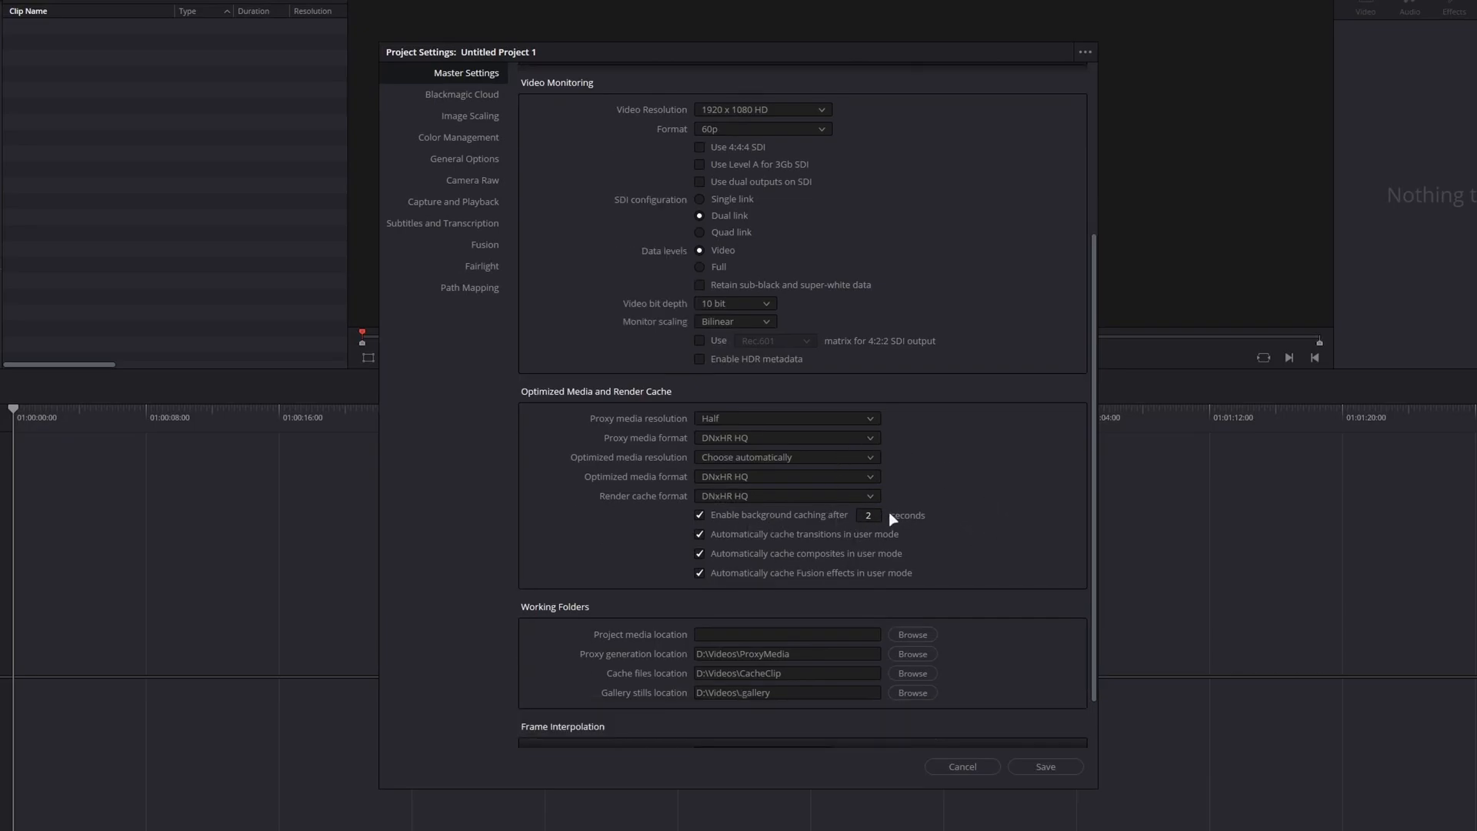
mouse_move(983, 499)
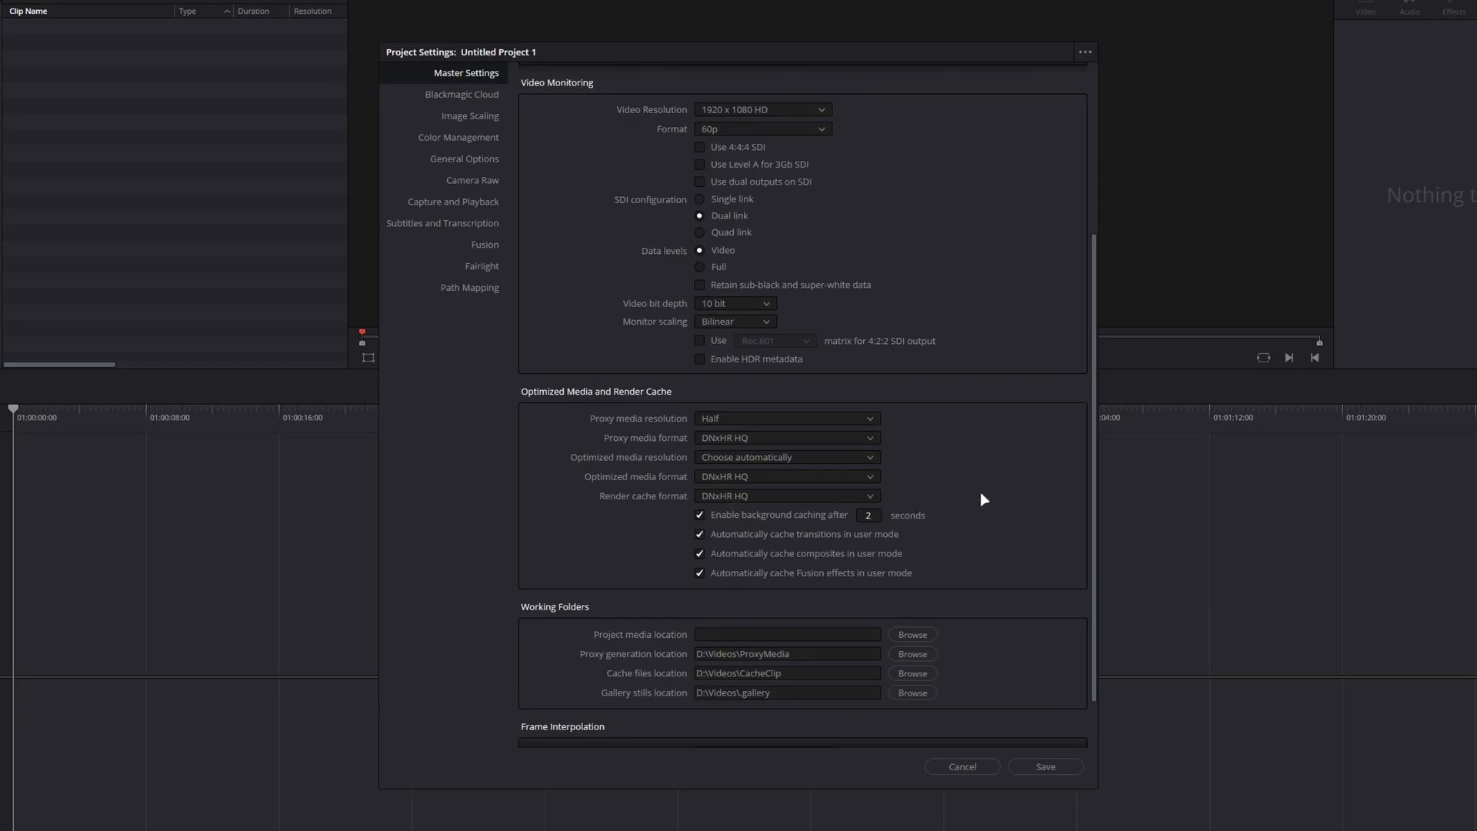
mouse_move(951, 503)
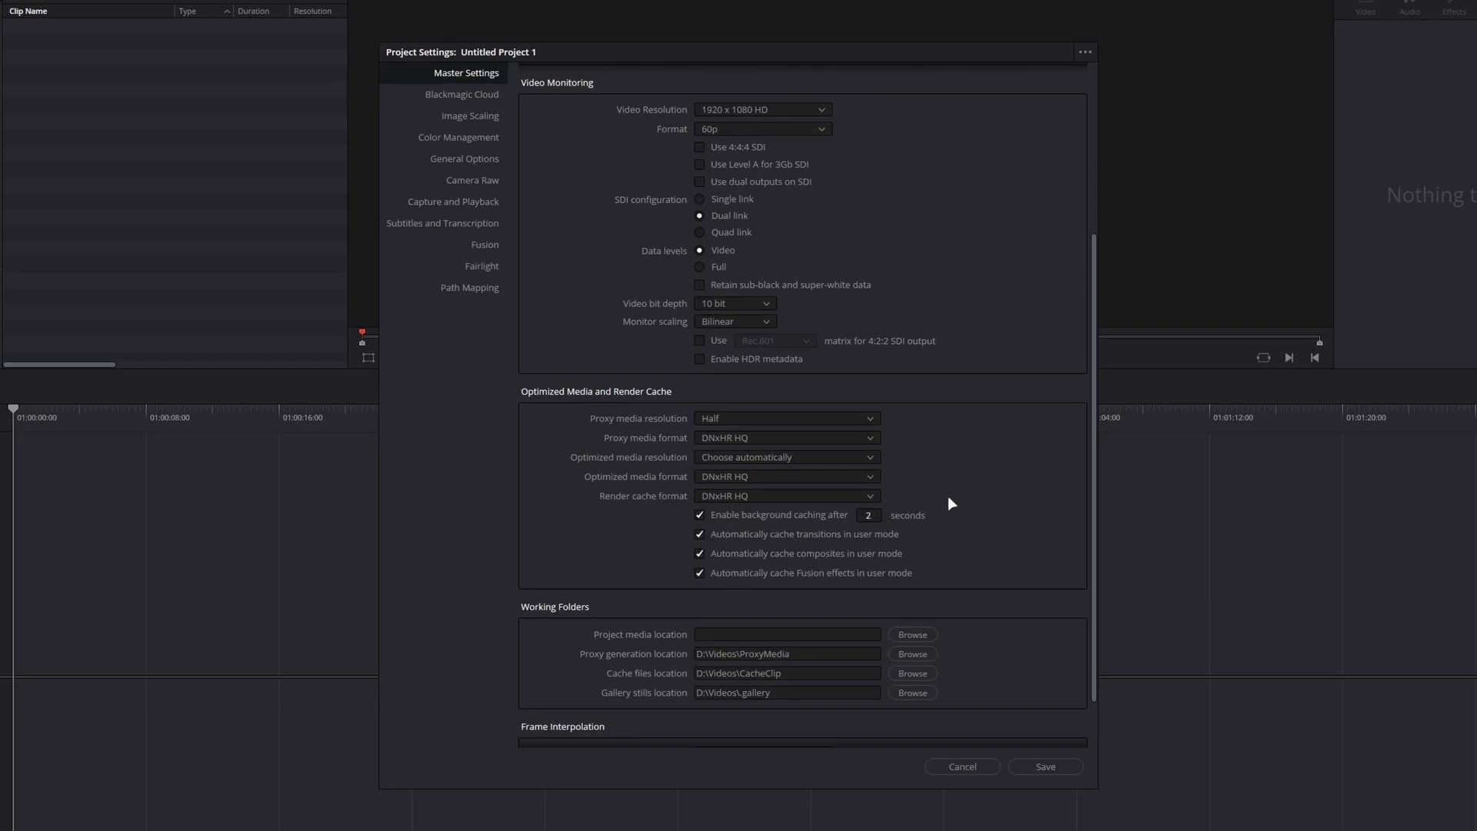
mouse_move(686, 547)
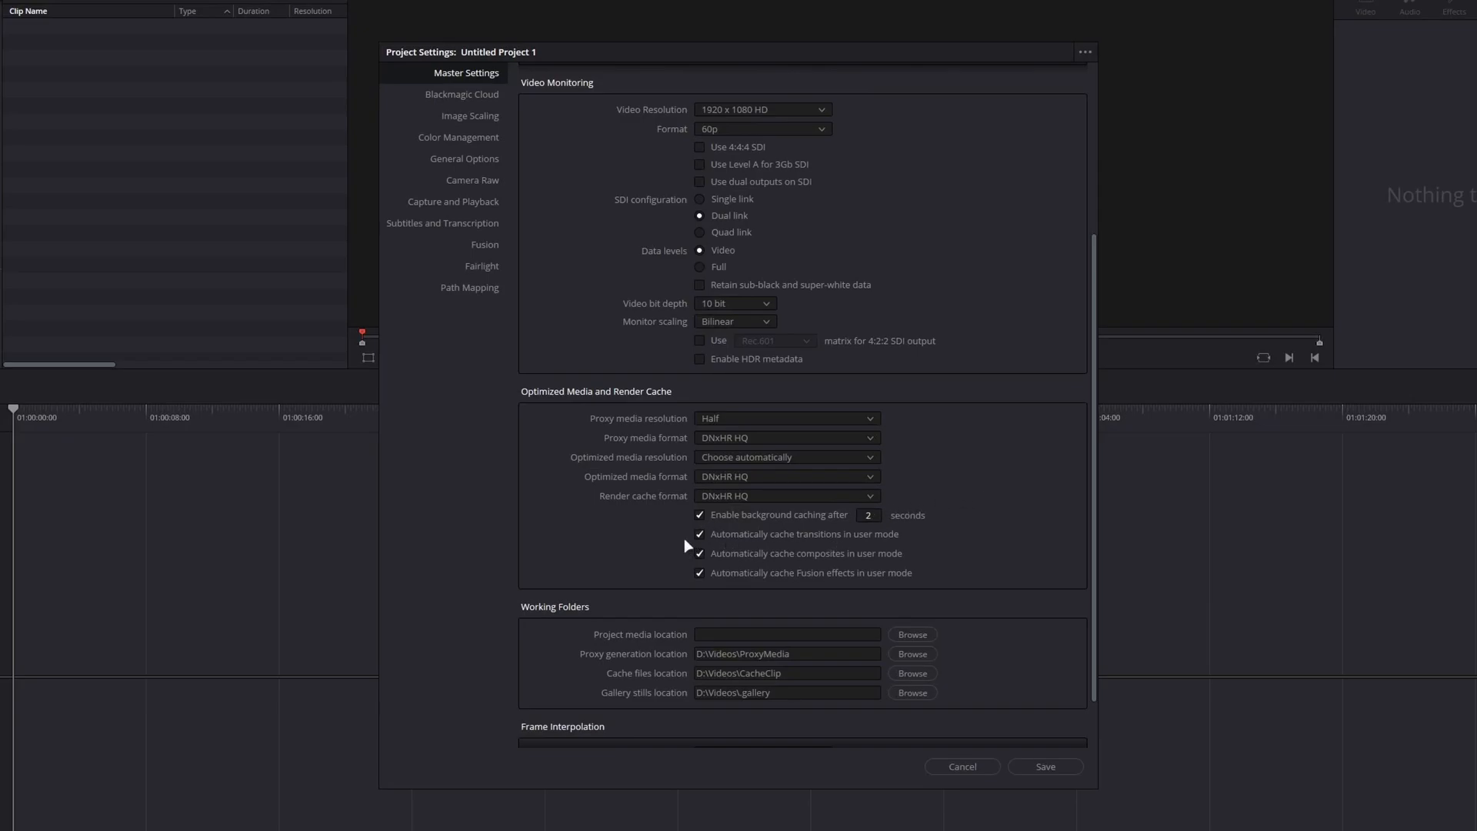
mouse_move(792, 524)
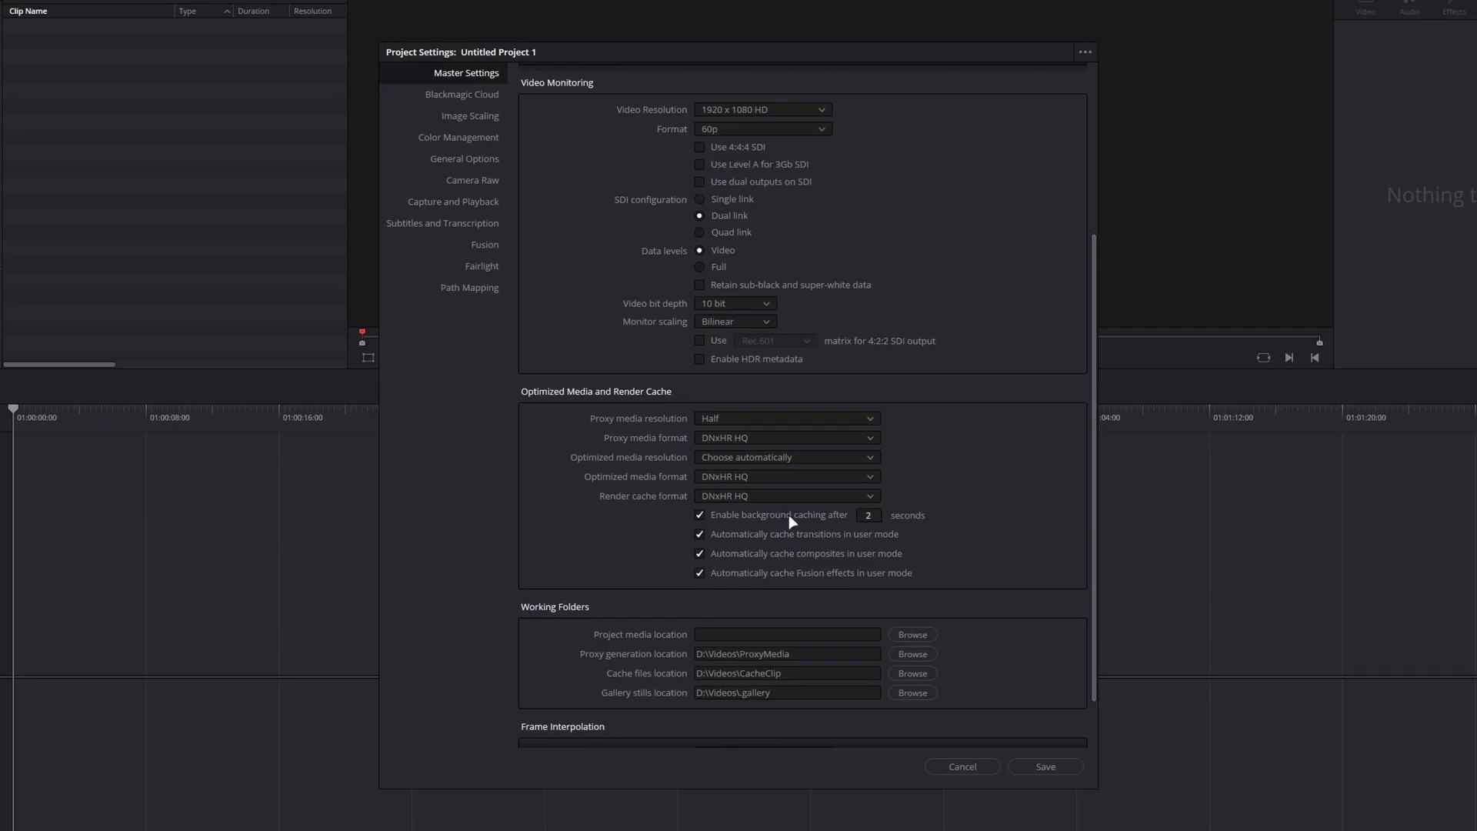
mouse_move(734, 554)
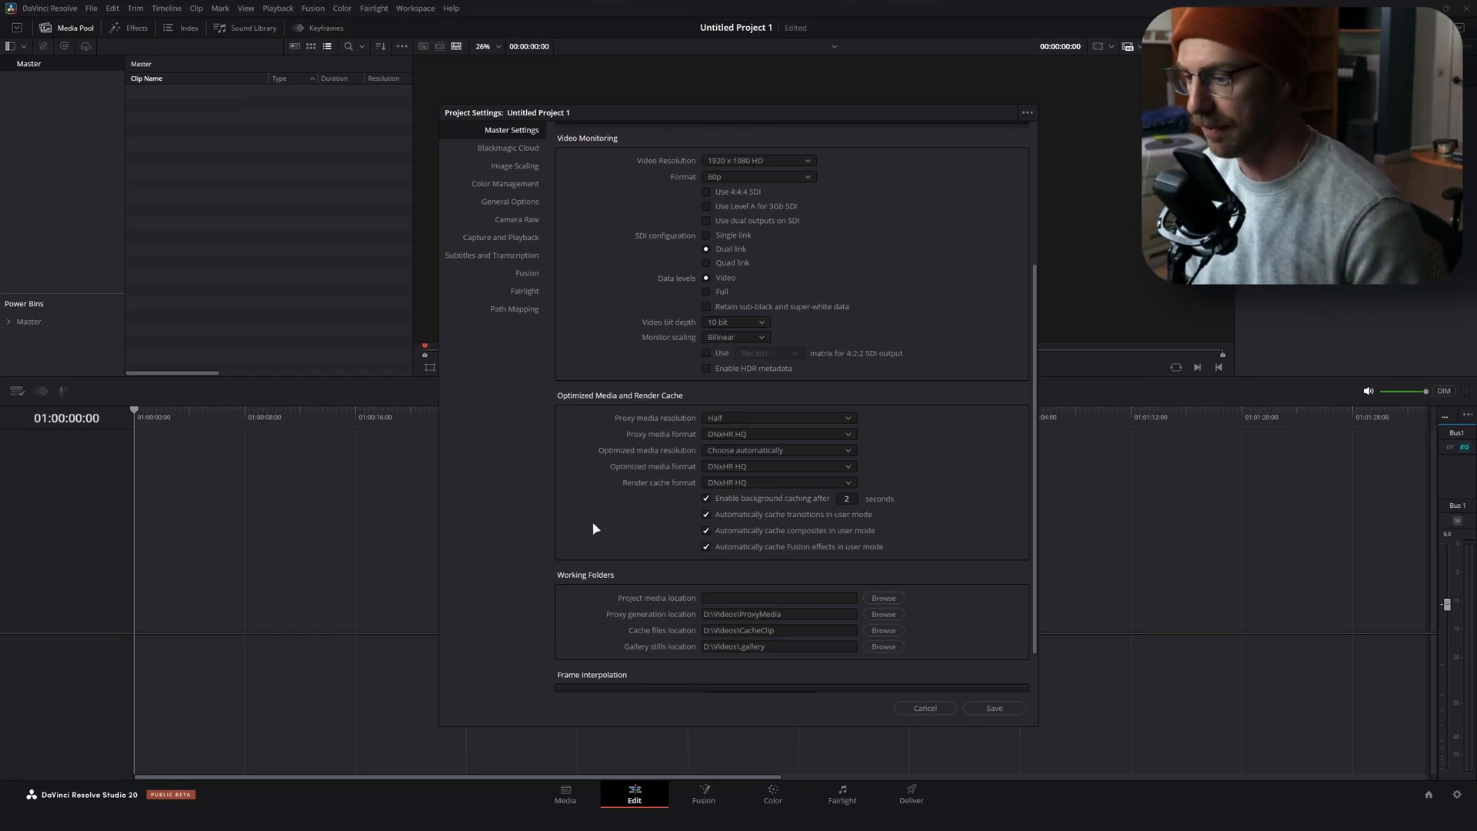
Keep the timeline frame rate at 60 fps and close Project Settings
scroll(down, 3)
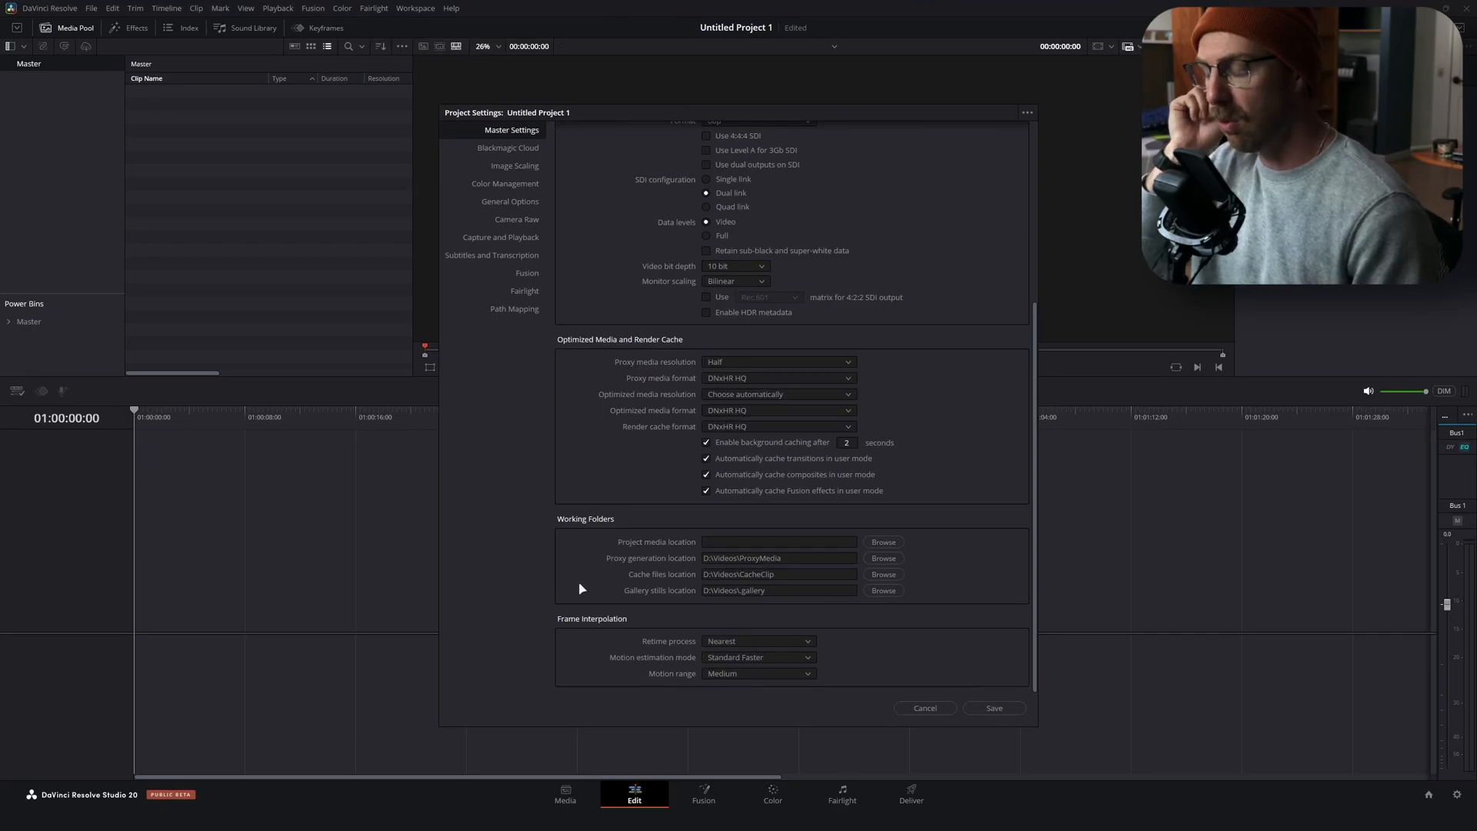
mouse_move(676, 570)
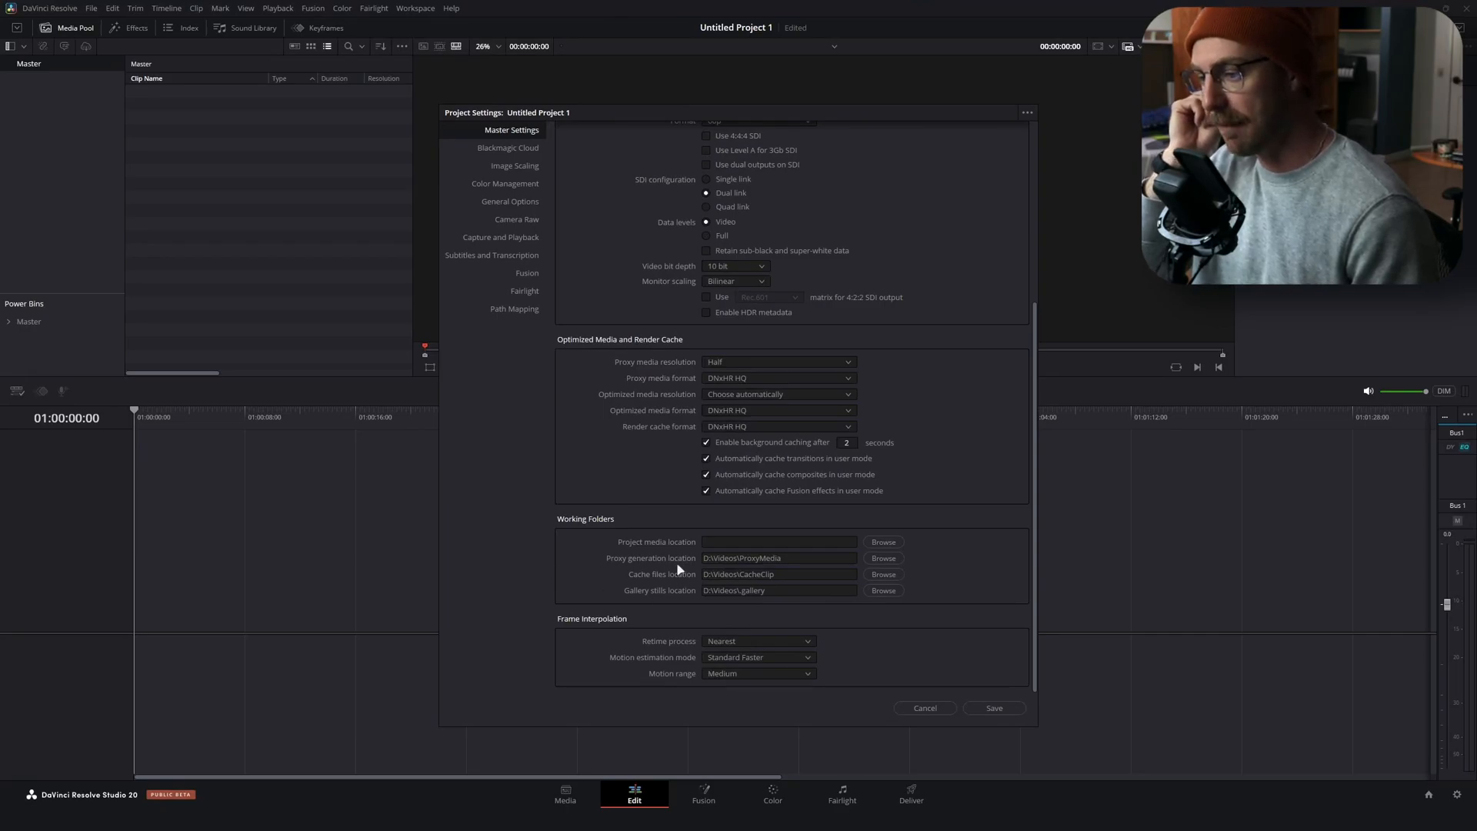
mouse_move(629, 575)
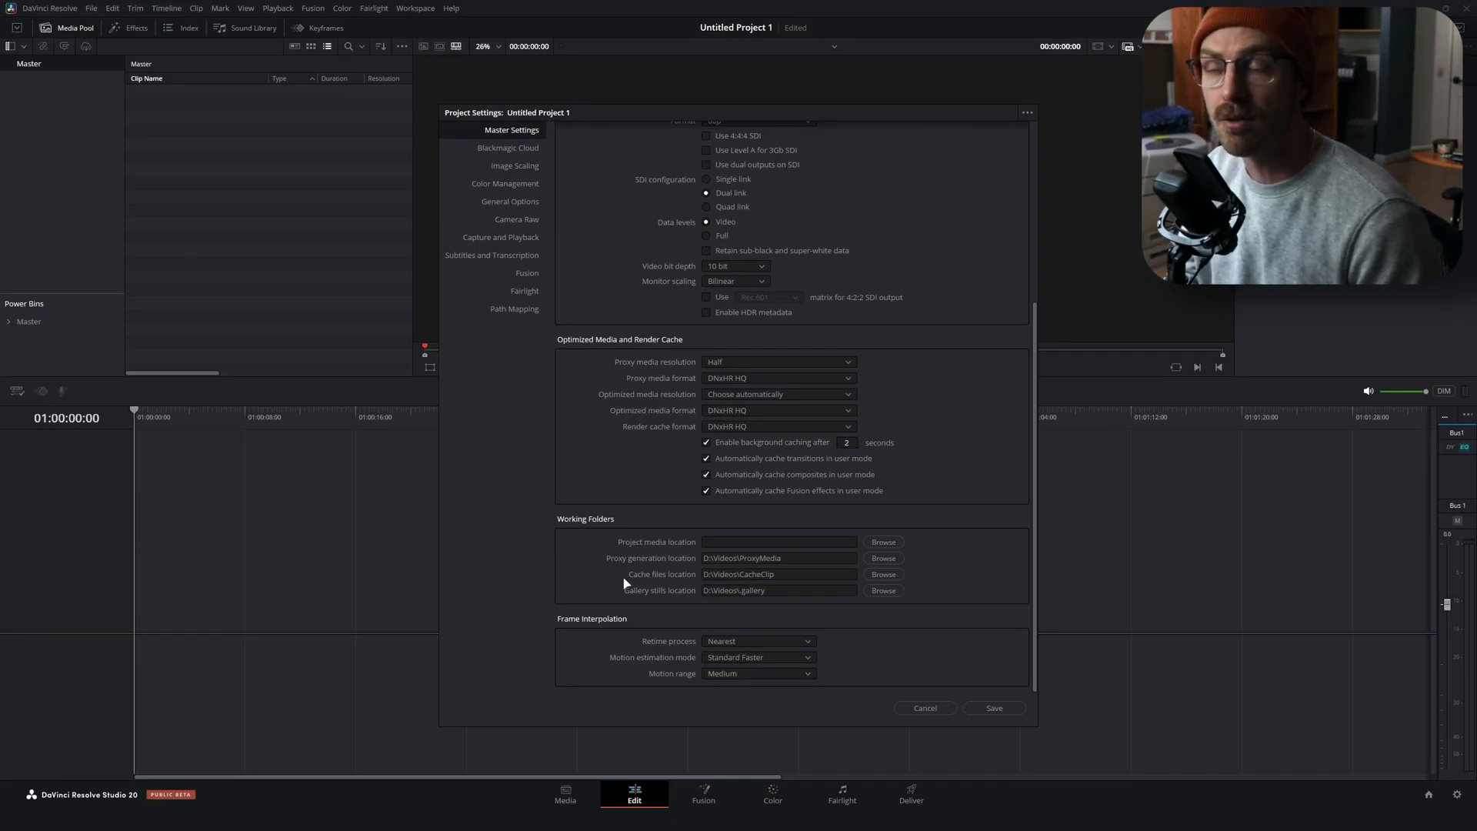
mouse_move(677, 556)
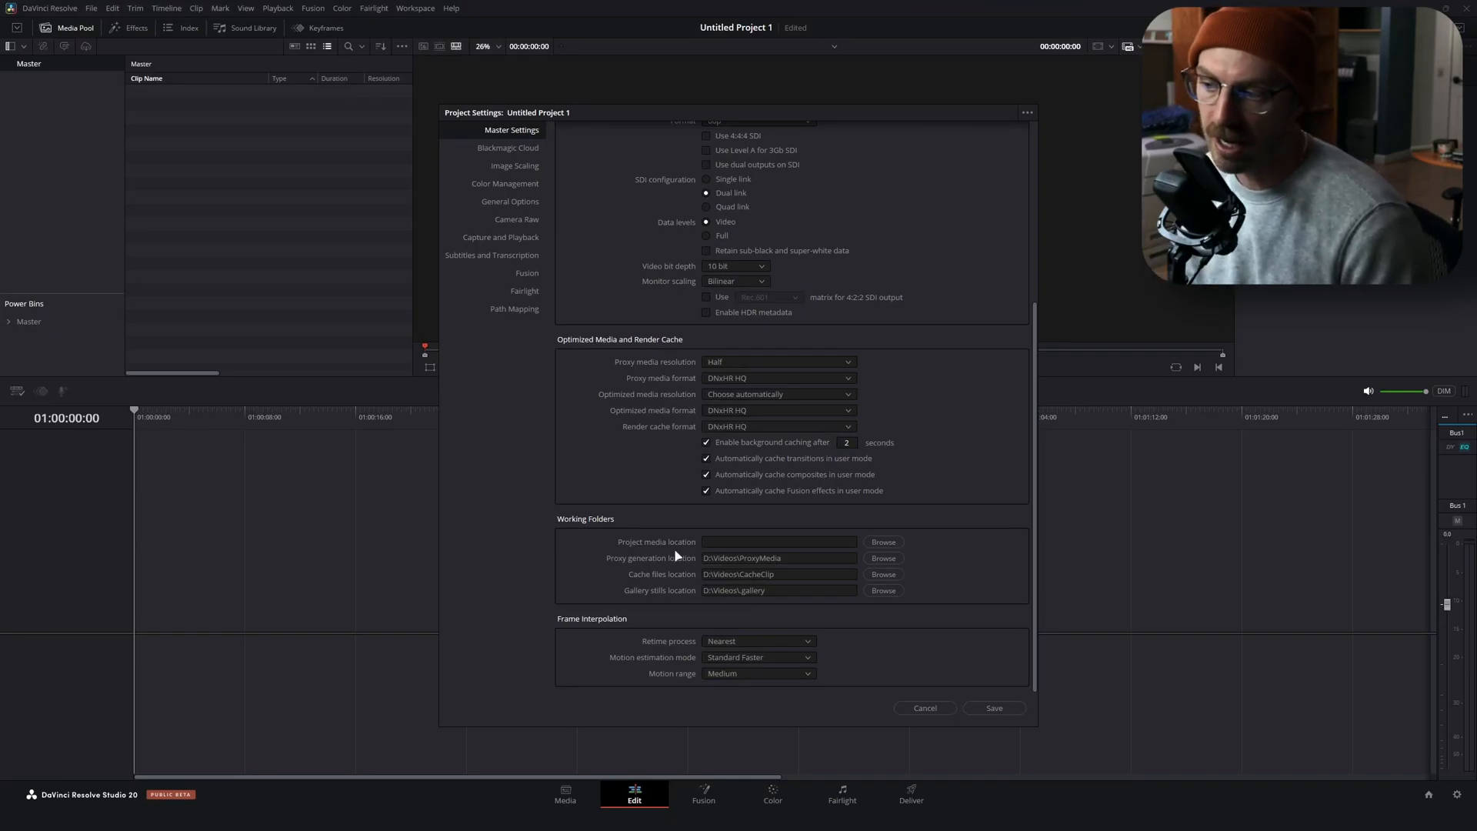
mouse_move(634, 559)
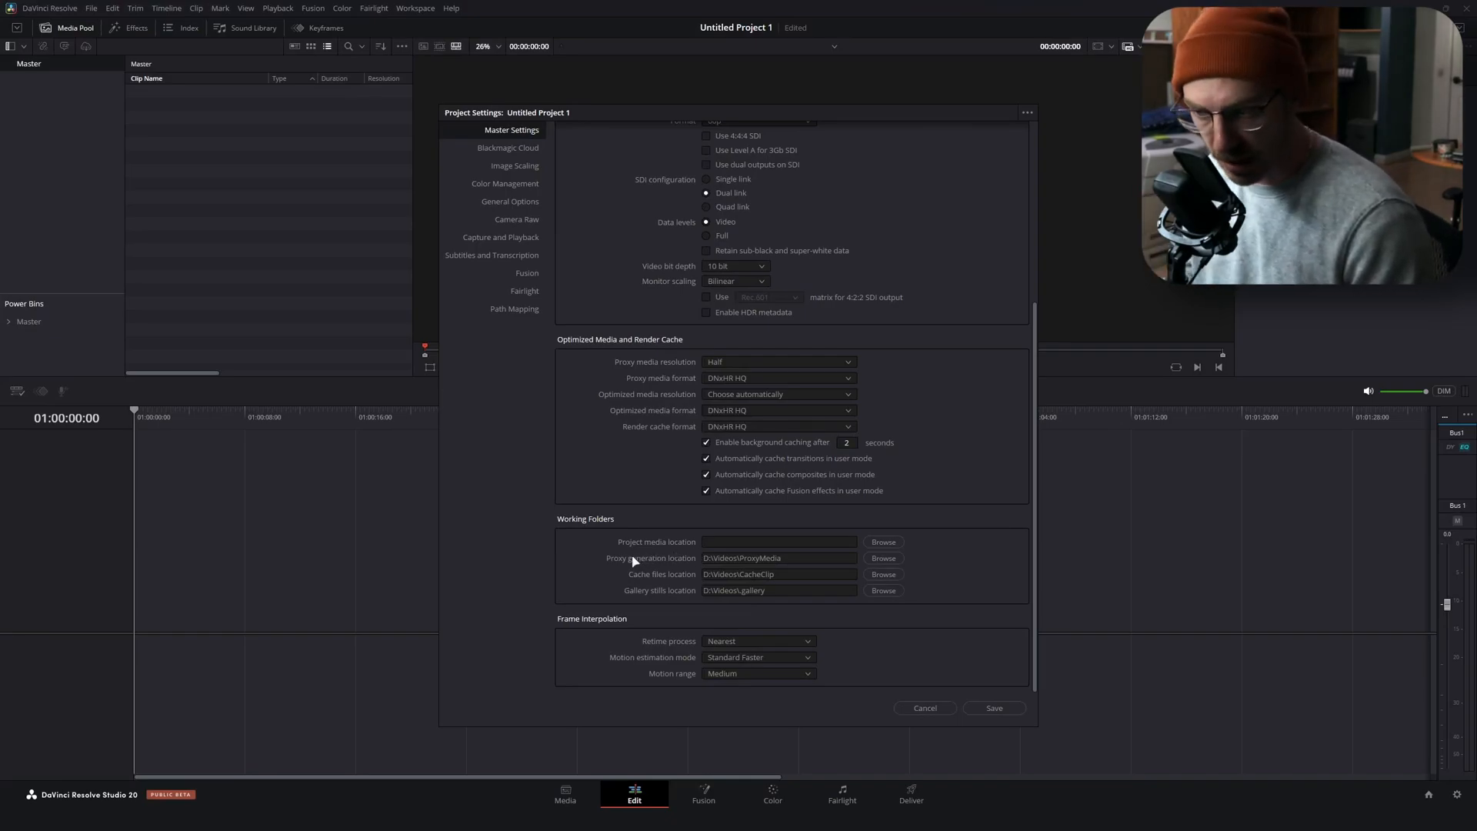
mouse_move(977, 421)
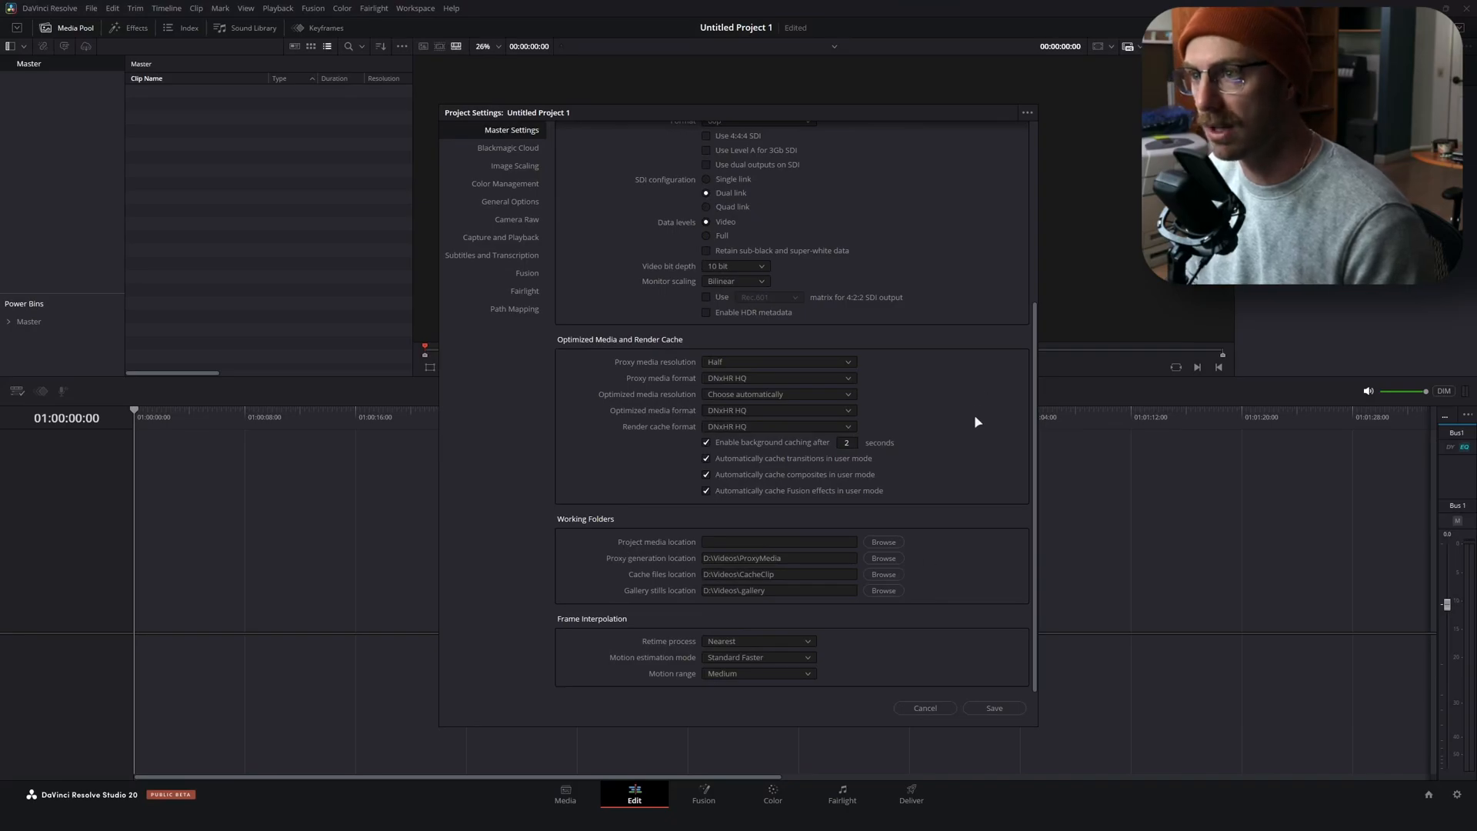
scroll(up, 3)
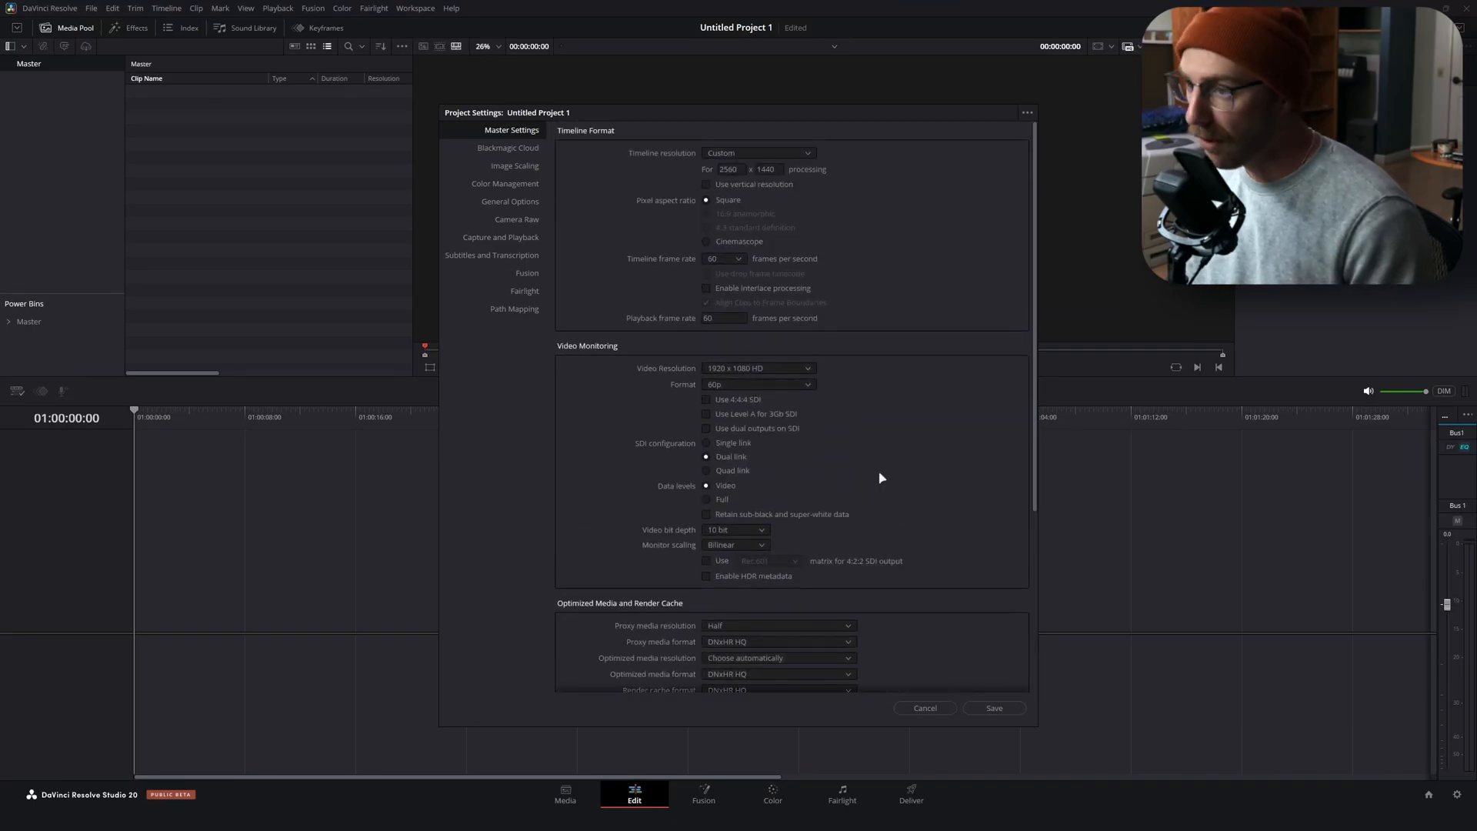
click(726, 259)
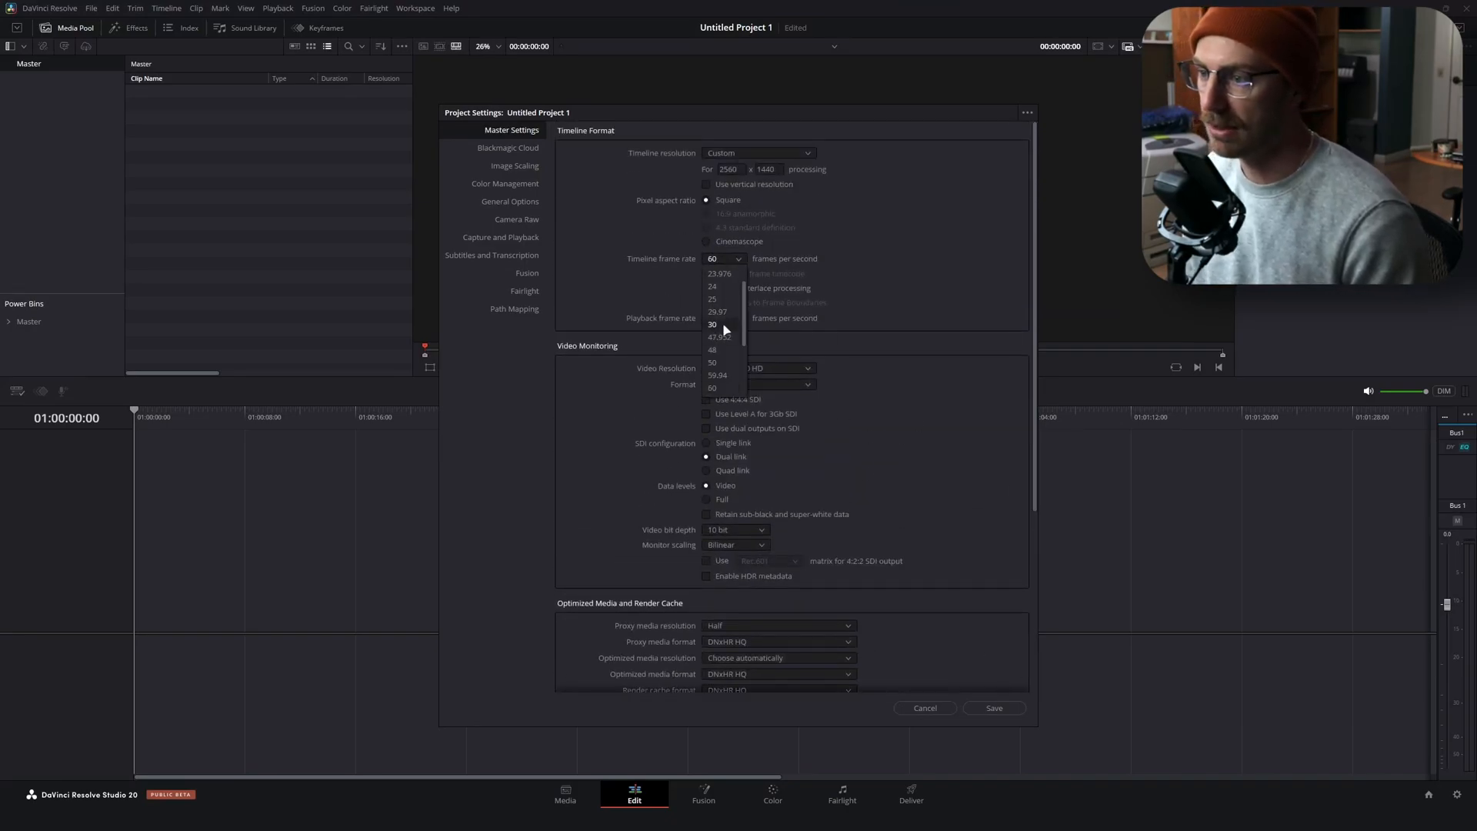
click(923, 708)
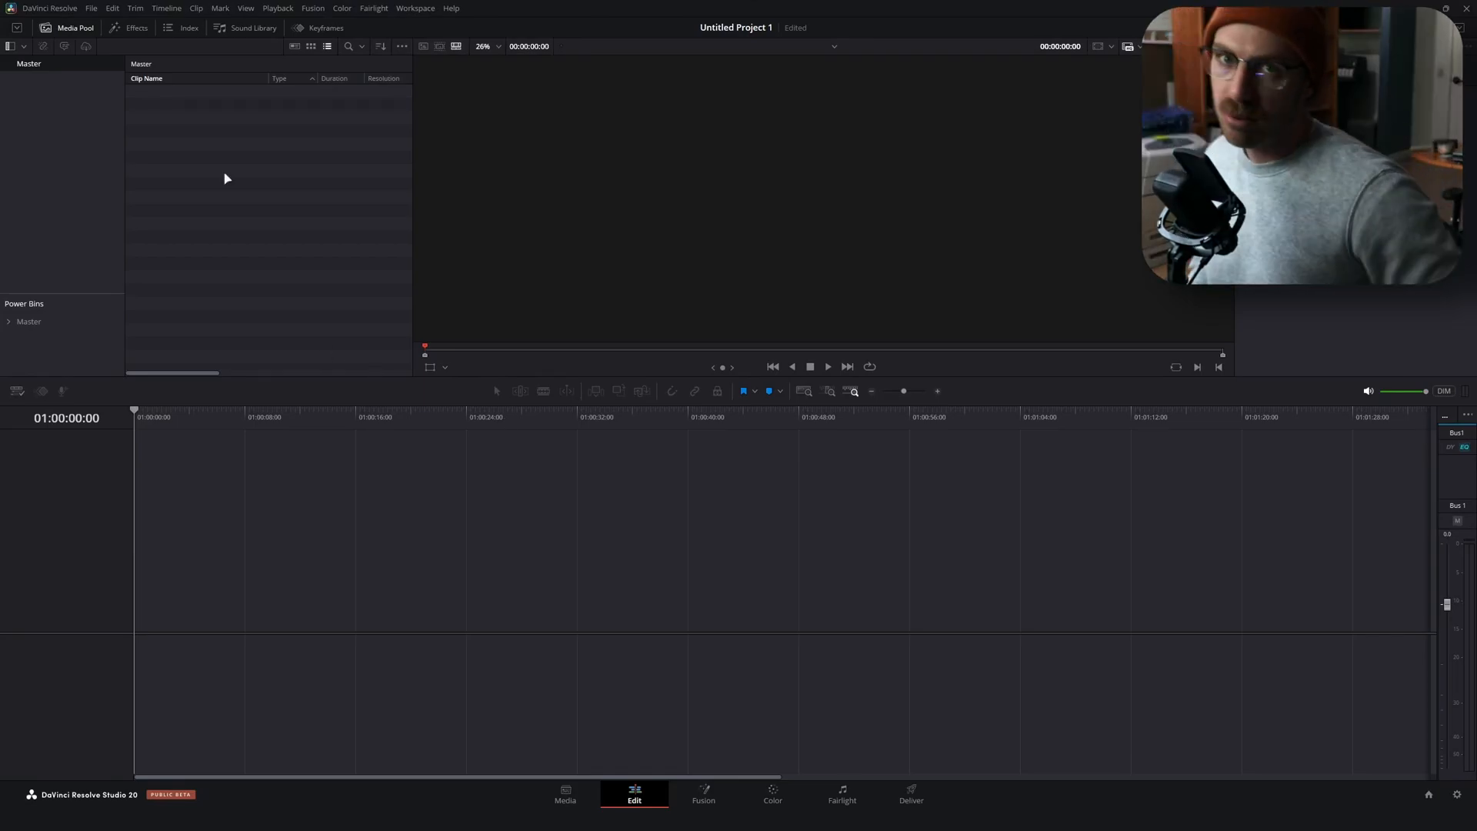
mouse_move(167, 231)
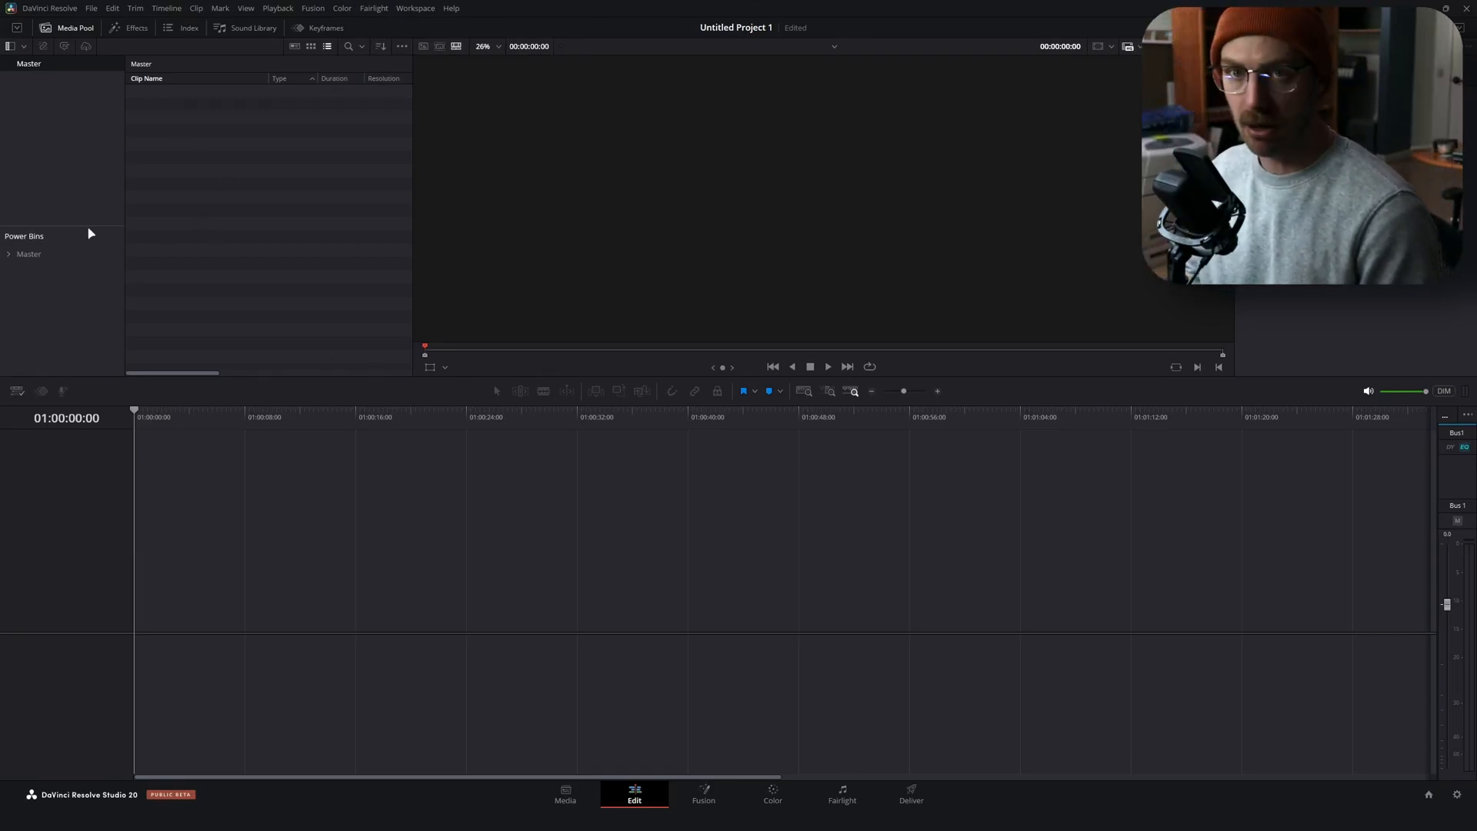
mouse_move(410, 226)
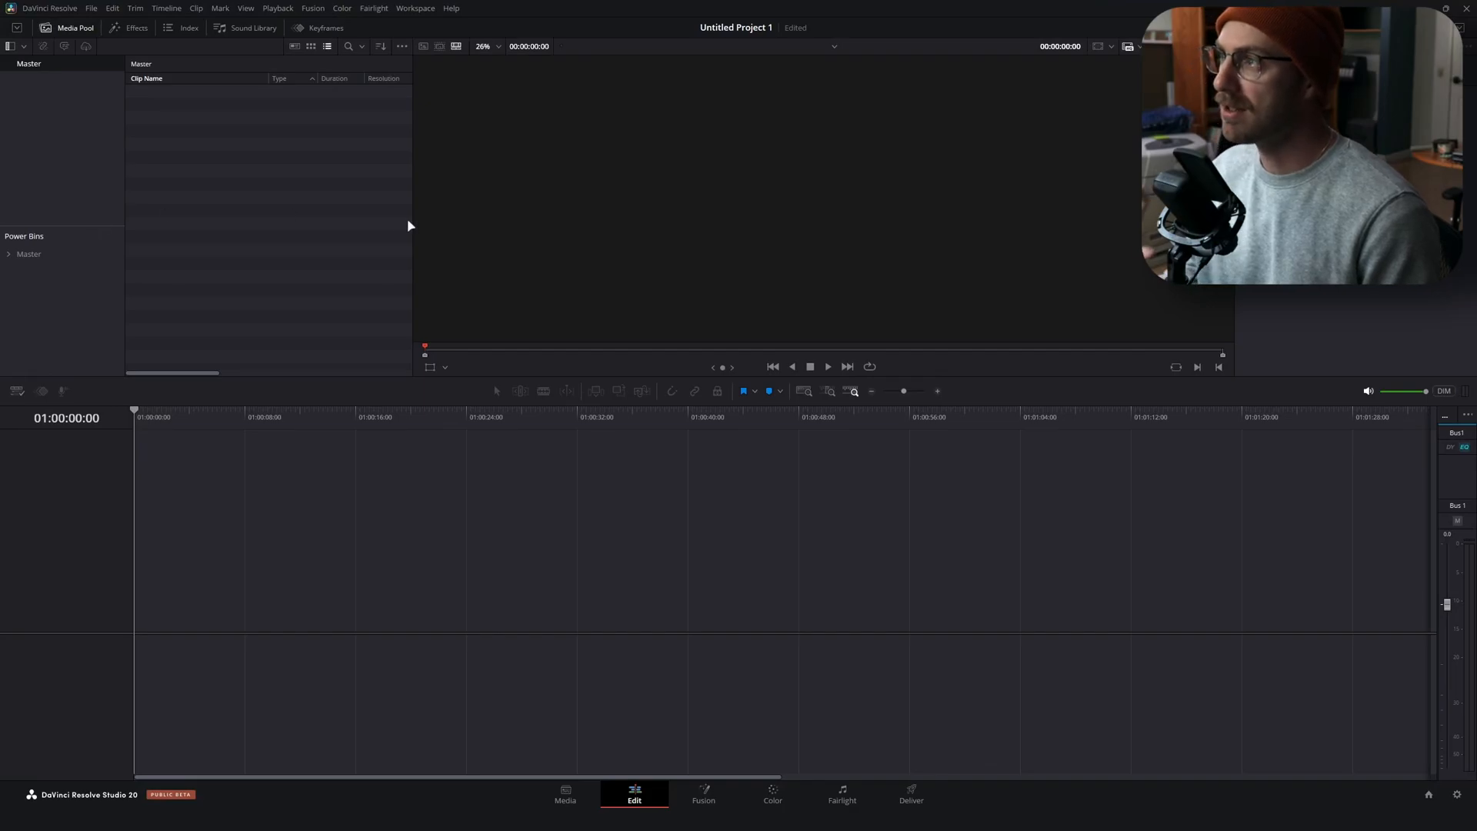
mouse_move(370, 207)
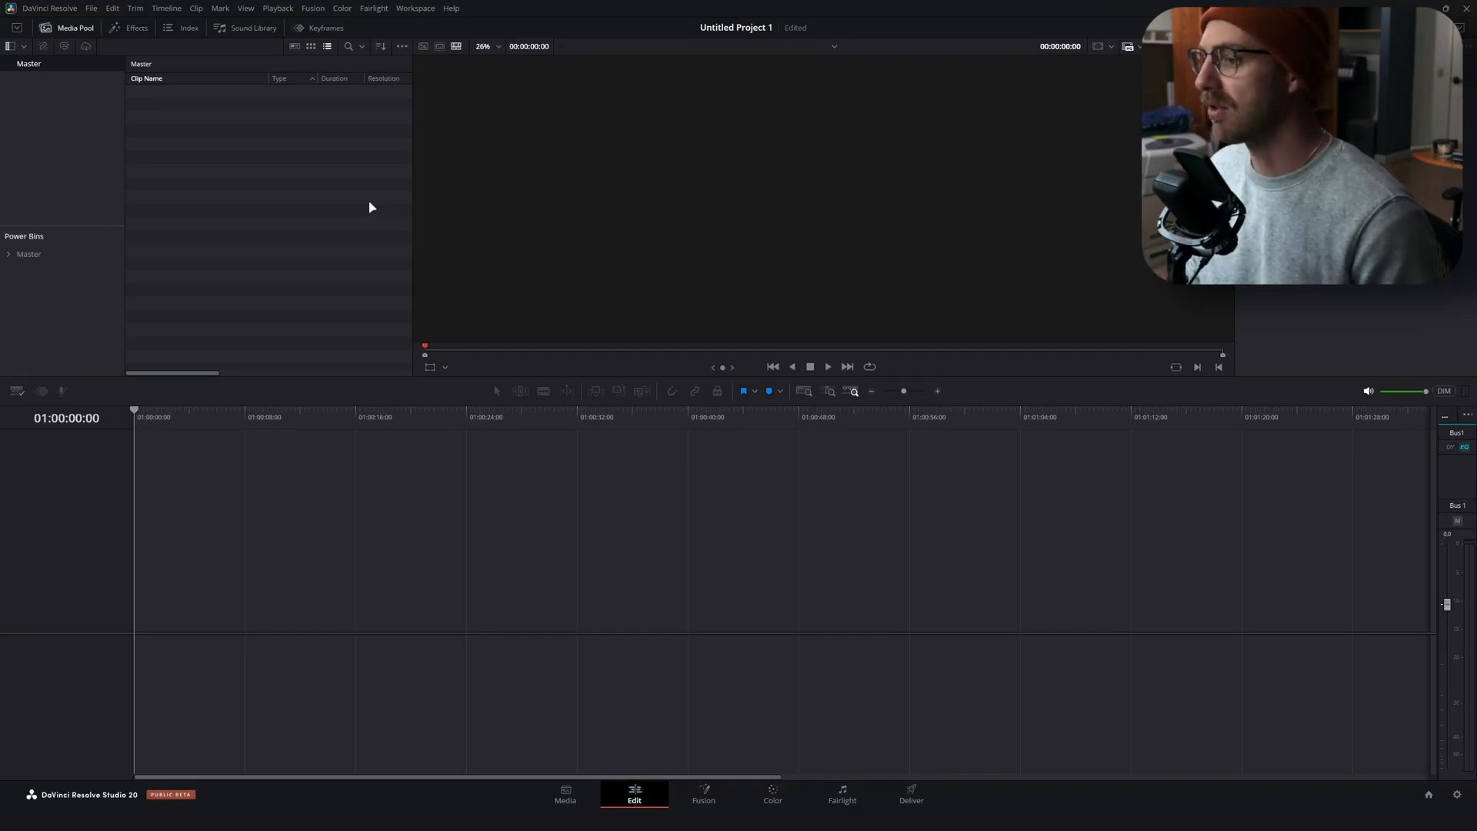
mouse_move(382, 192)
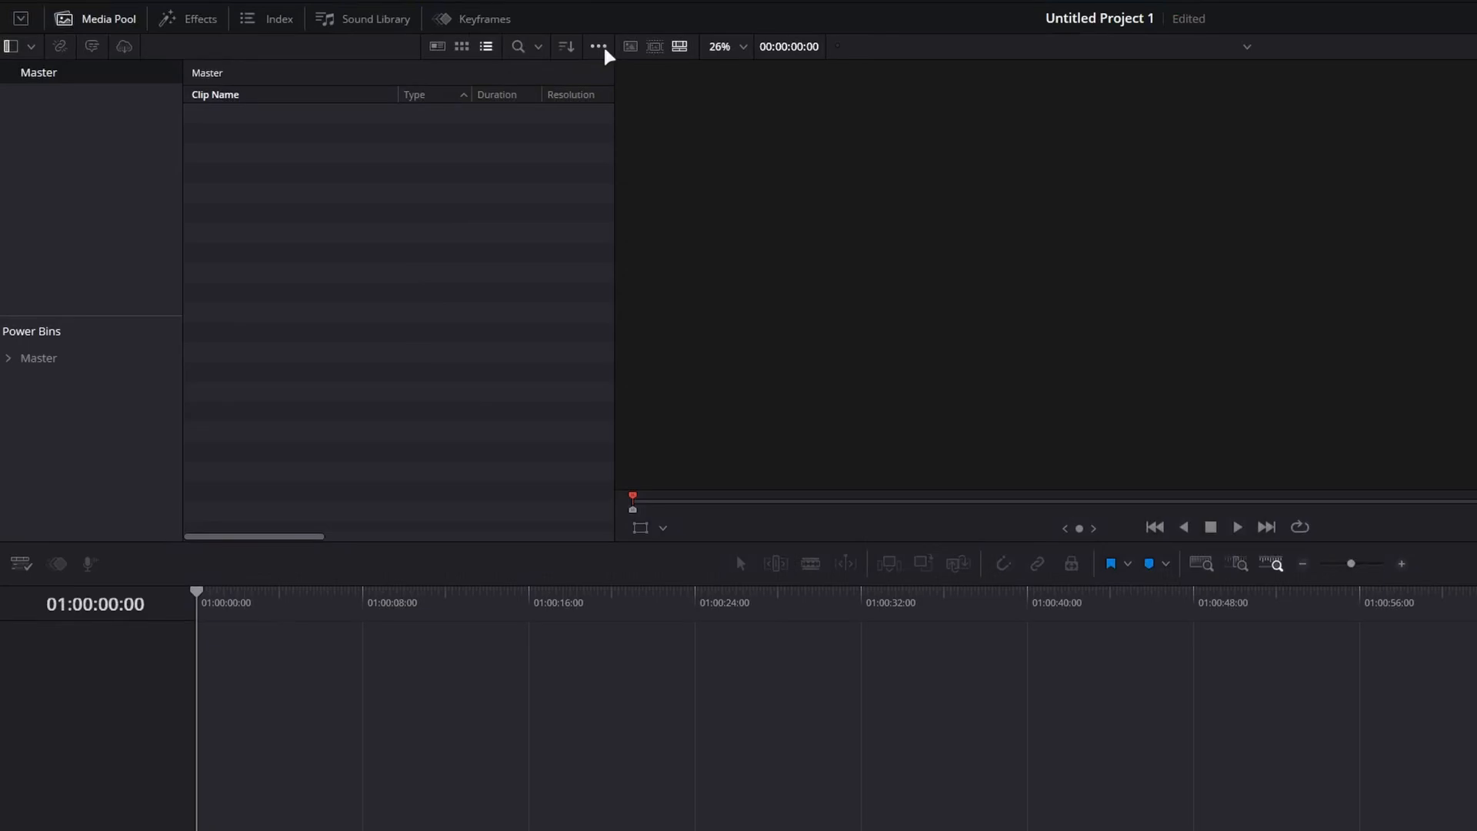
Open the Media Pool display options menu
click(597, 46)
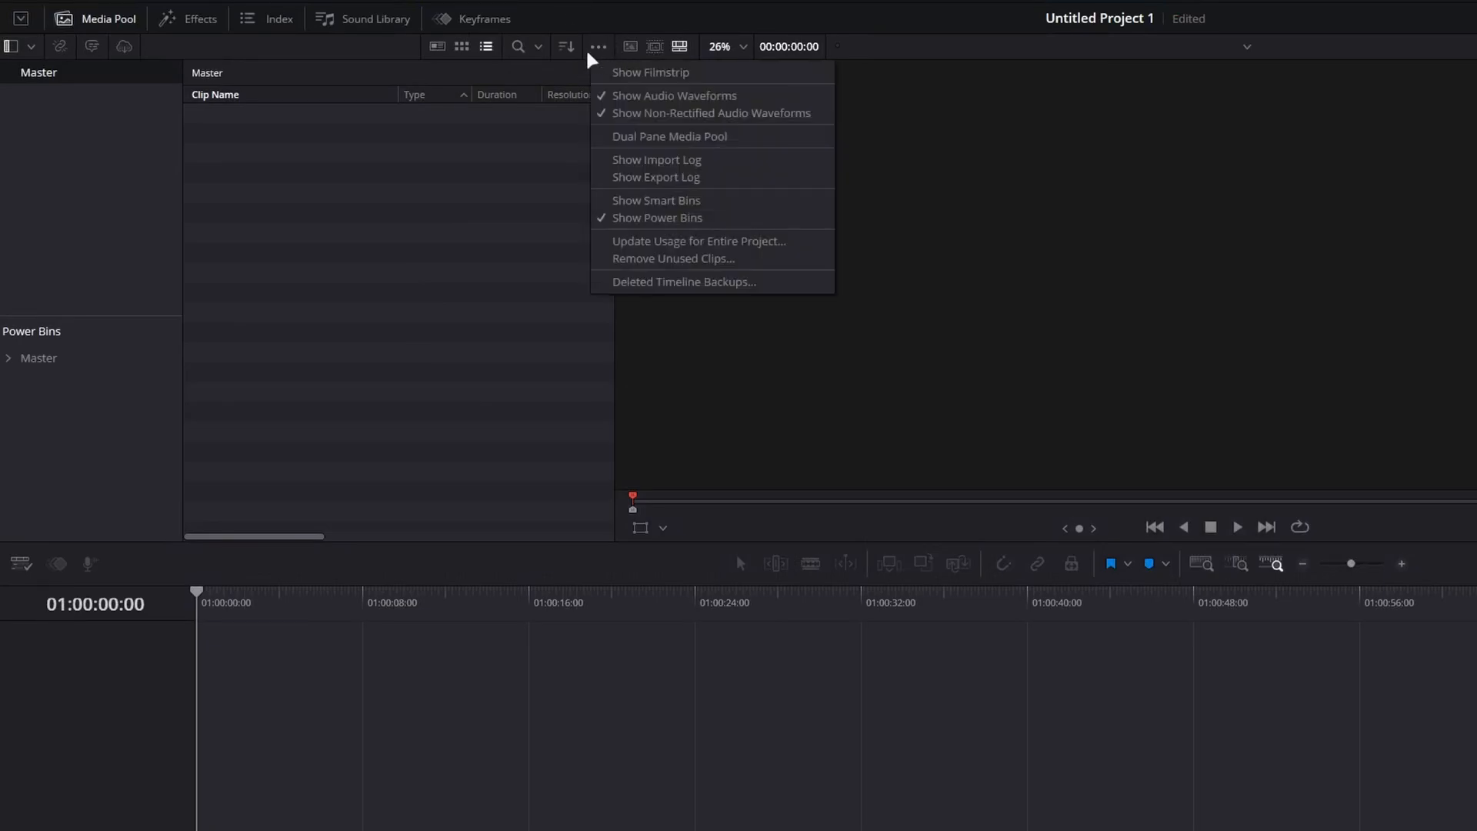
mouse_move(656, 200)
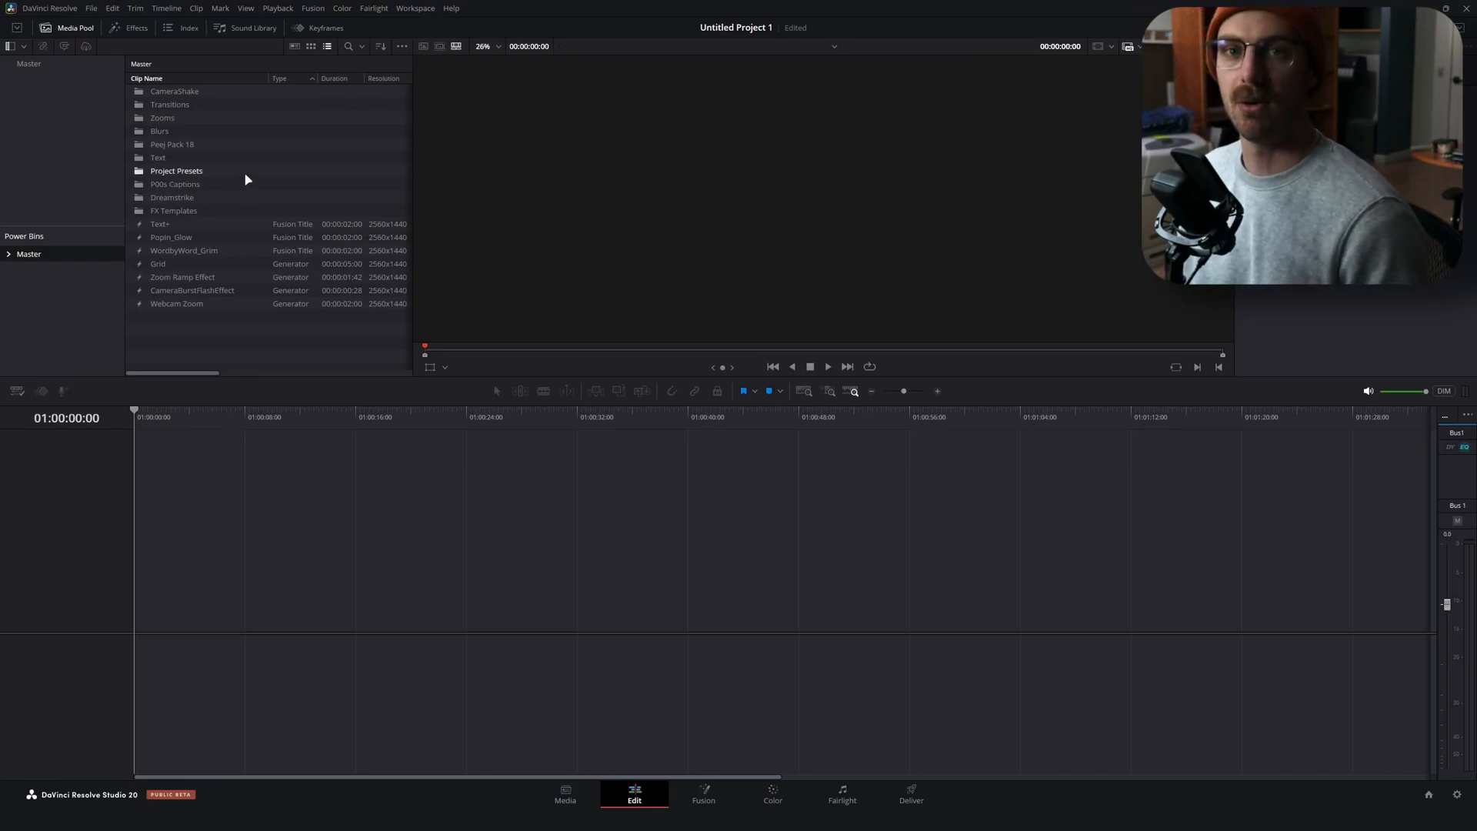
Open the Project Presets bin and then its Long Form YT preset bin
click(176, 184)
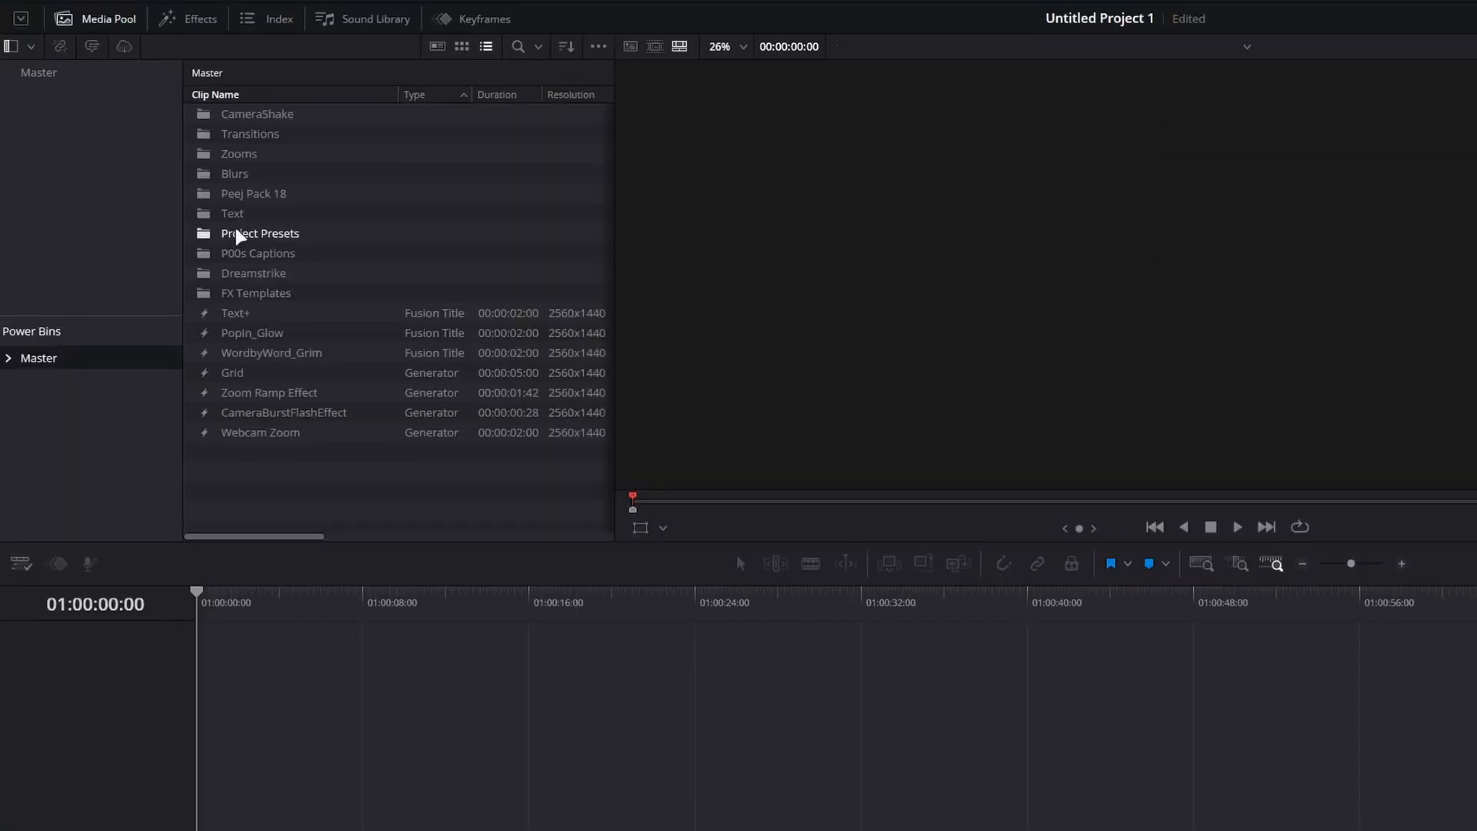
double_click(260, 232)
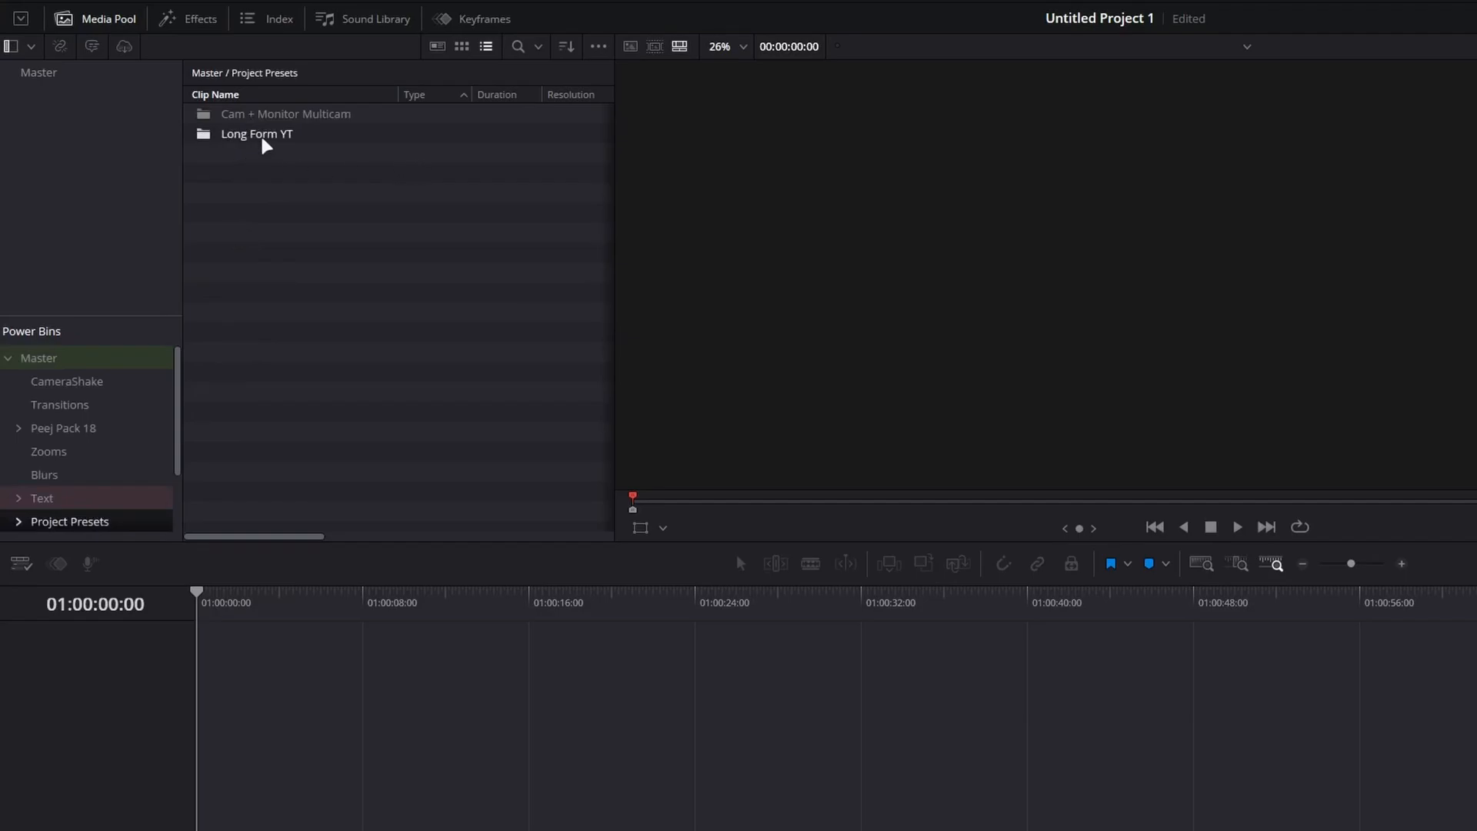
double_click(256, 134)
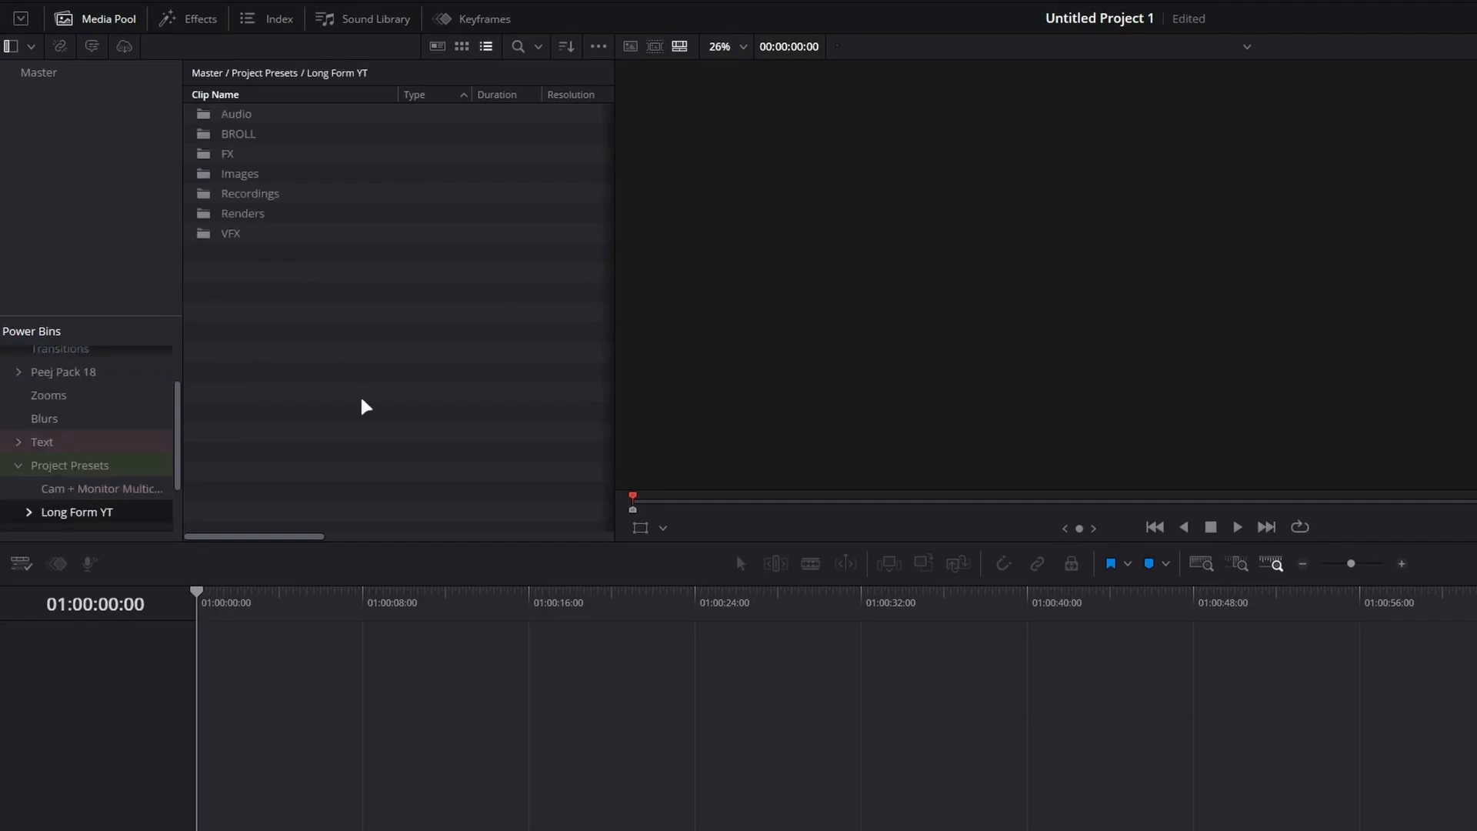
mouse_move(249, 193)
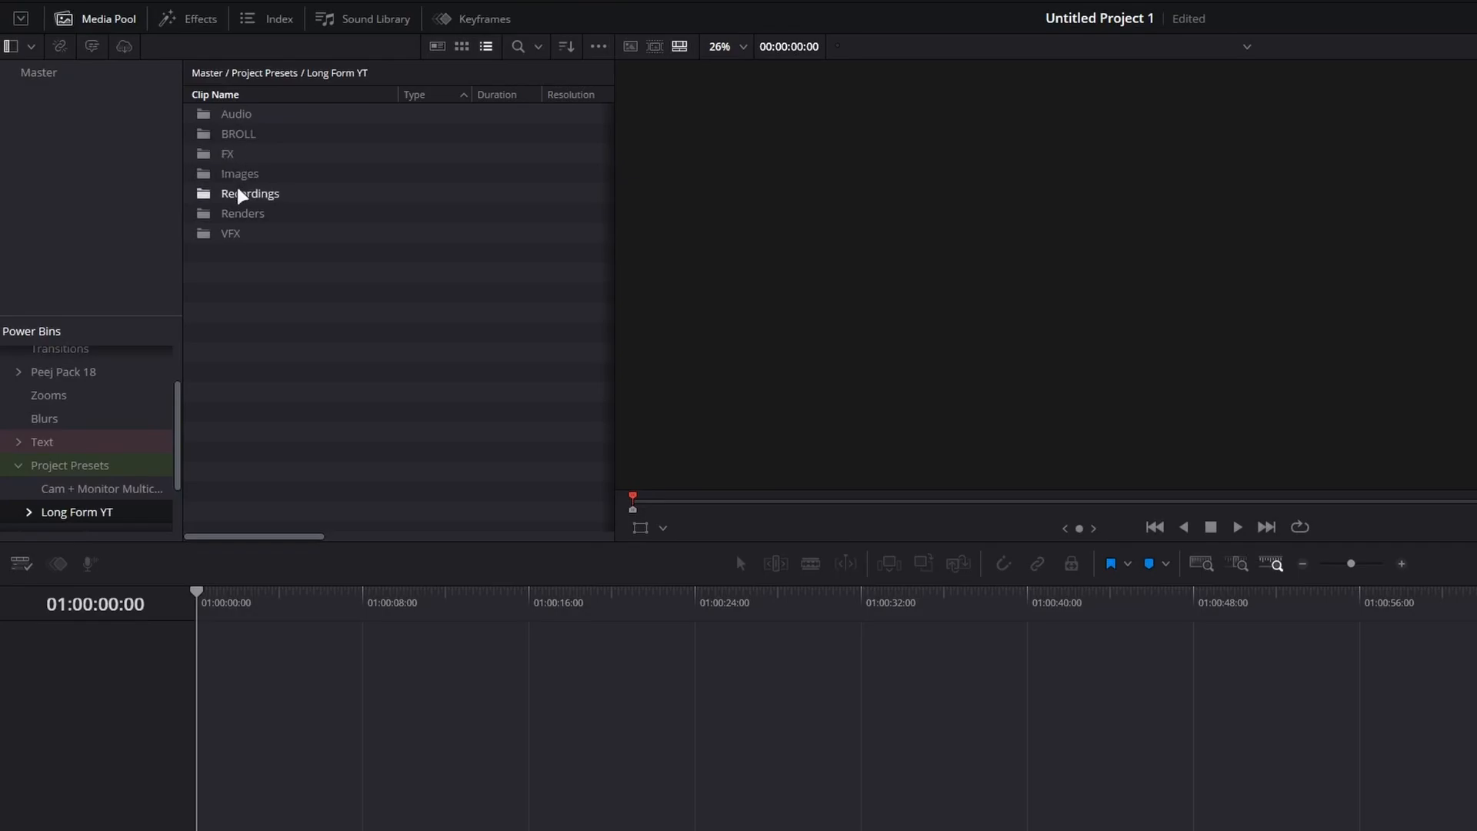
mouse_move(360, 314)
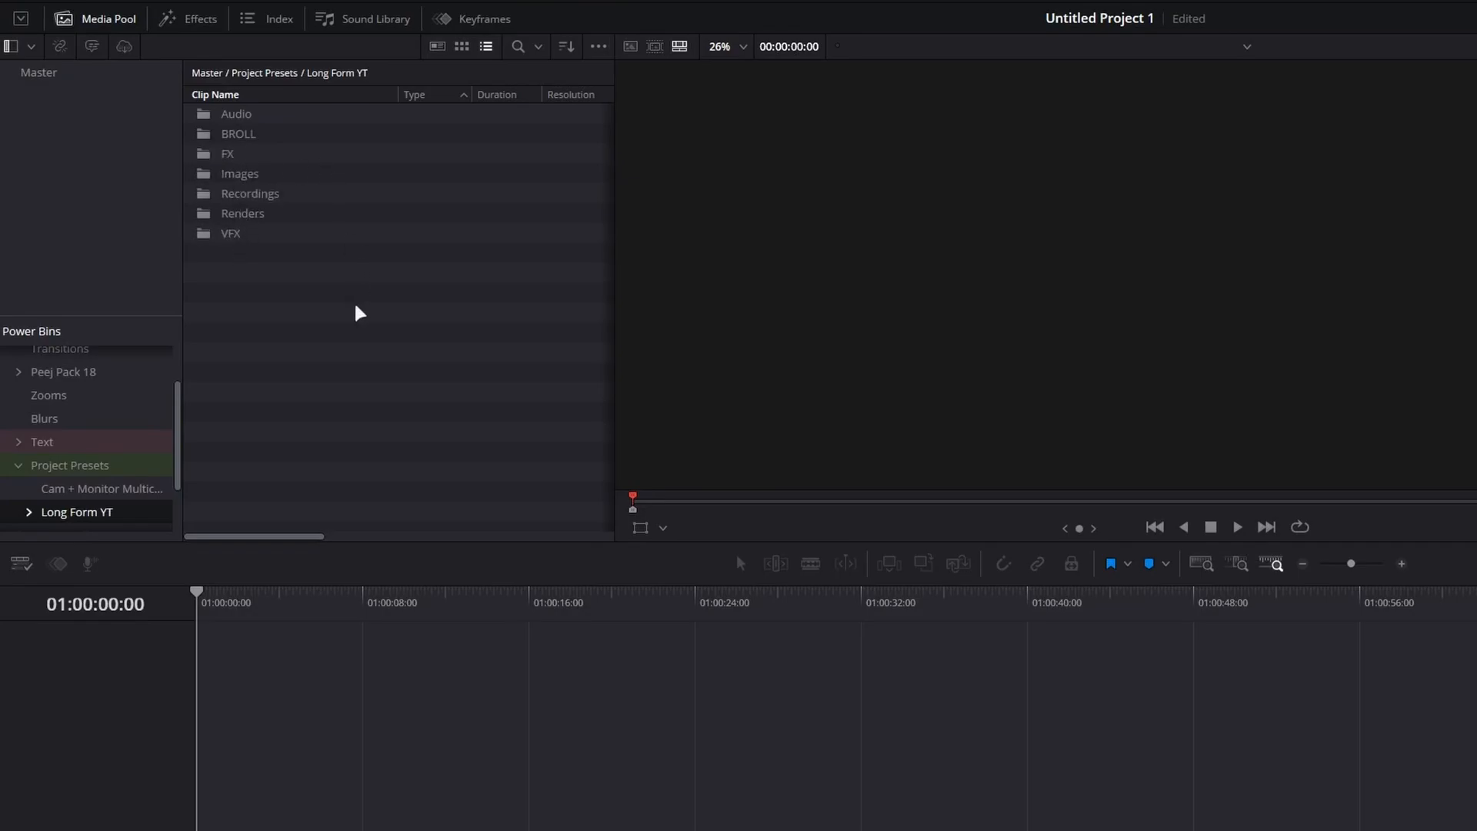
mouse_move(344, 297)
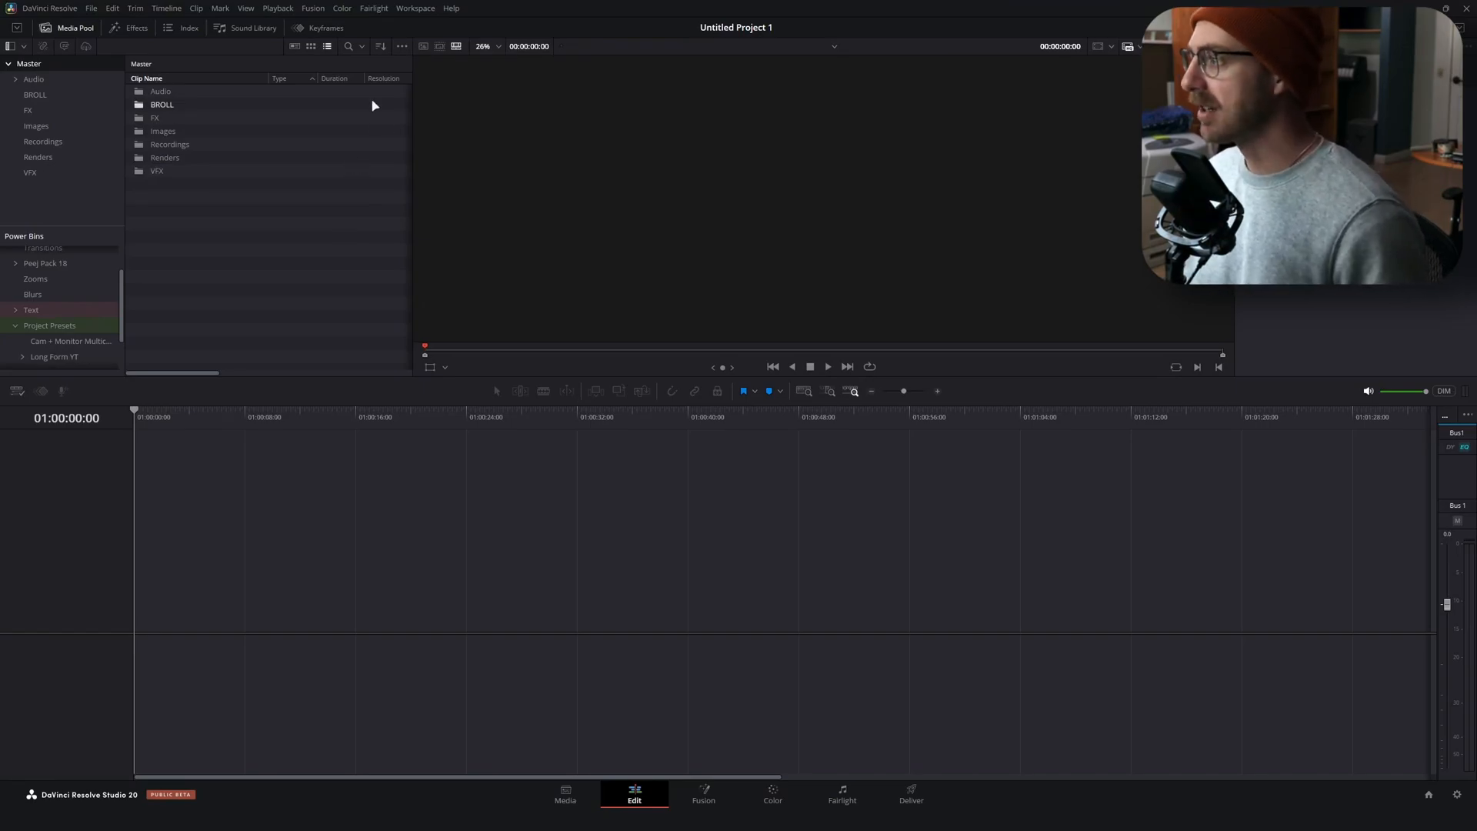
mouse_move(181, 94)
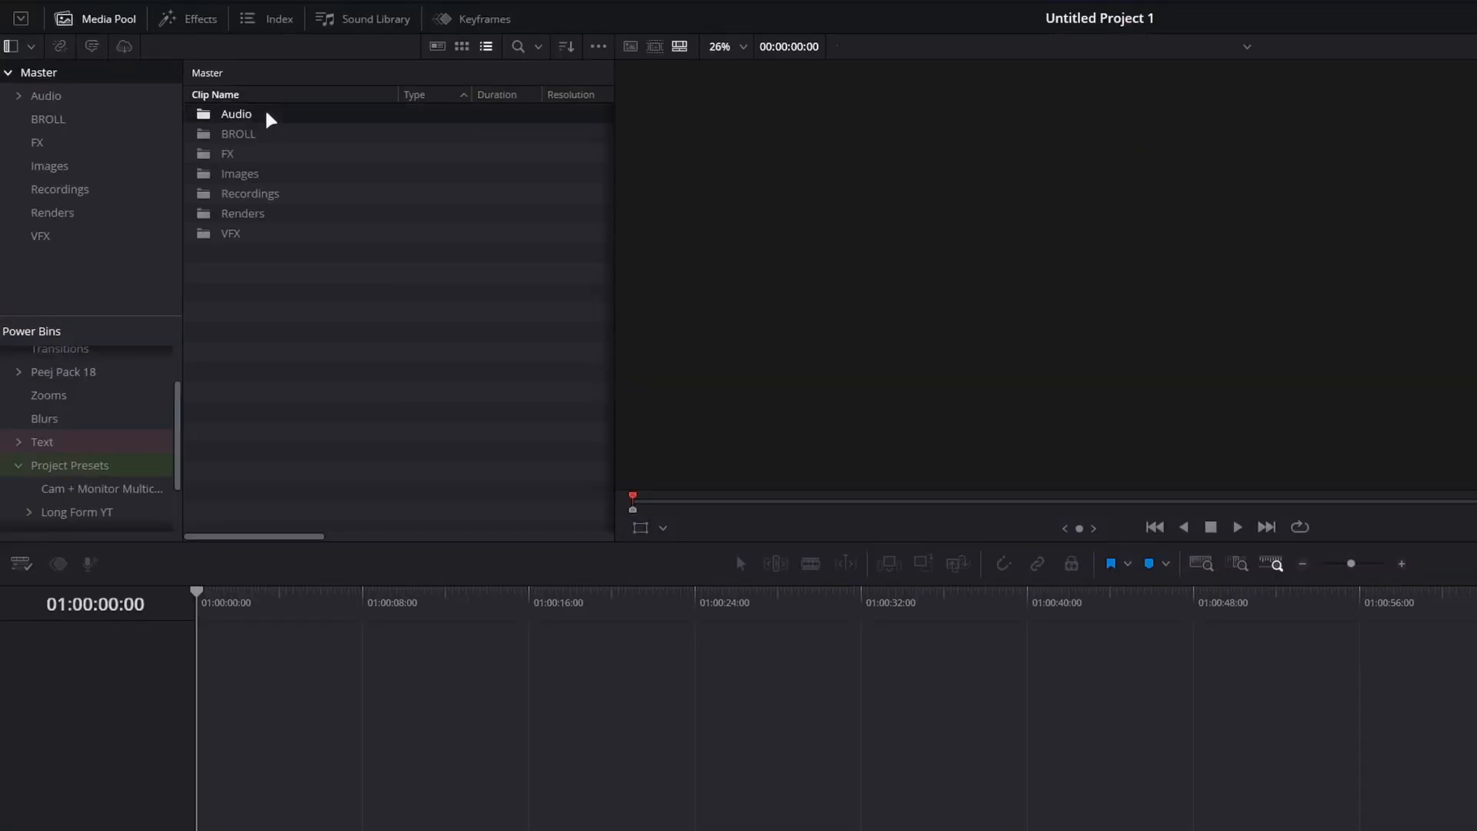
Open Audio, browse Project Presets' Long Form YT folders, then open the SFX bin
double_click(236, 113)
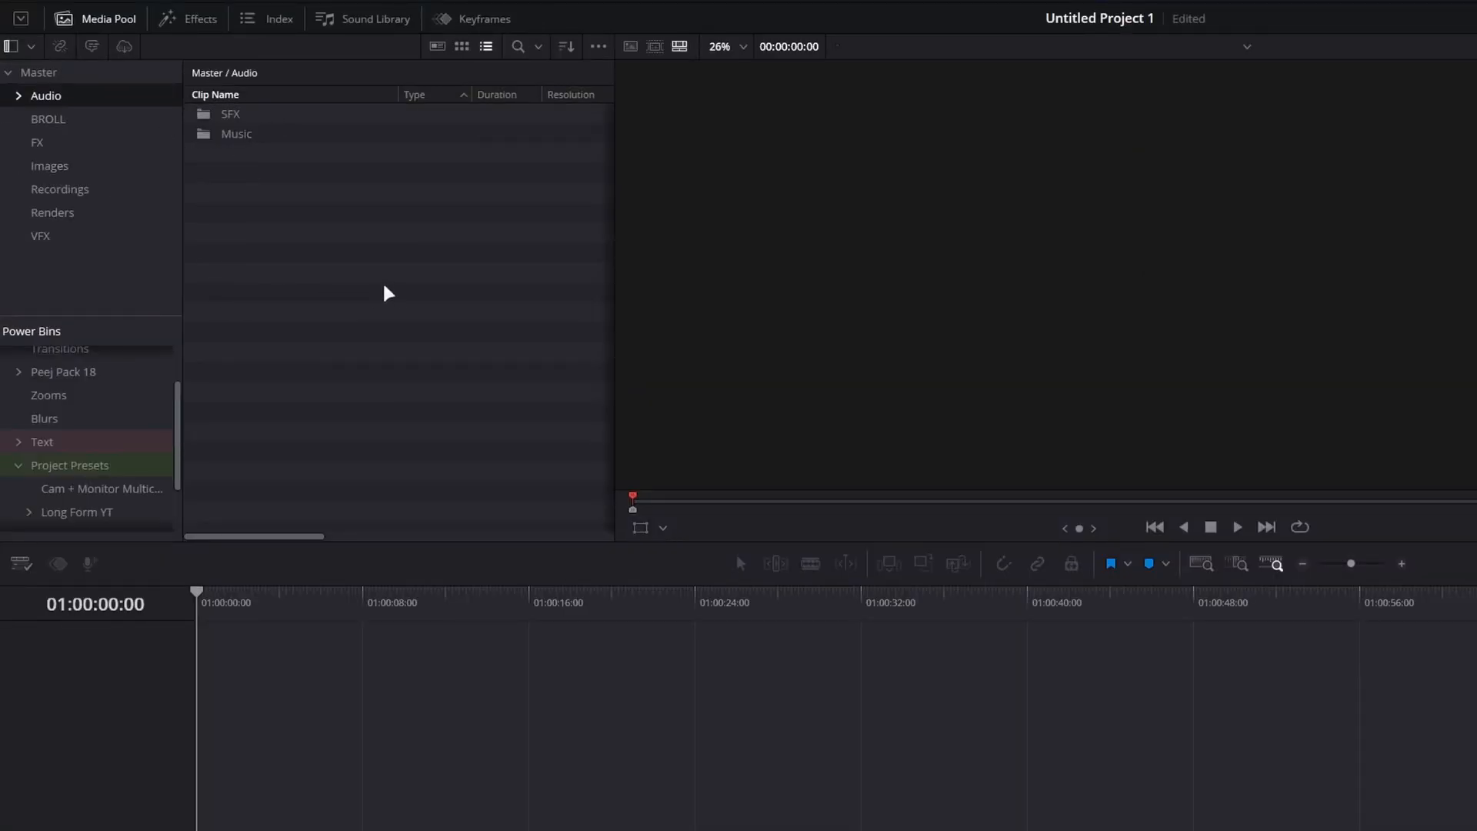
mouse_move(370, 274)
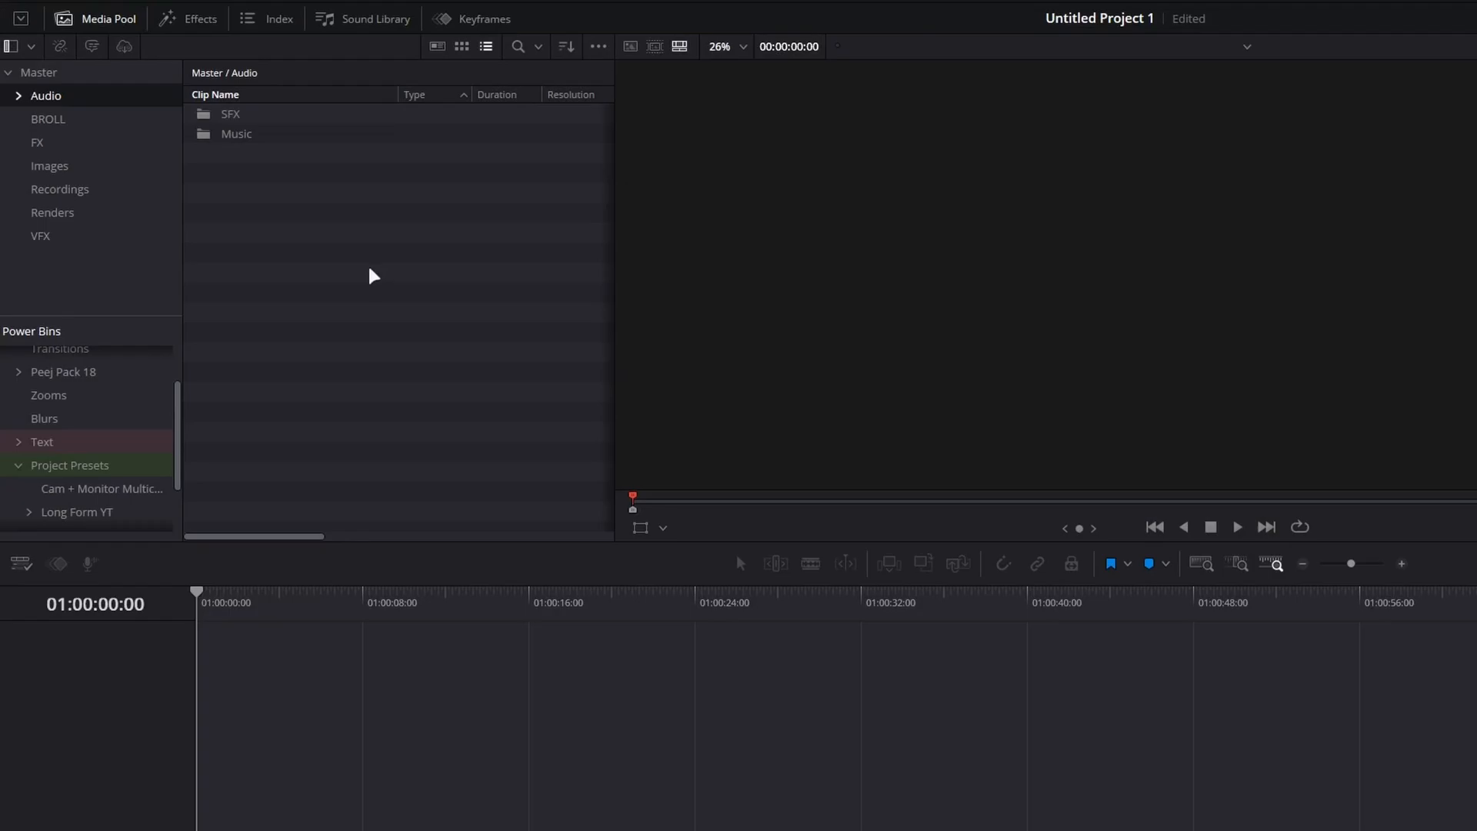
mouse_move(52, 89)
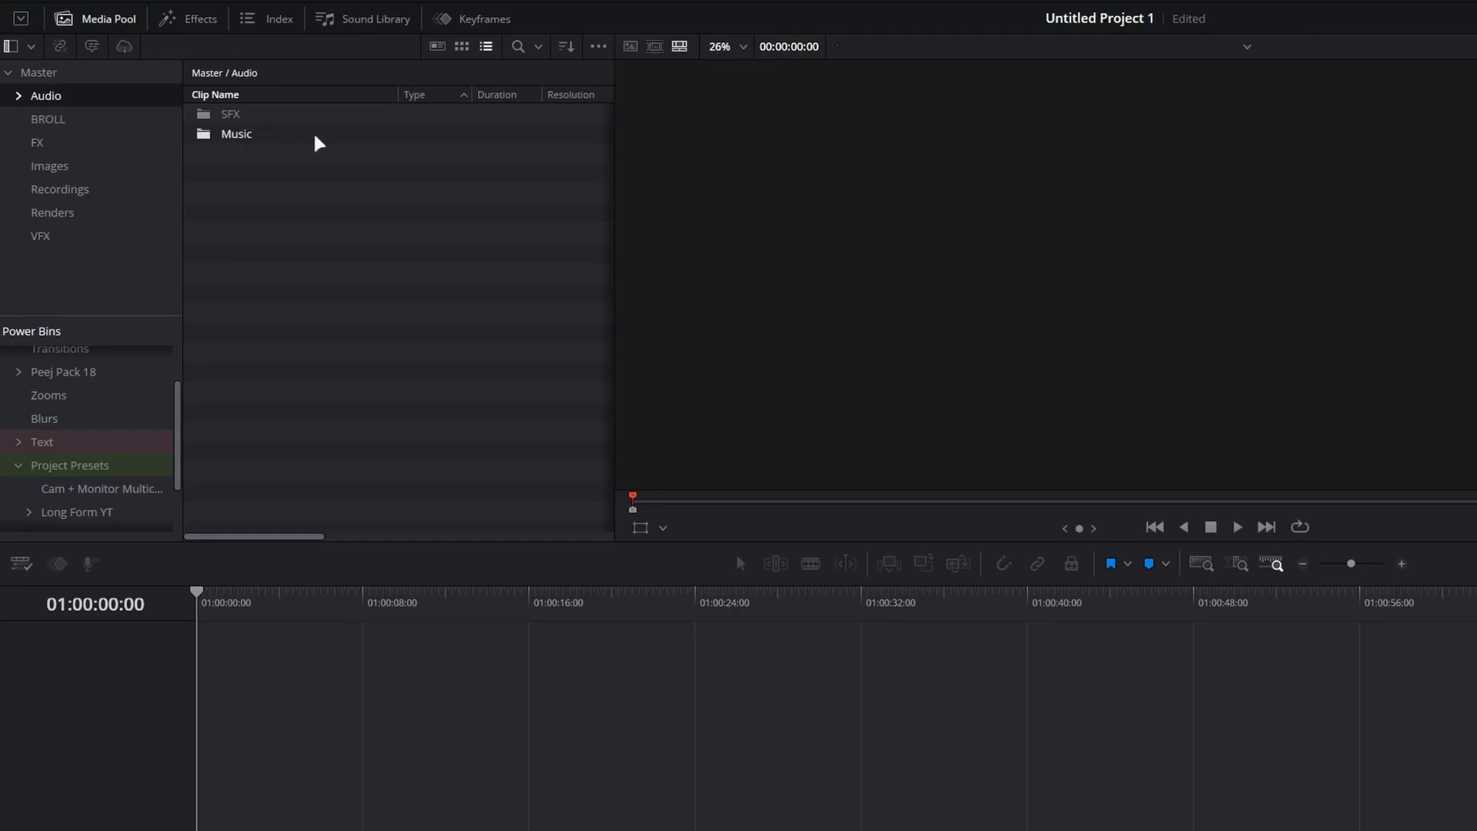
mouse_move(293, 121)
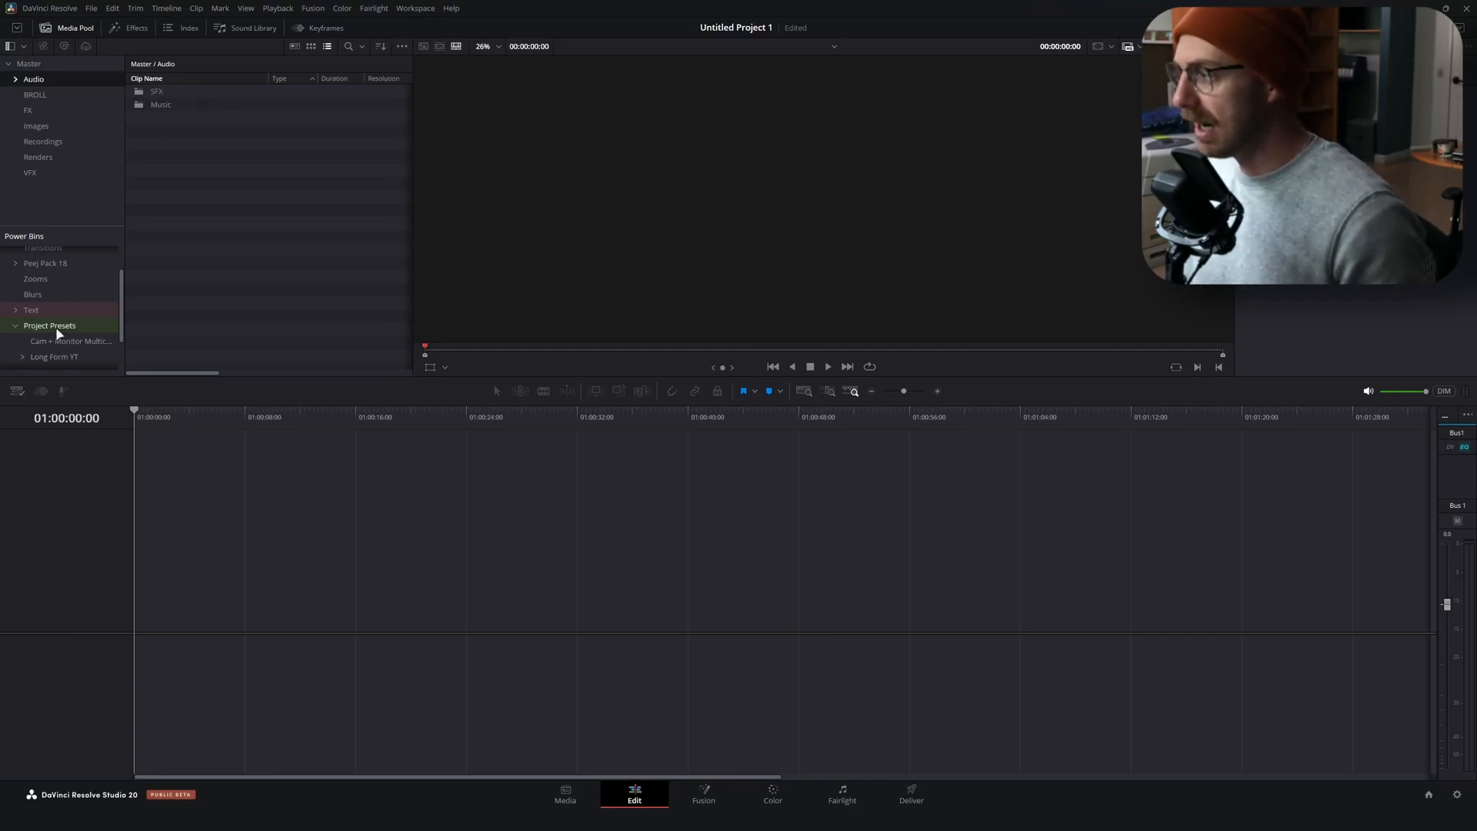
click(49, 325)
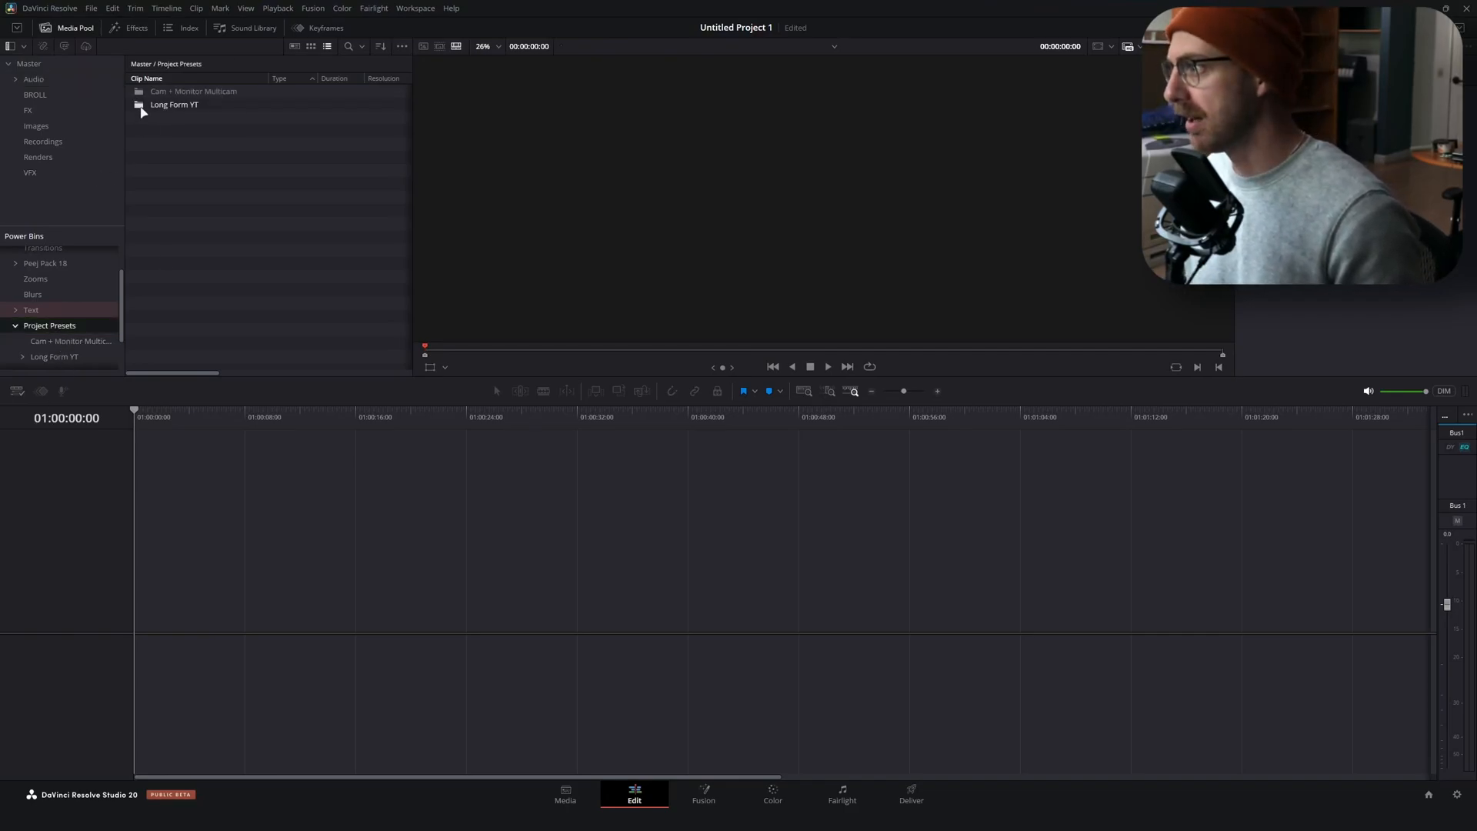
double_click(175, 105)
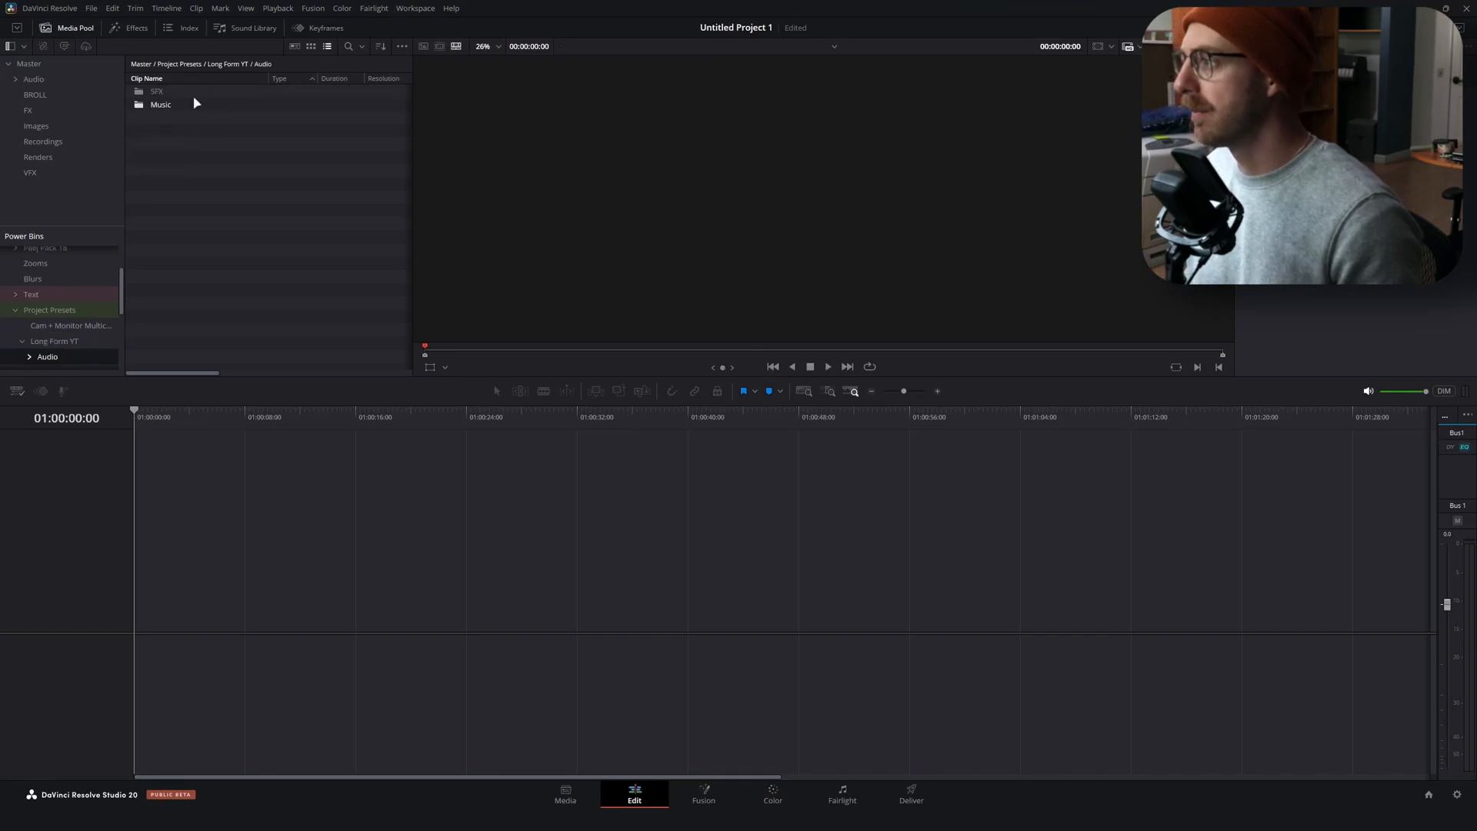
double_click(157, 91)
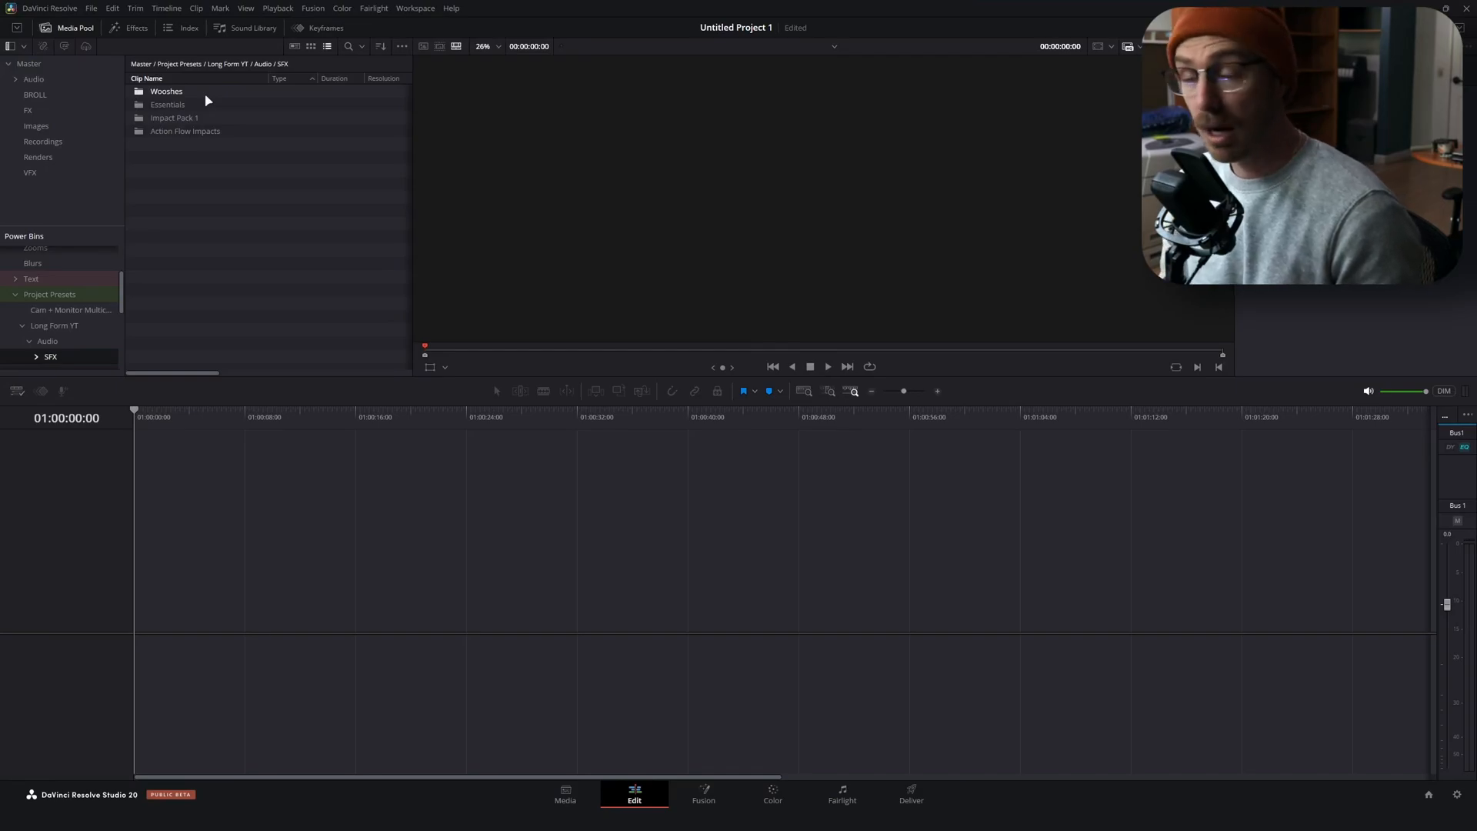
double_click(166, 91)
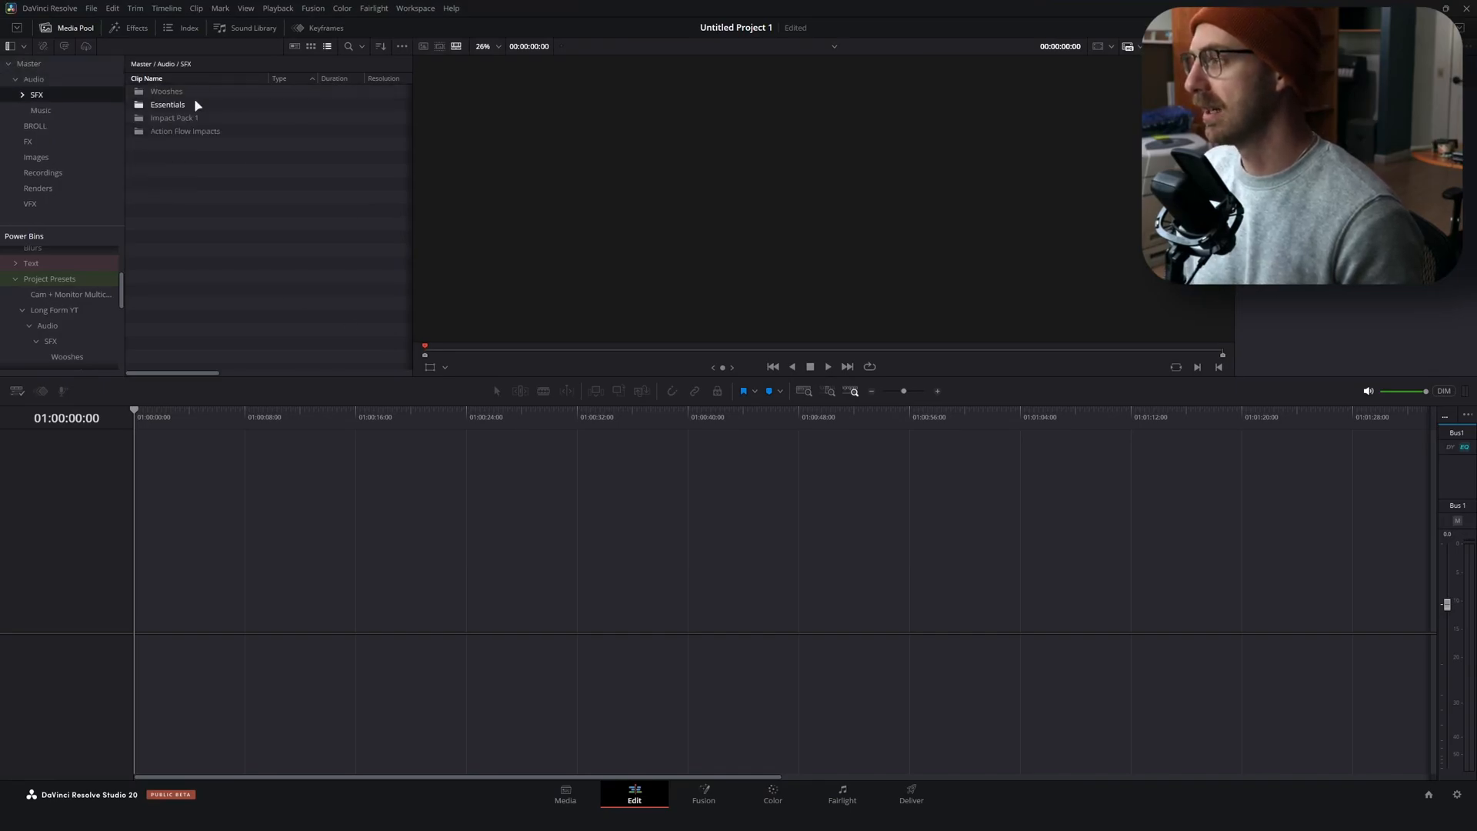
Preview Drum Woosh.wav in Wooshes, then drag the UI Interface folder into the SFX bin
double_click(167, 91)
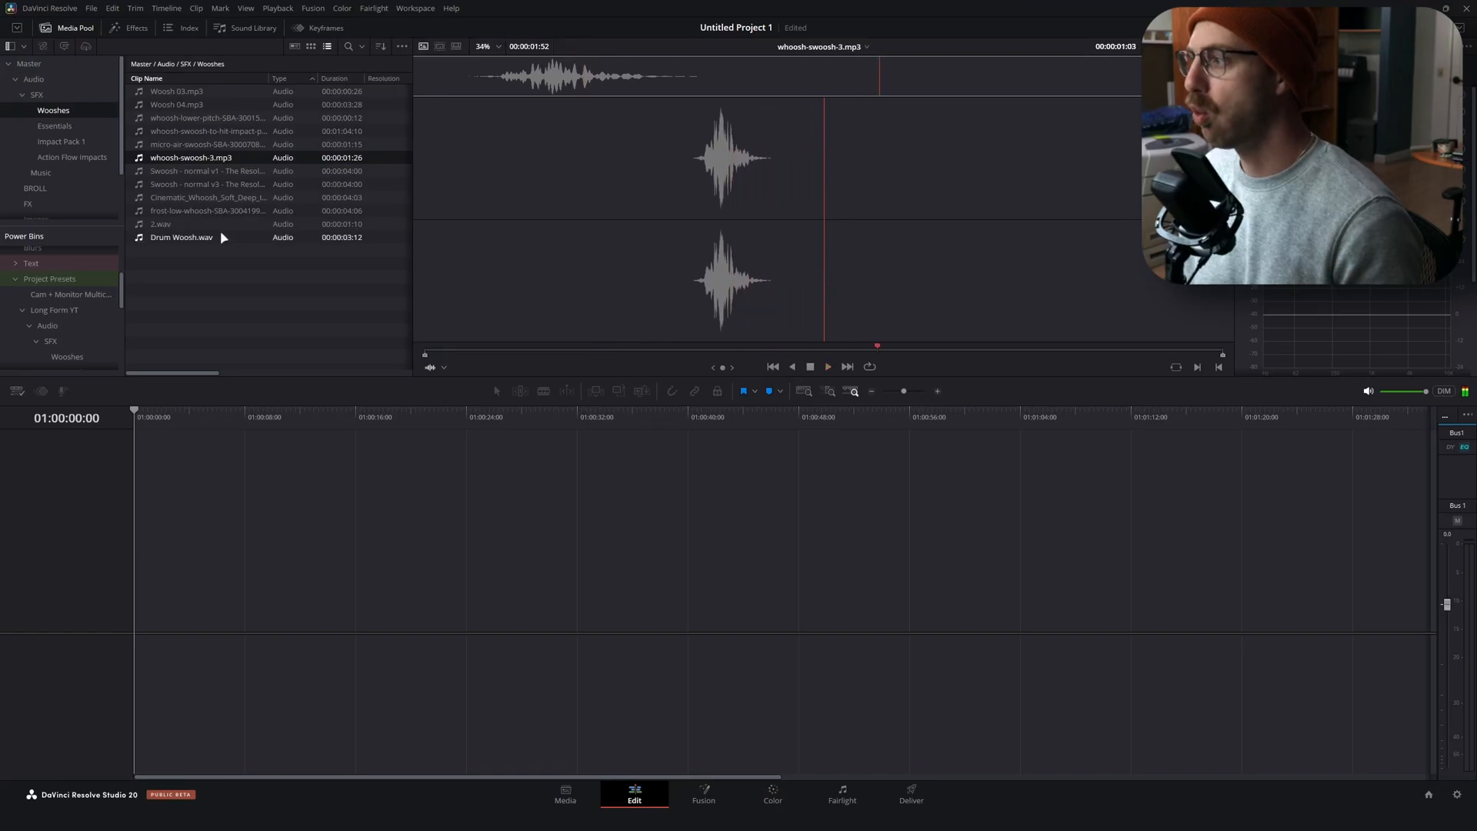
click(180, 238)
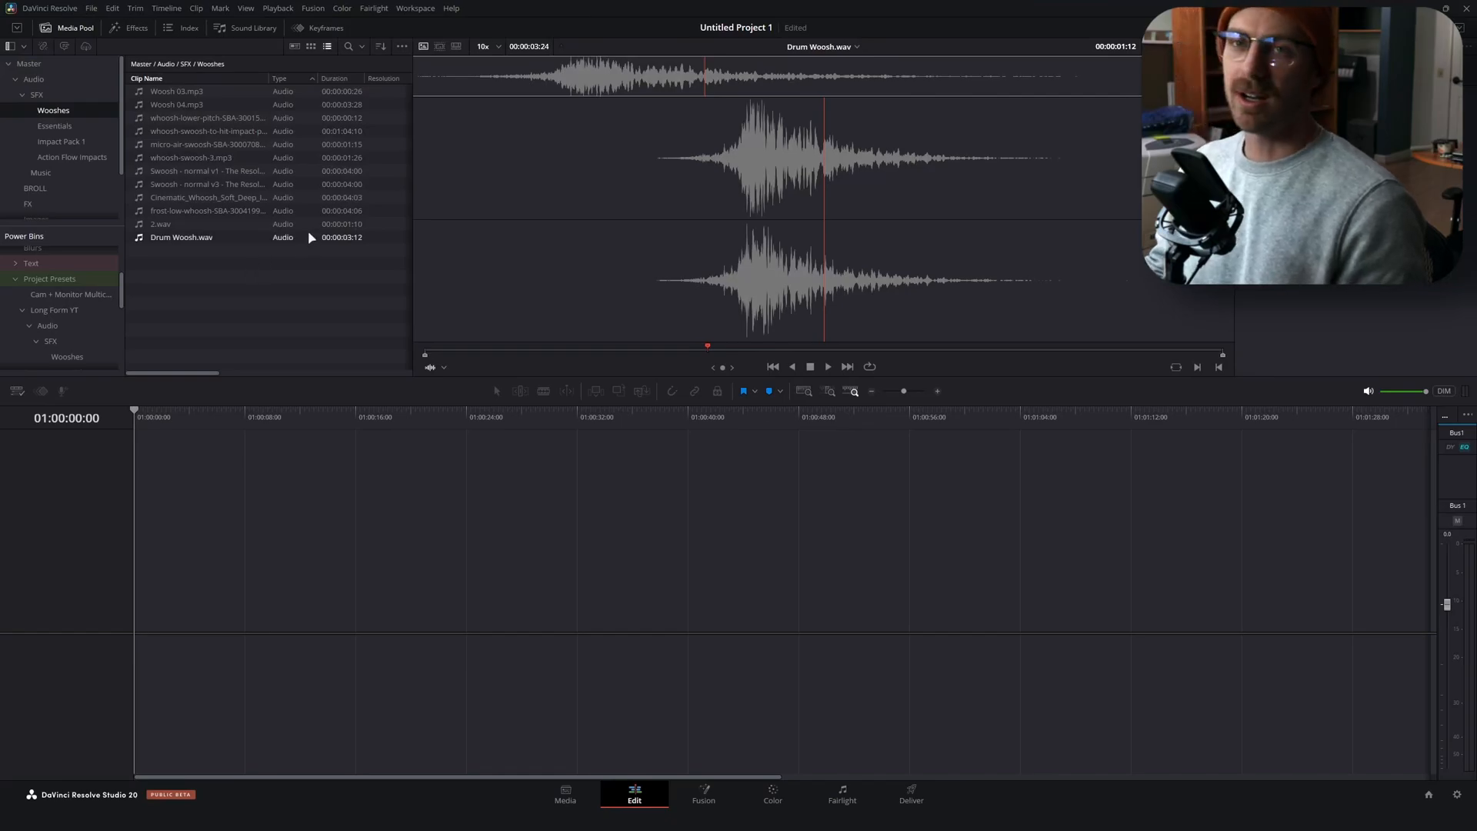
click(37, 94)
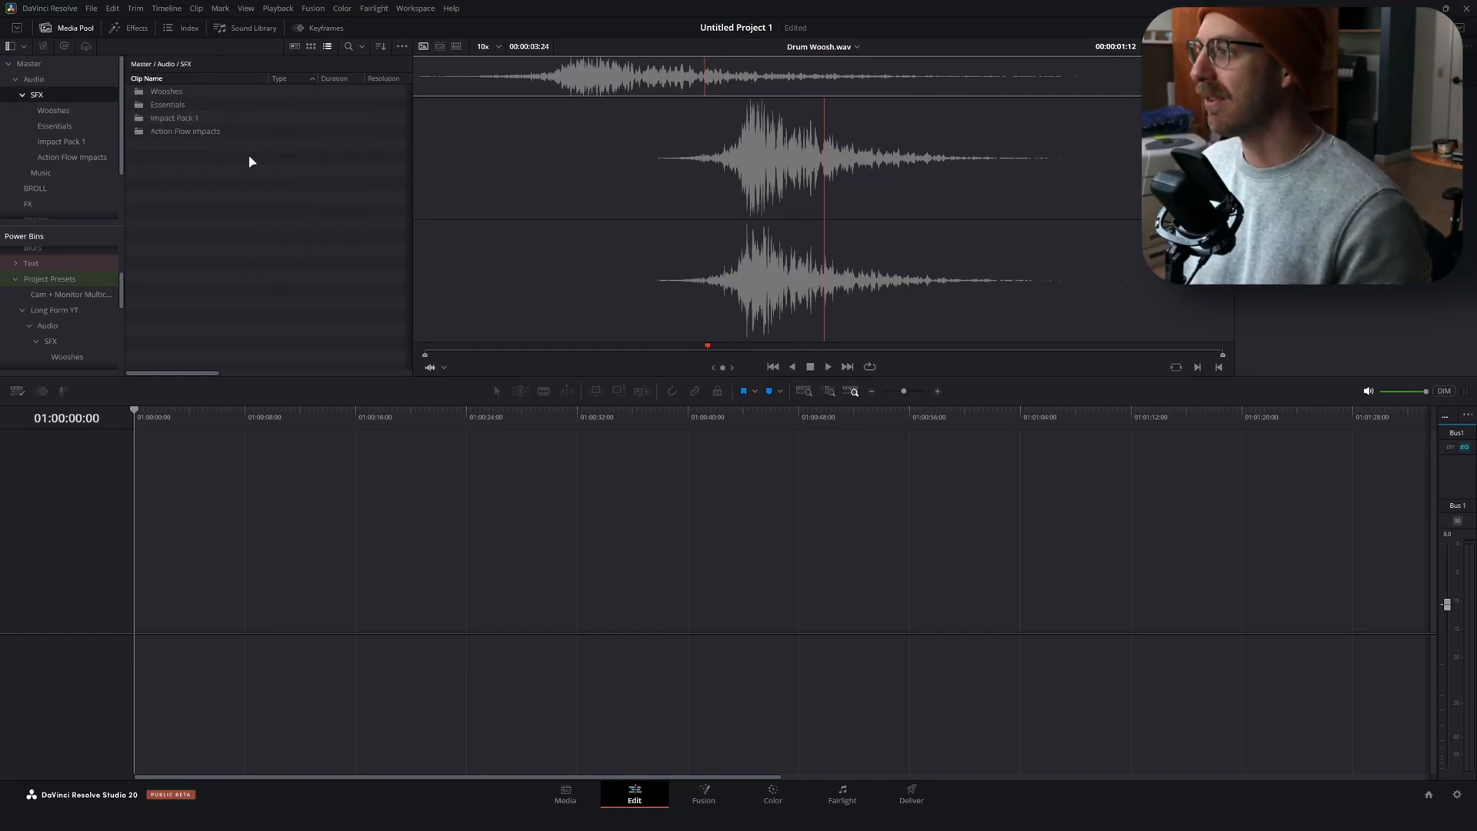
mouse_move(269, 235)
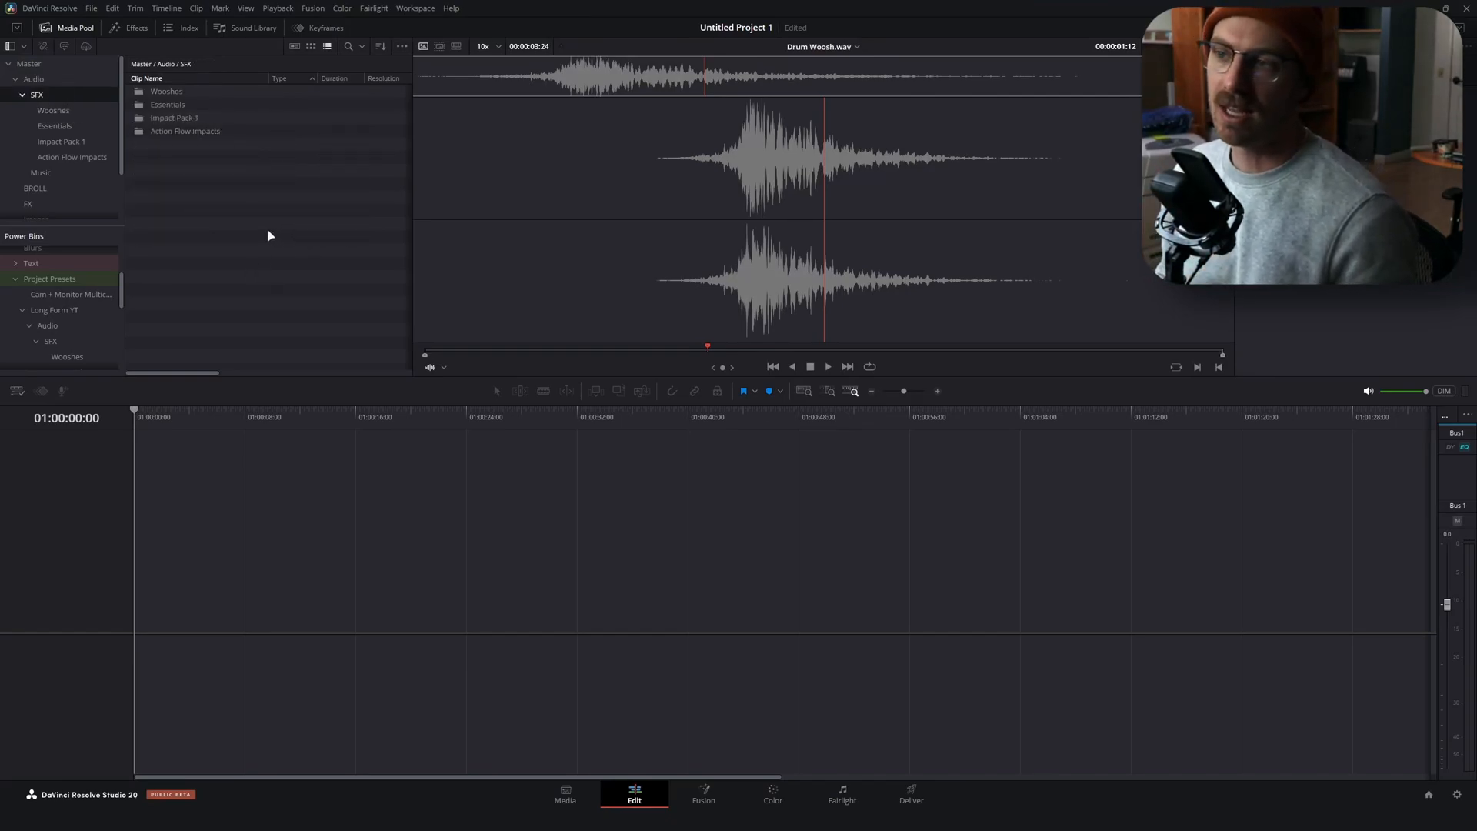
mouse_move(549, 292)
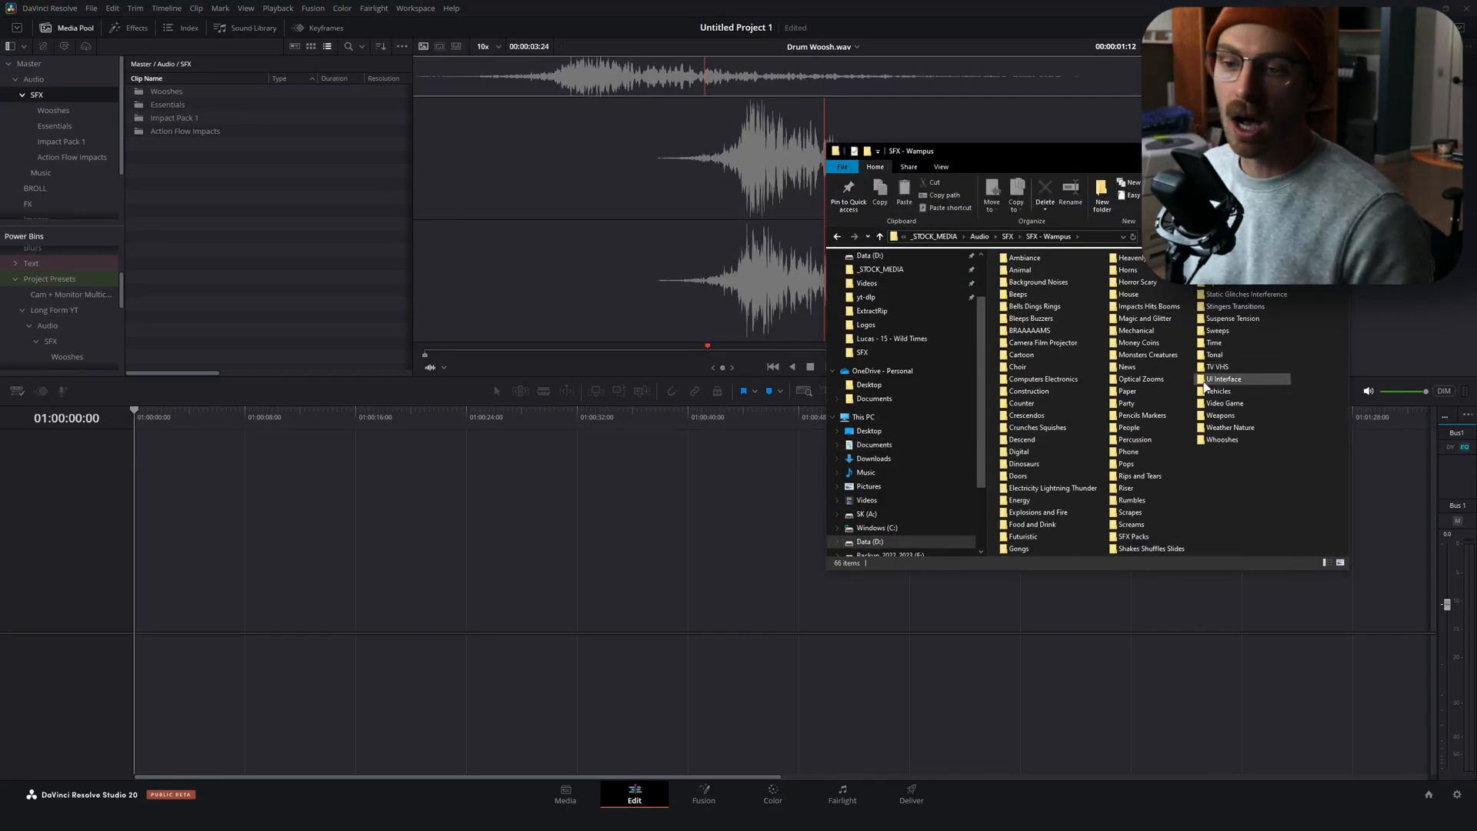
double_click(1223, 379)
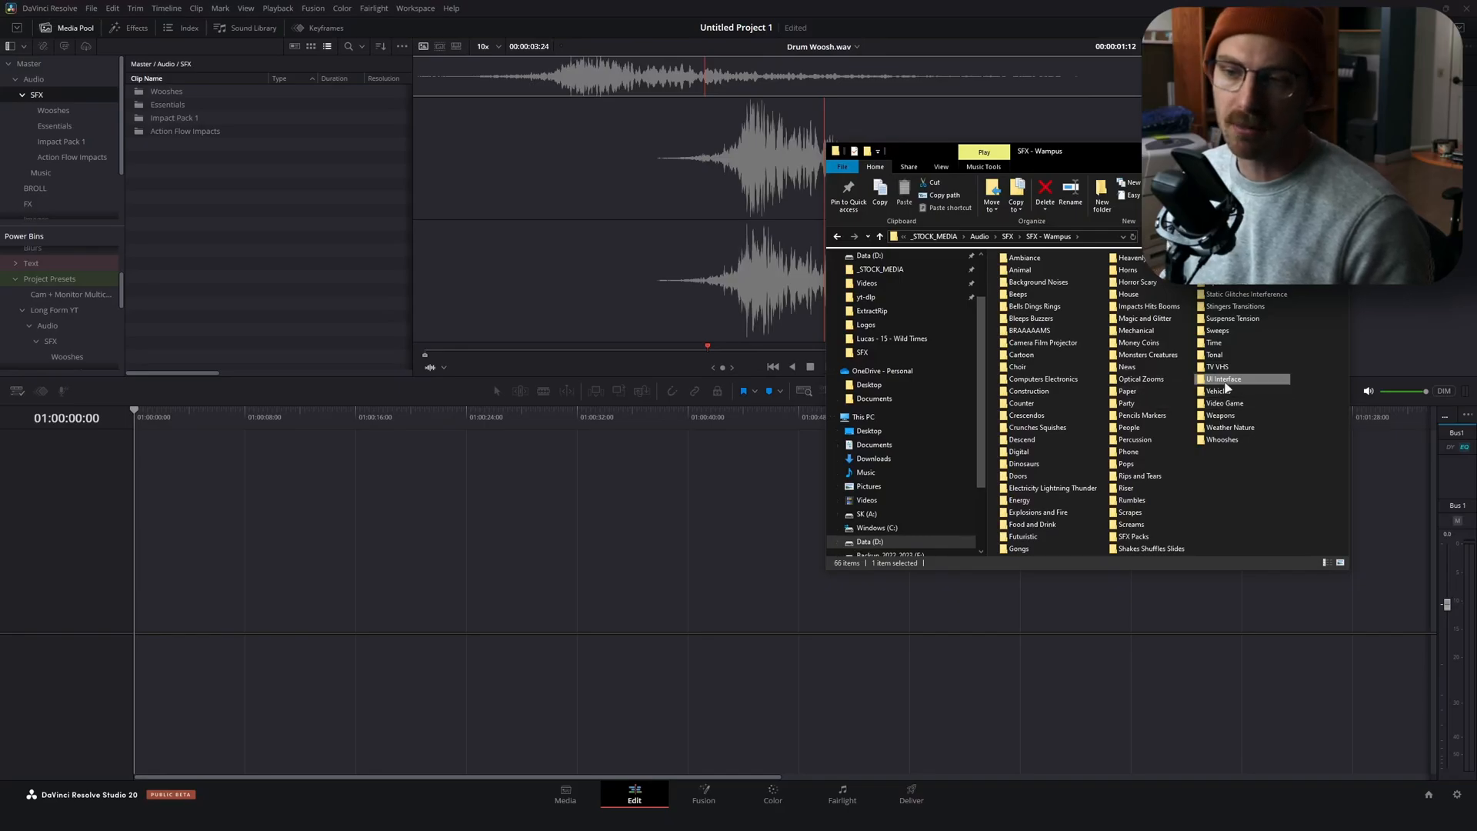
mouse_move(1222, 379)
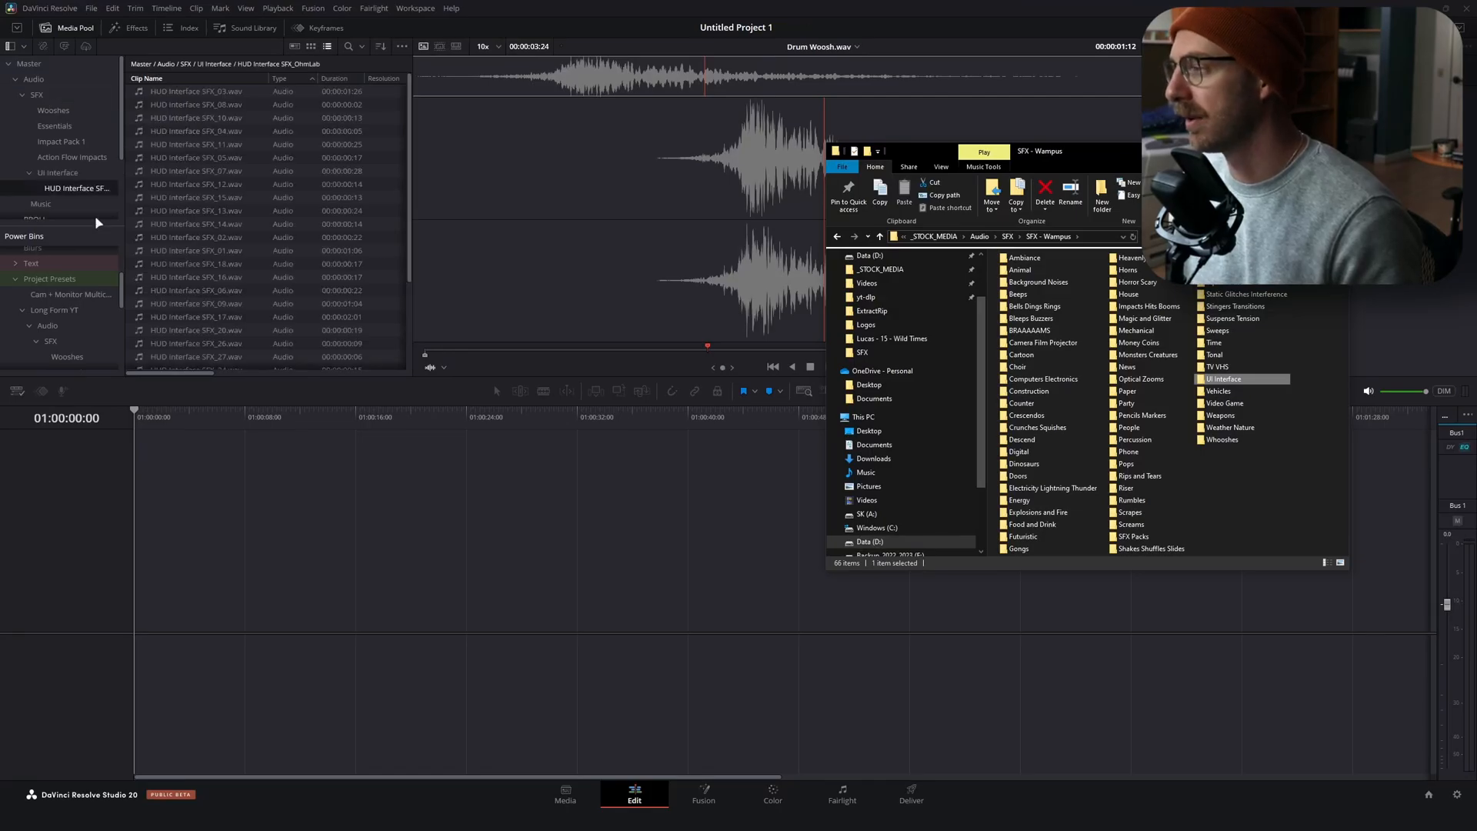
click(196, 170)
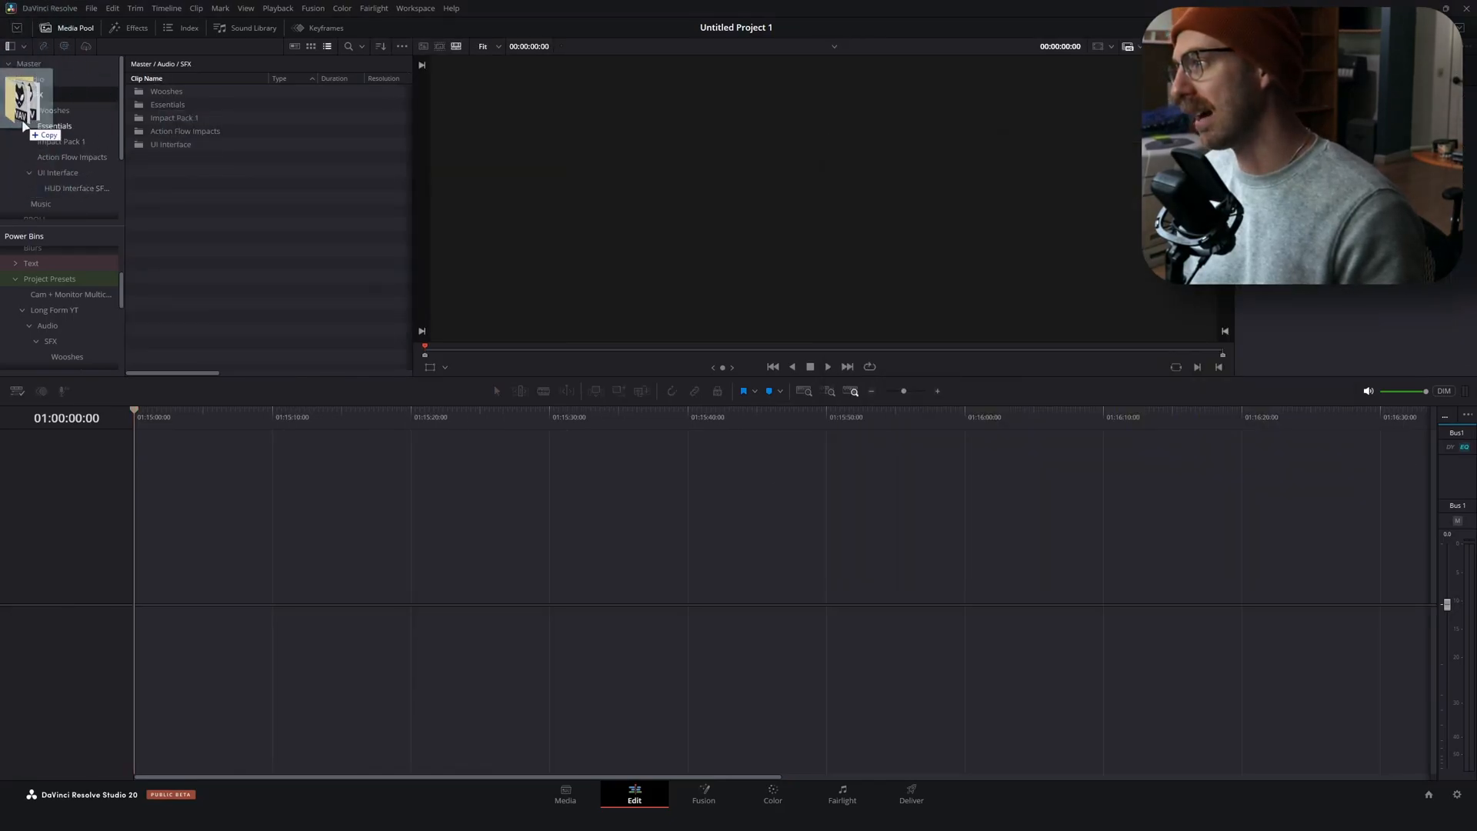
drag(24, 103, 175, 259)
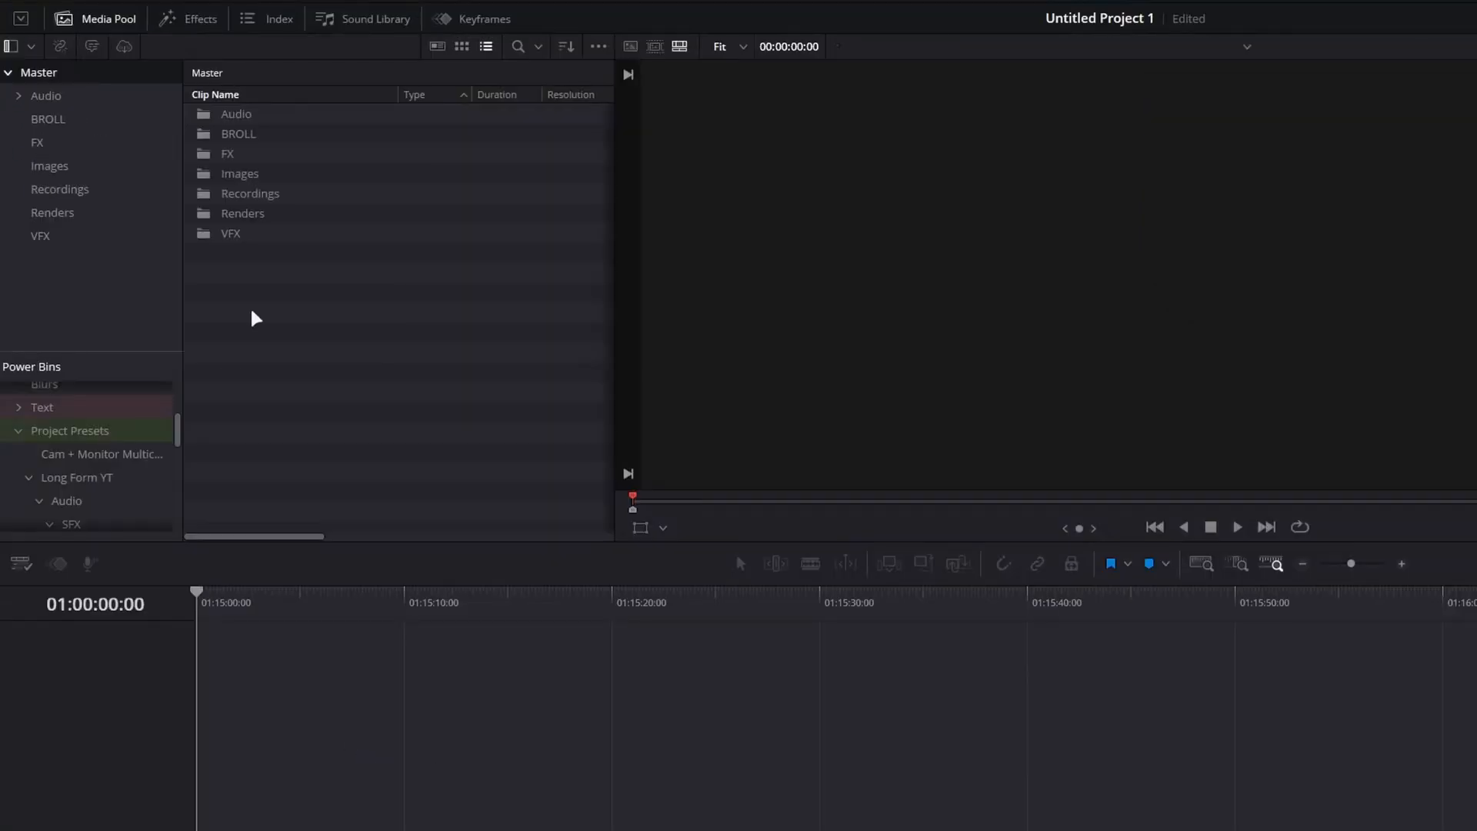
mouse_move(273, 140)
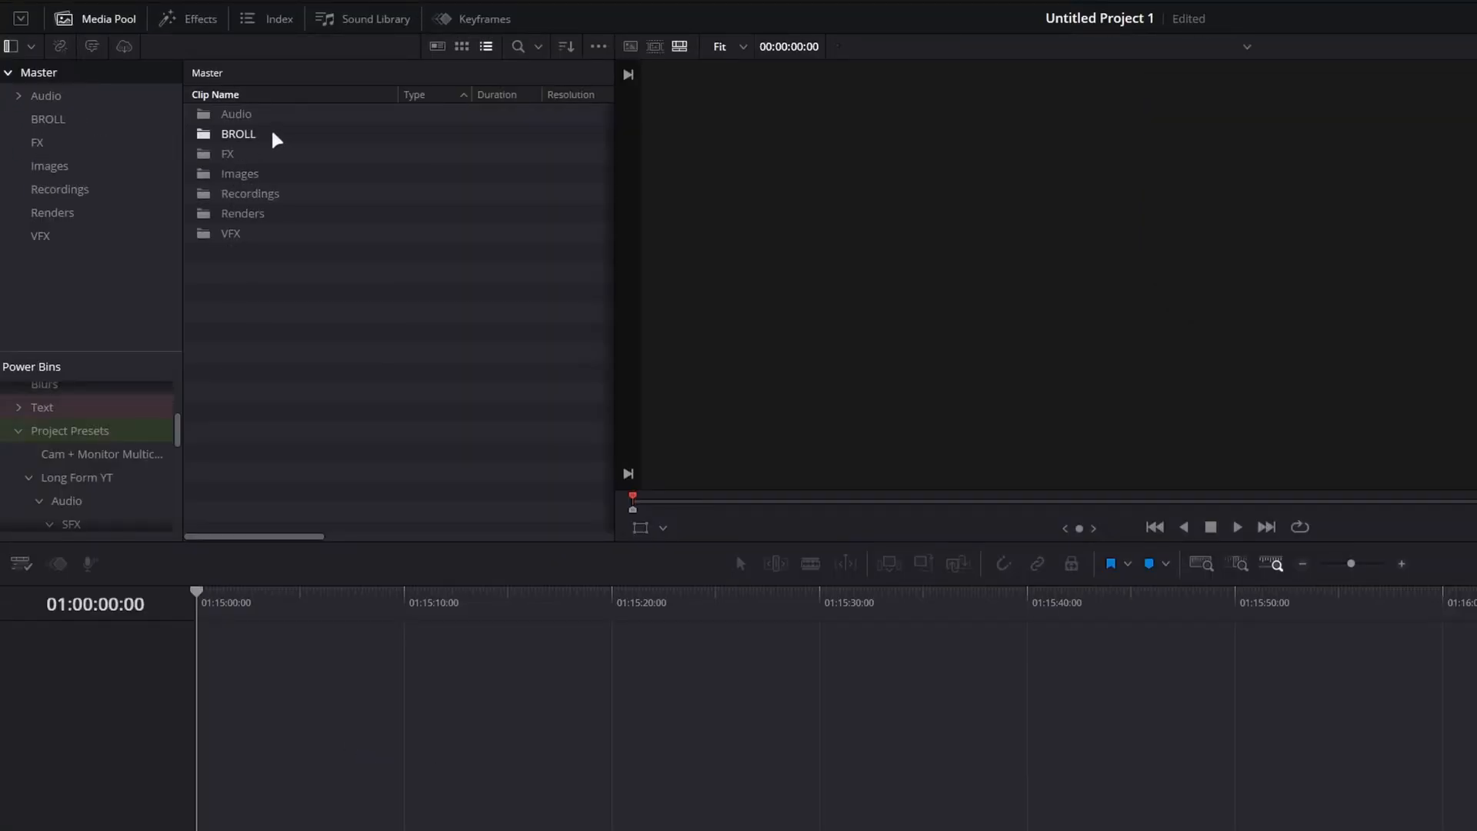
Browse the BROLL, FX and empty Images bins, then open Recordings with five gameplay clips
double_click(238, 133)
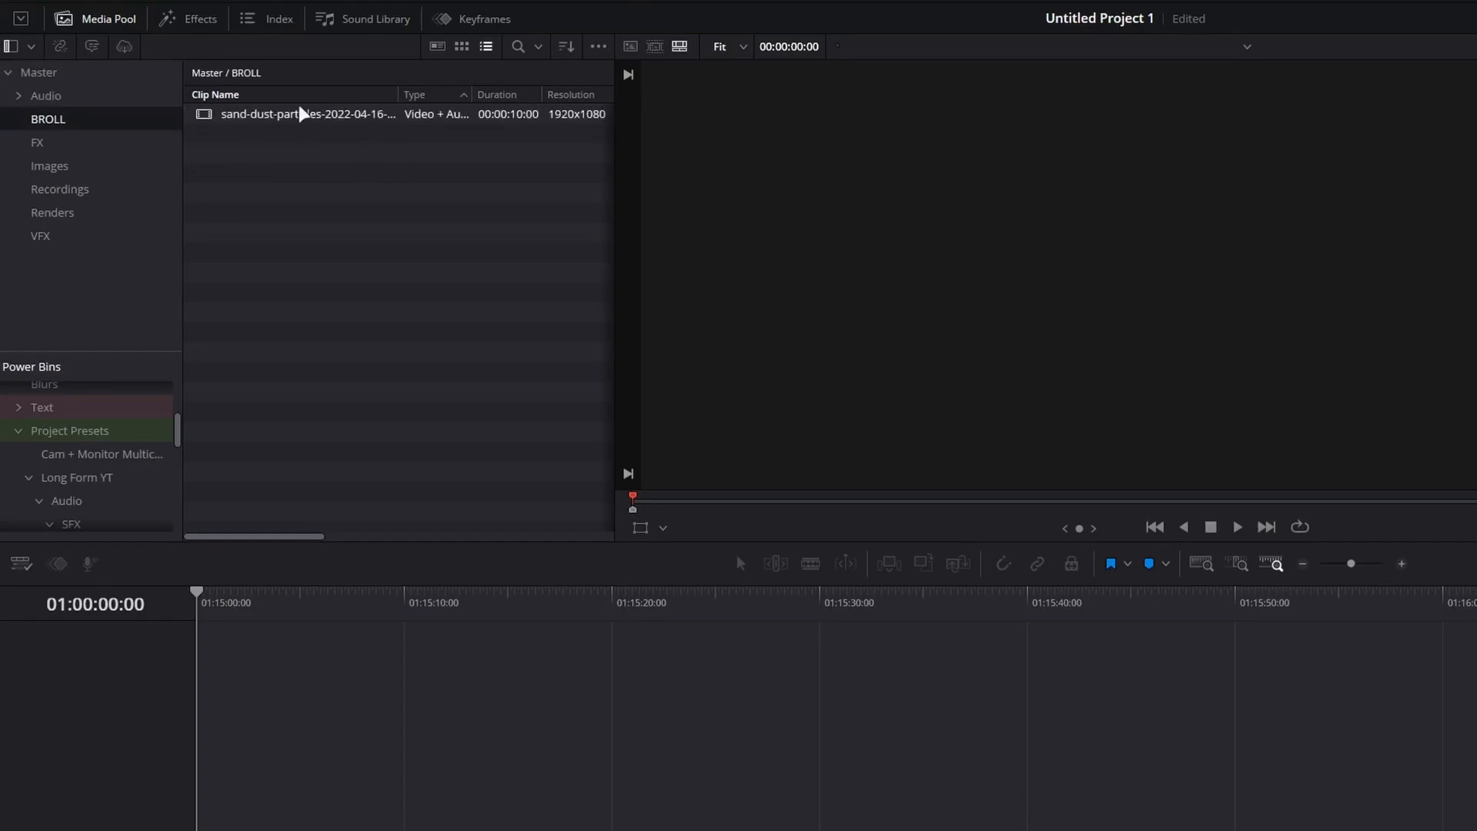
click(39, 72)
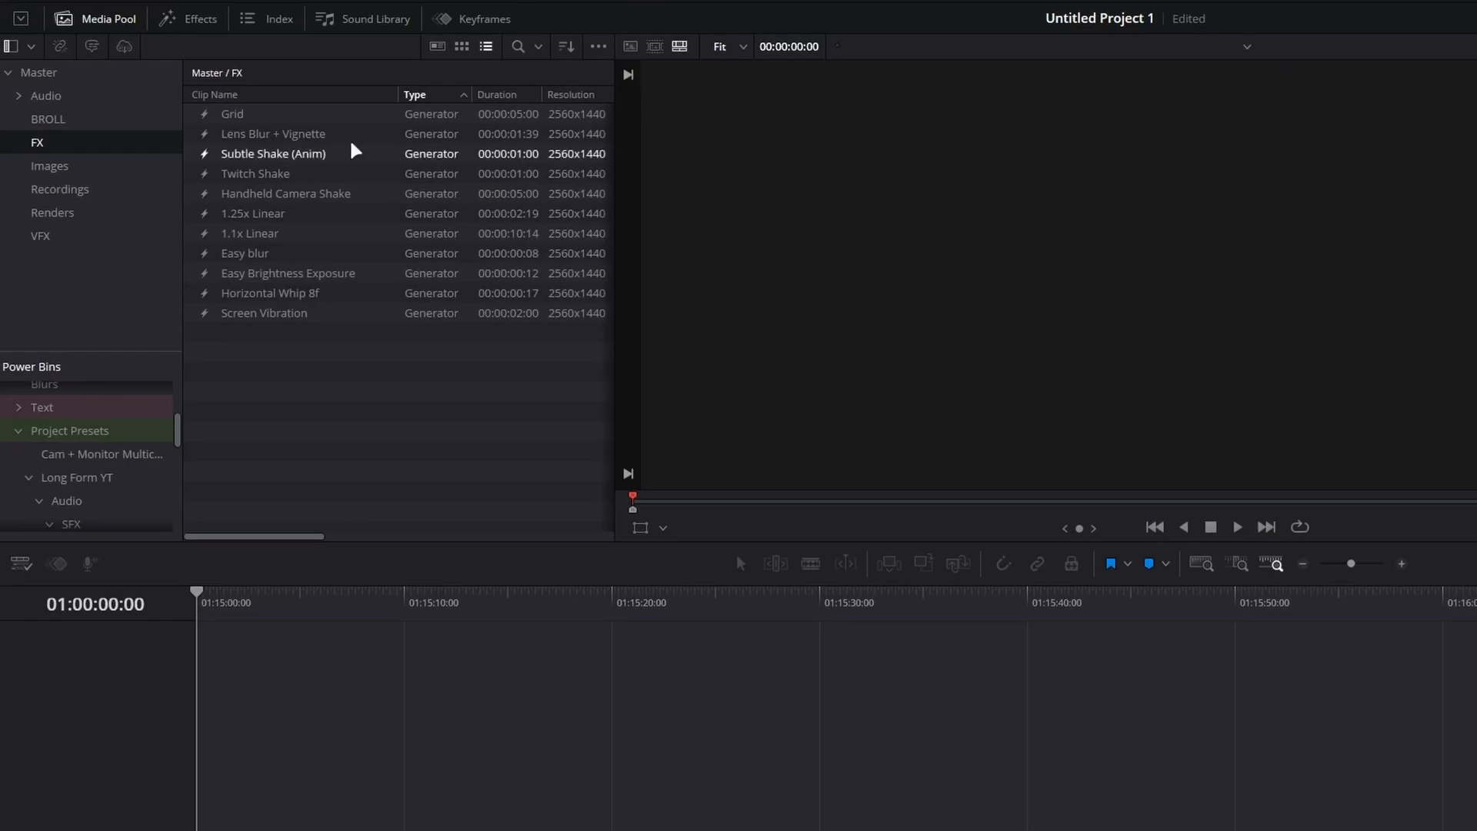
click(273, 133)
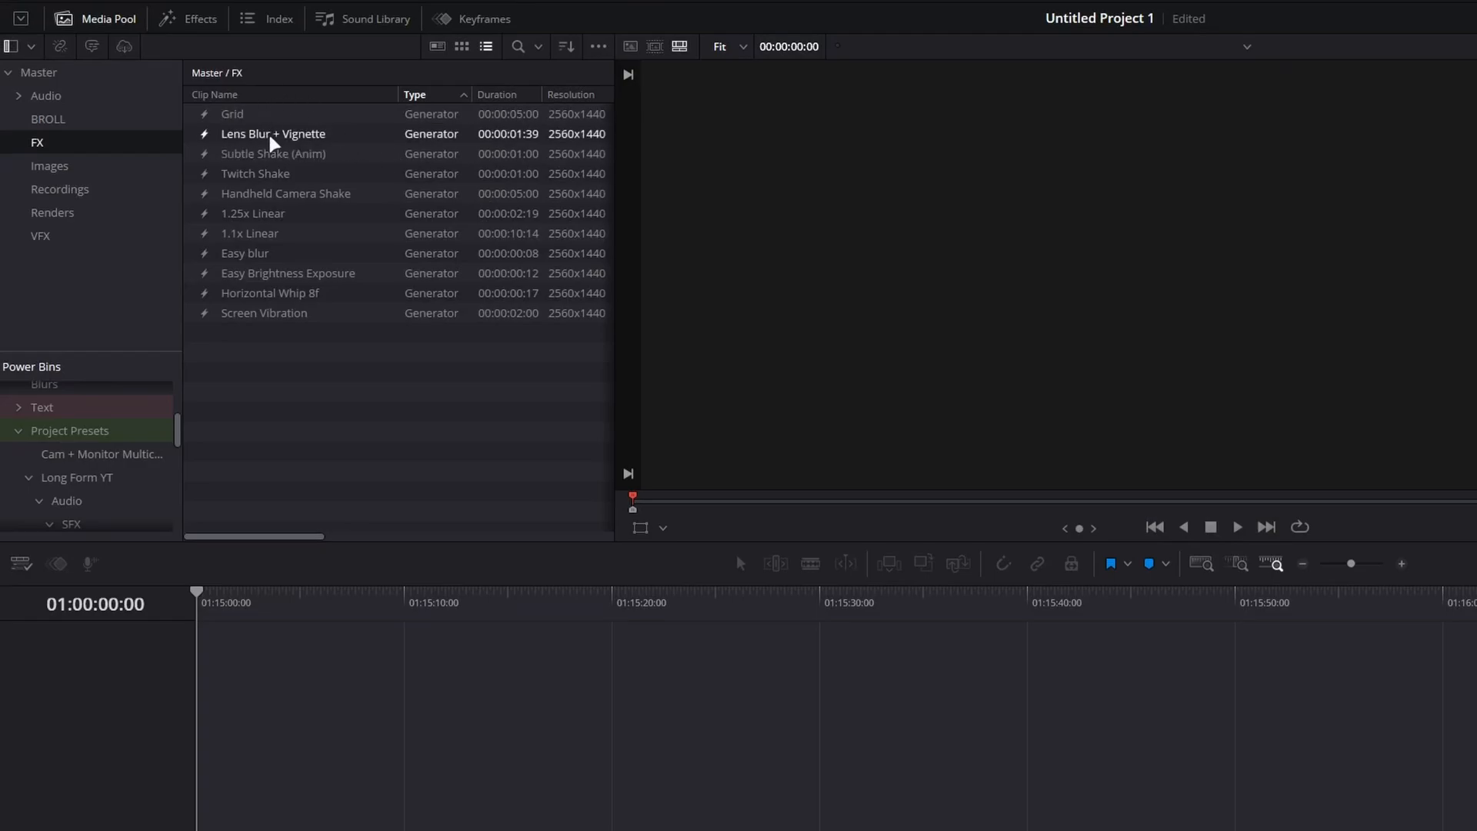
click(273, 153)
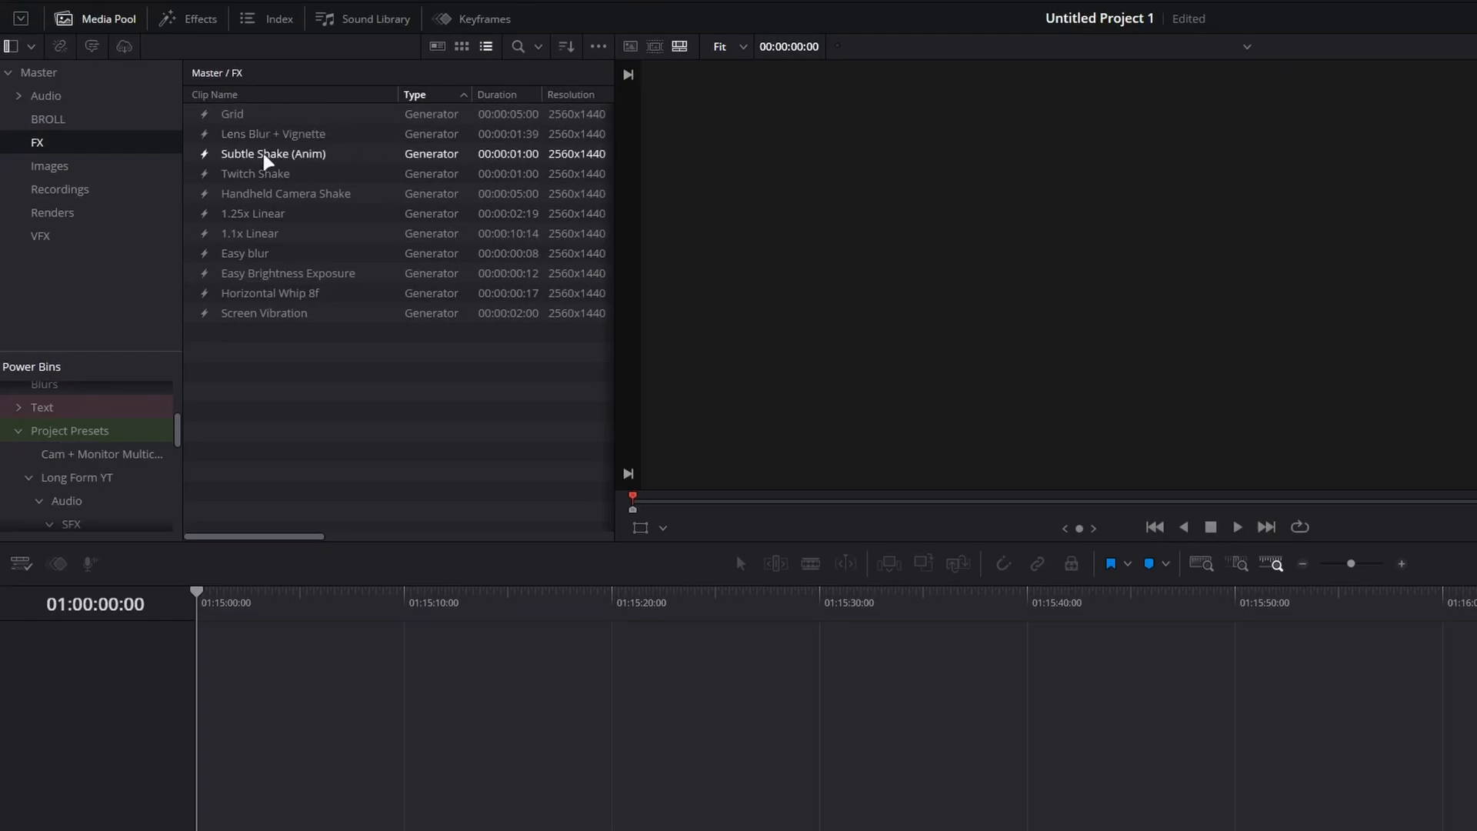
click(245, 253)
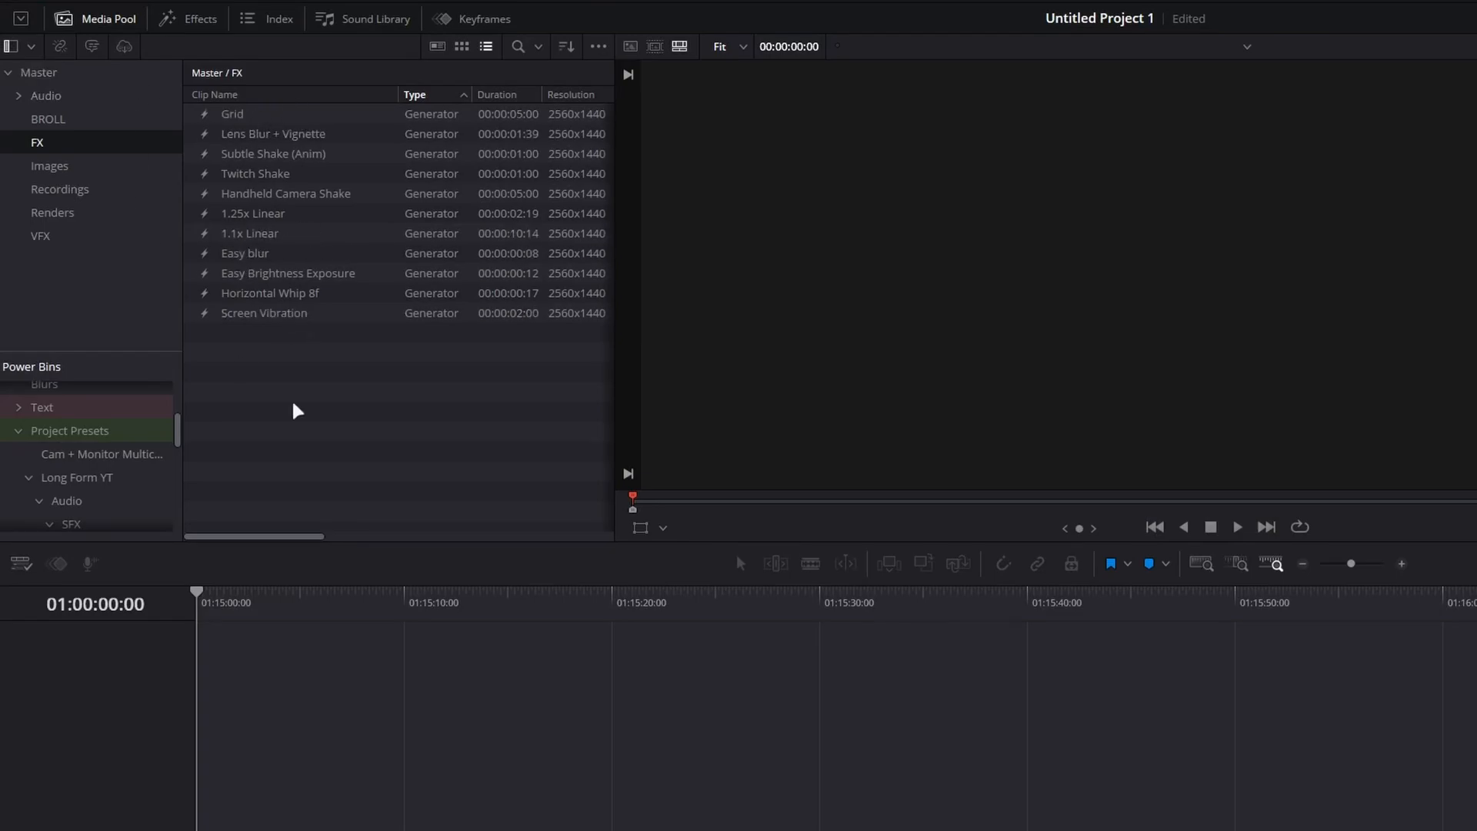
click(286, 193)
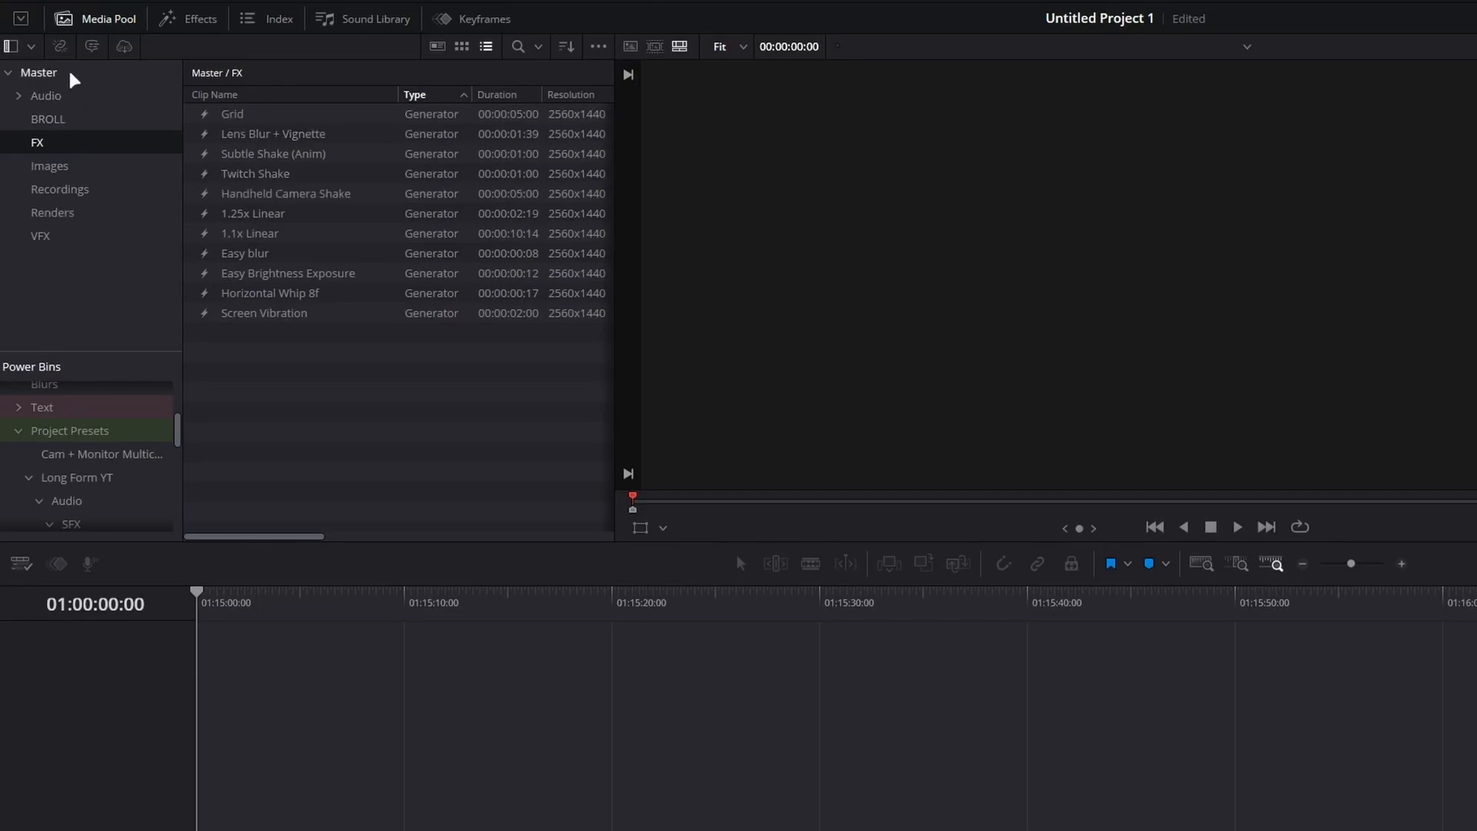
click(49, 166)
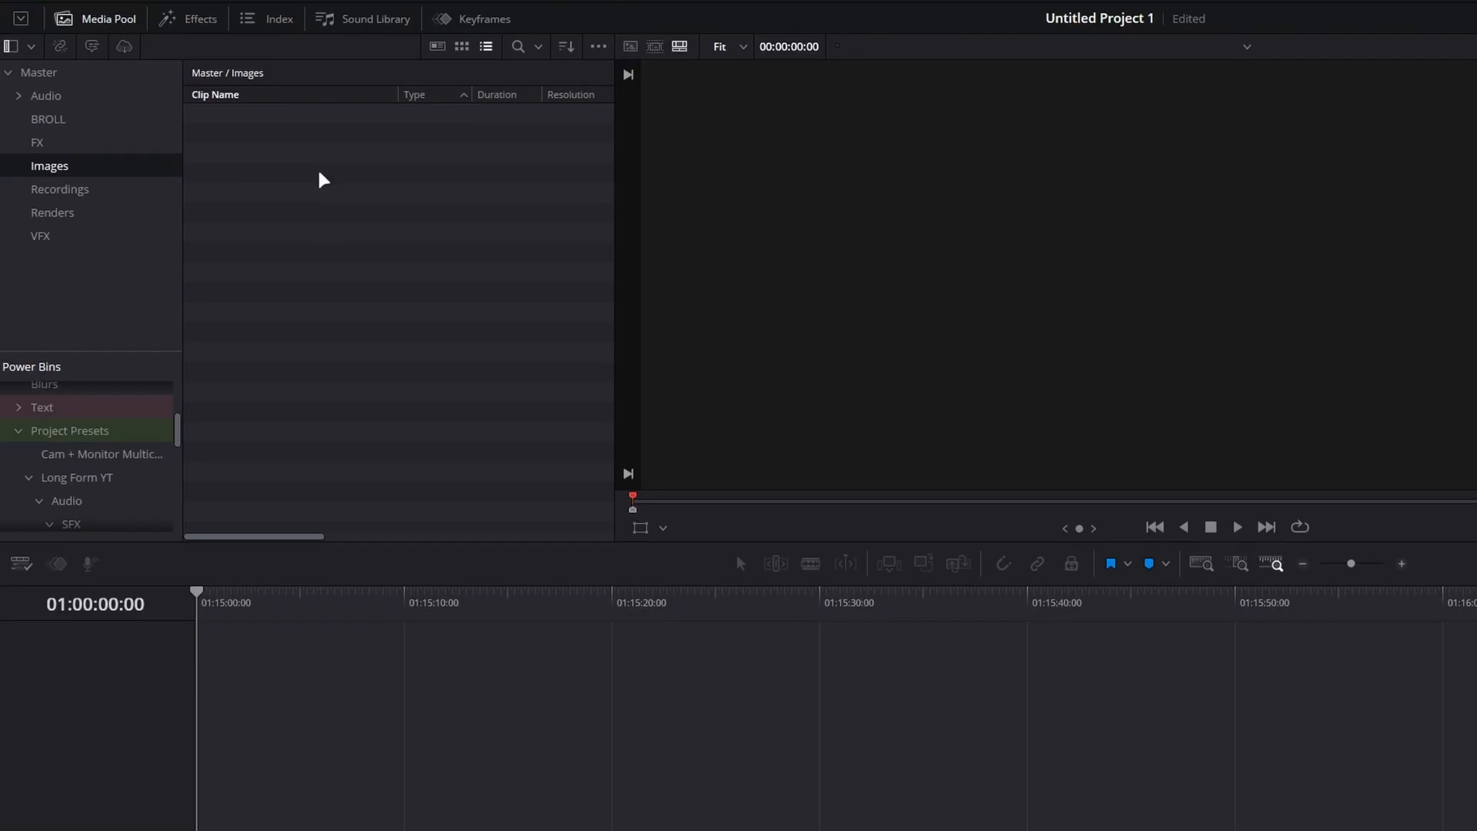
mouse_move(113, 195)
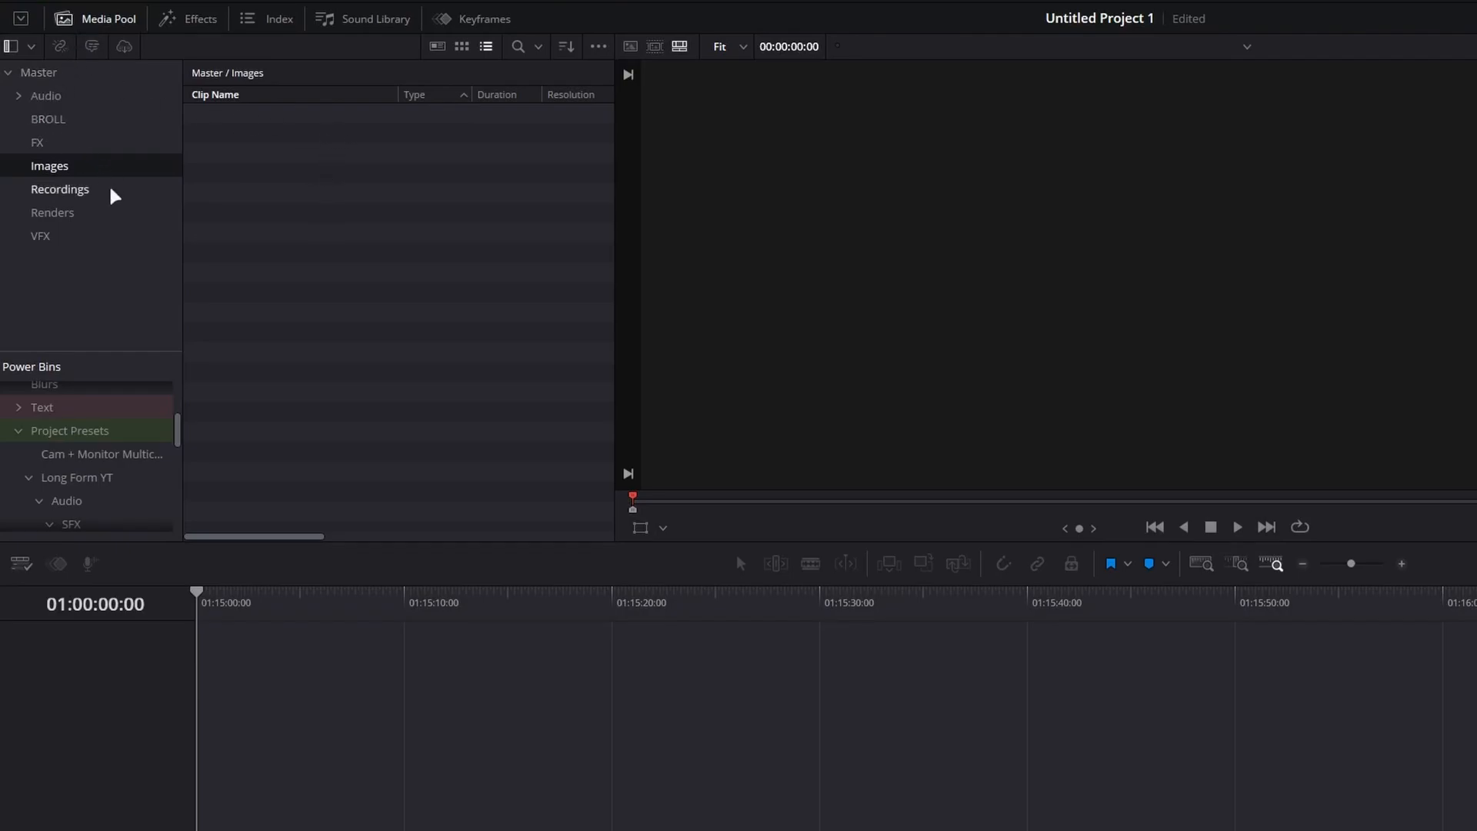
click(60, 190)
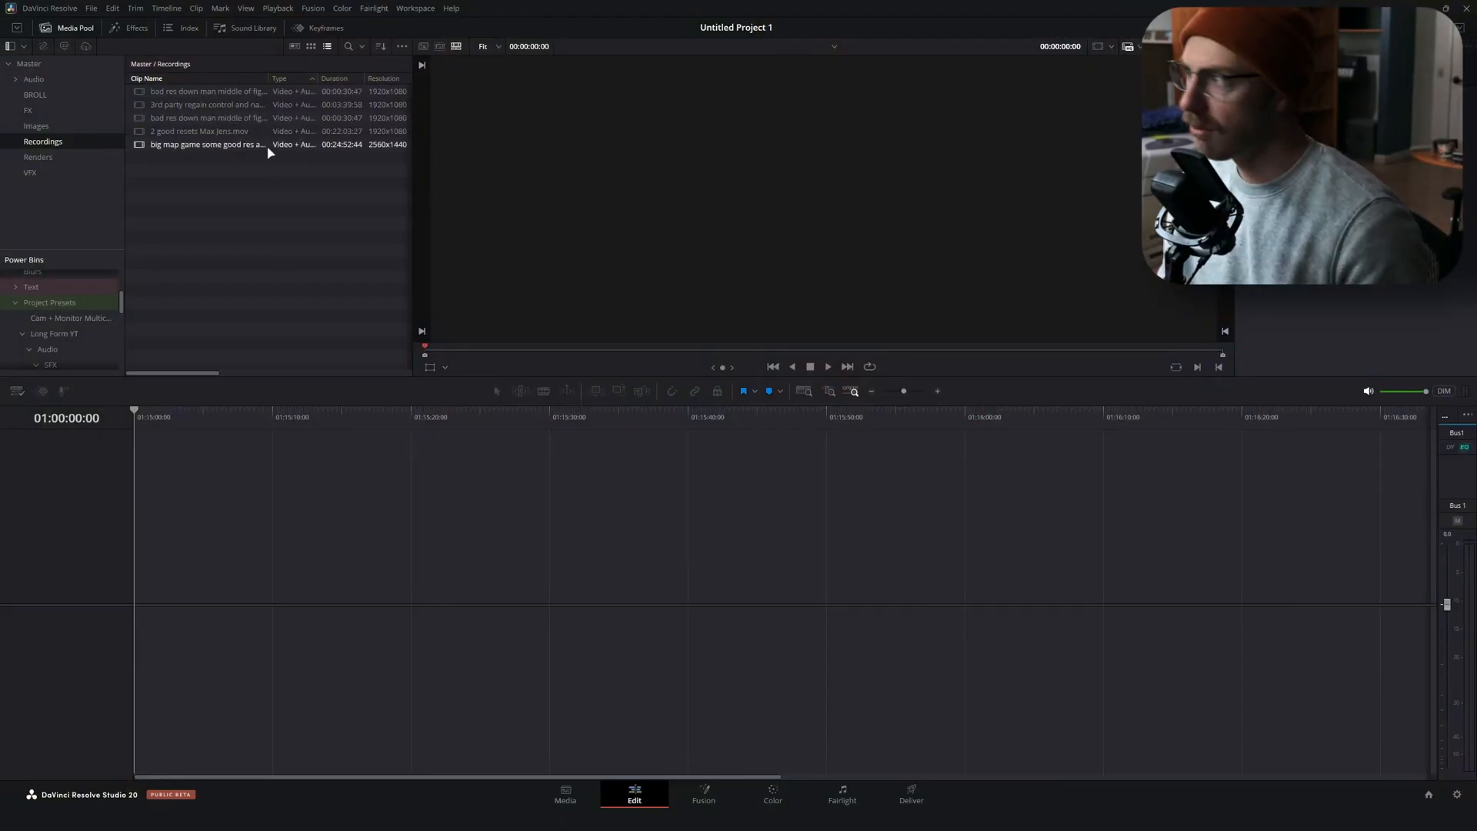
View the empty Renders and VFX bins, then return to the Master bin
click(38, 157)
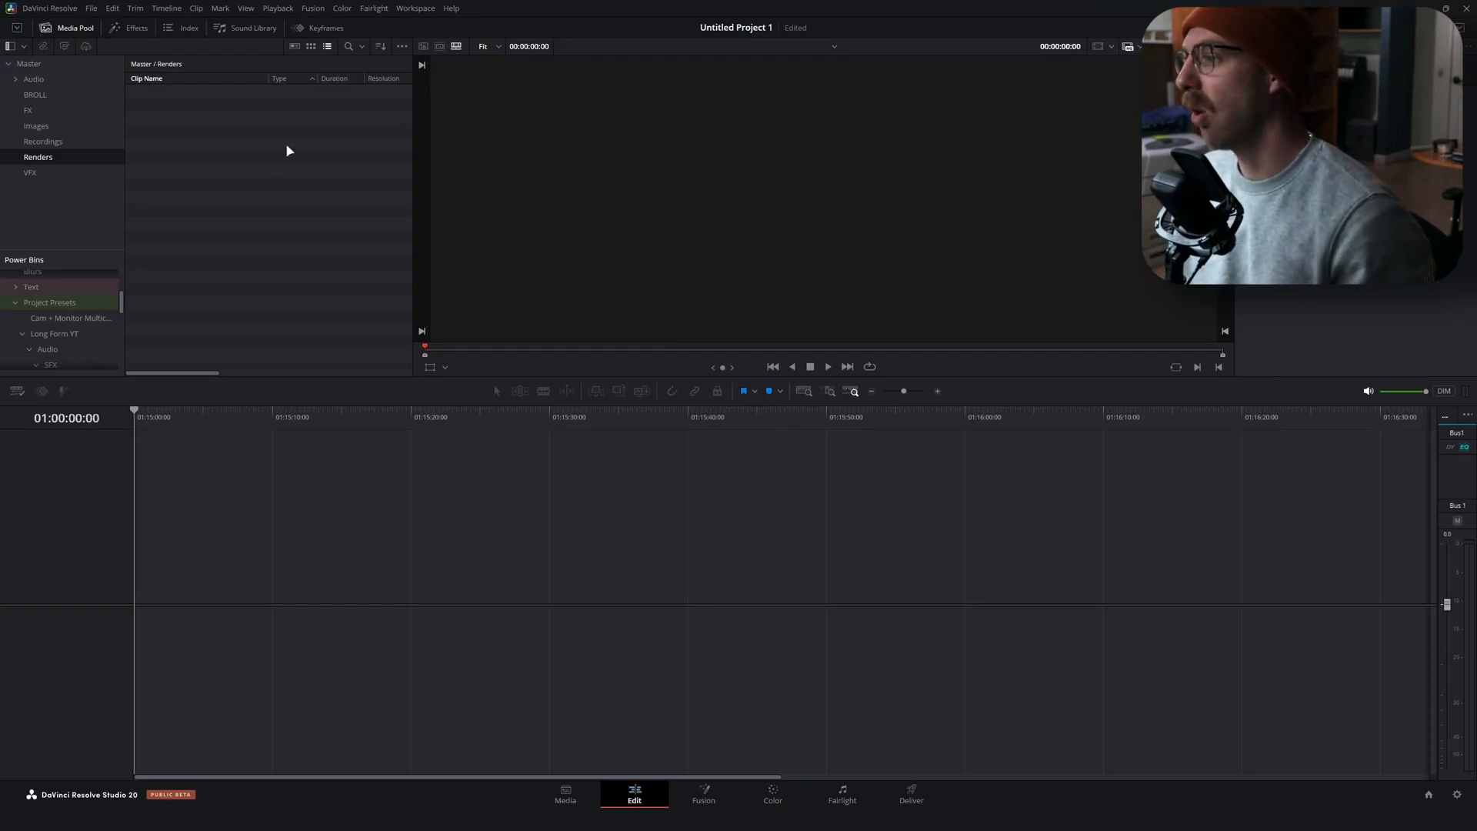
mouse_move(243, 201)
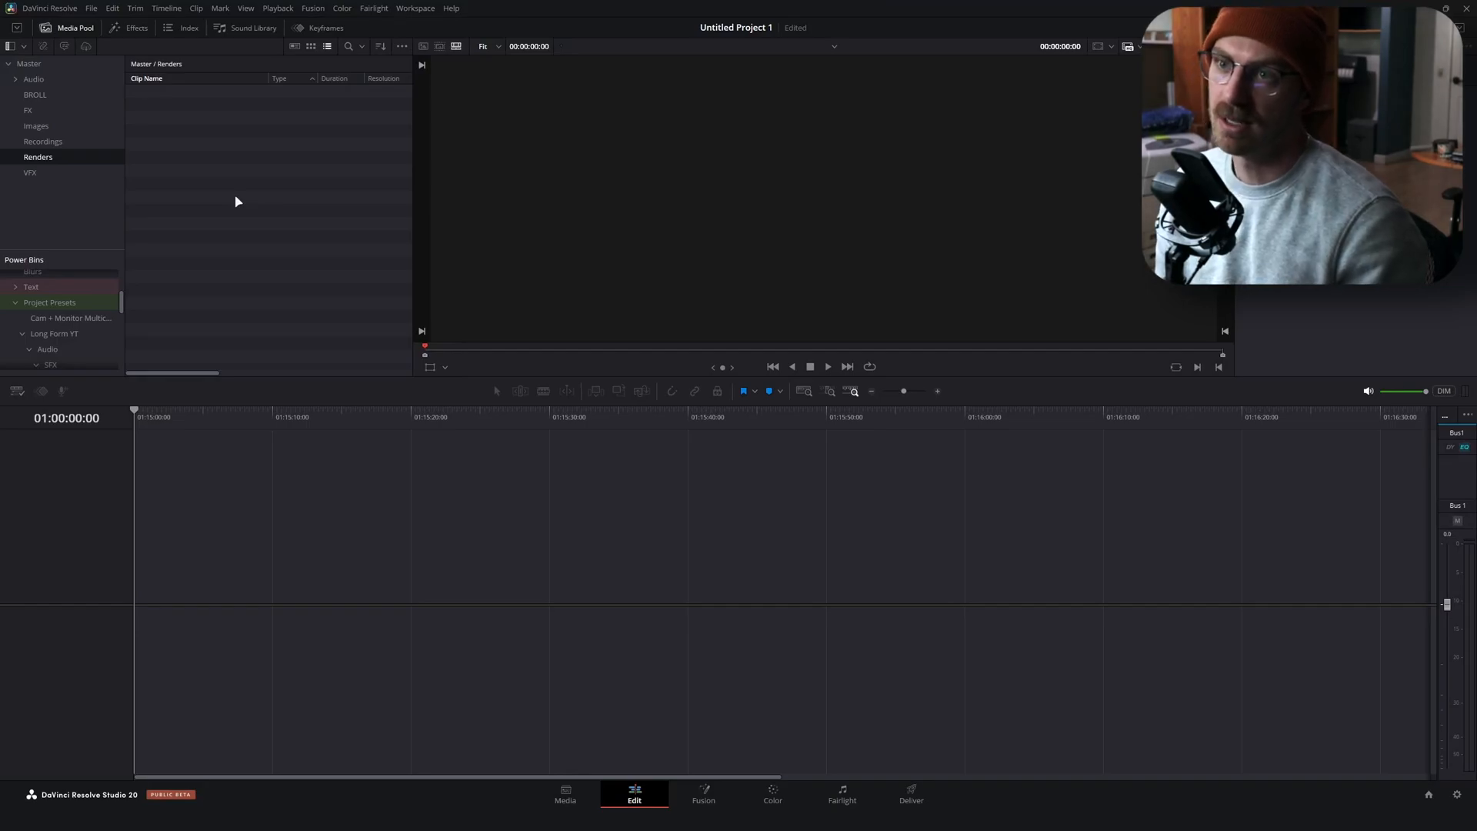
mouse_move(118, 175)
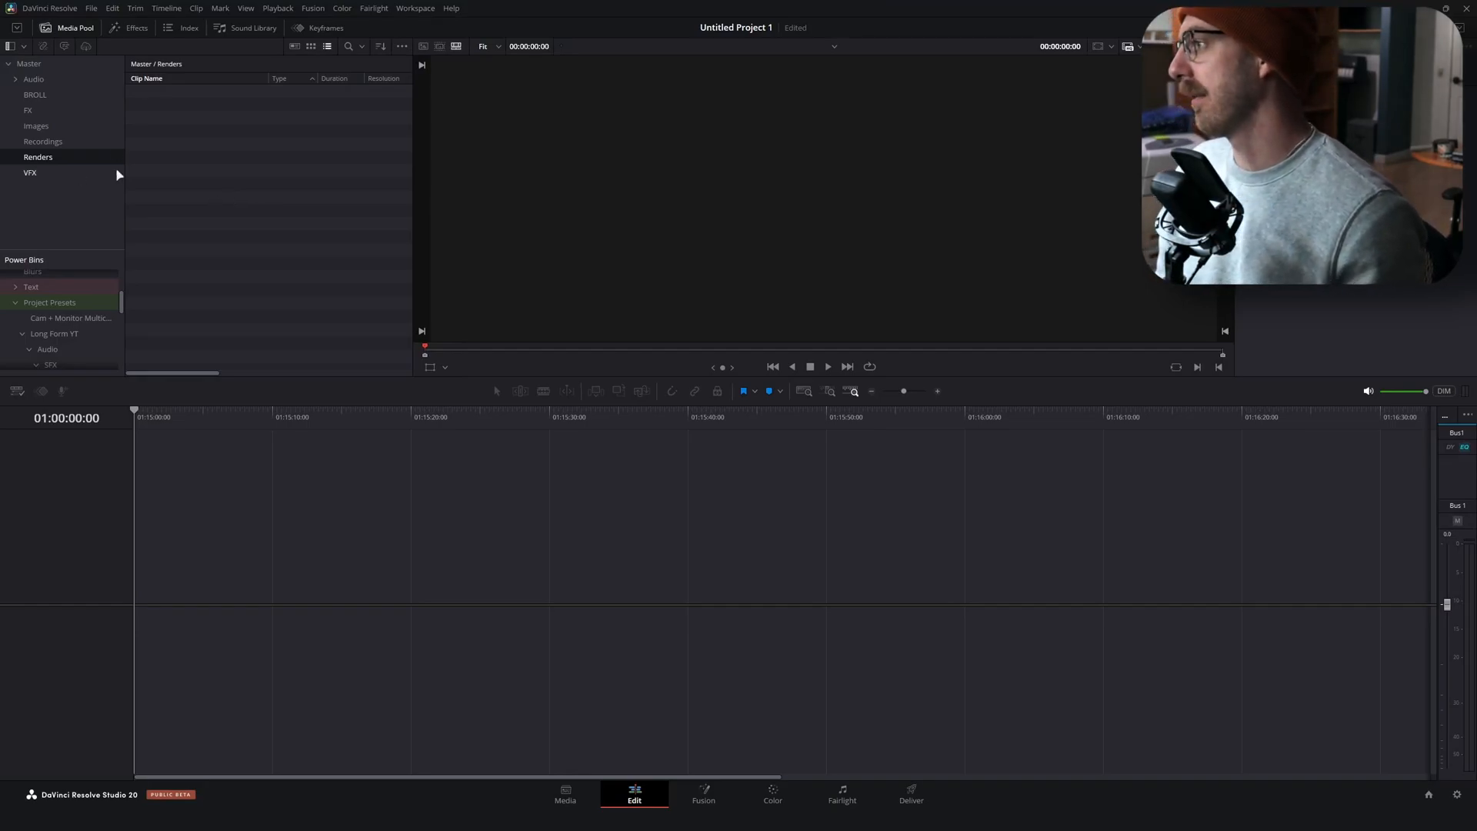
mouse_move(62, 175)
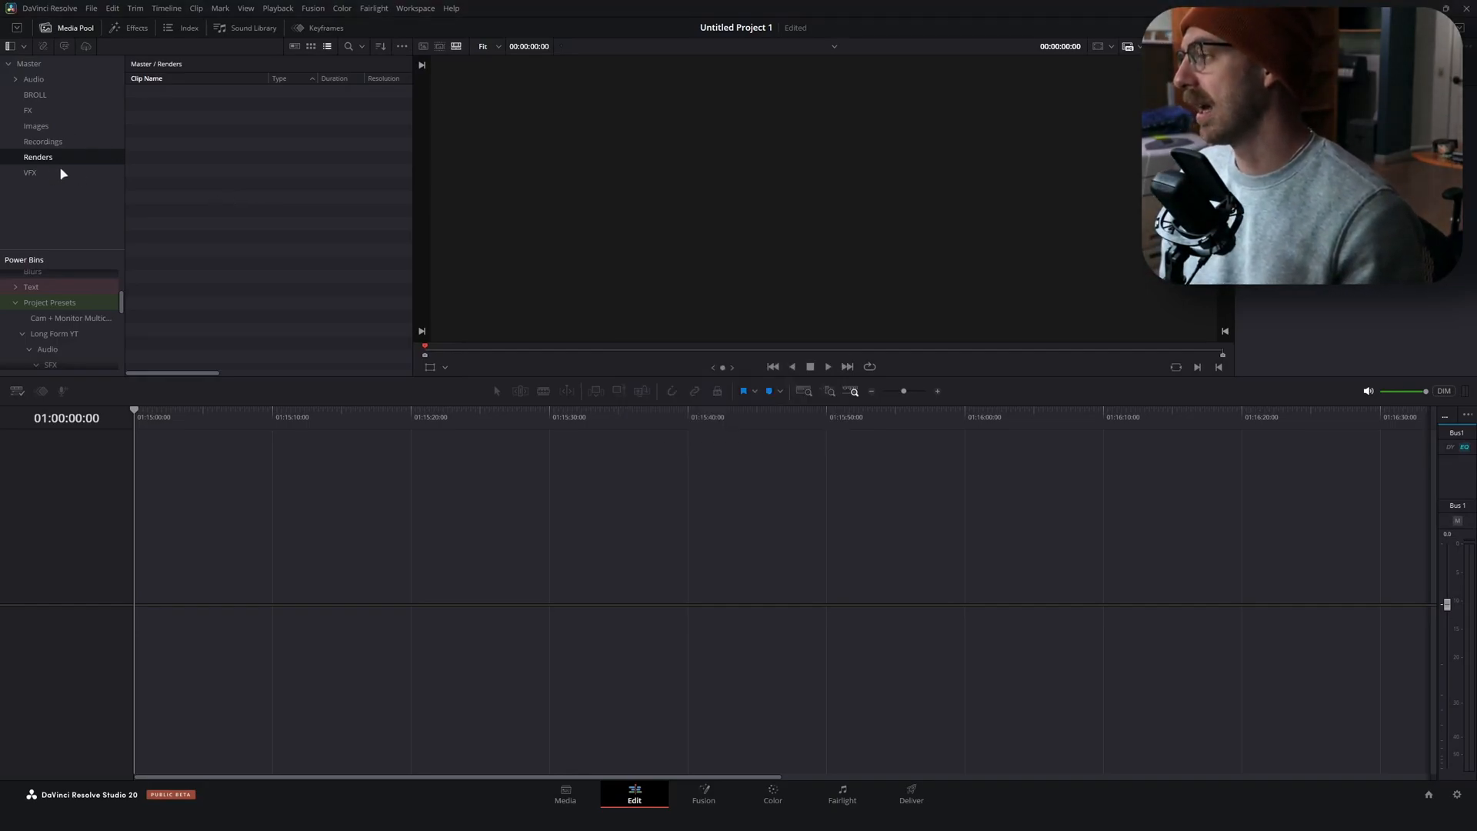
click(30, 172)
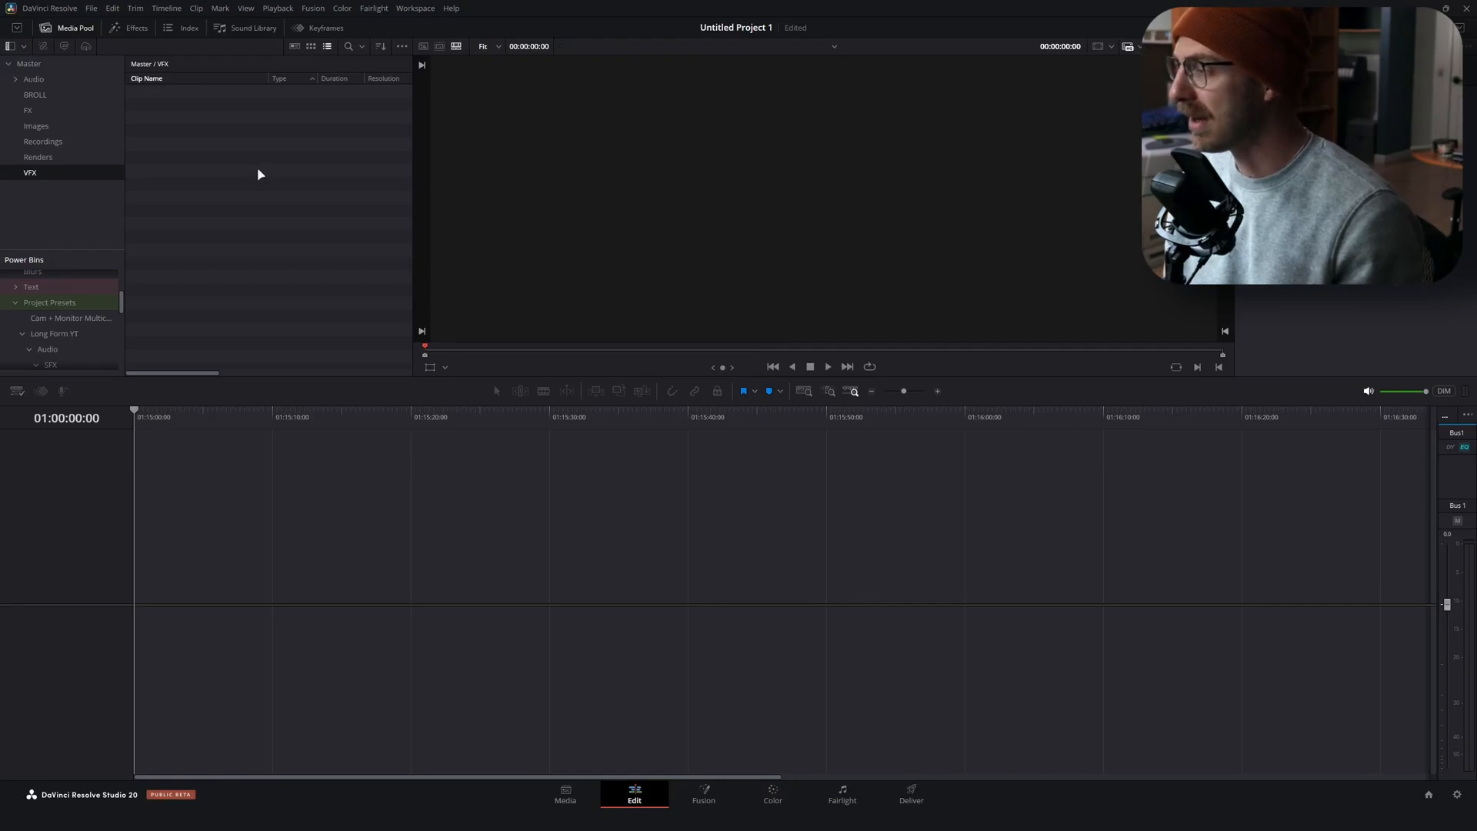
mouse_move(353, 245)
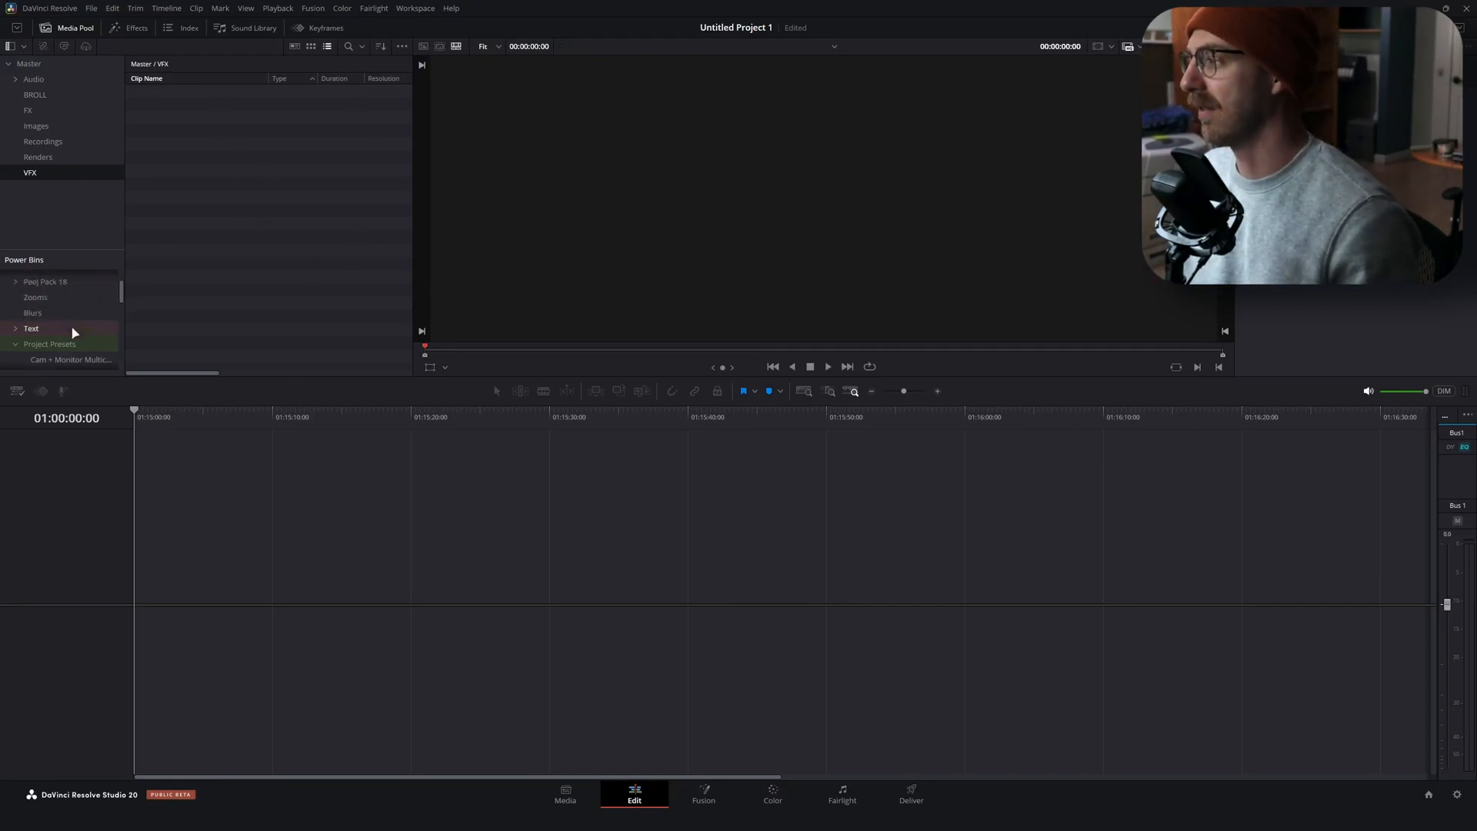
click(8, 277)
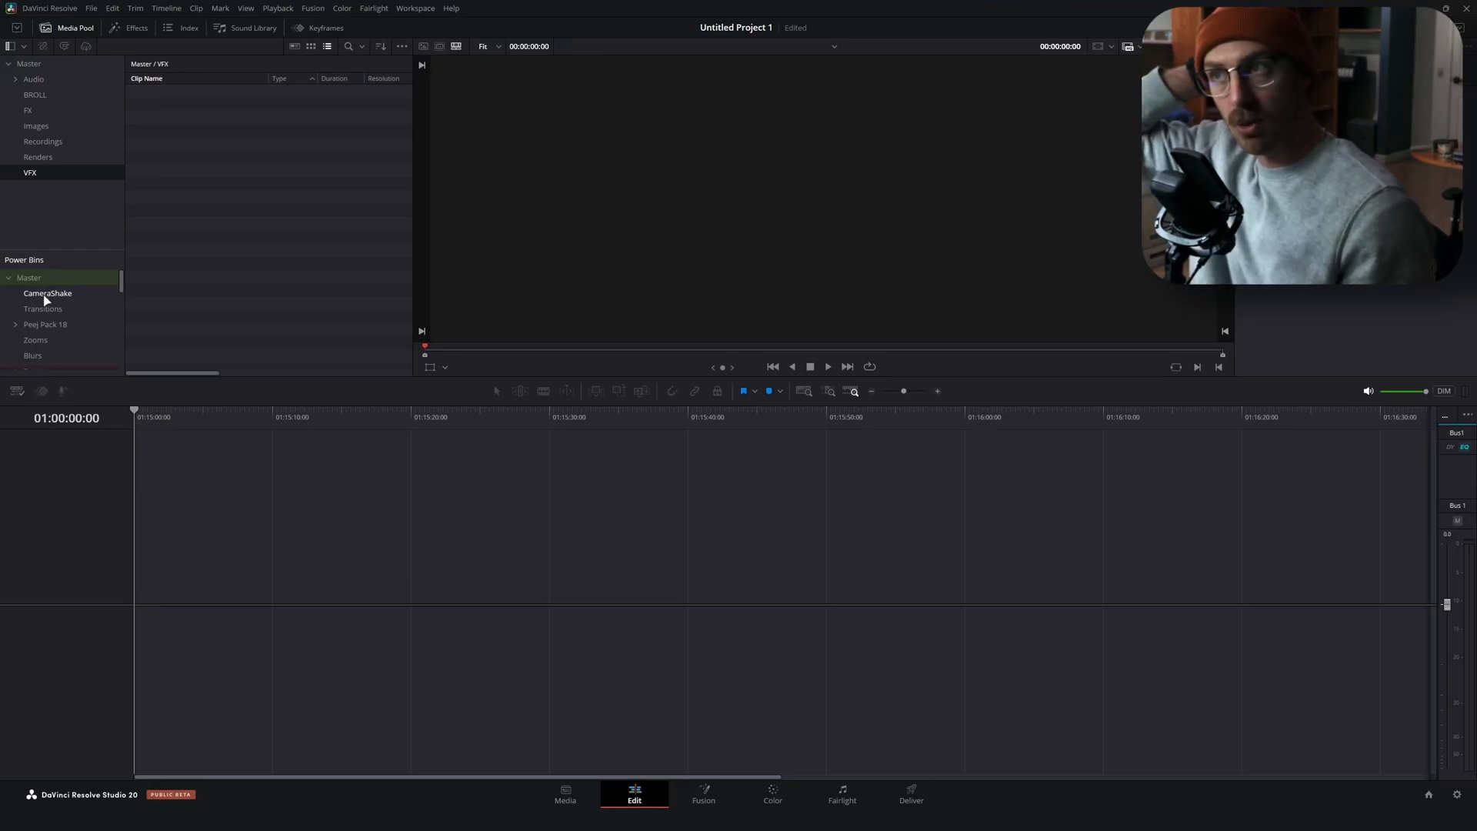
mouse_move(43, 71)
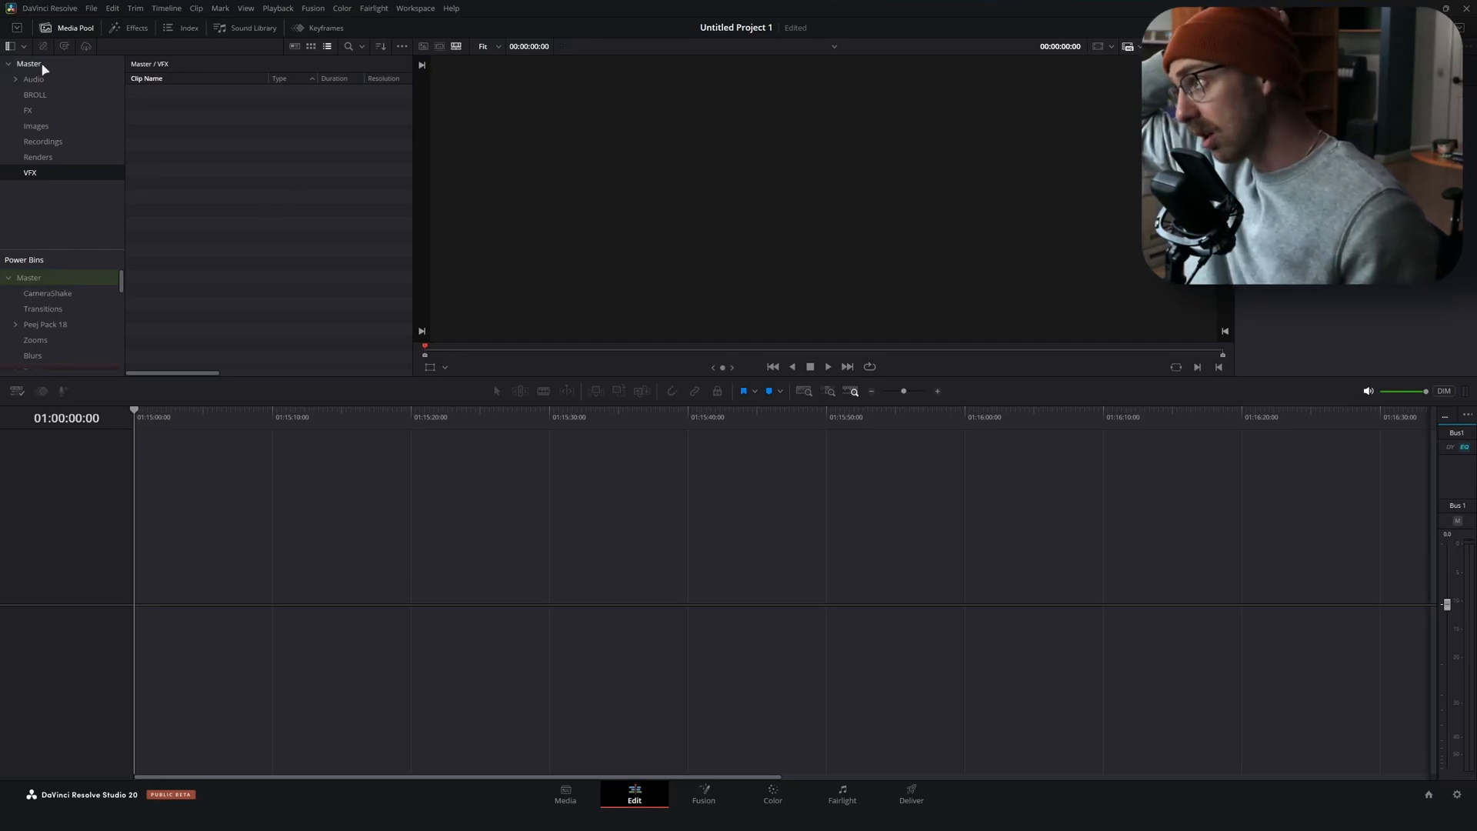
click(28, 64)
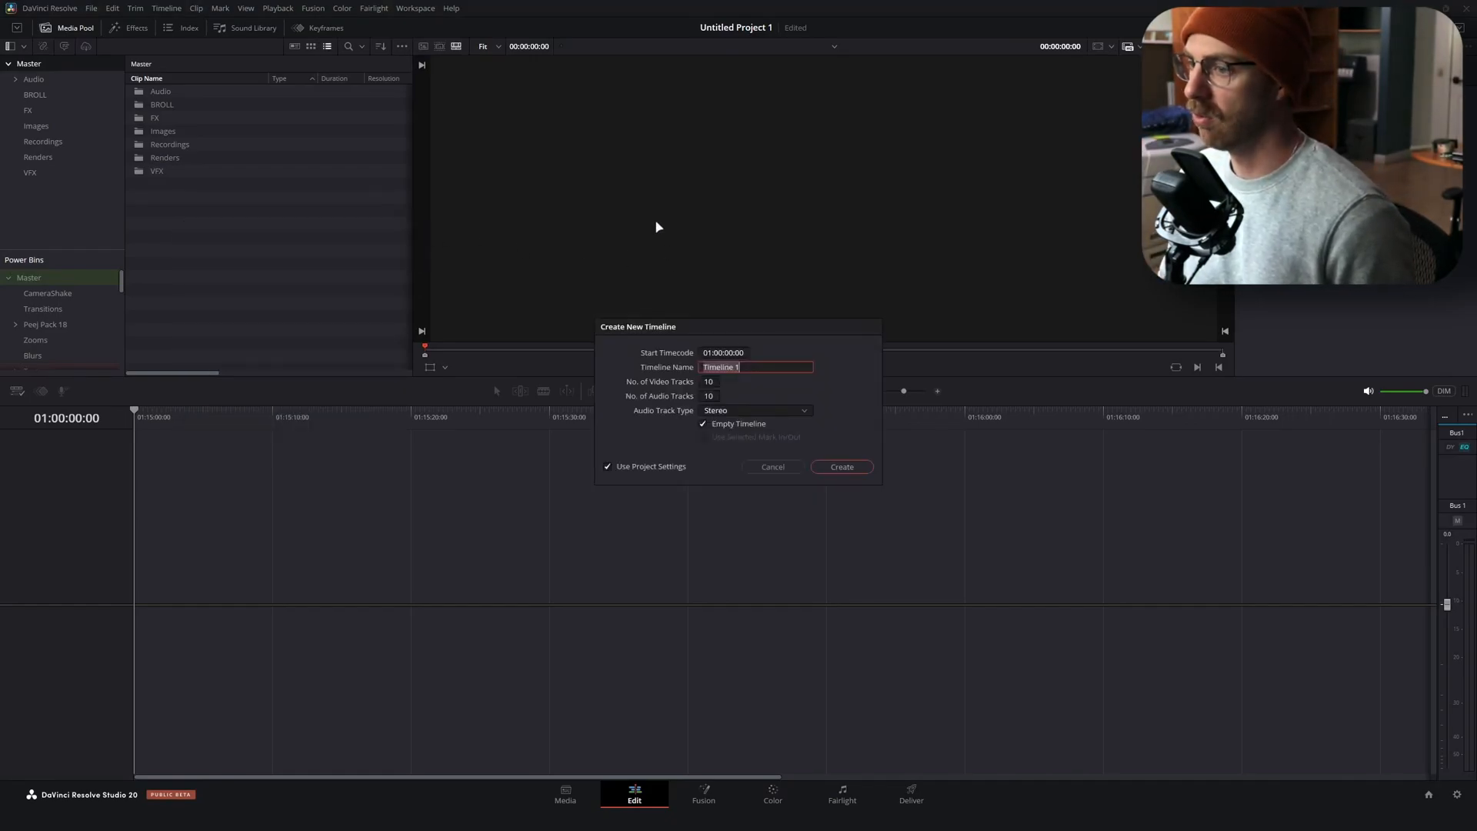
Create a new timeline named Bulk
text(Bulk)
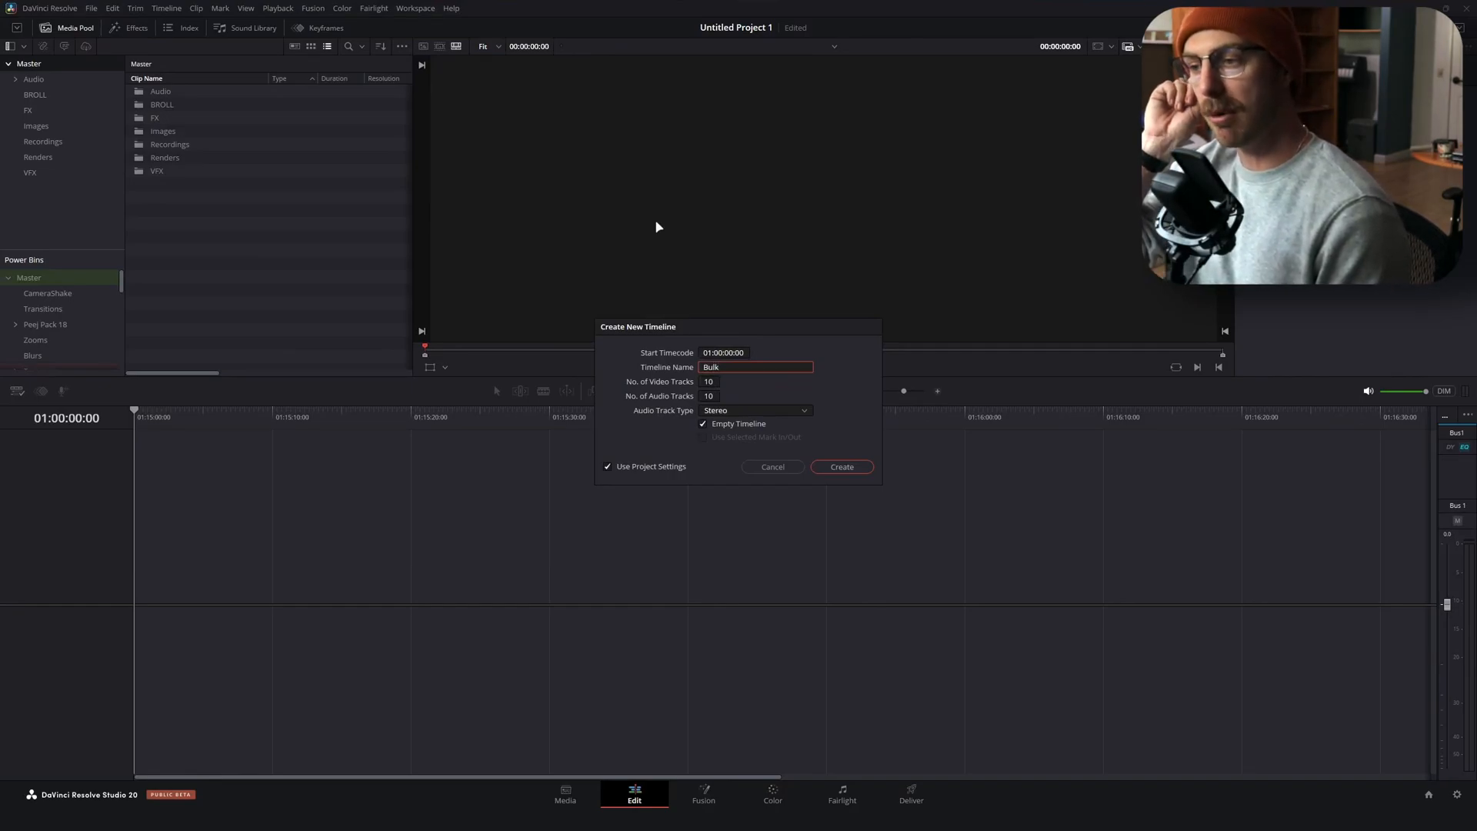
click(840, 466)
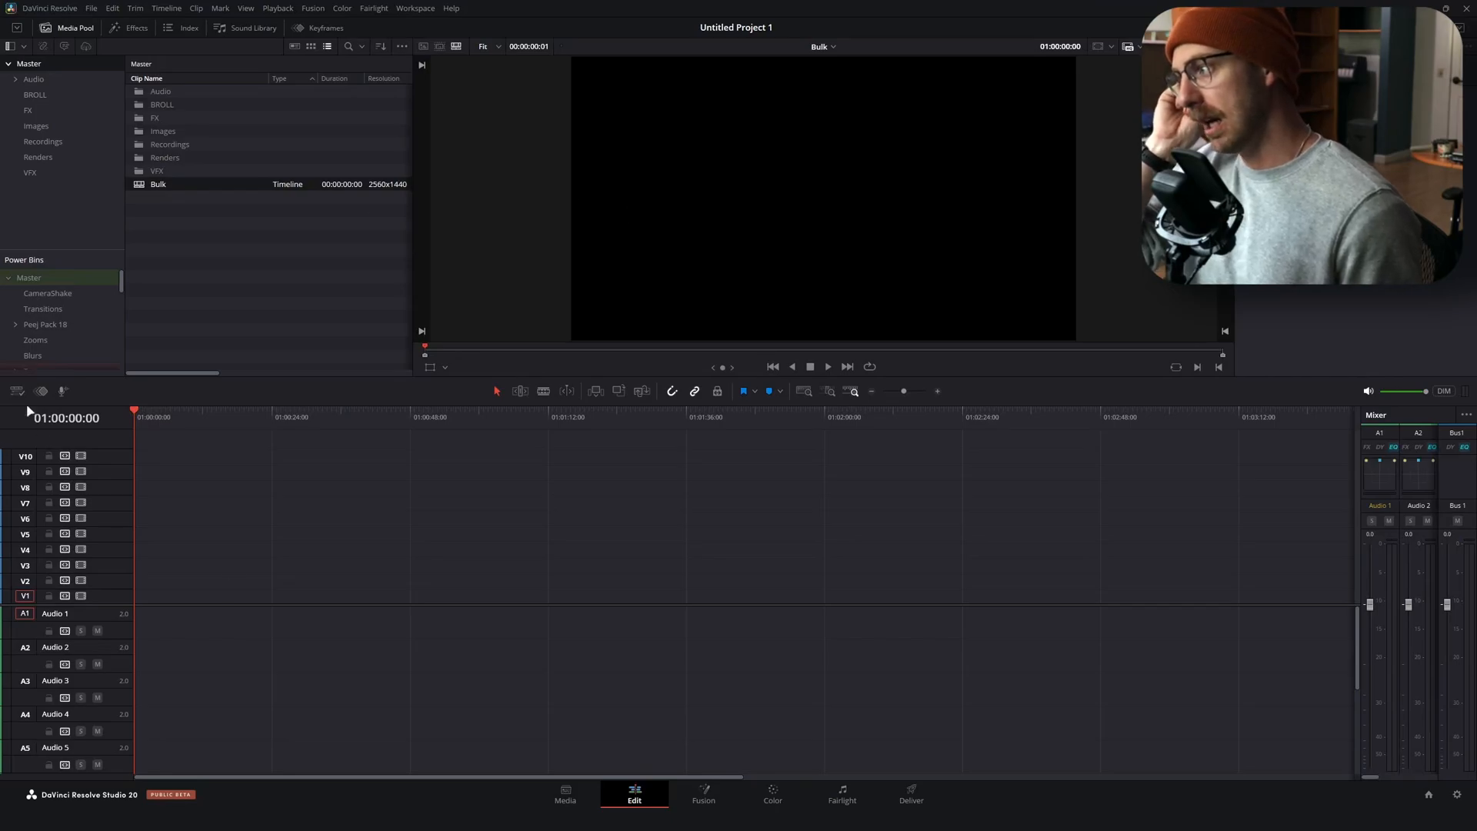
click(14, 393)
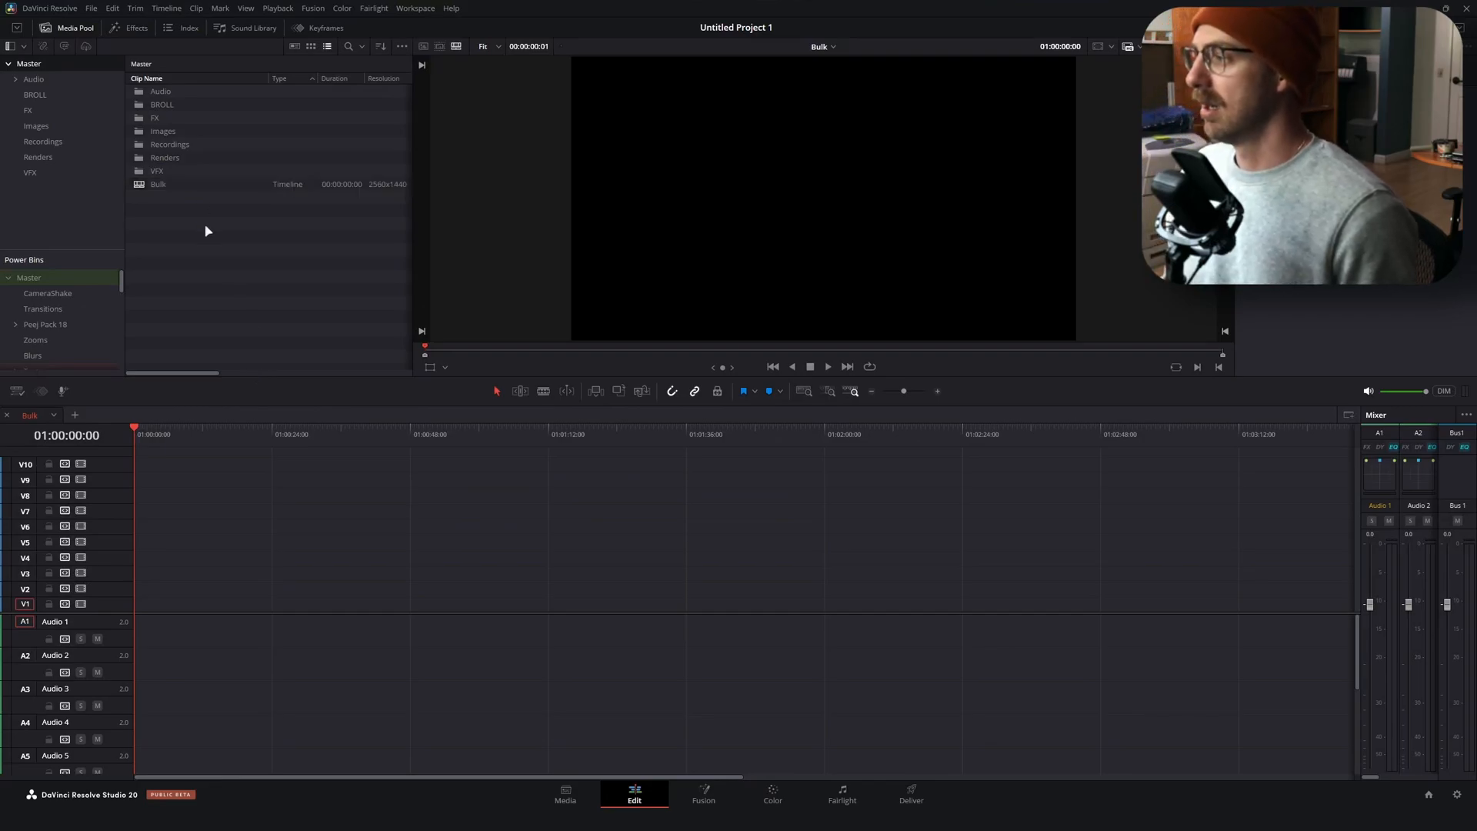
Create a second timeline named Main from the Media Pool context menu
right_click(207, 230)
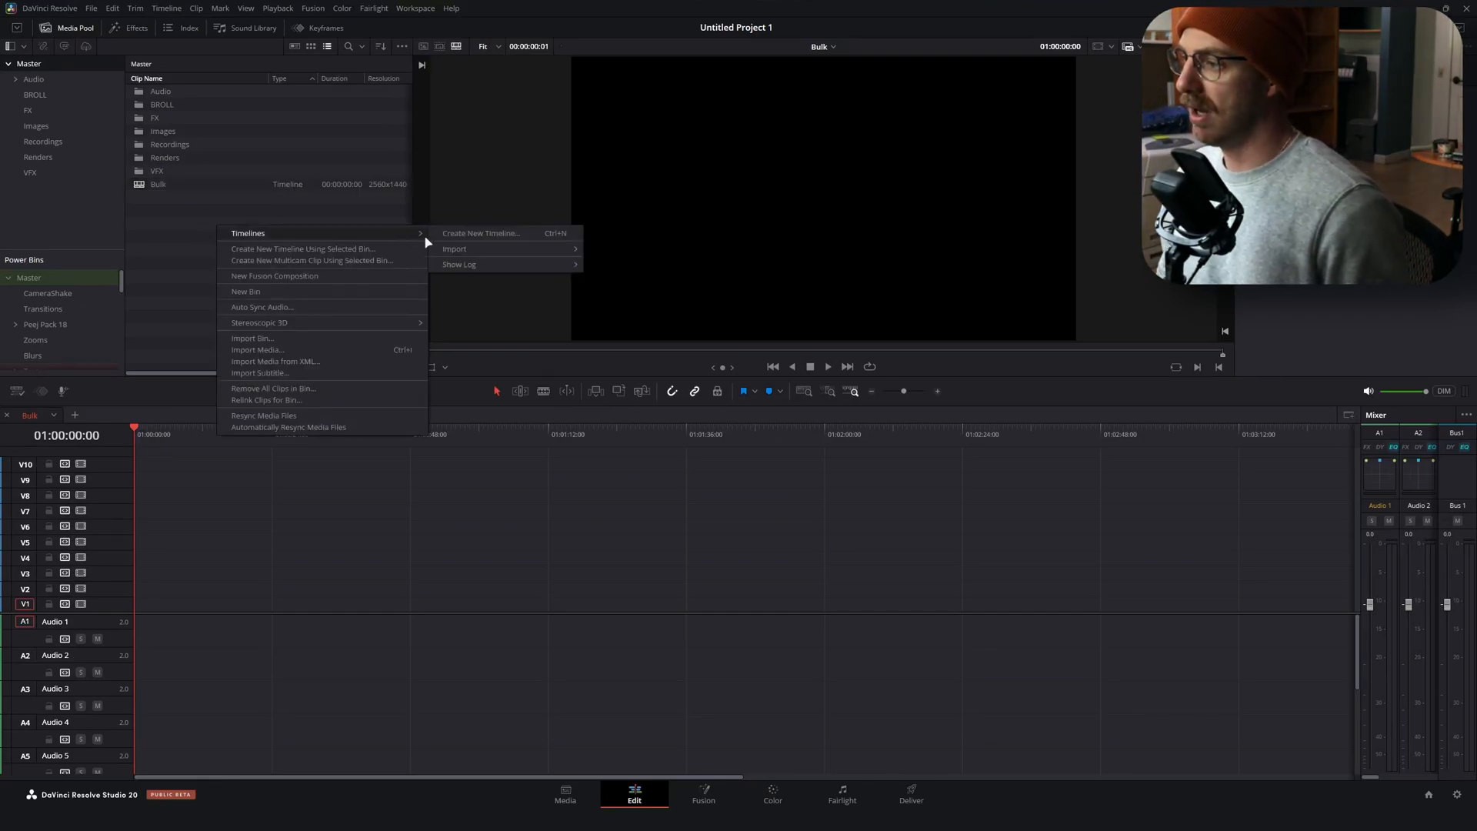
click(480, 232)
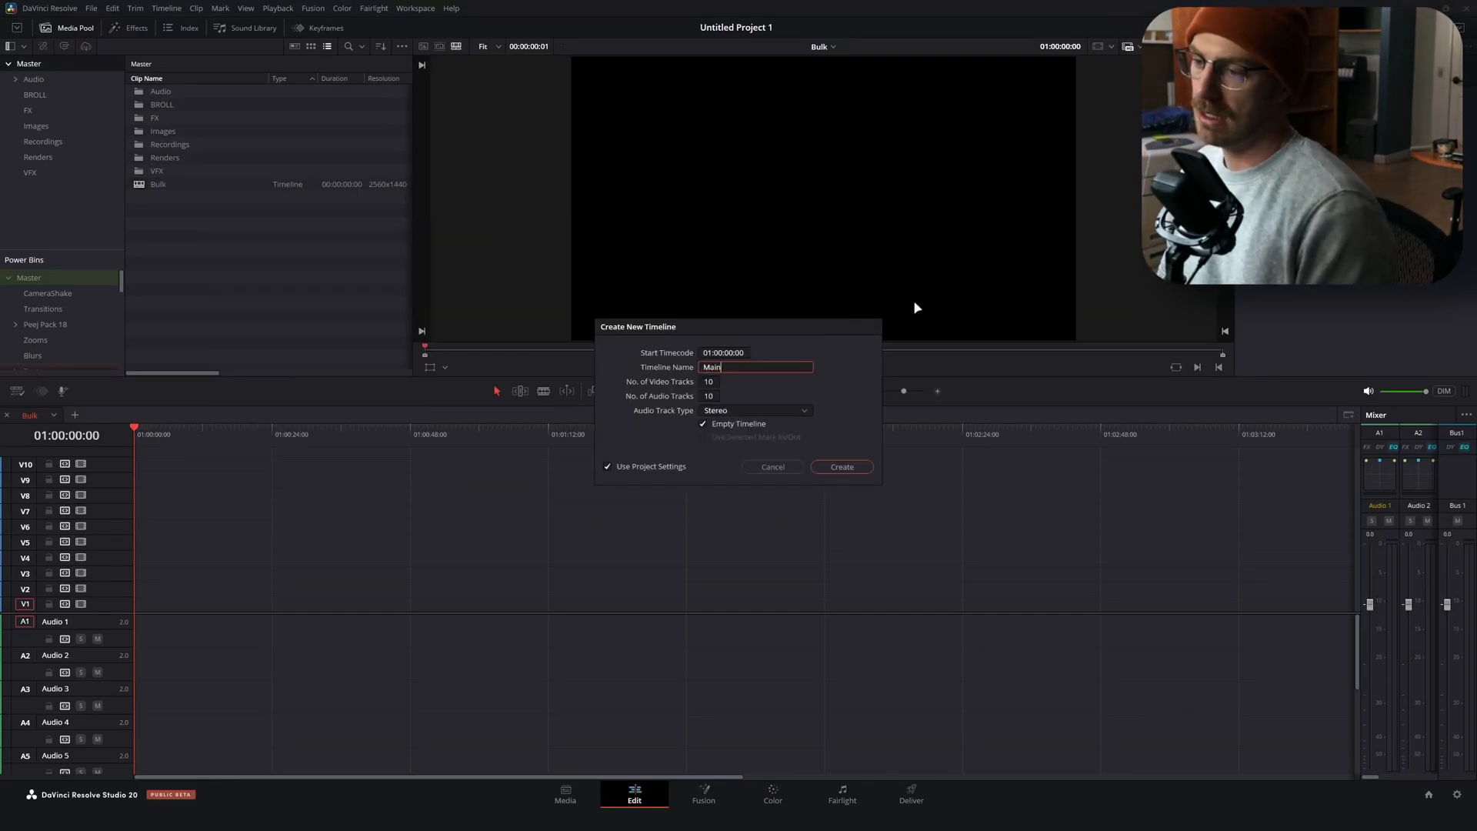
click(841, 466)
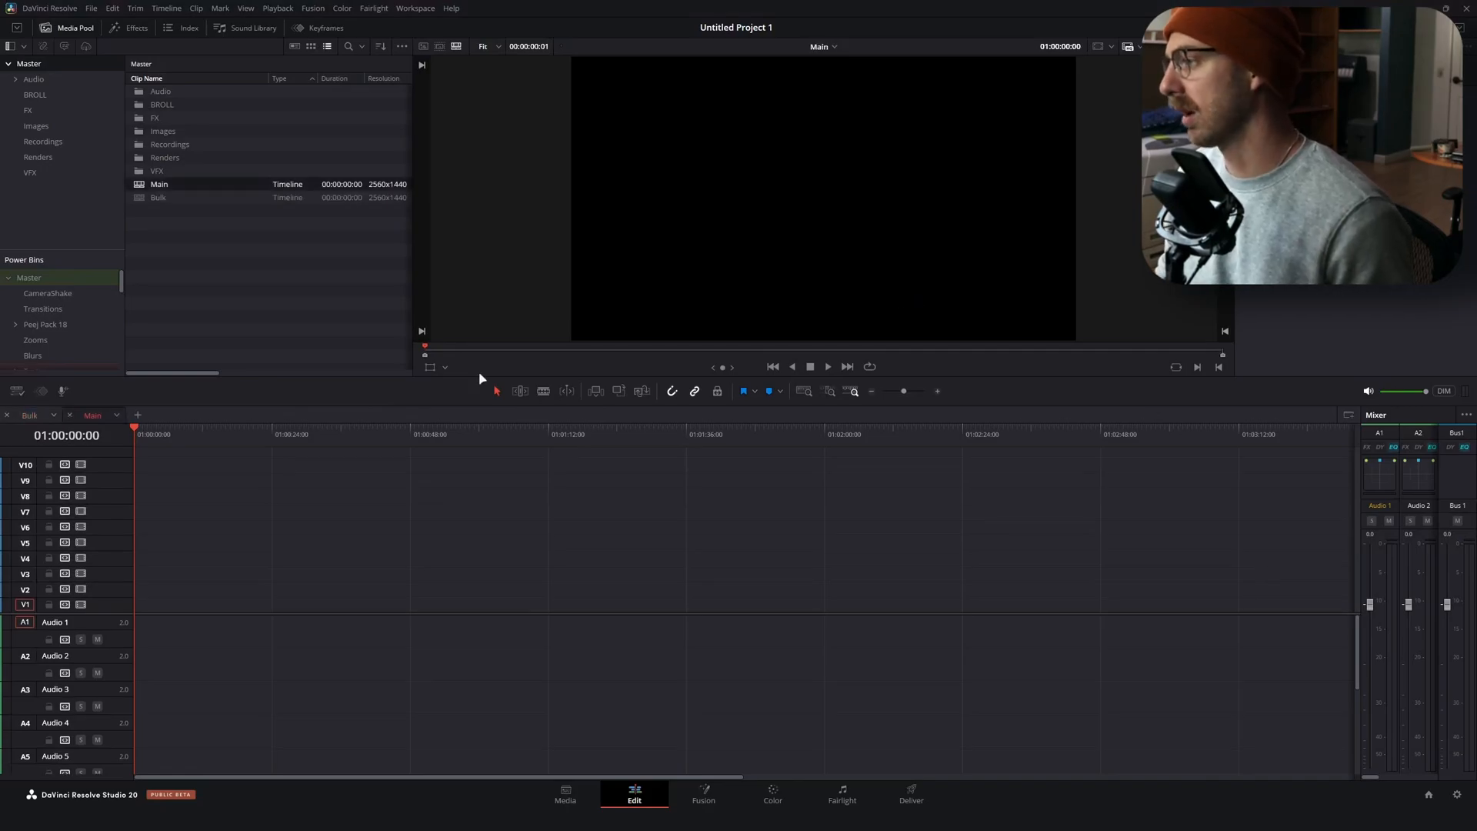
click(92, 415)
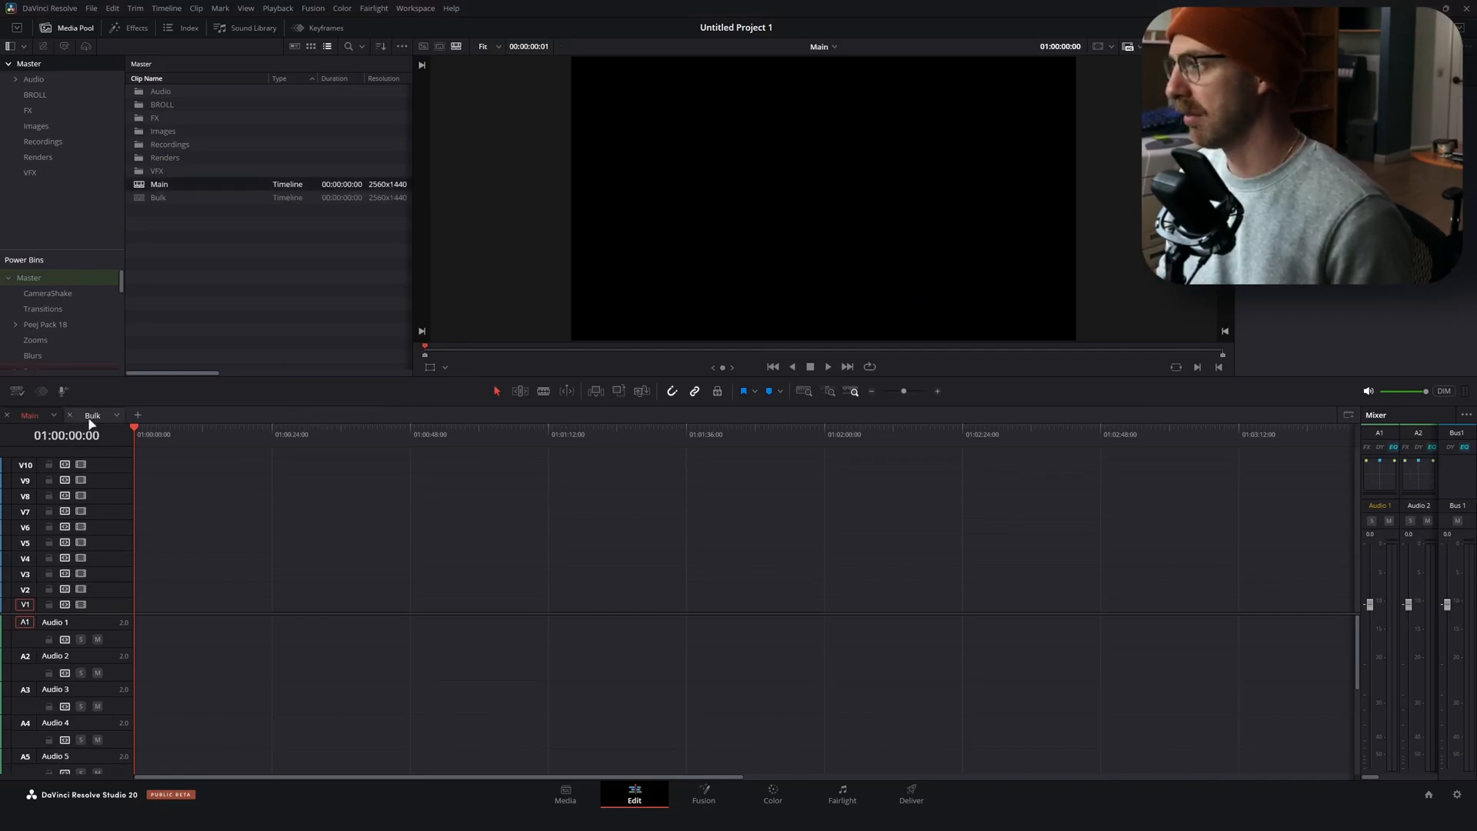
Show the Bulk timeline and select the stacked 3rd party regain clip
click(93, 416)
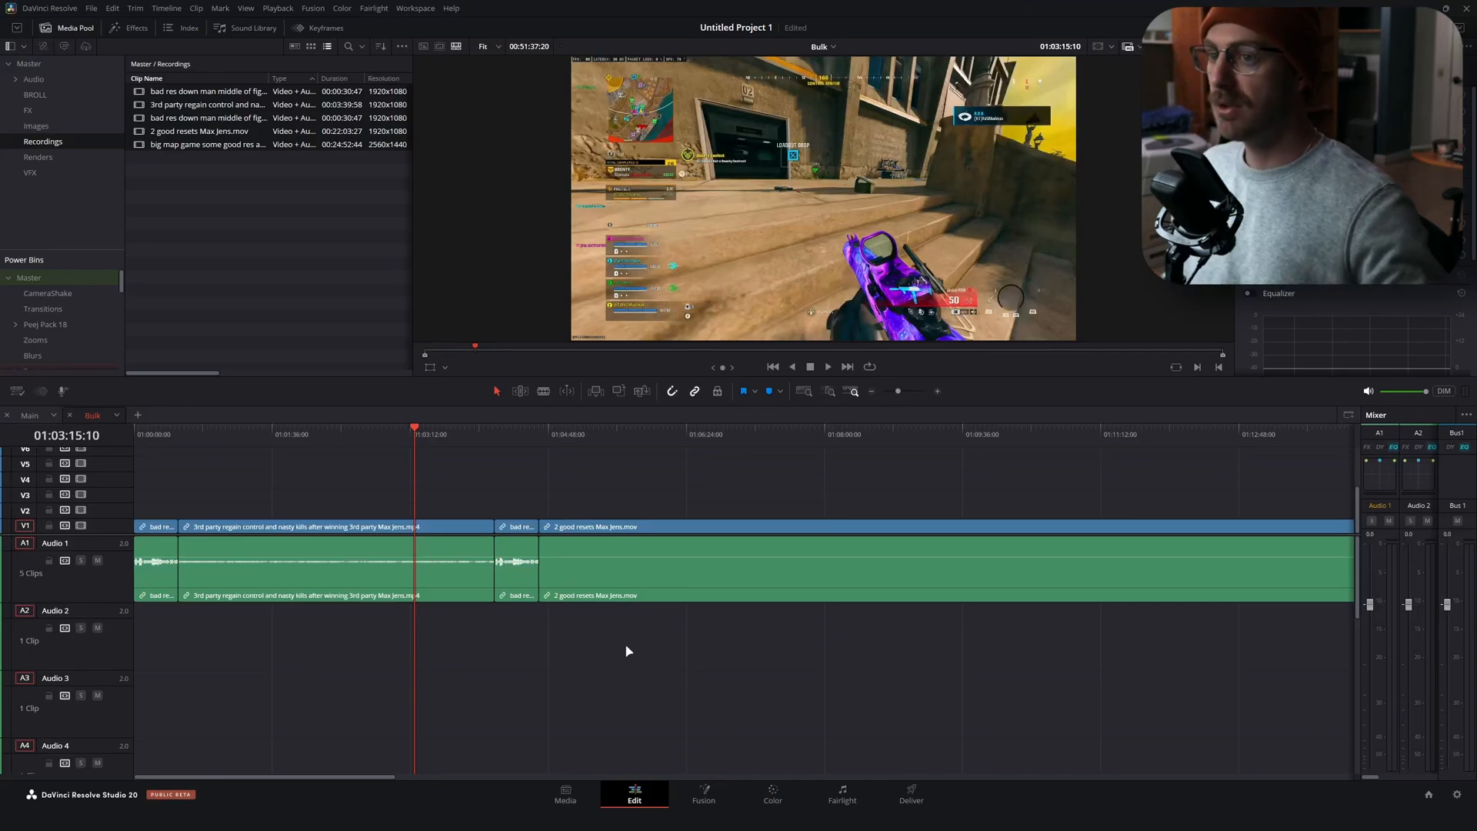
mouse_move(481, 462)
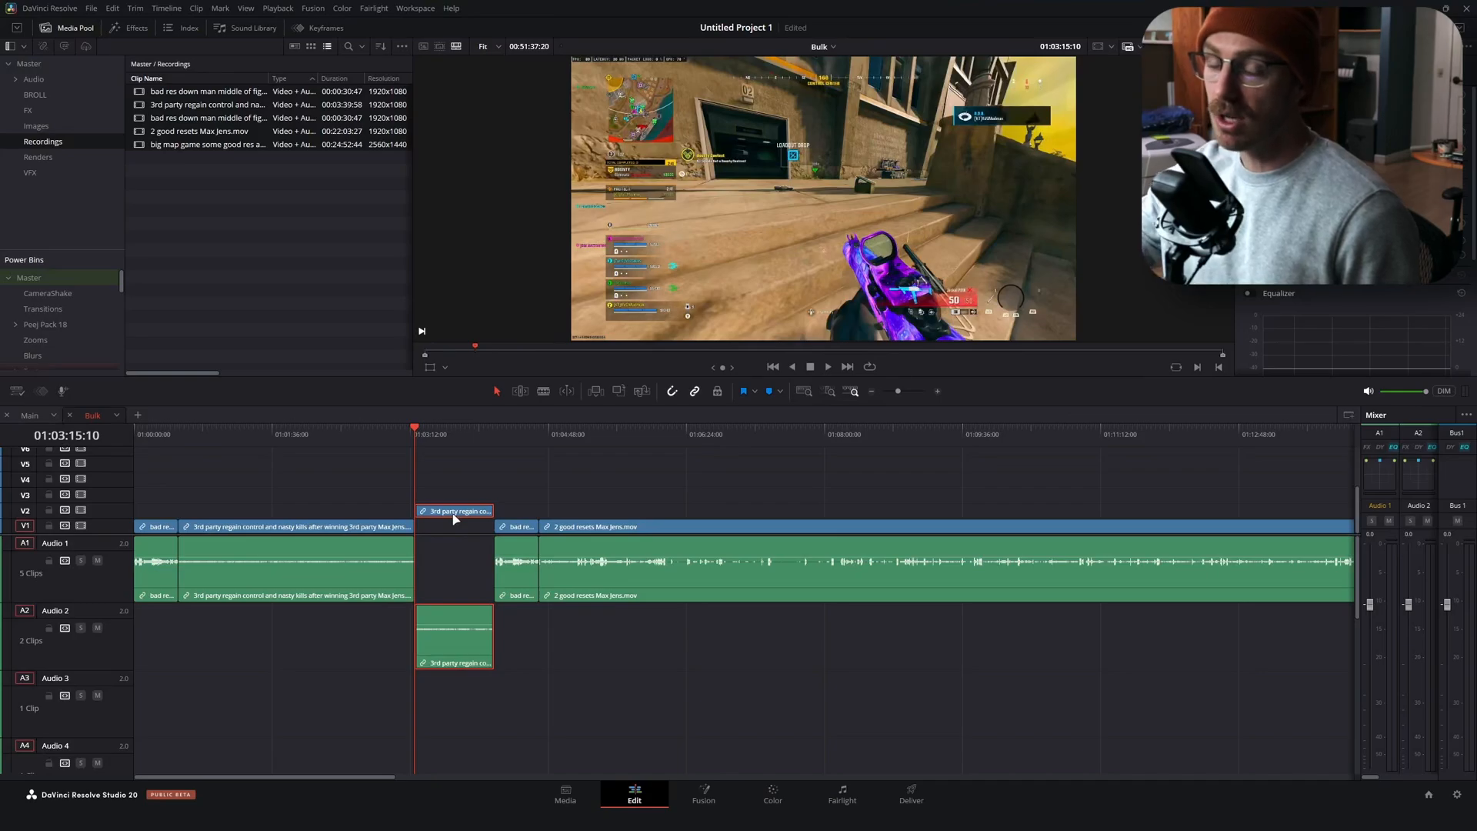
click(641, 434)
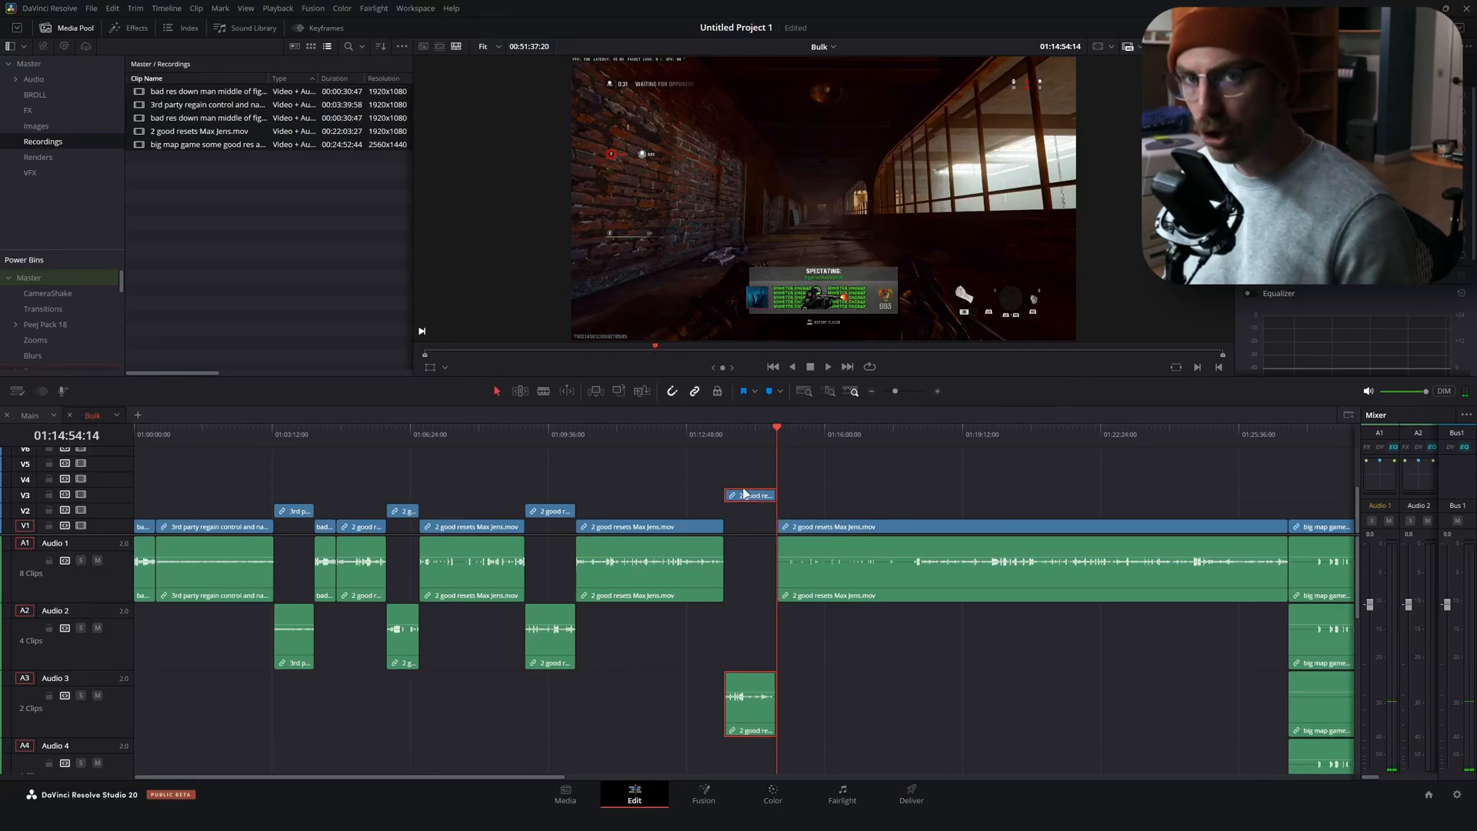
mouse_move(744, 492)
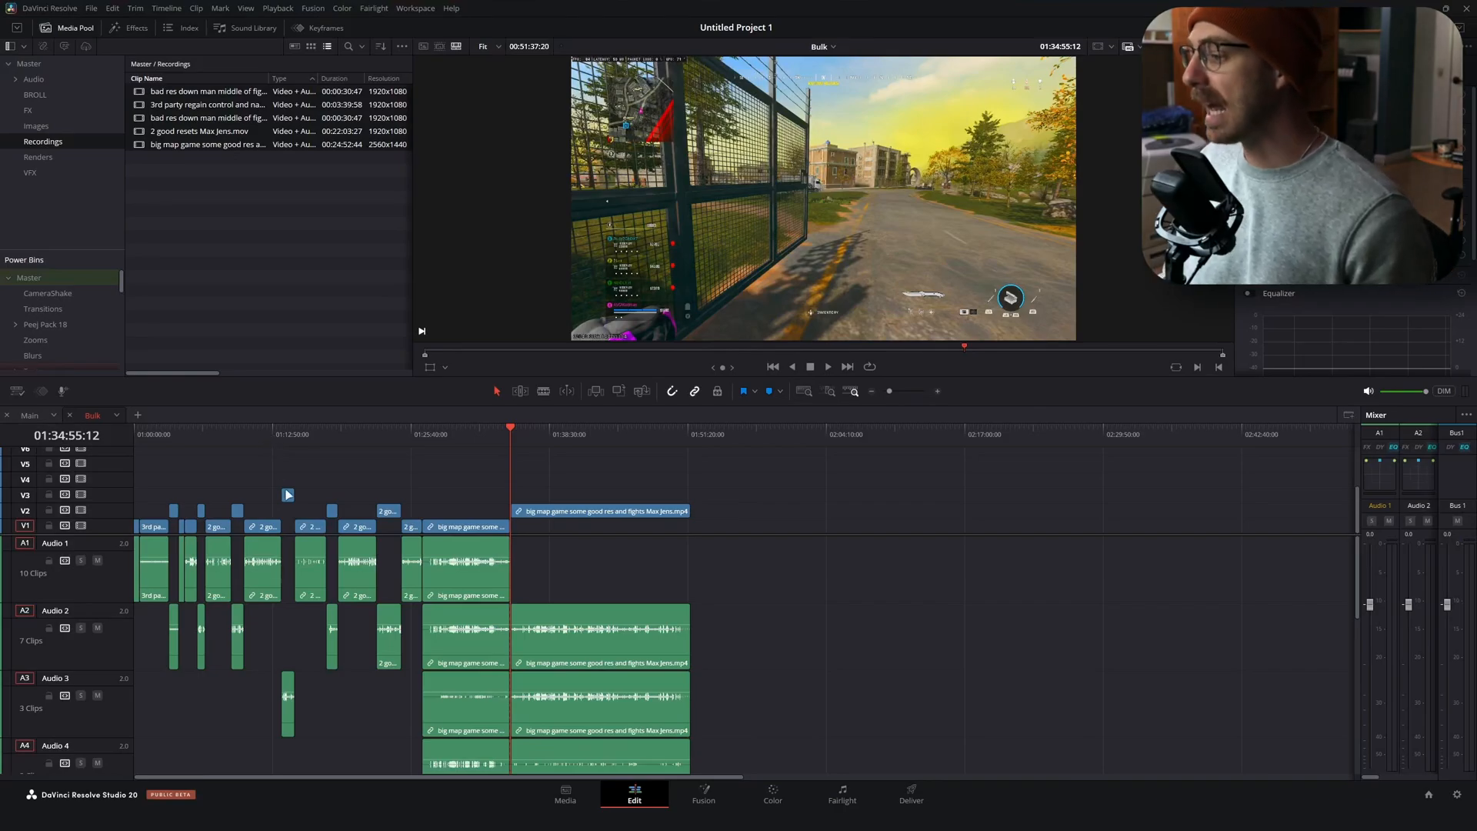
mouse_move(565, 437)
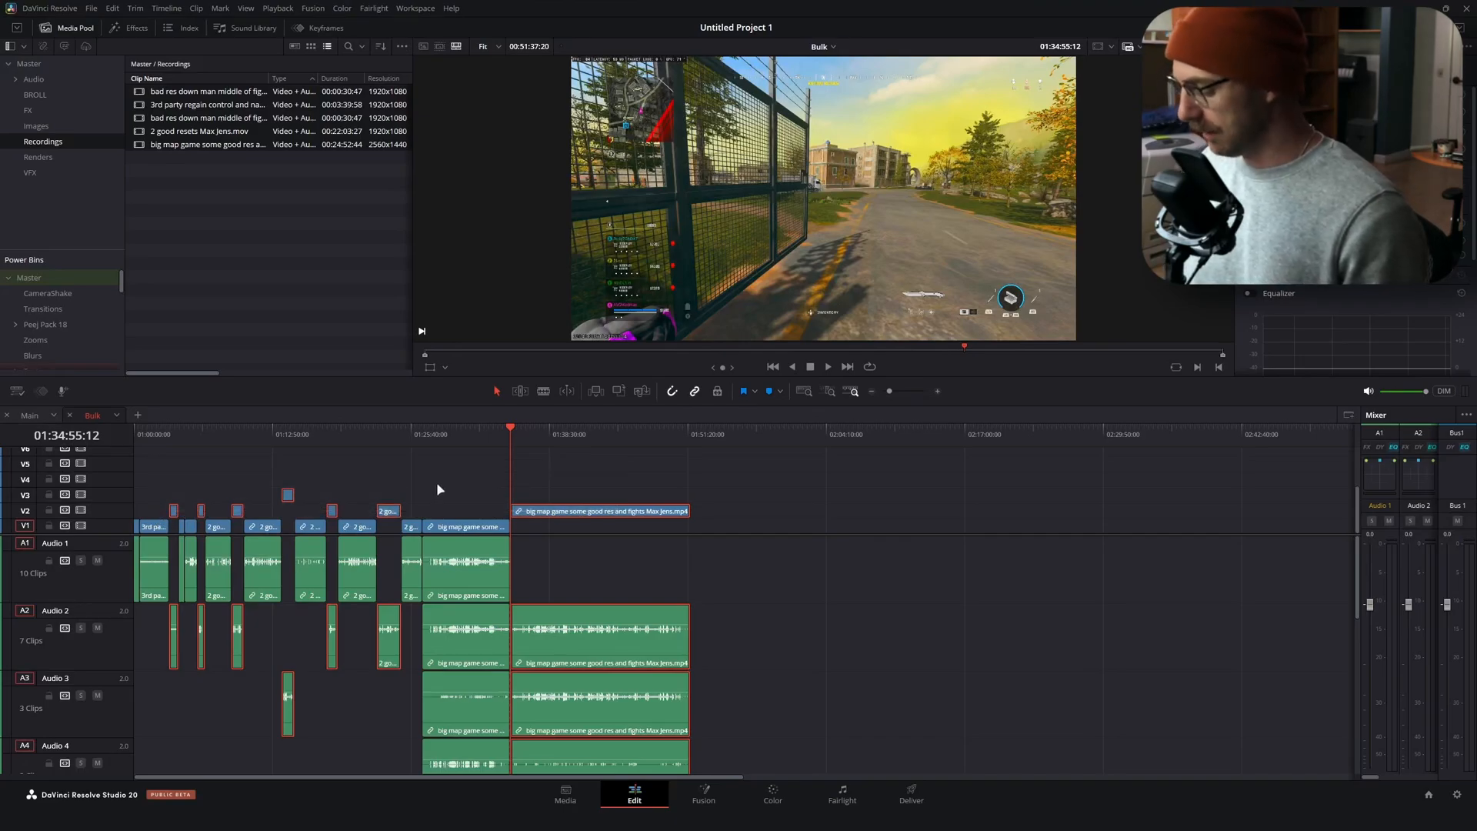
mouse_move(264, 493)
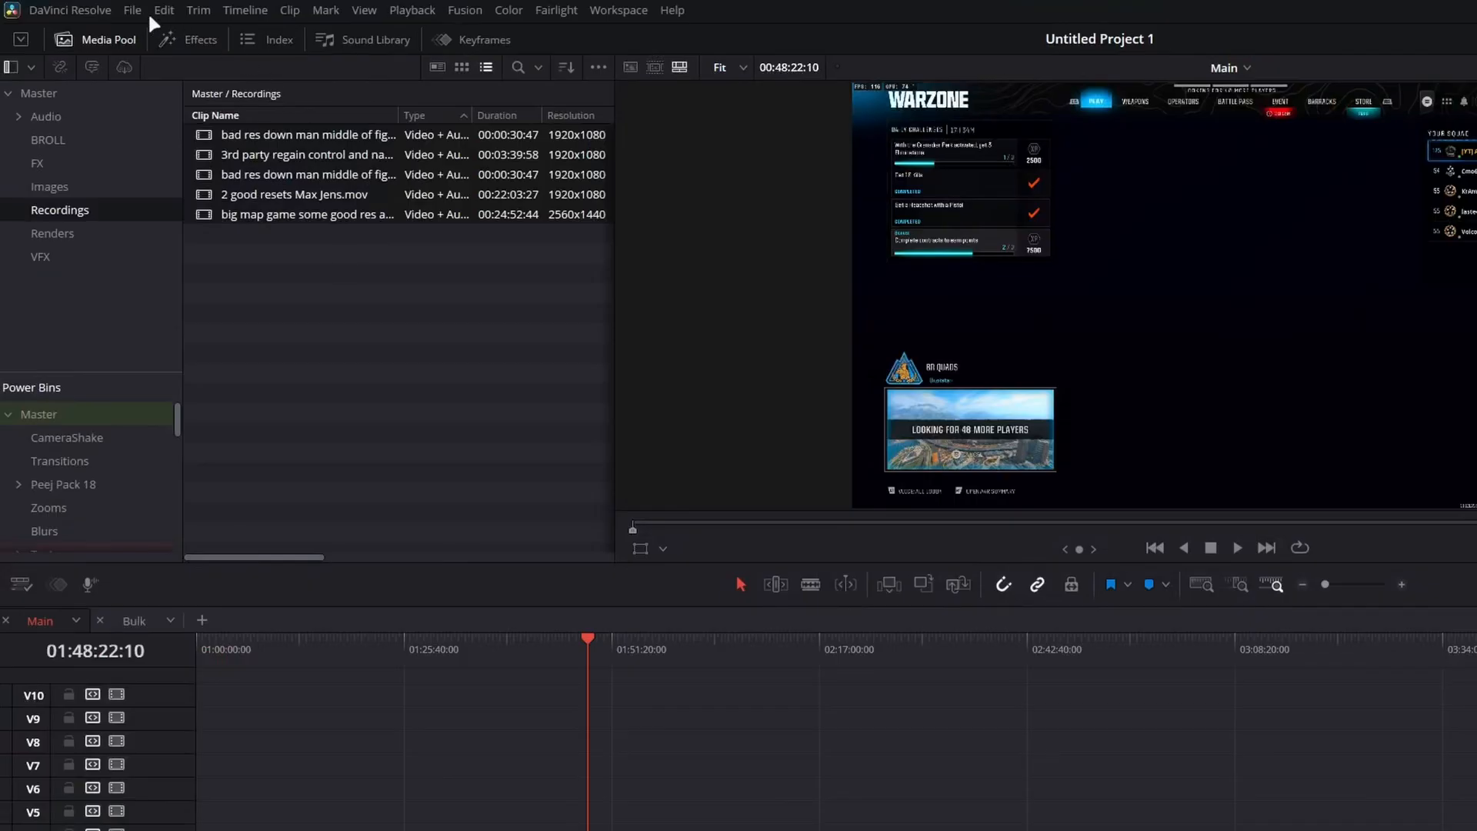
Remove the gaps between Main's clips with Edit > Delete Gaps, then return to Bulk
click(163, 10)
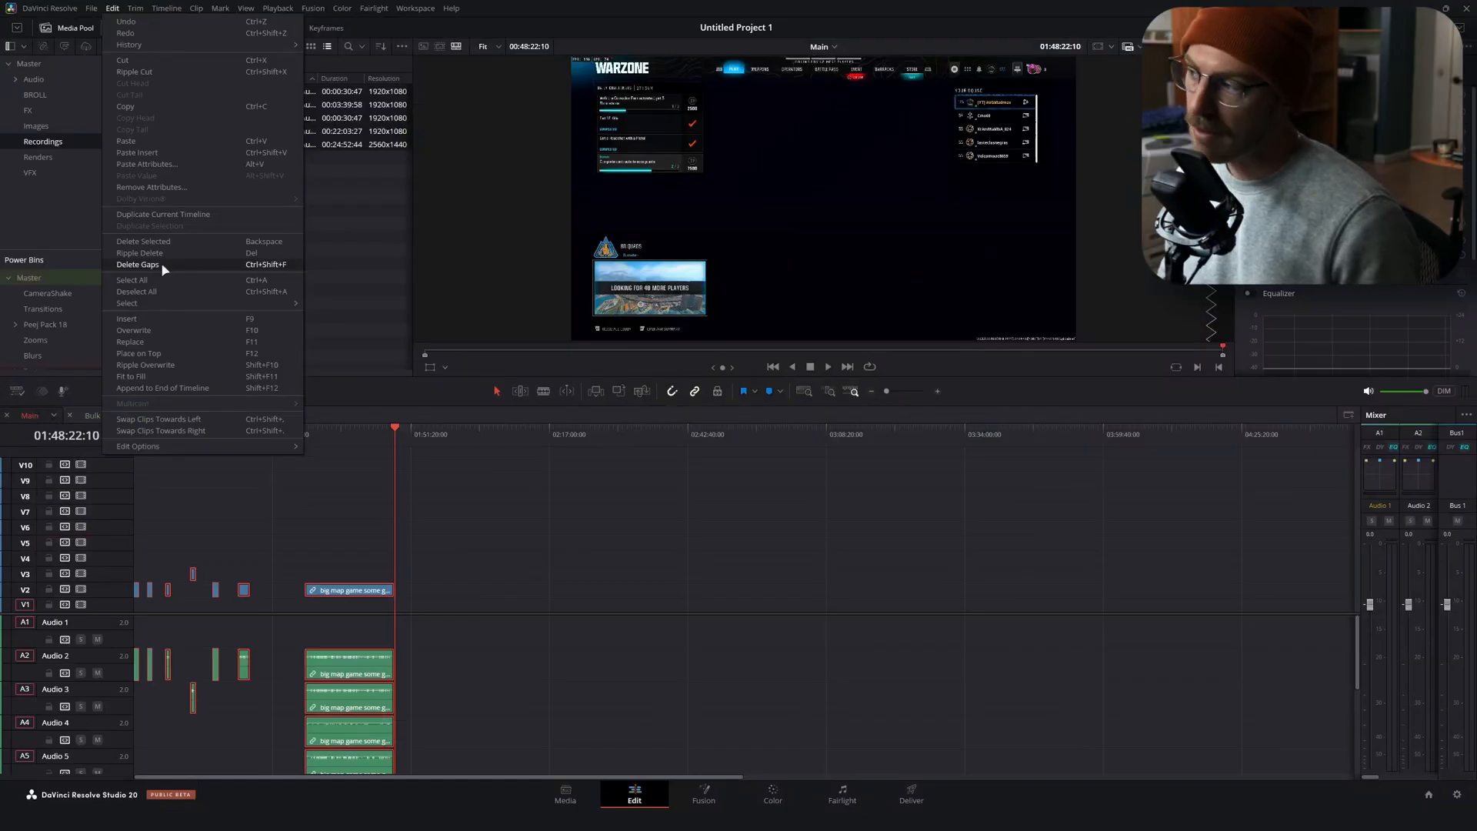
click(137, 265)
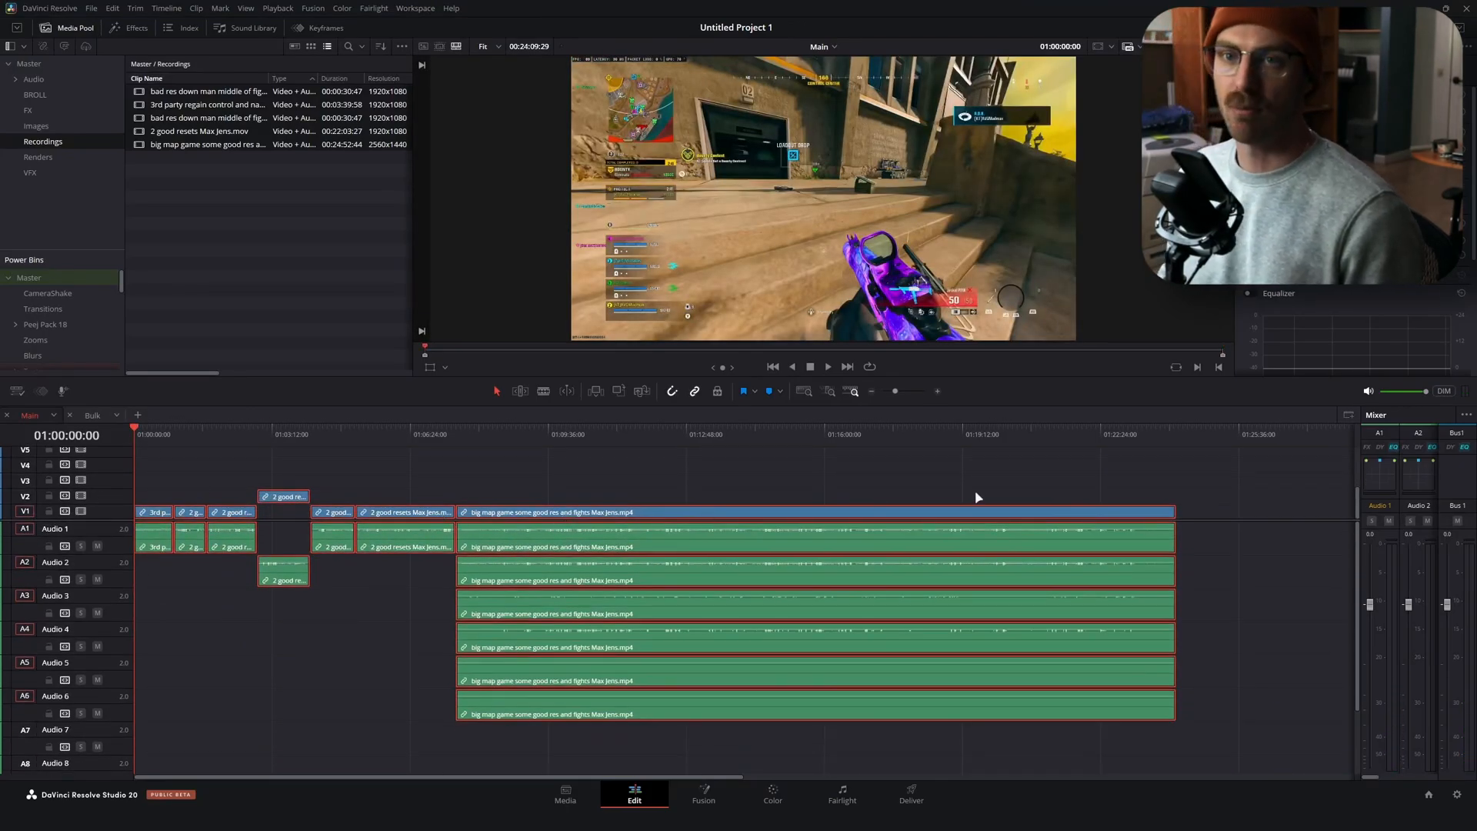
mouse_move(478, 426)
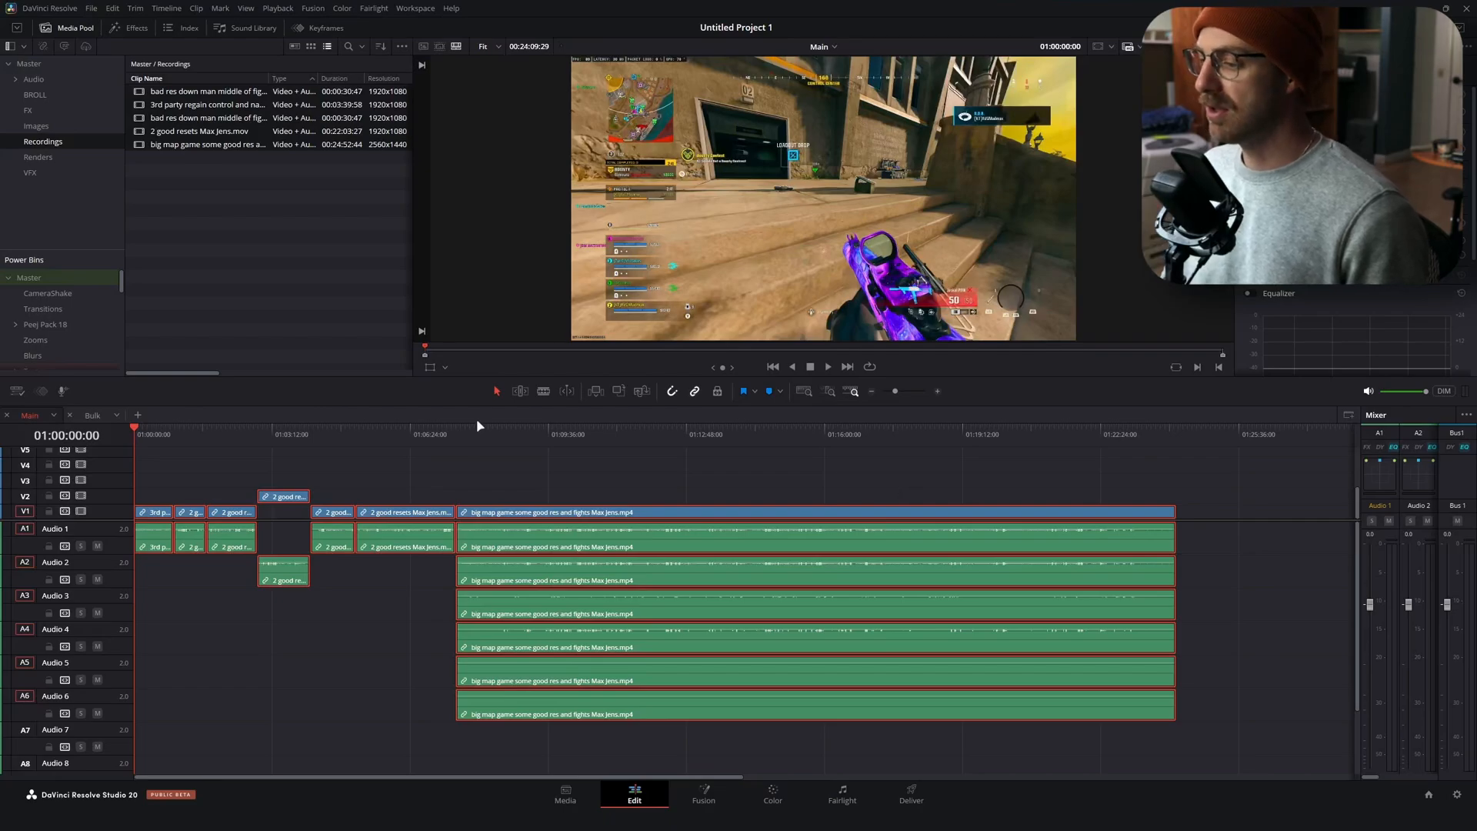
click(457, 434)
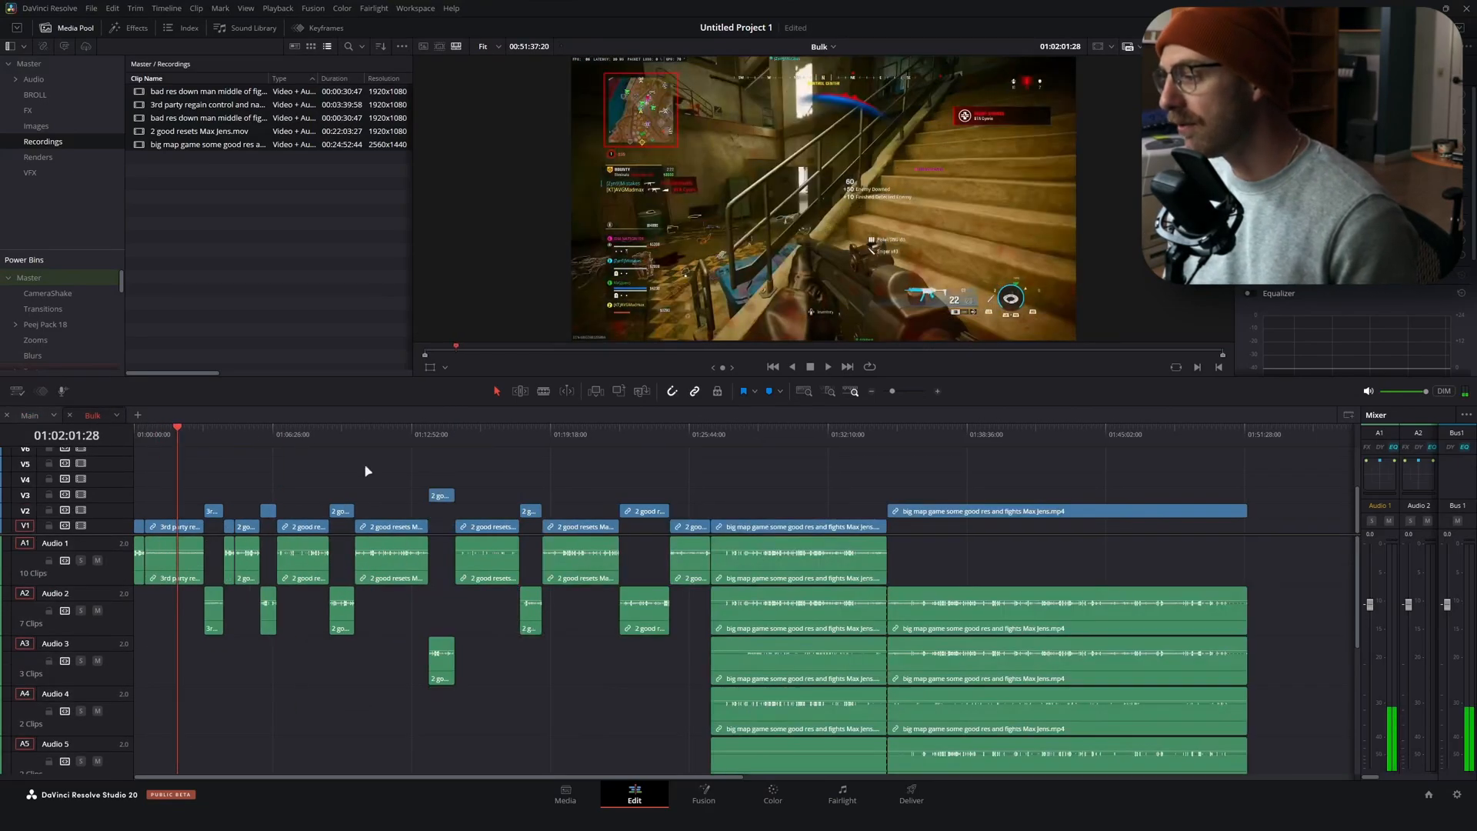
mouse_move(238, 509)
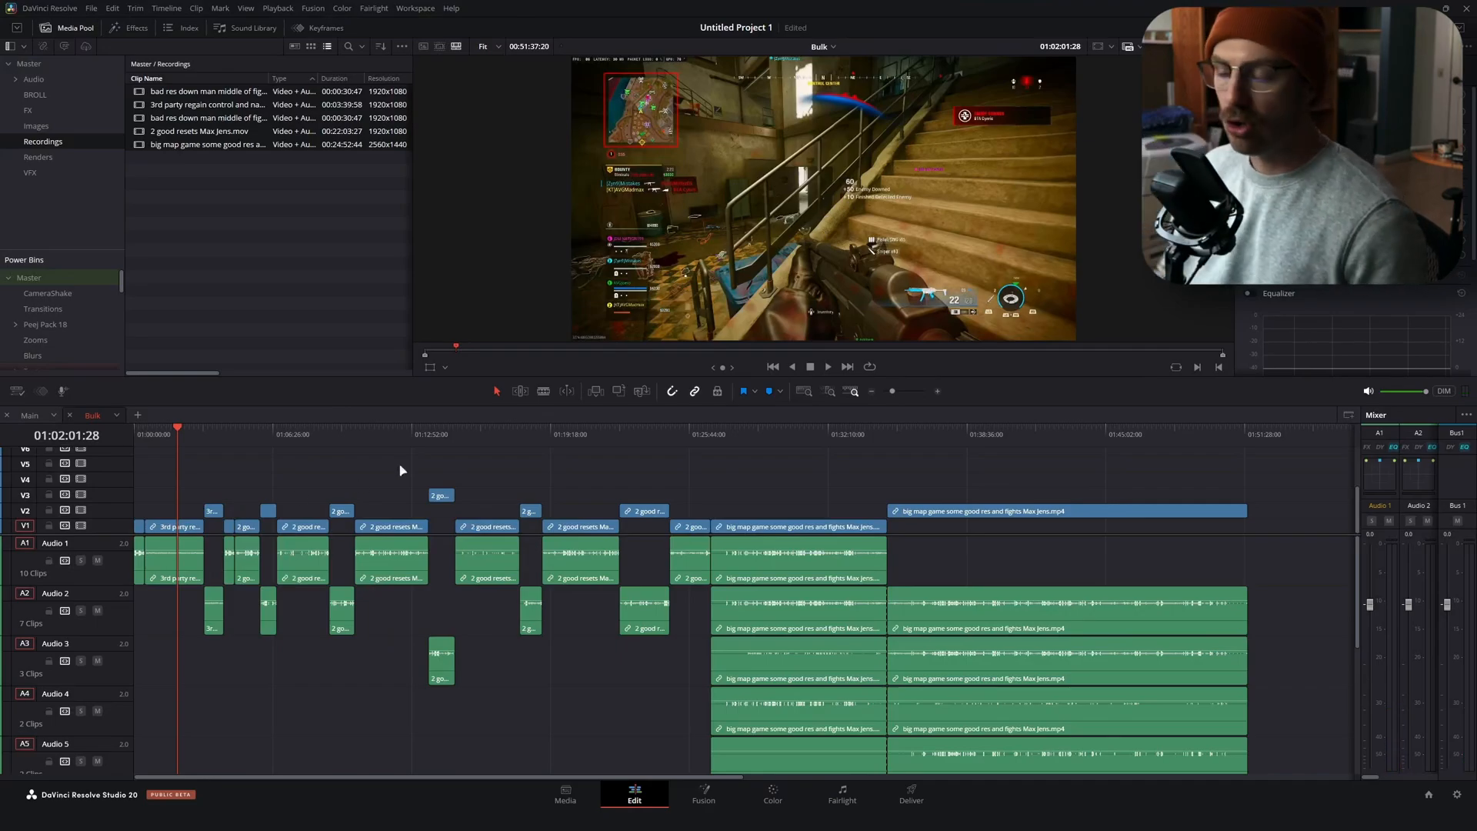
mouse_move(472, 480)
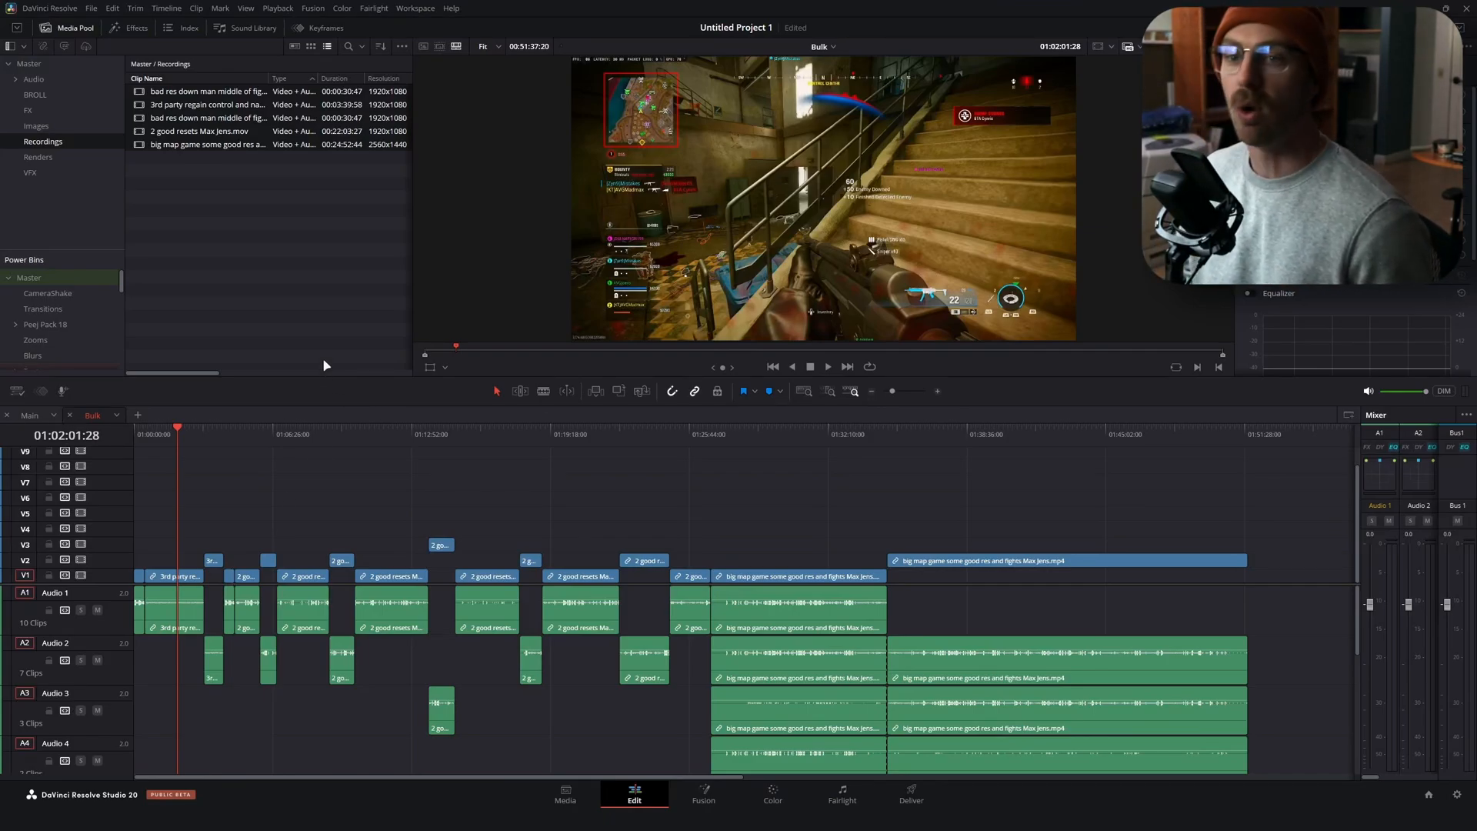
mouse_move(289, 324)
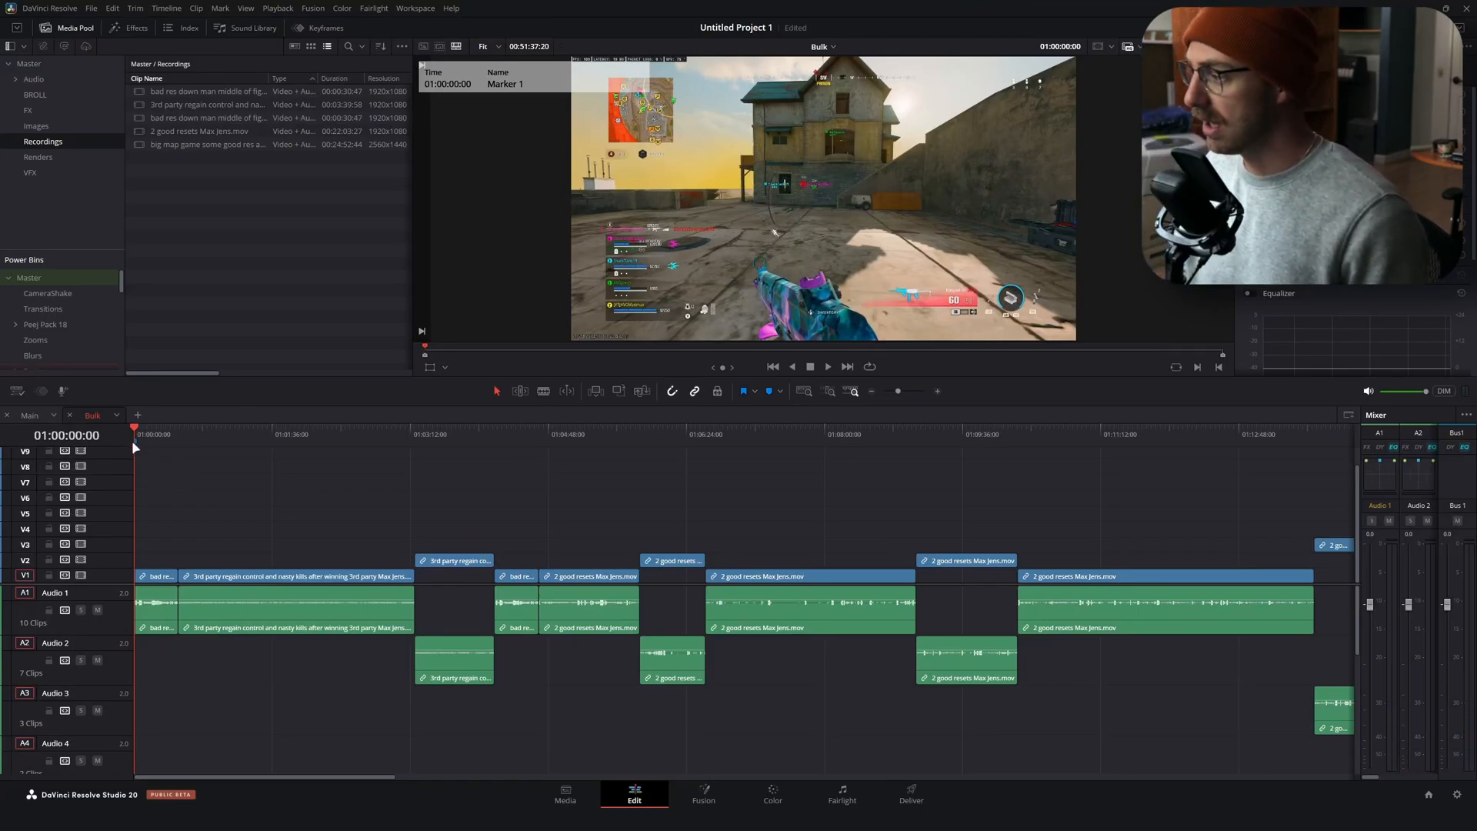
mouse_move(135, 443)
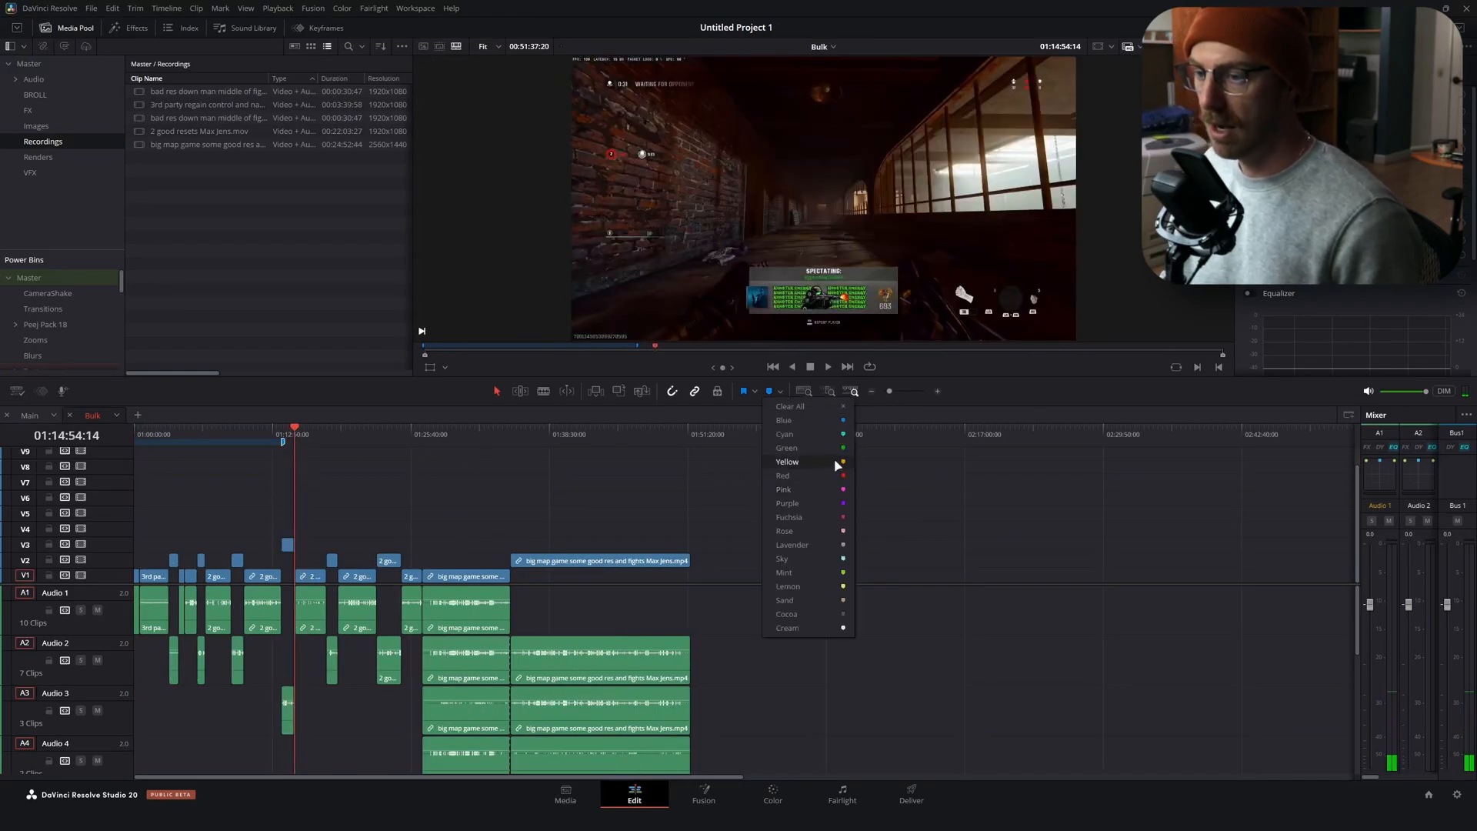
Choose yellow as the marker colour for the new marker at 01:14:54:14
click(788, 462)
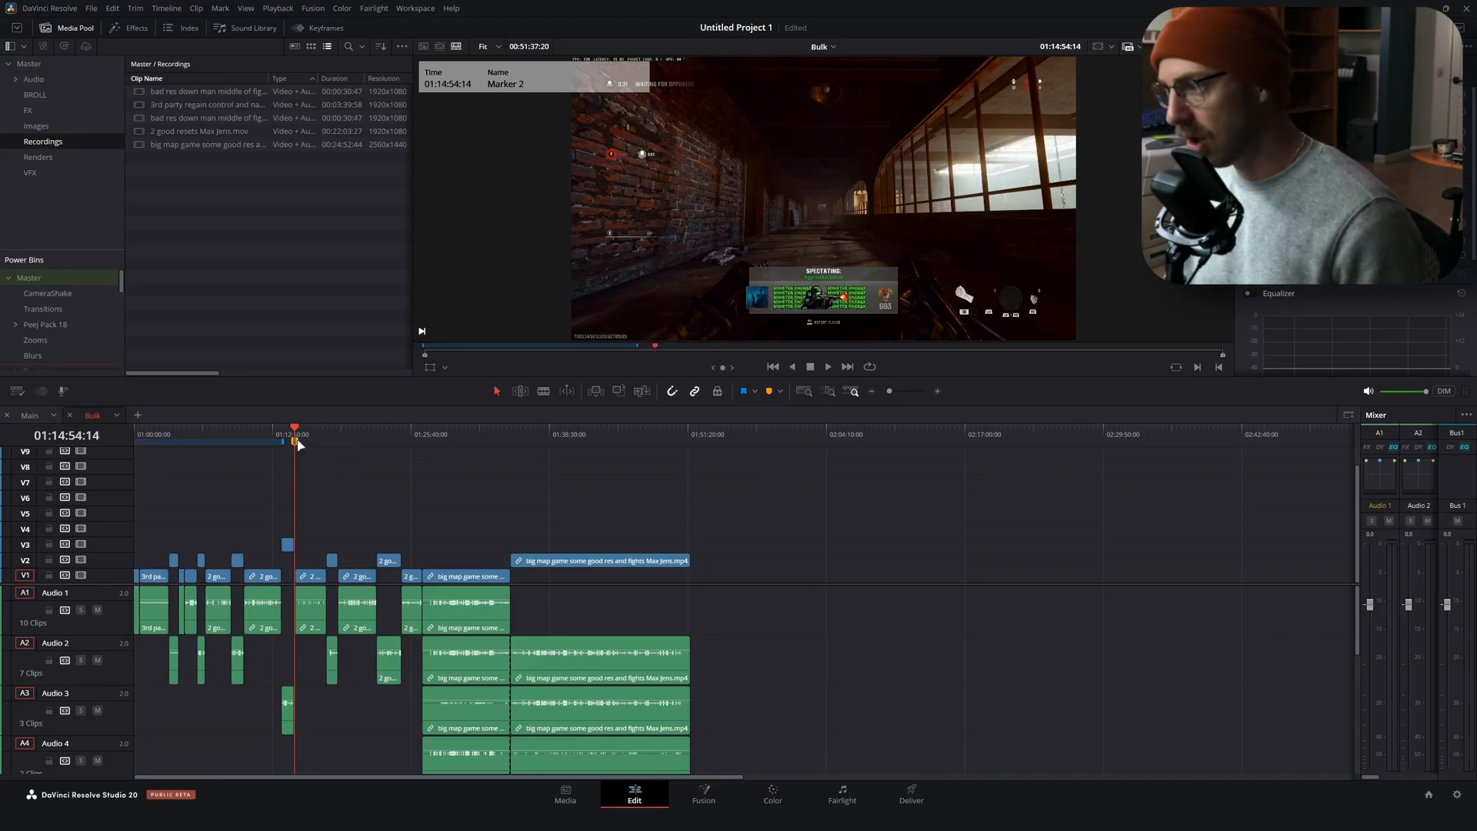